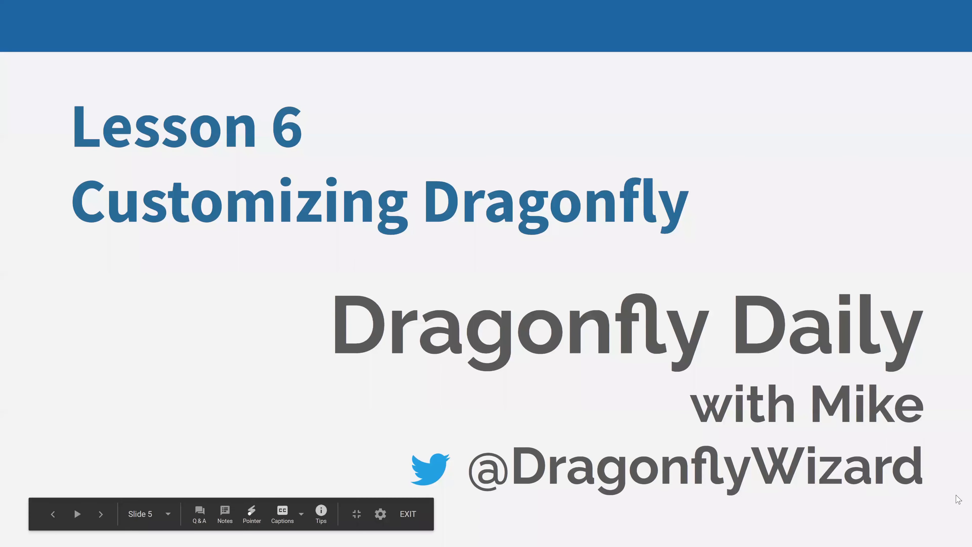
mouse_move(600, 461)
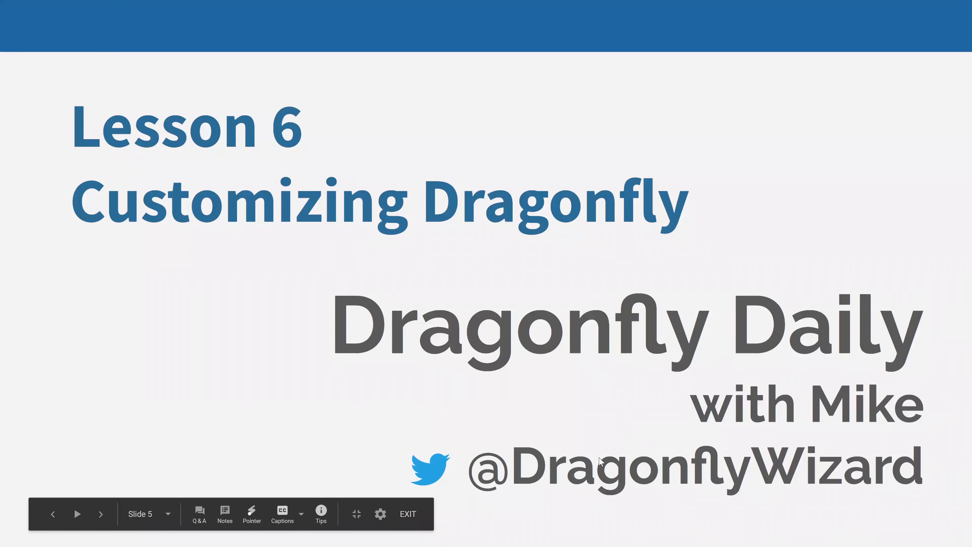
mouse_move(832, 453)
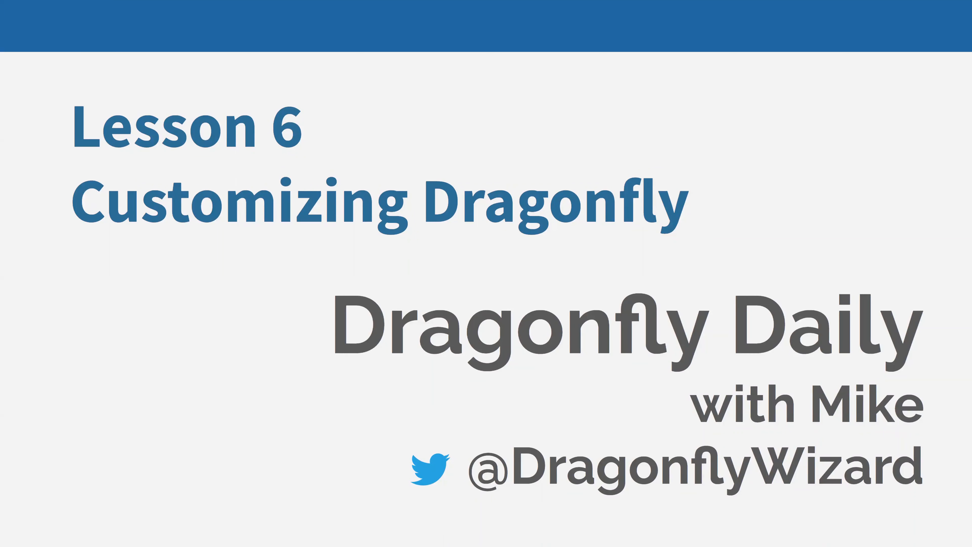
mouse_move(726, 452)
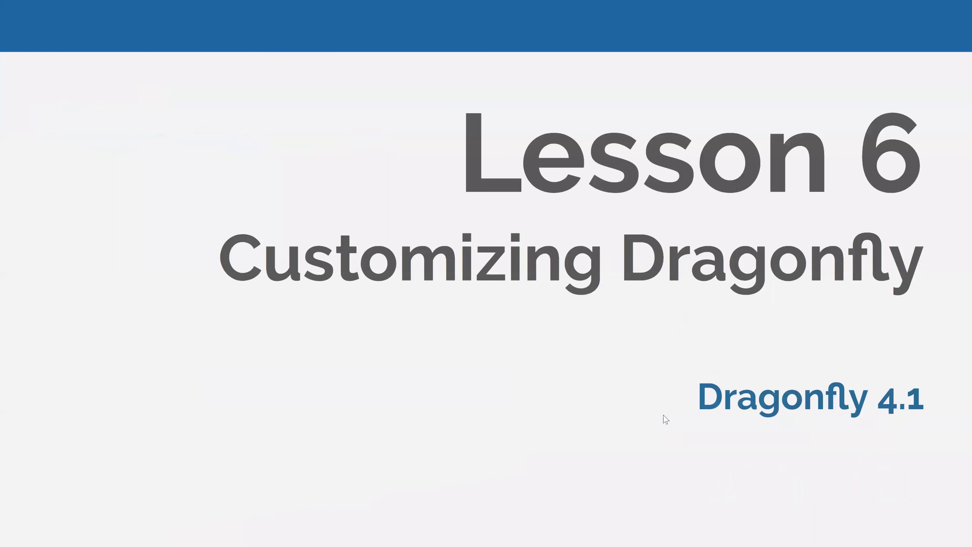
mouse_move(670, 388)
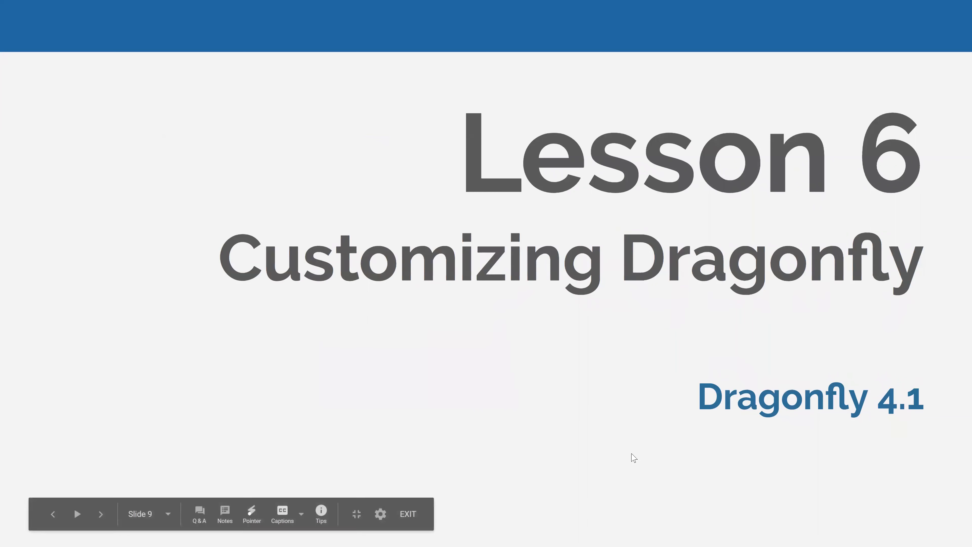
mouse_move(653, 441)
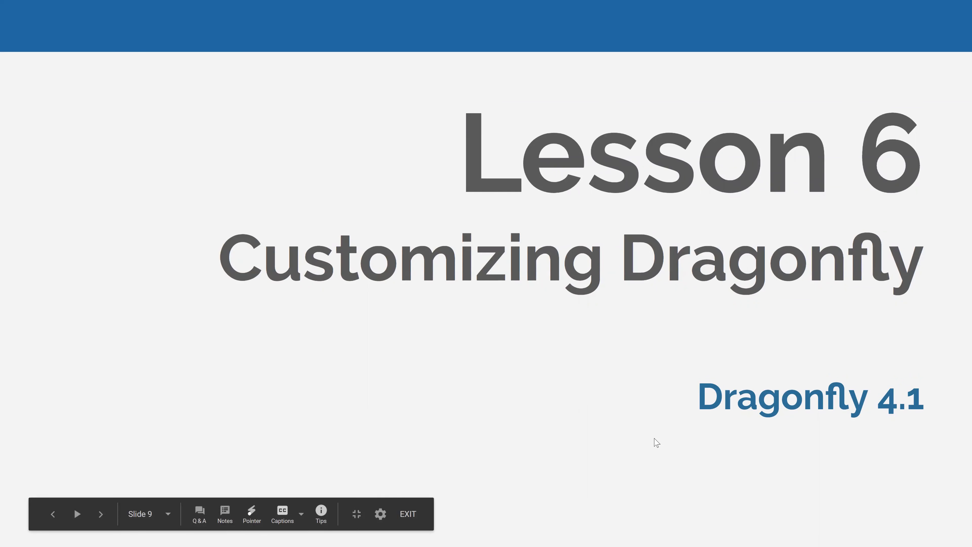
mouse_move(608, 429)
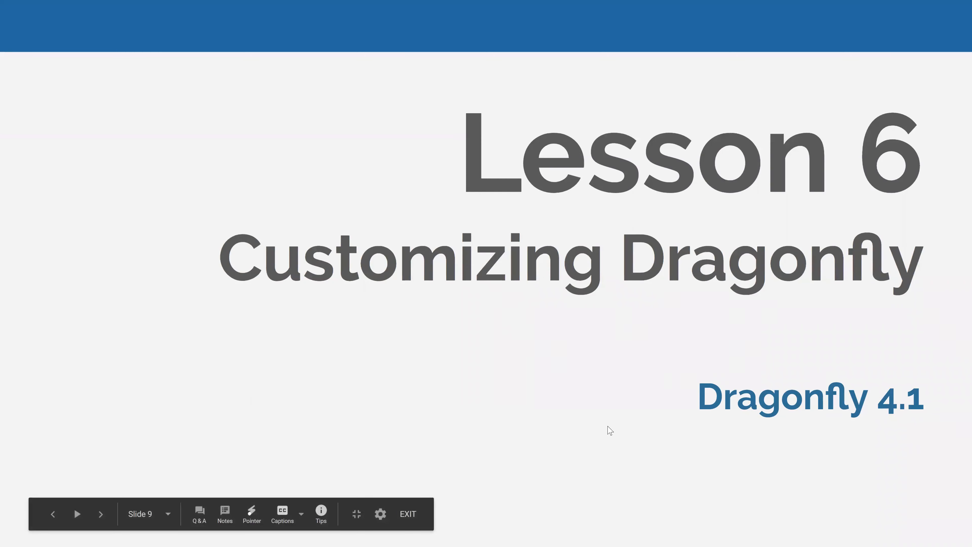
- Advance to the Customizing Dragonfly outline slide listing workspace, preferences and company logo
left_click(100, 513)
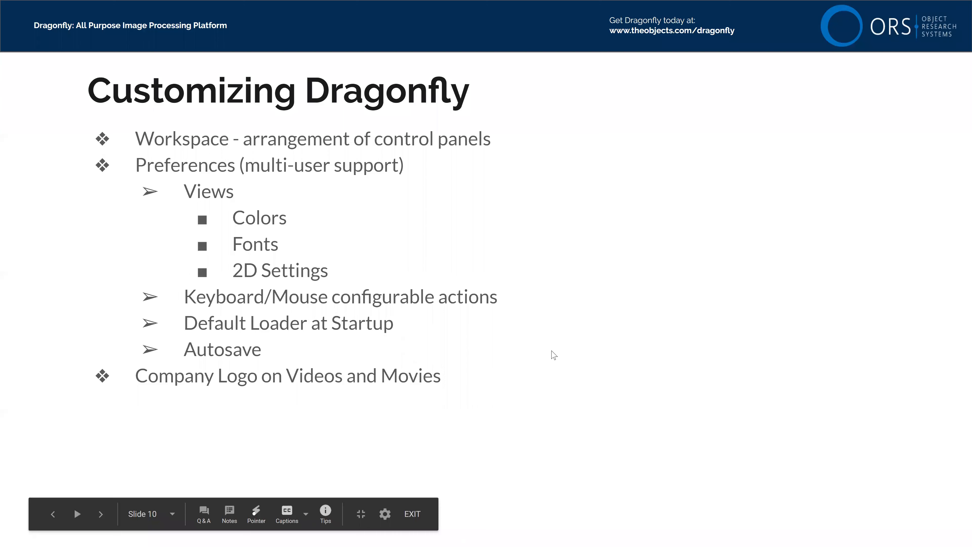
mouse_move(369, 173)
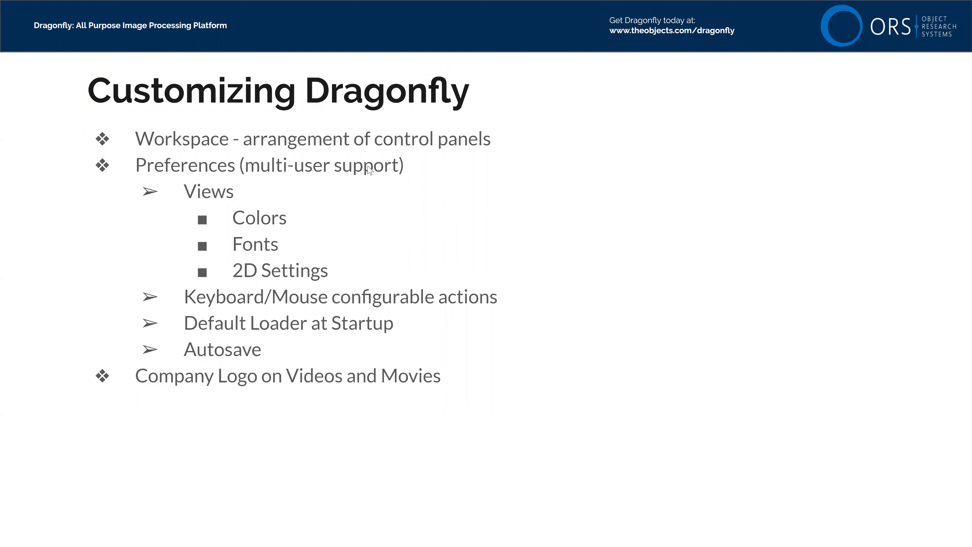
mouse_move(224, 206)
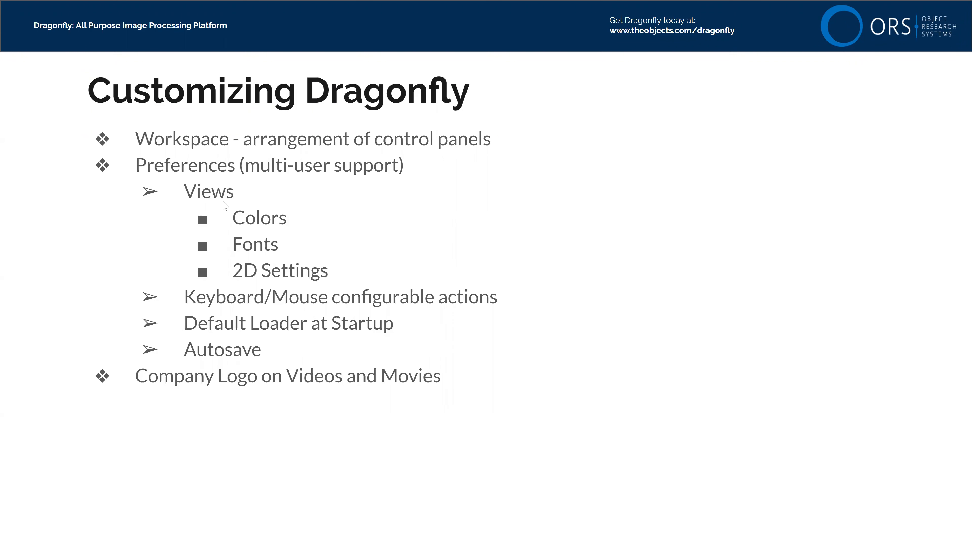
mouse_move(408, 245)
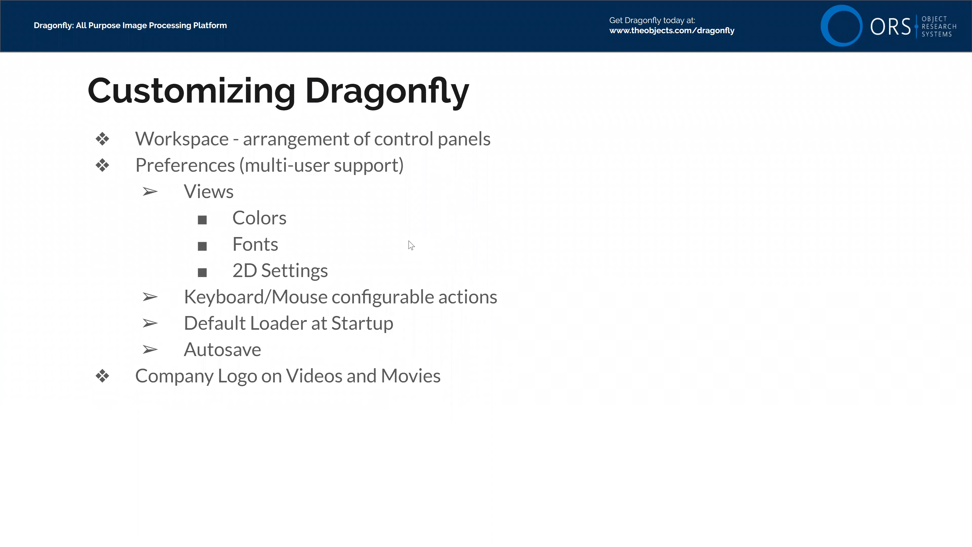
mouse_move(265, 219)
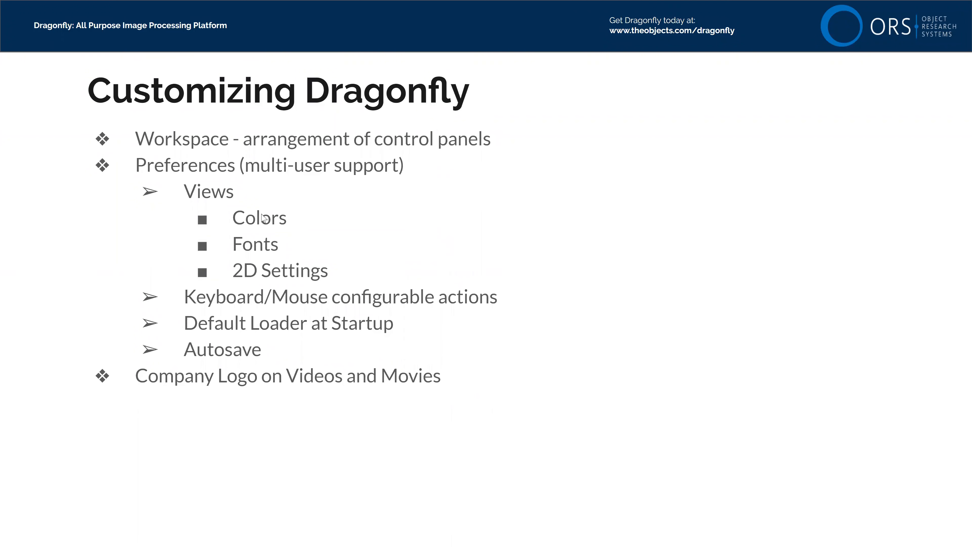
mouse_move(273, 274)
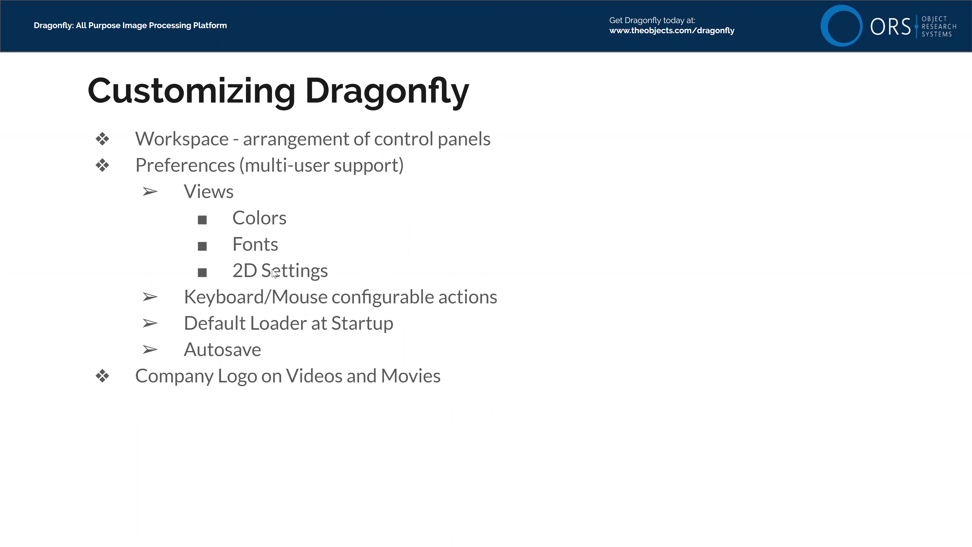
mouse_move(295, 306)
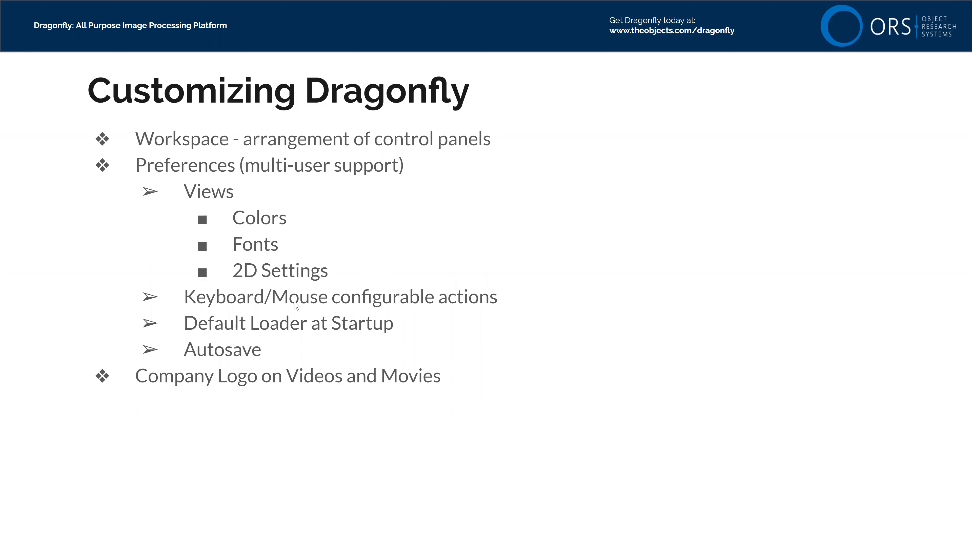
mouse_move(302, 310)
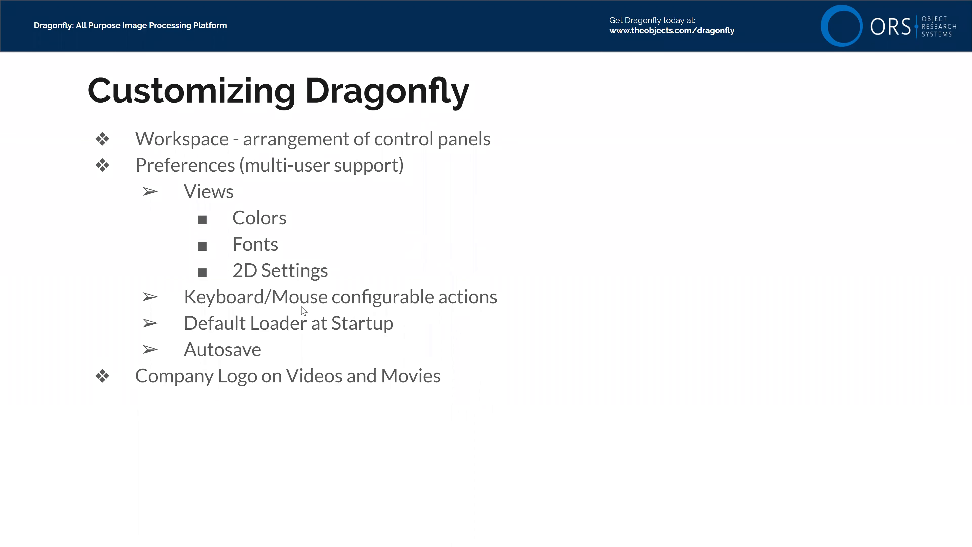
mouse_move(371, 308)
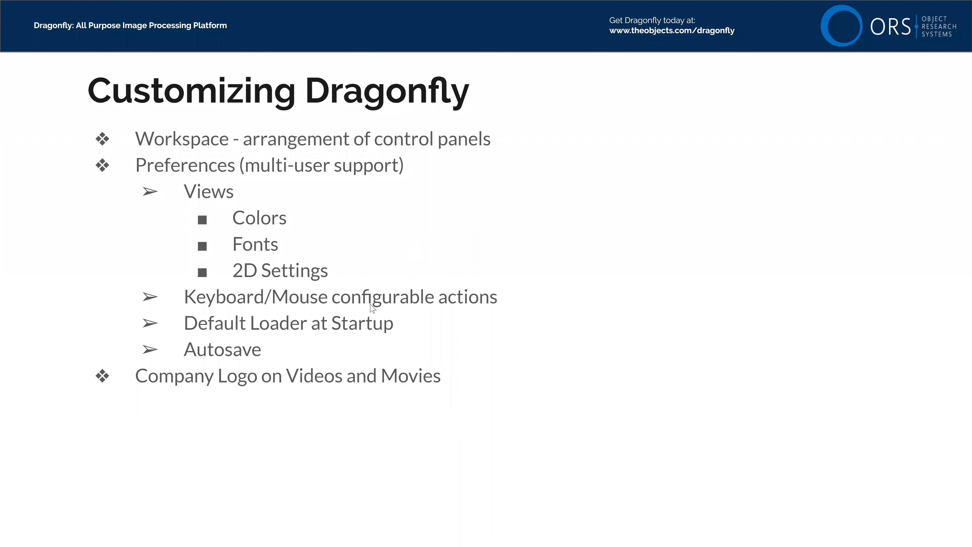
mouse_move(321, 305)
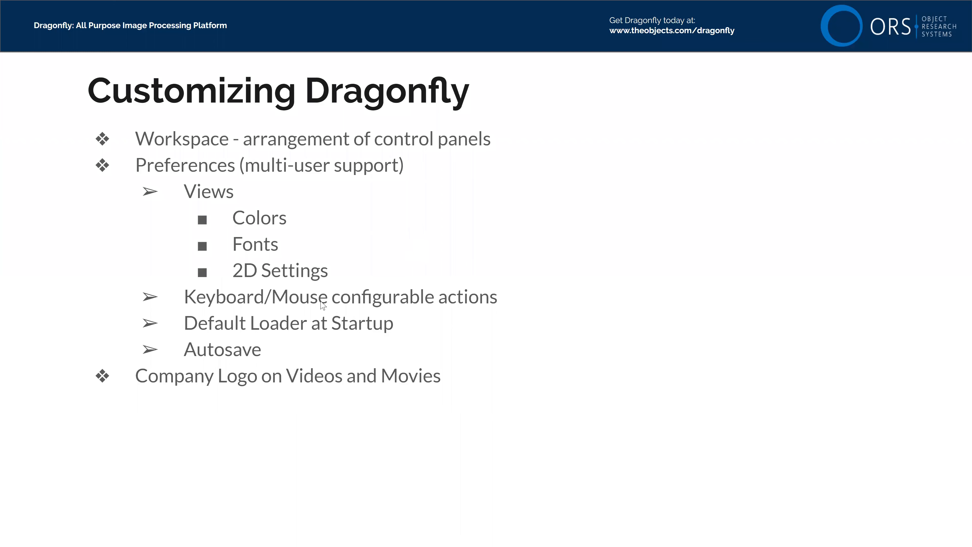
mouse_move(285, 333)
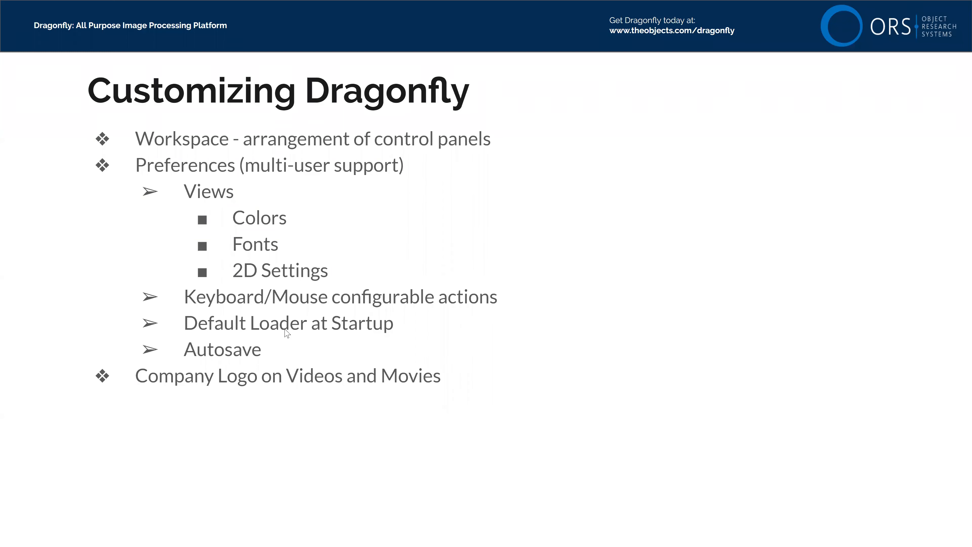
mouse_move(230, 357)
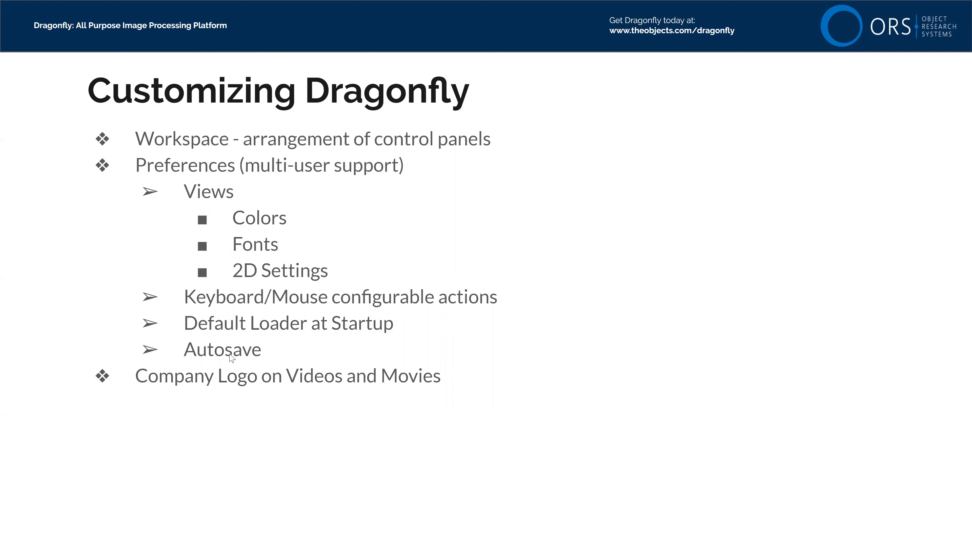
mouse_move(246, 359)
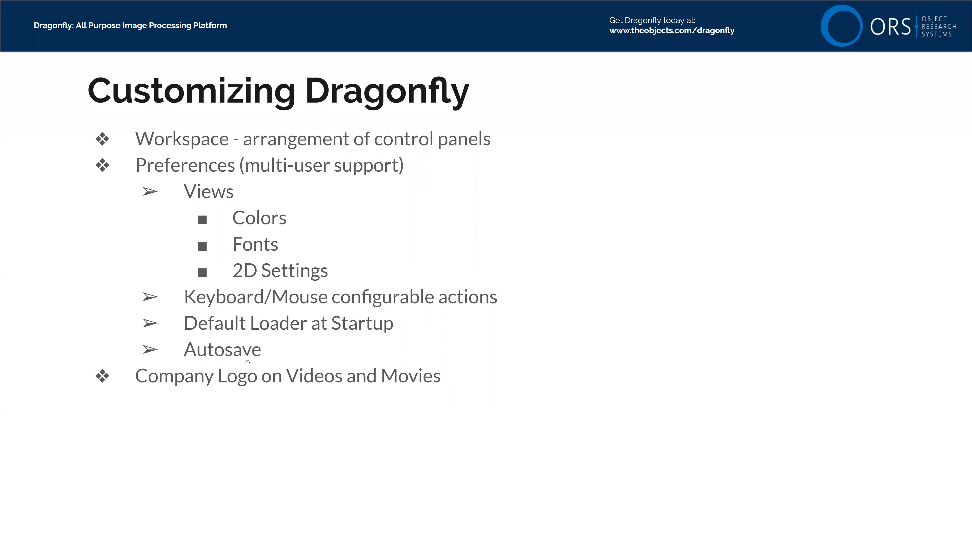
mouse_move(216, 363)
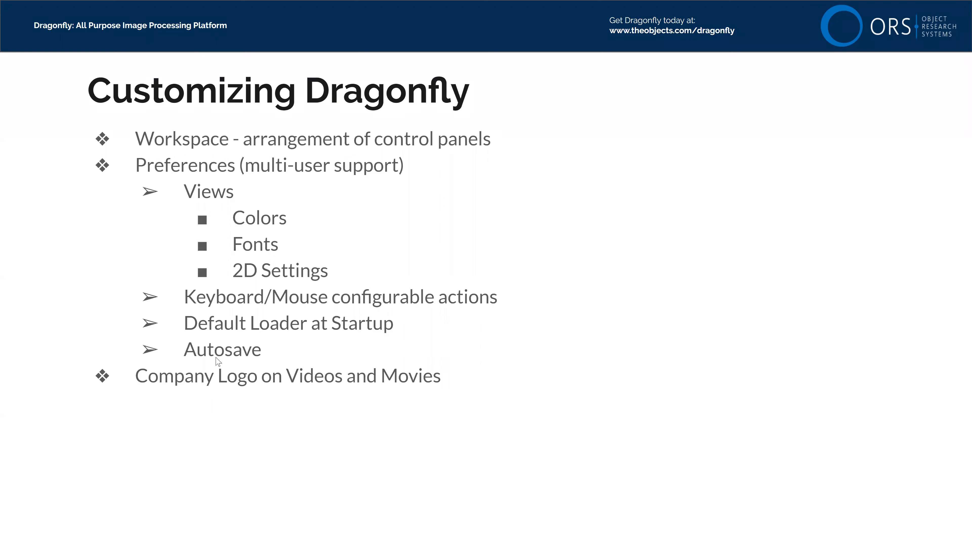
mouse_move(240, 386)
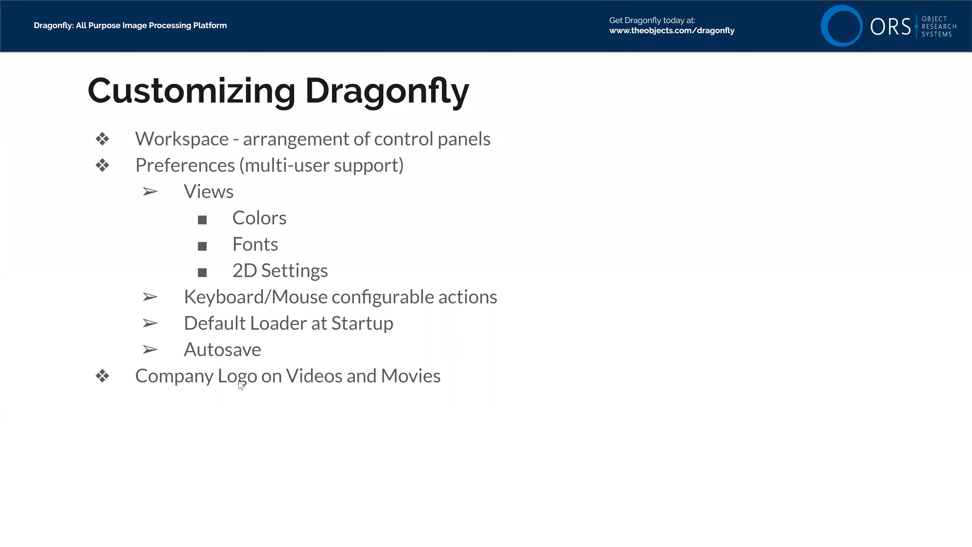
mouse_move(264, 382)
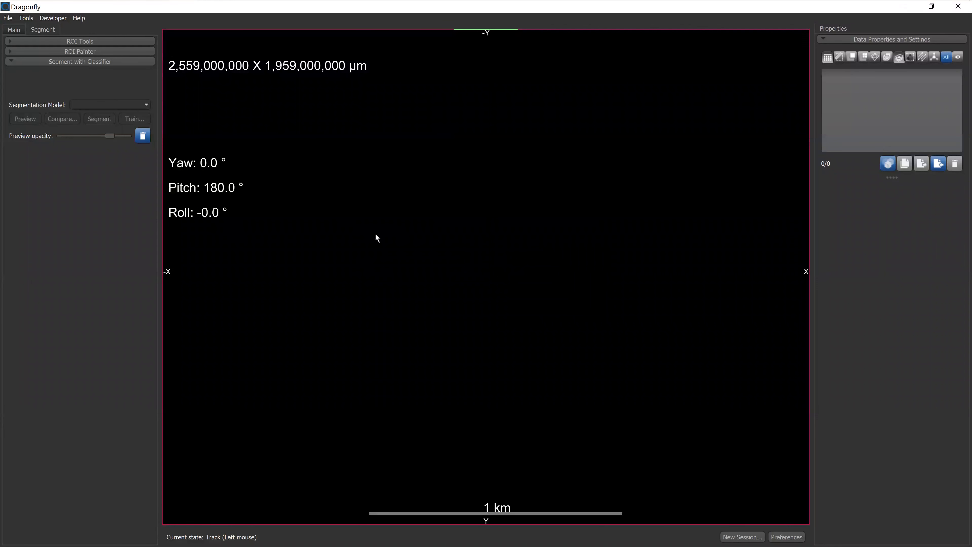
- Reveal the ROI Painter tools, then switch to the Main tab's general viewing panels
left_click(80, 42)
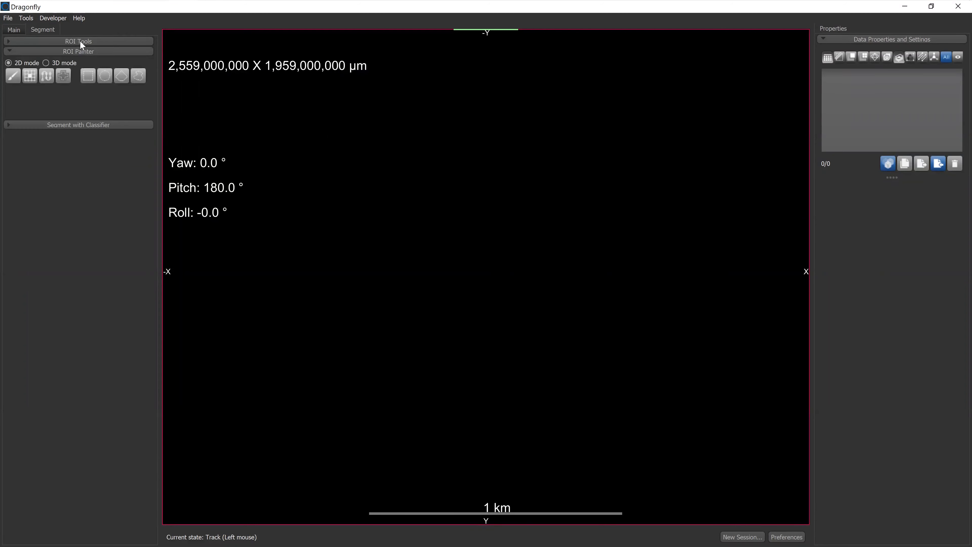
left_click(78, 41)
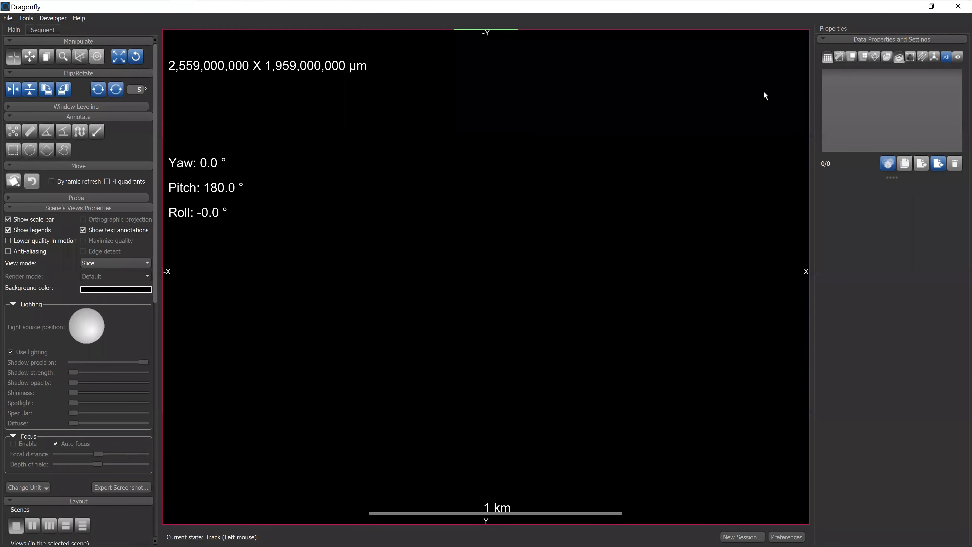
mouse_move(526, 187)
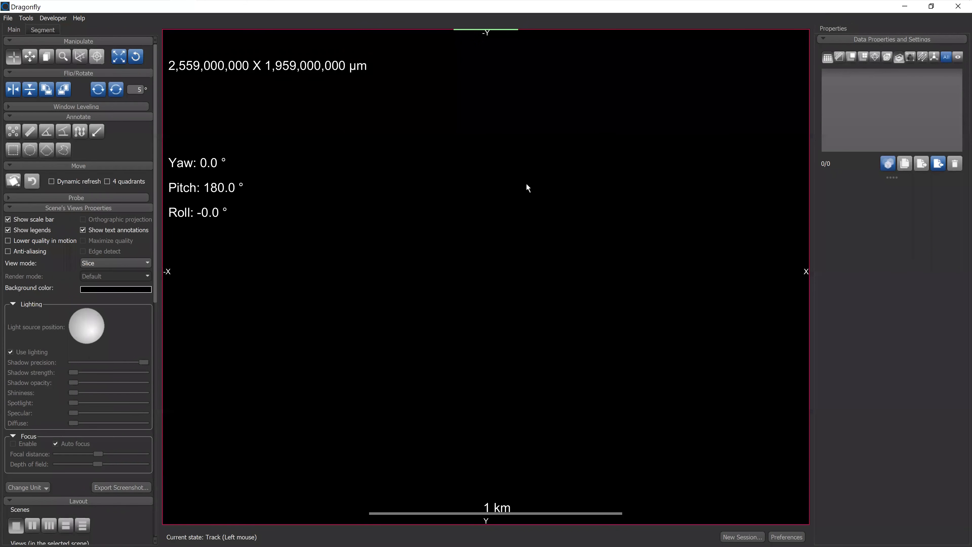
mouse_move(476, 277)
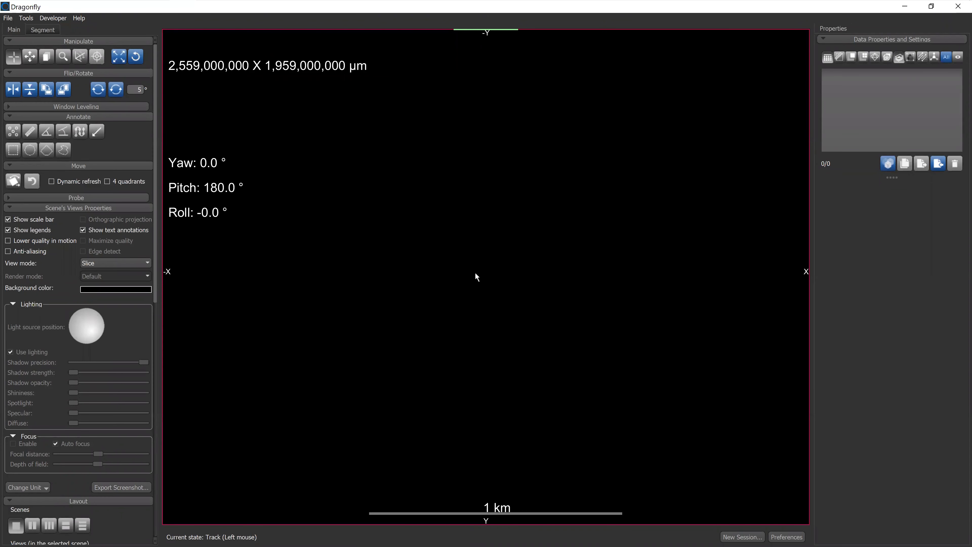
mouse_move(502, 252)
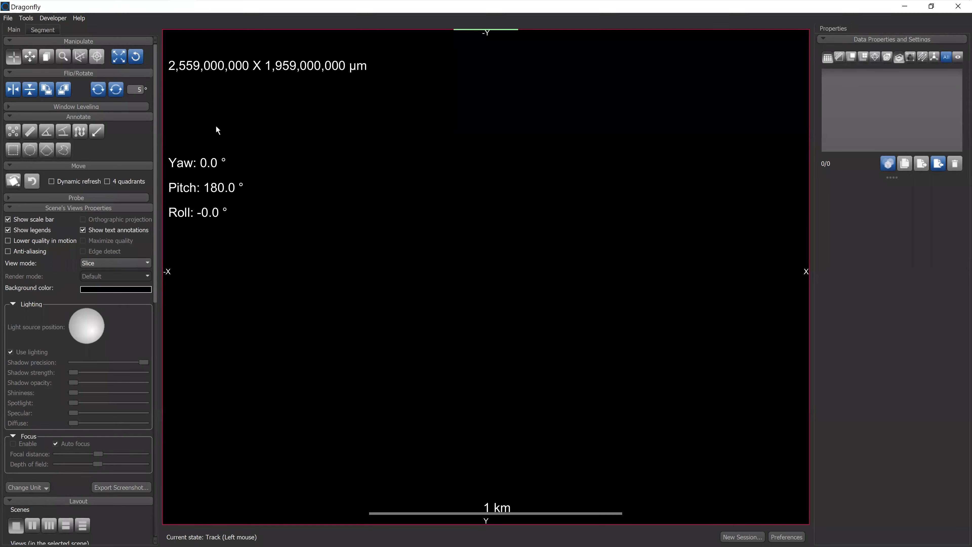
mouse_move(82, 288)
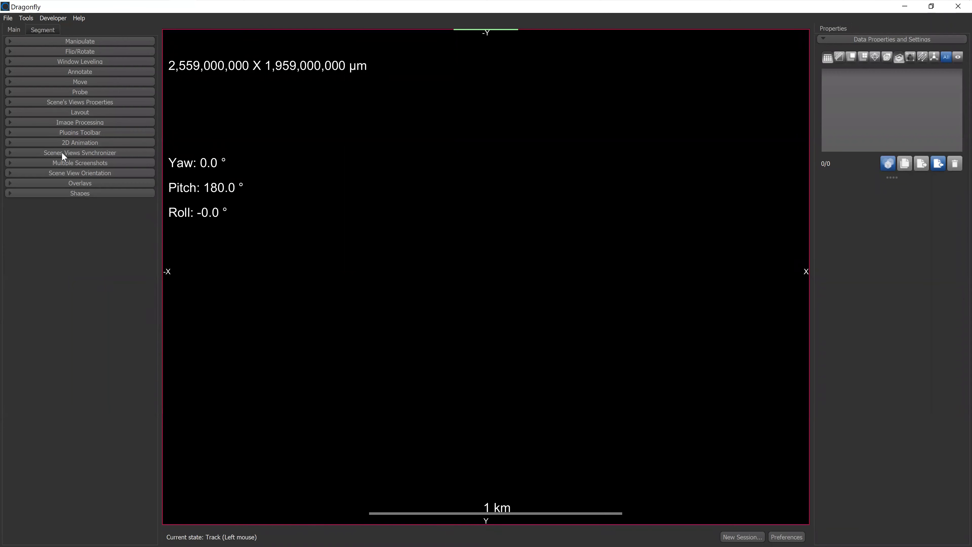
- Collapse the ROI Tools group on the Segment tab and return to the Main tools panel
left_click(42, 30)
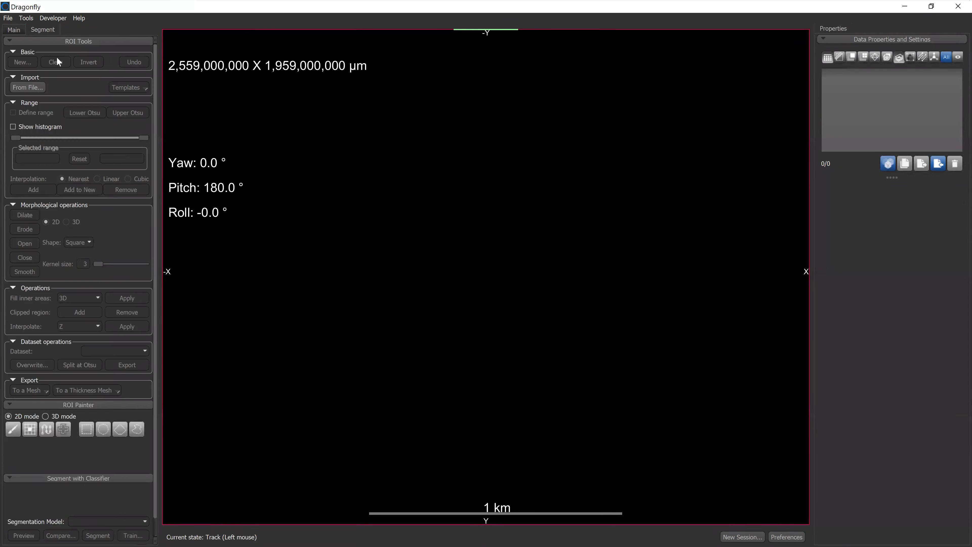
left_click(9, 41)
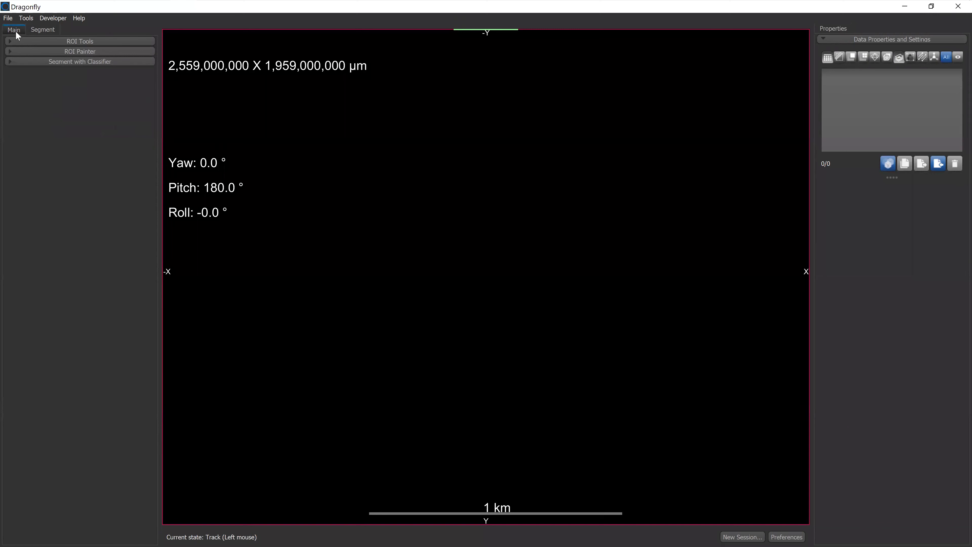
left_click(13, 30)
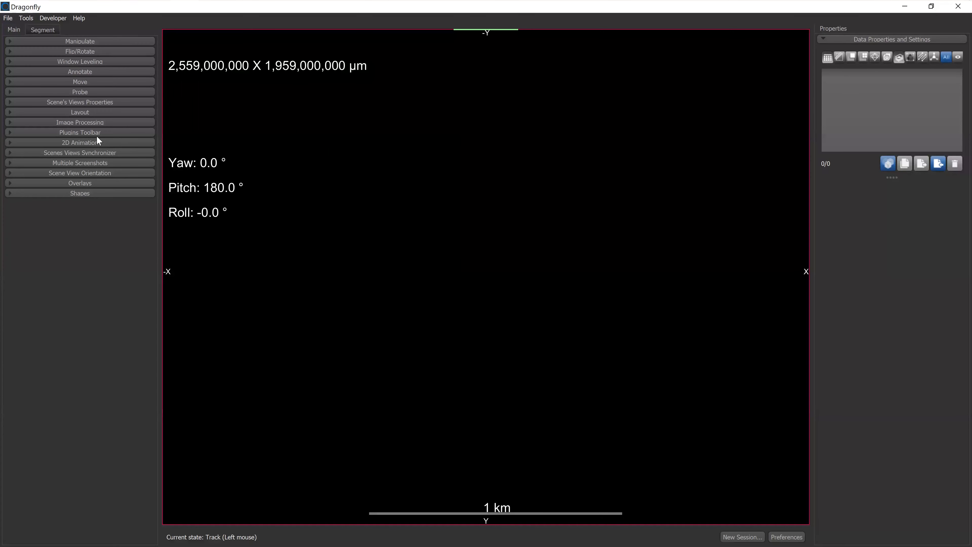
mouse_move(19, 57)
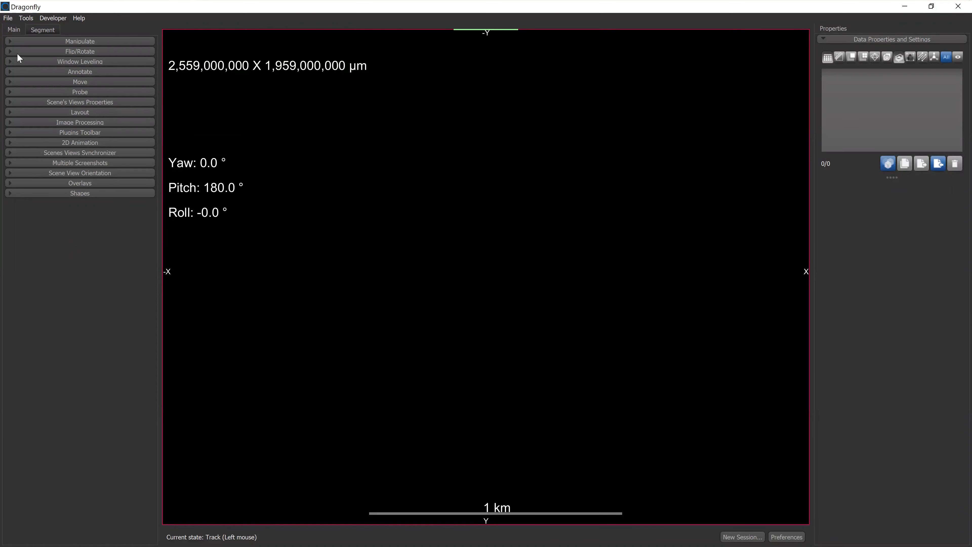
- Toggle between Segment and Main tabs, then expand the Move group with its refresh and quadrant options
left_click(42, 29)
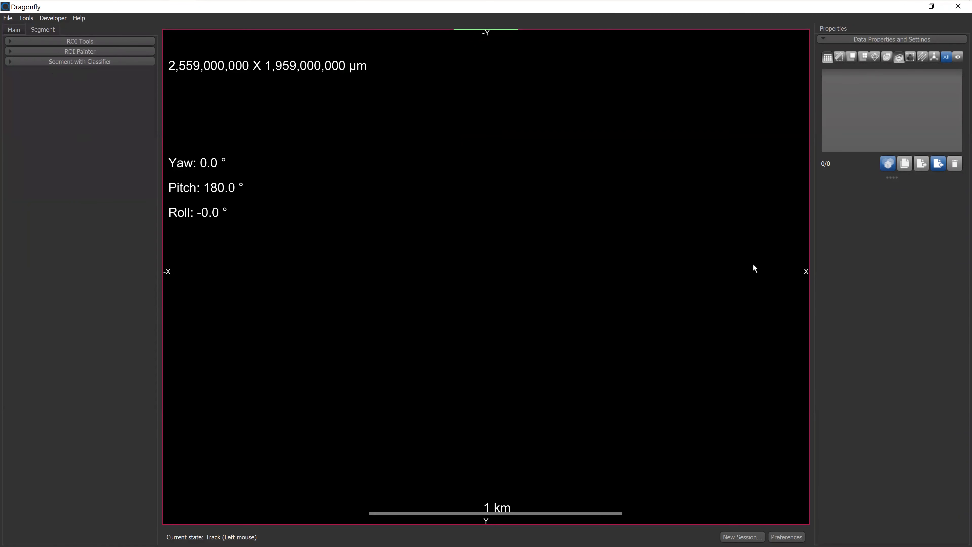
mouse_move(833, 27)
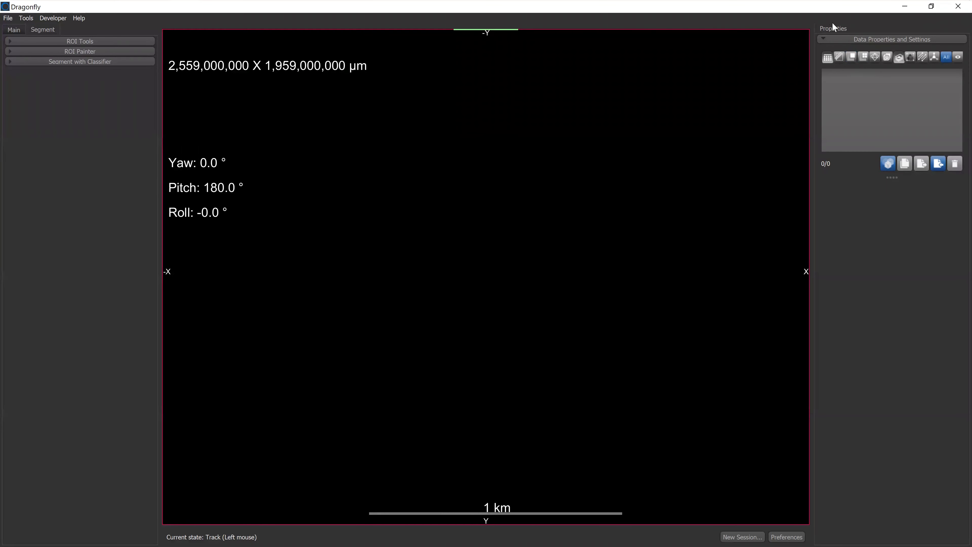
left_click(13, 30)
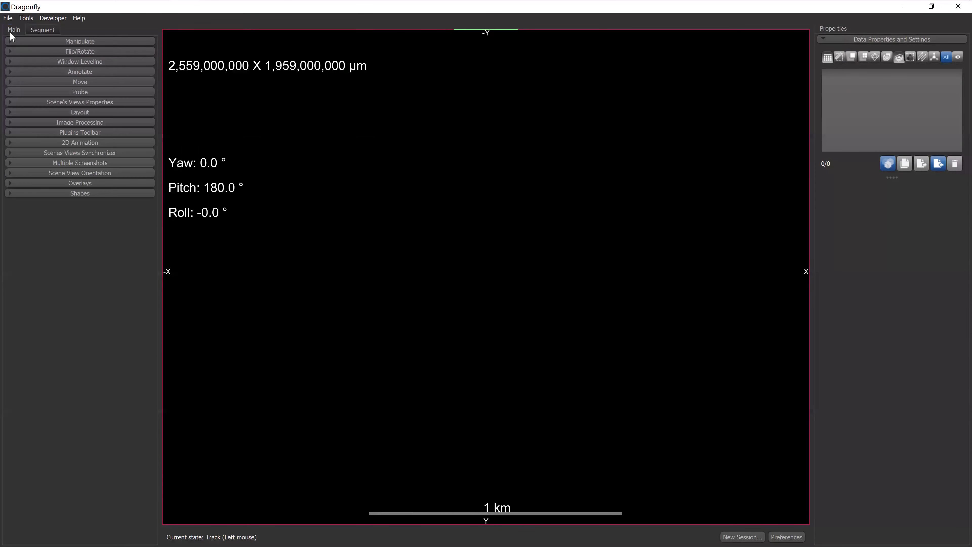
mouse_move(83, 103)
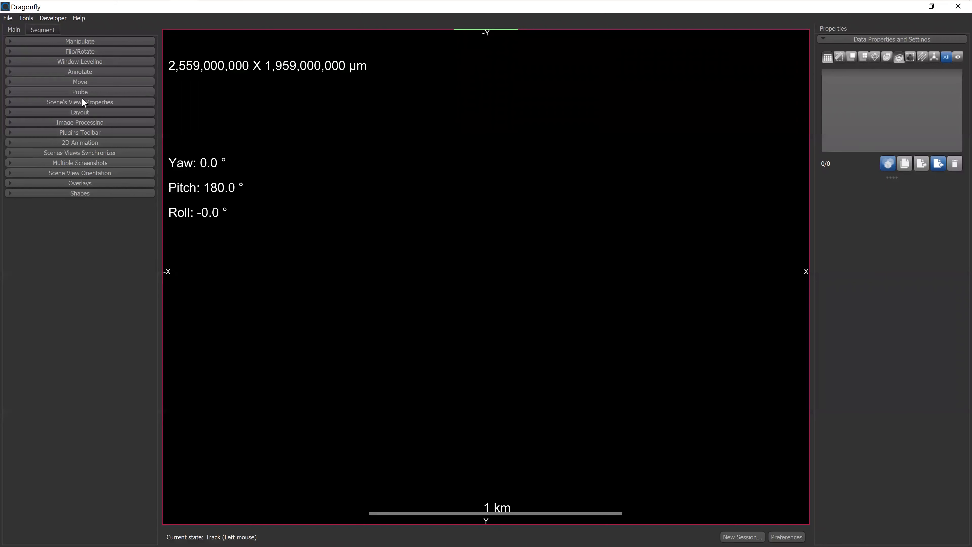
left_click(80, 82)
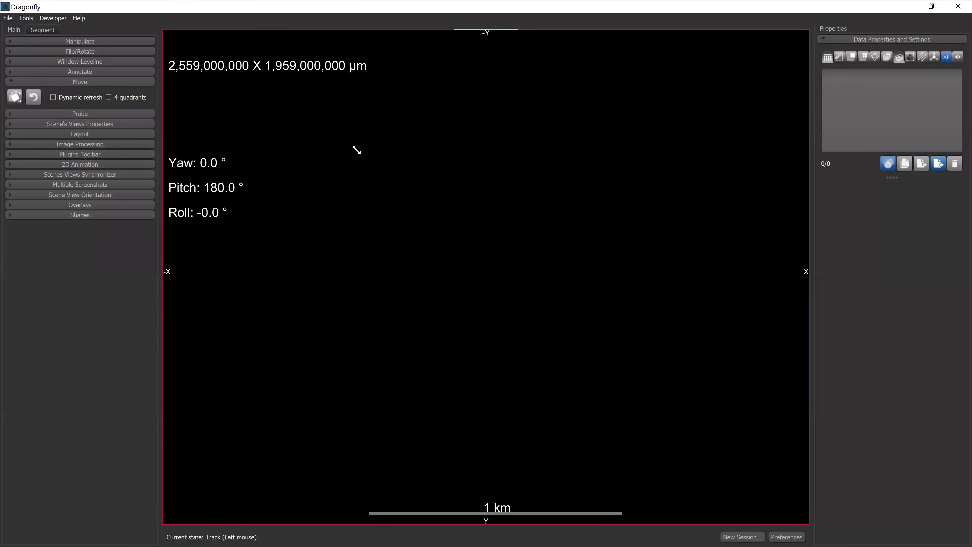
- Expand the Annotate group and detach the Shapes tools into a floating toolbar
left_click(80, 72)
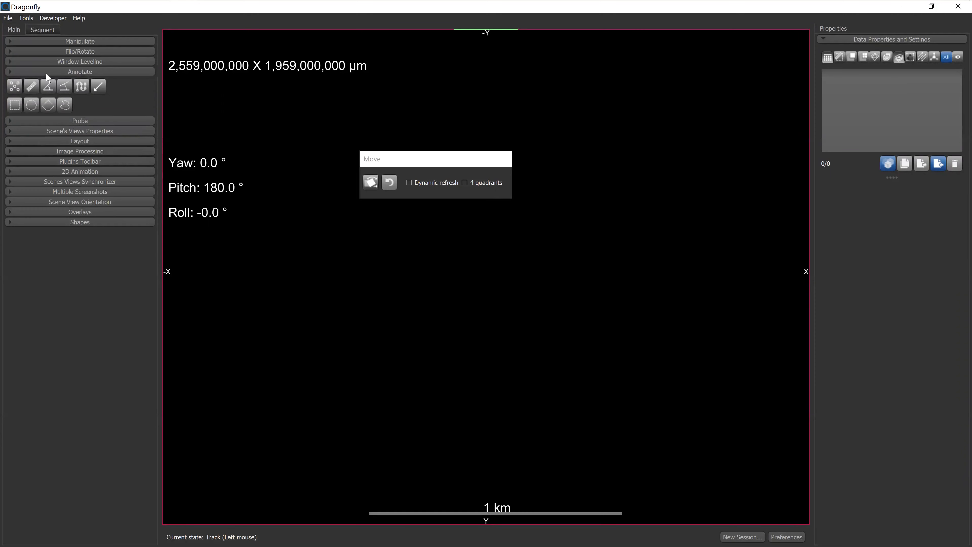
mouse_move(187, 117)
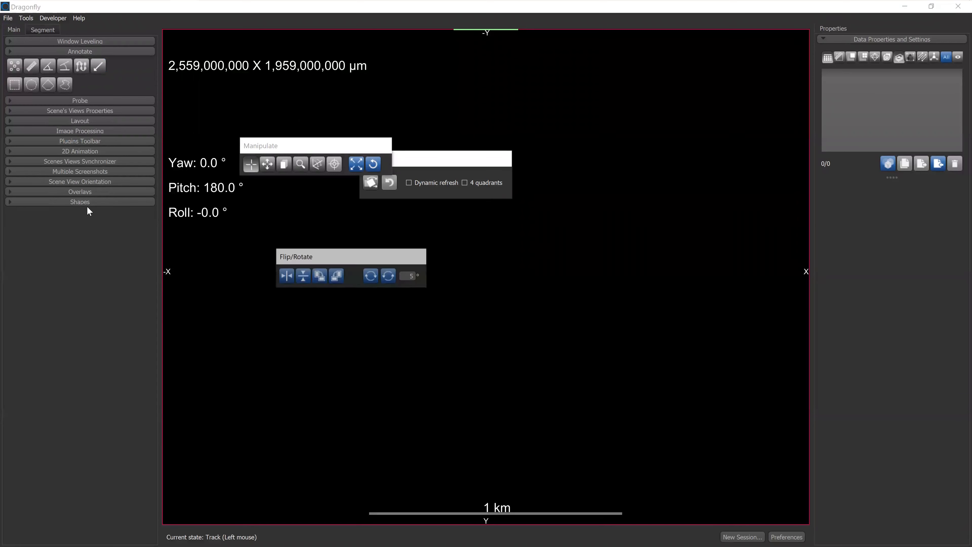
left_click(80, 202)
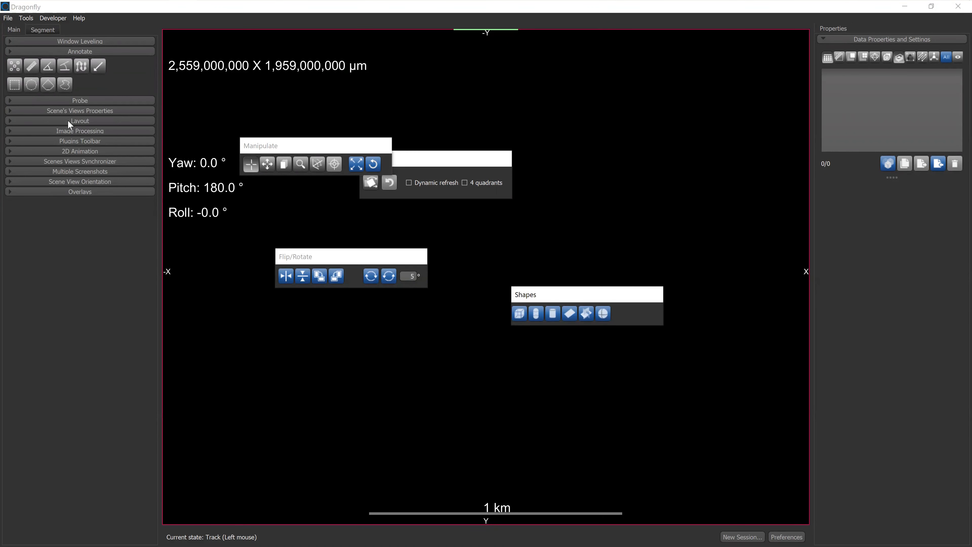
mouse_move(68, 54)
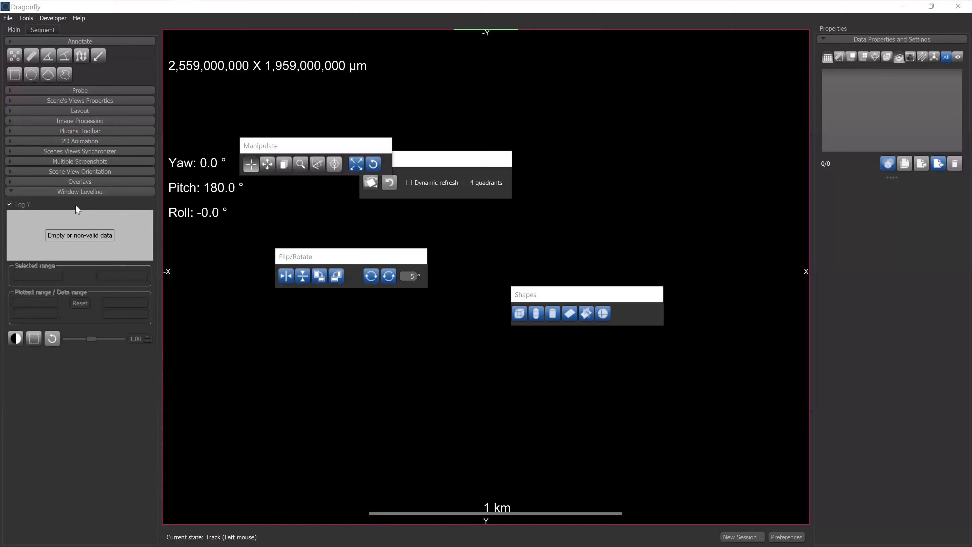
mouse_move(256, 151)
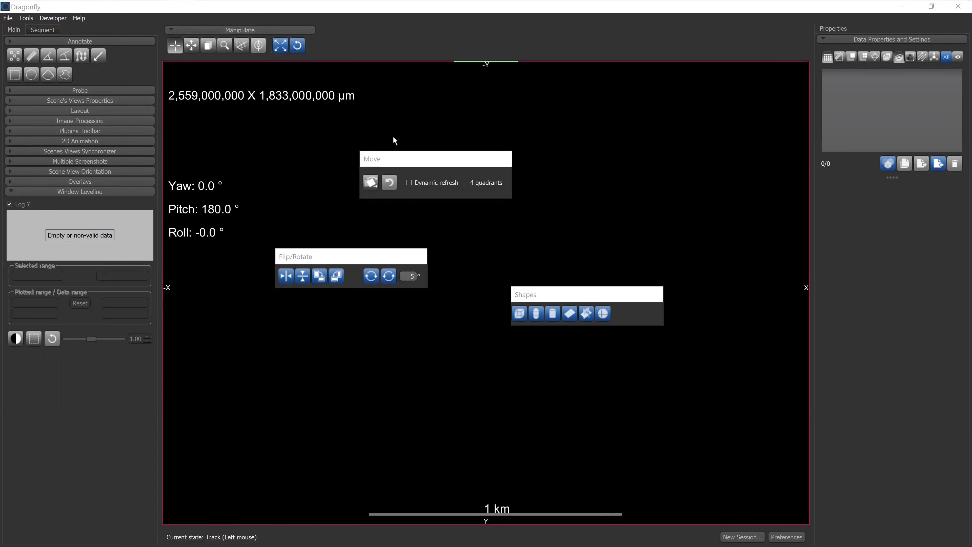
mouse_move(363, 118)
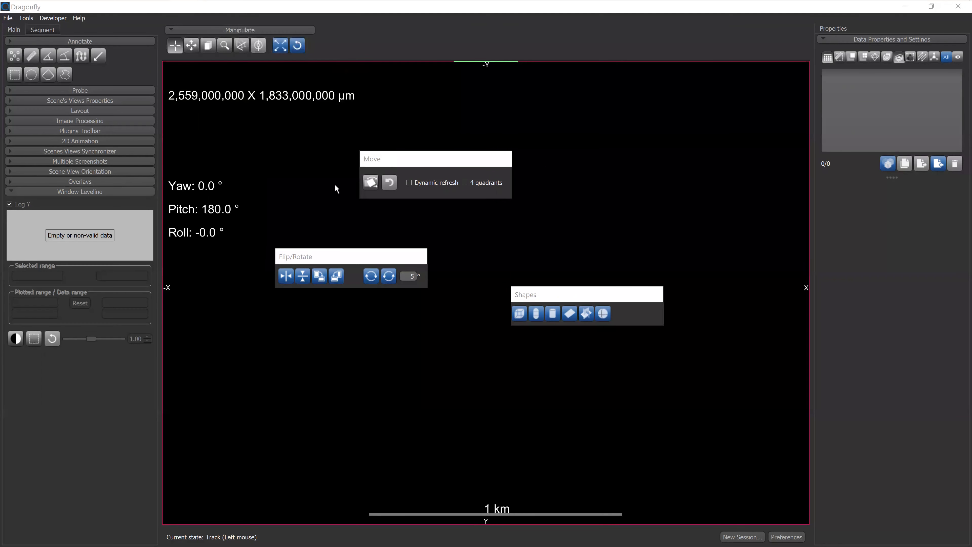
mouse_move(346, 262)
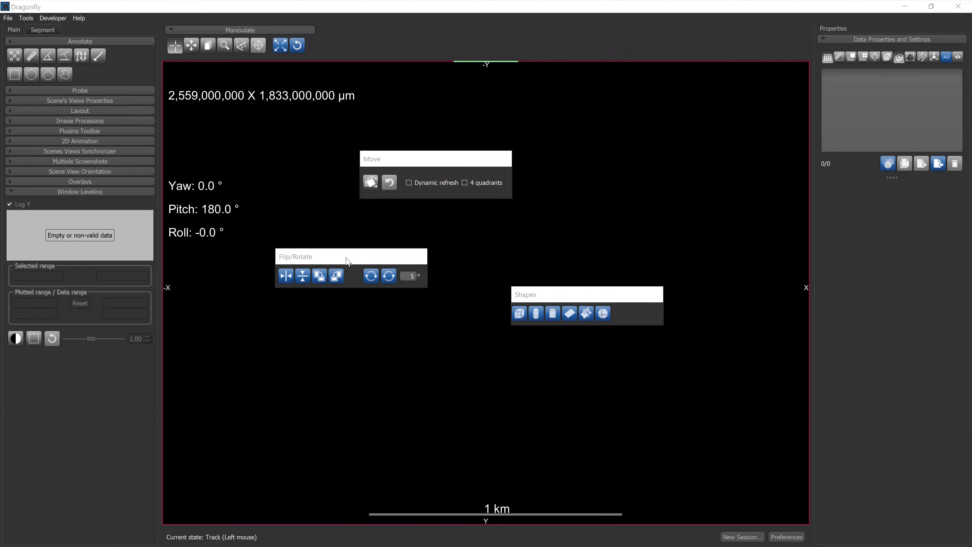
mouse_move(422, 127)
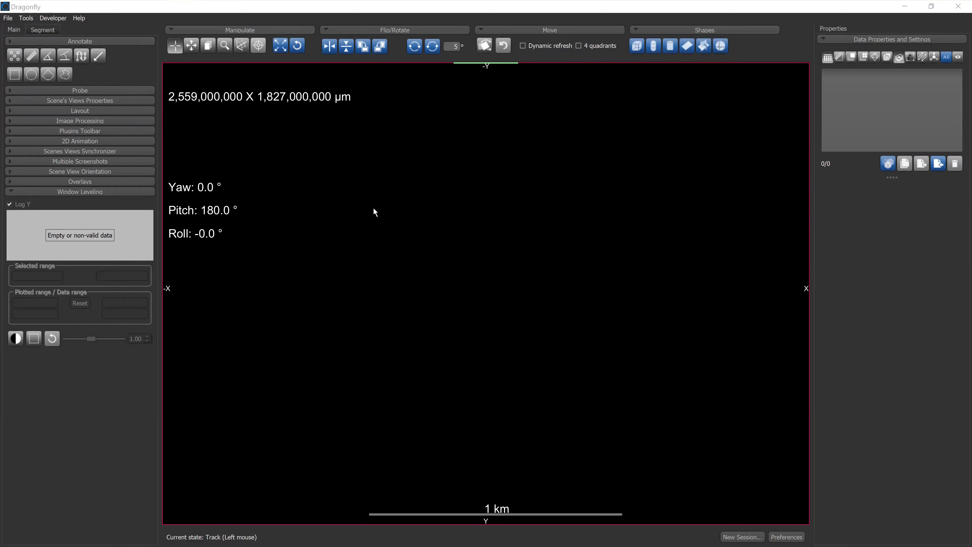
mouse_move(67, 222)
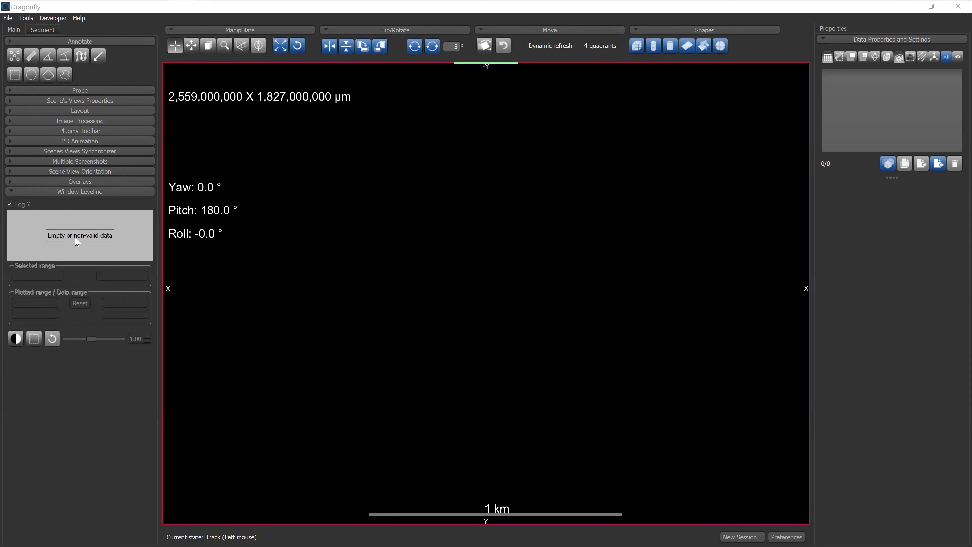
mouse_move(79, 163)
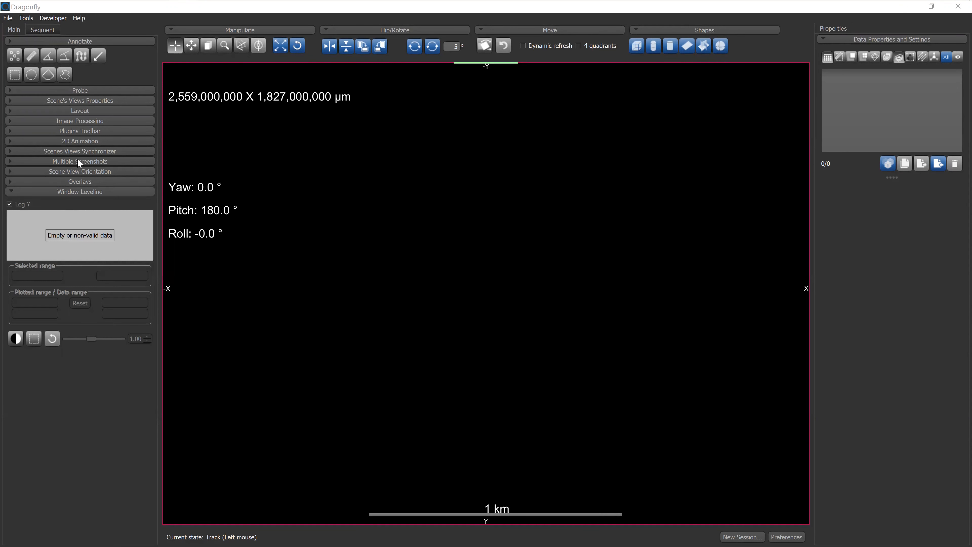
left_click(48, 74)
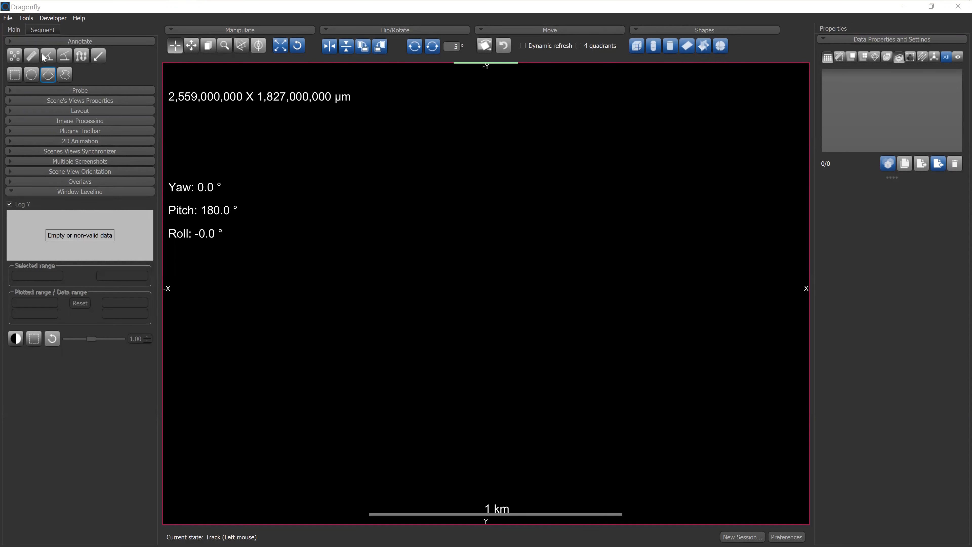
left_click(42, 30)
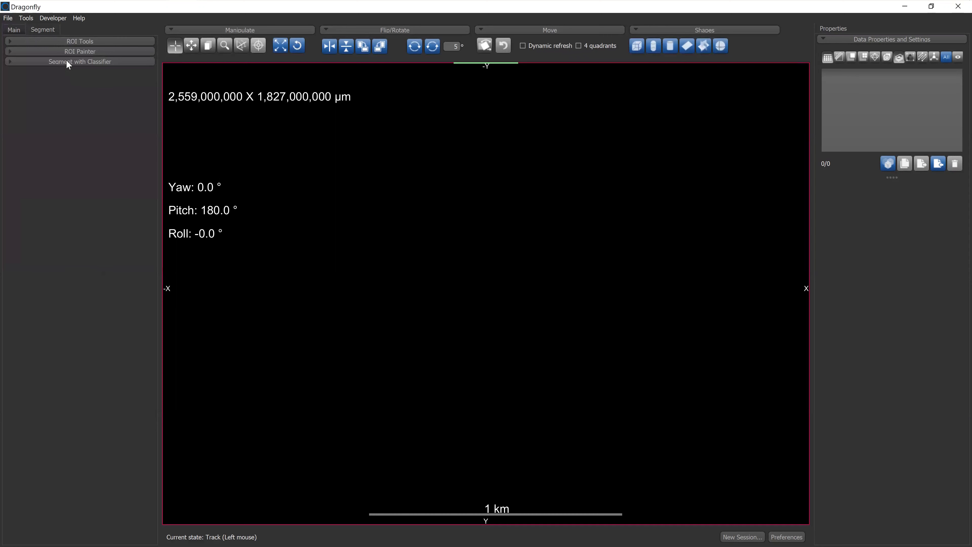
left_click(79, 62)
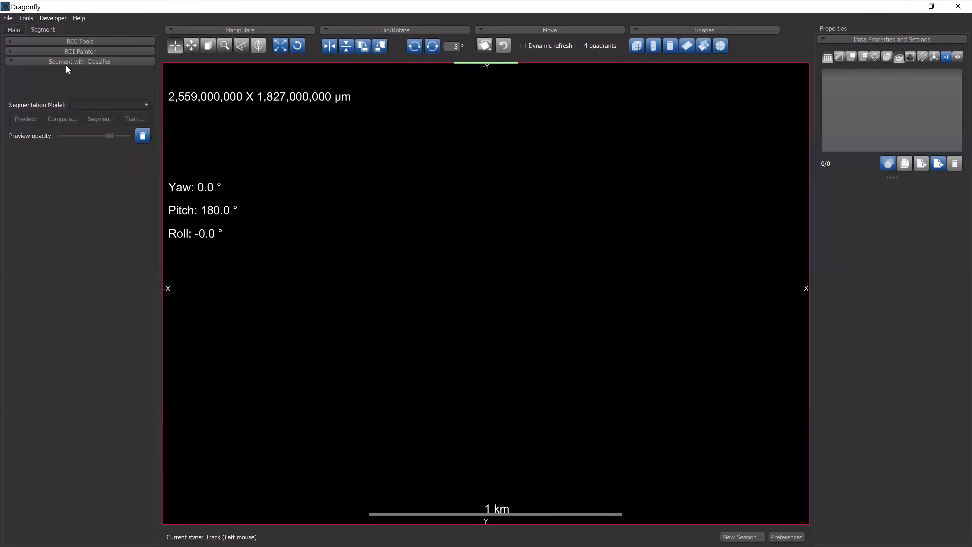
left_click(80, 61)
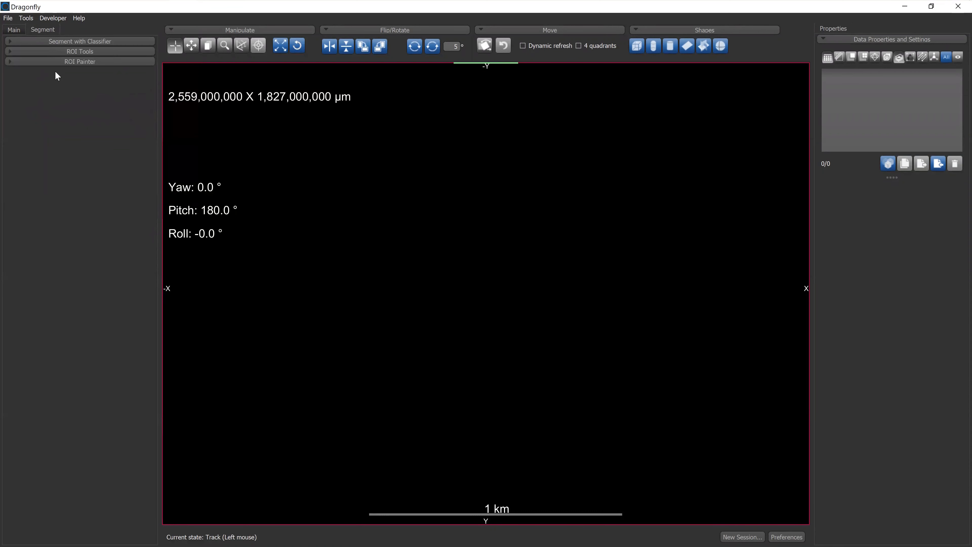
left_click(80, 51)
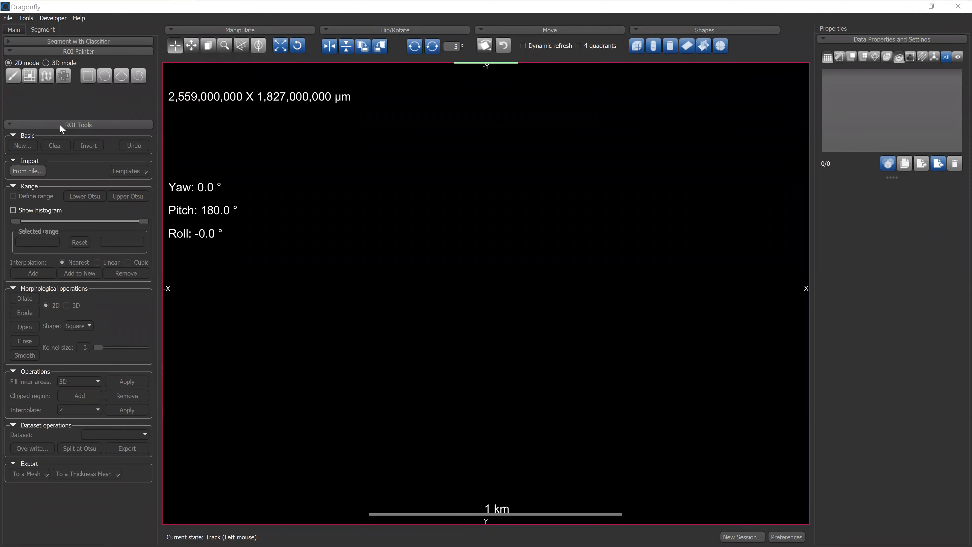
mouse_move(286, 172)
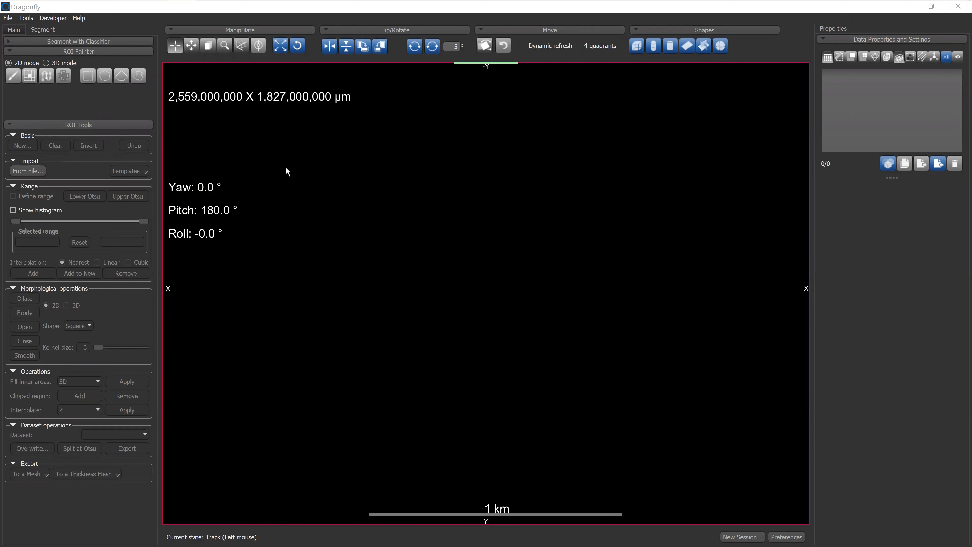
mouse_move(144, 90)
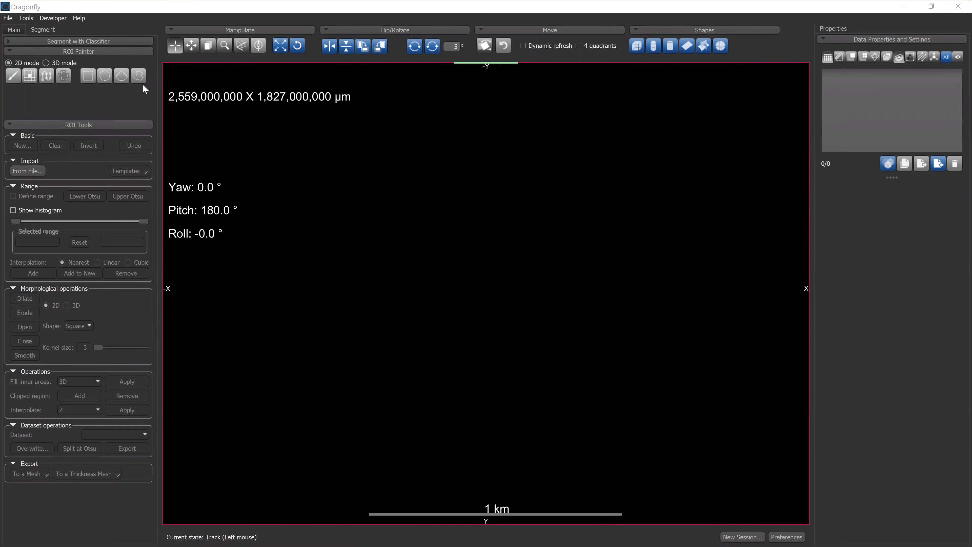
mouse_move(74, 54)
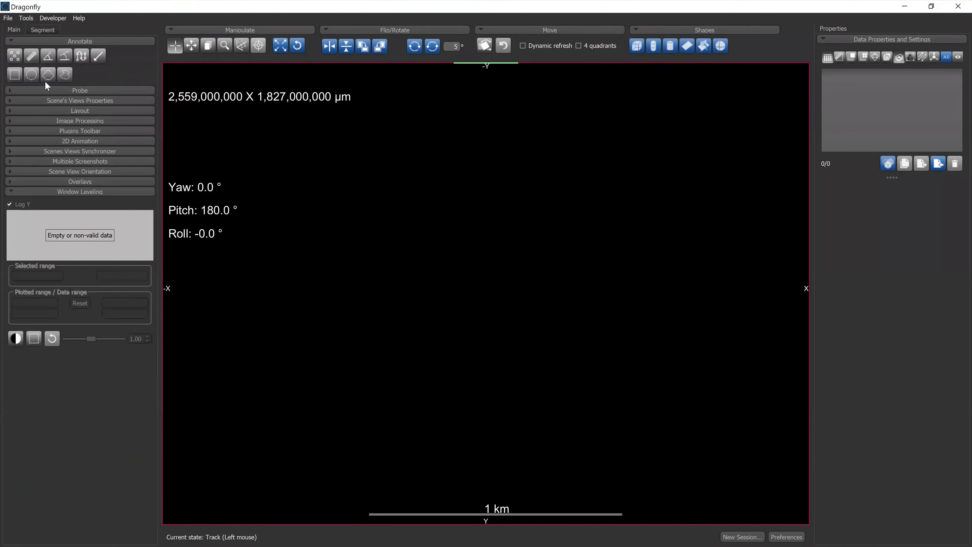
left_click(8, 18)
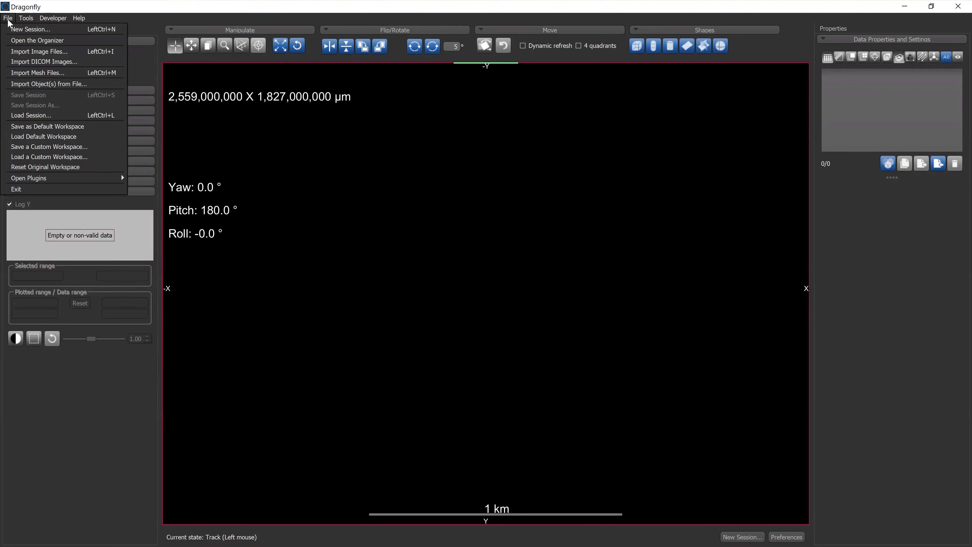
mouse_move(61, 130)
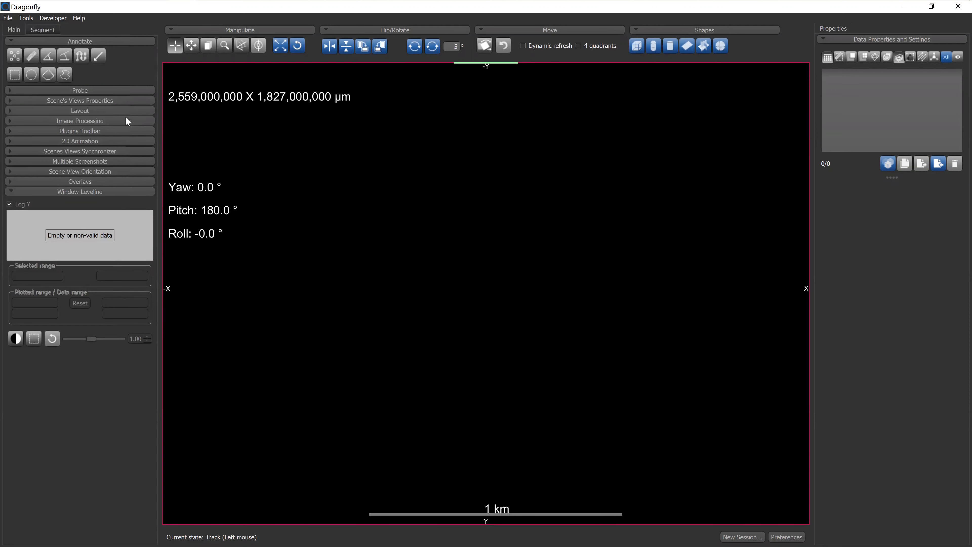
mouse_move(341, 230)
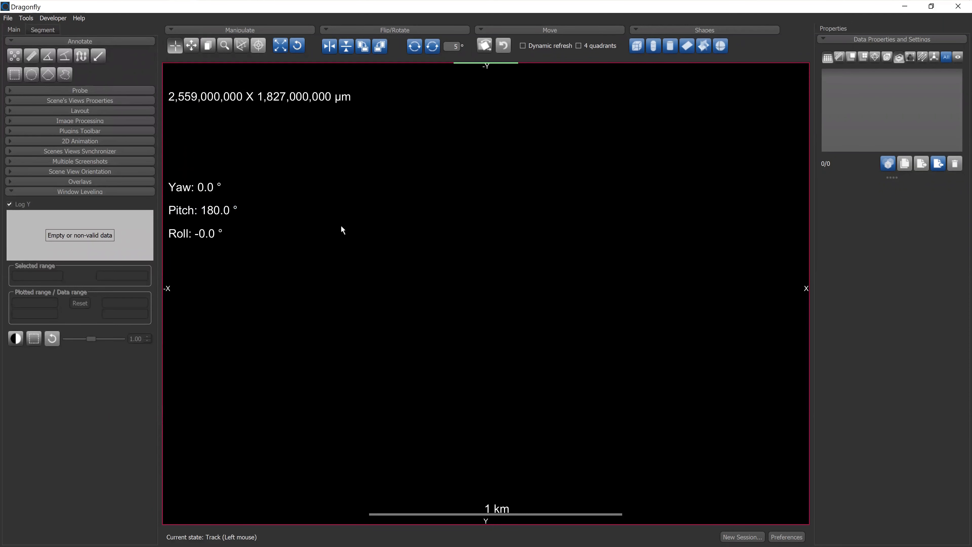
mouse_move(63, 231)
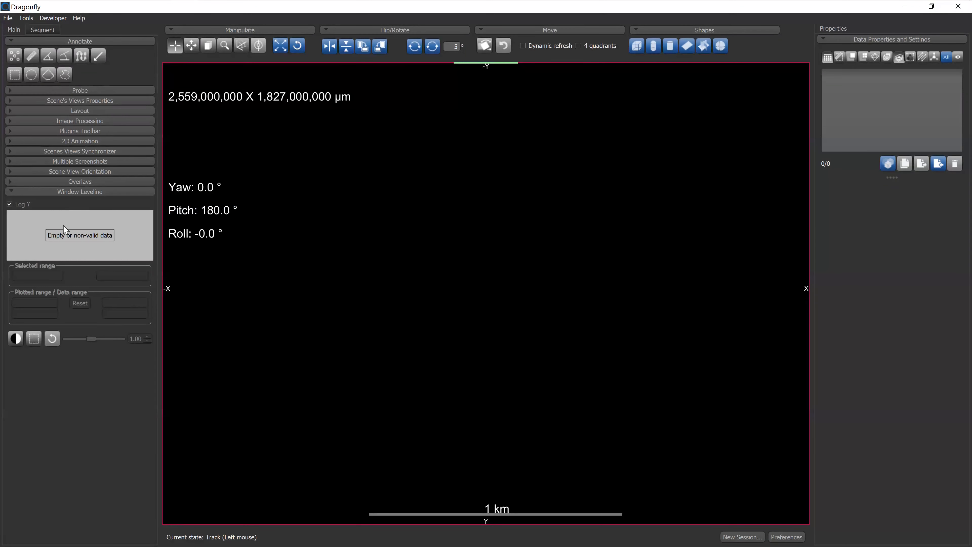
mouse_move(308, 159)
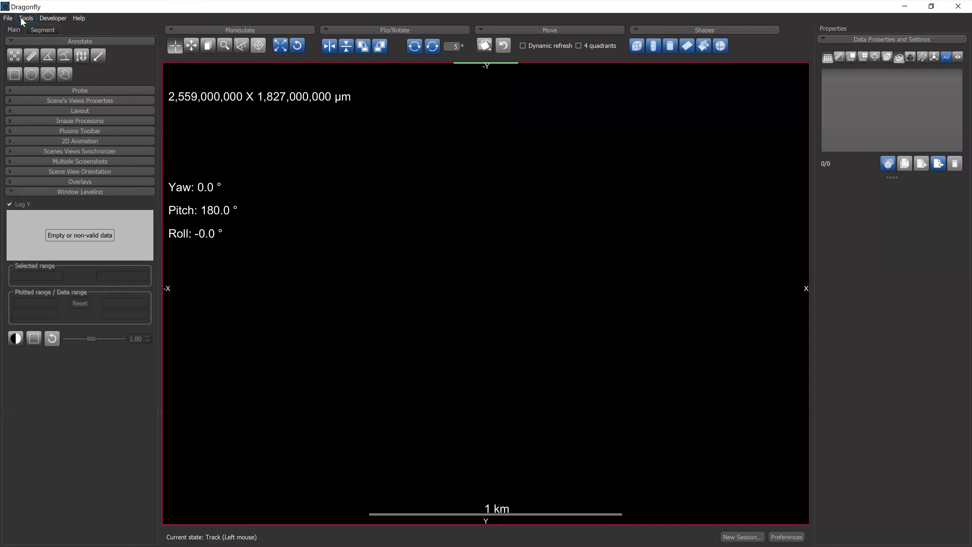
left_click(25, 18)
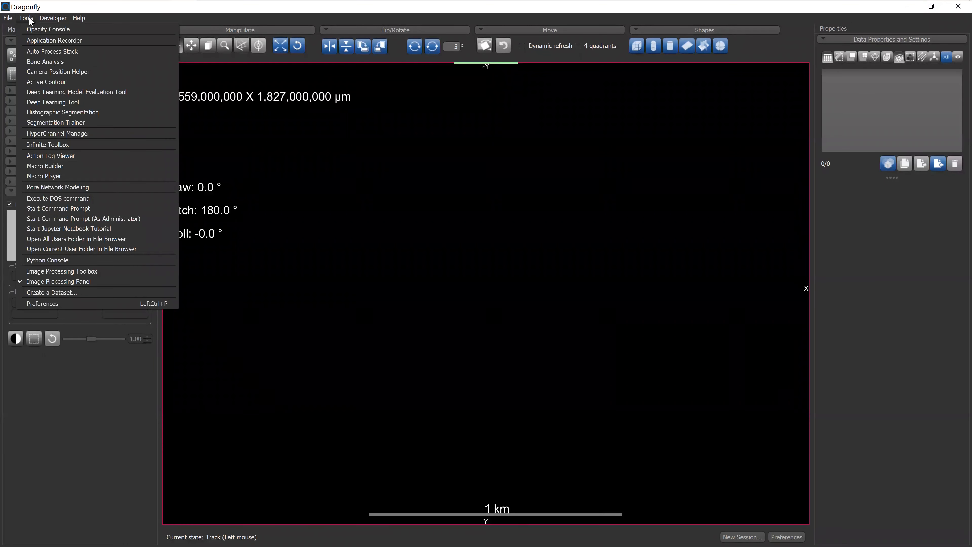
mouse_move(39, 48)
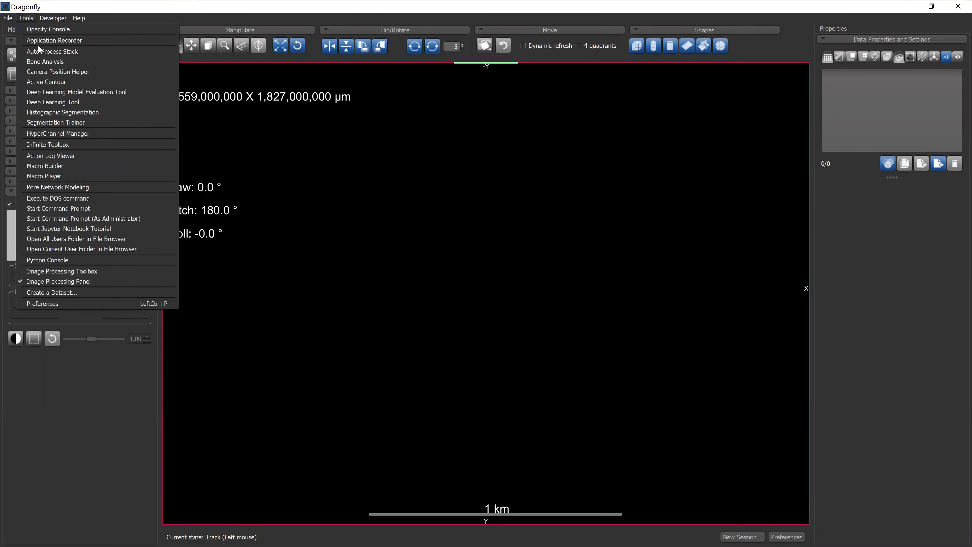
mouse_move(63, 300)
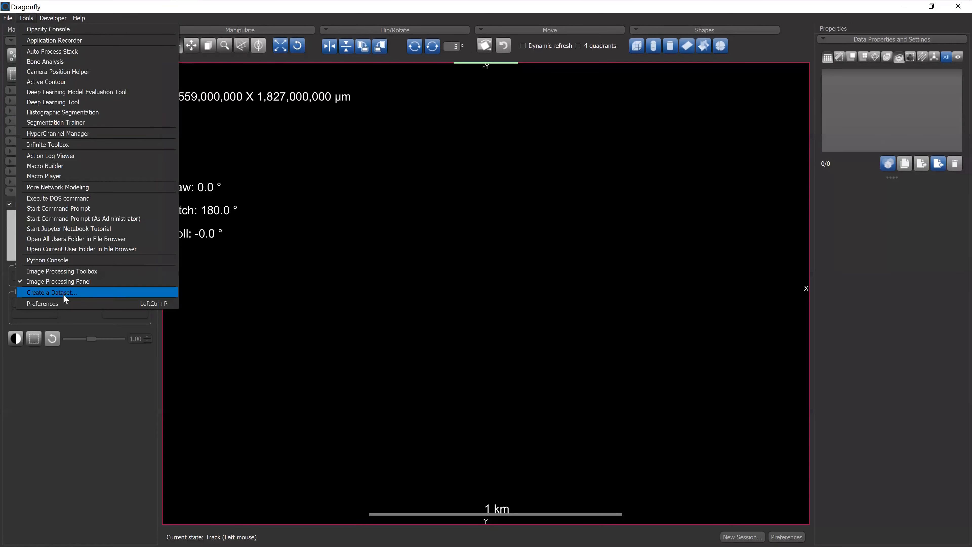
left_click(52, 292)
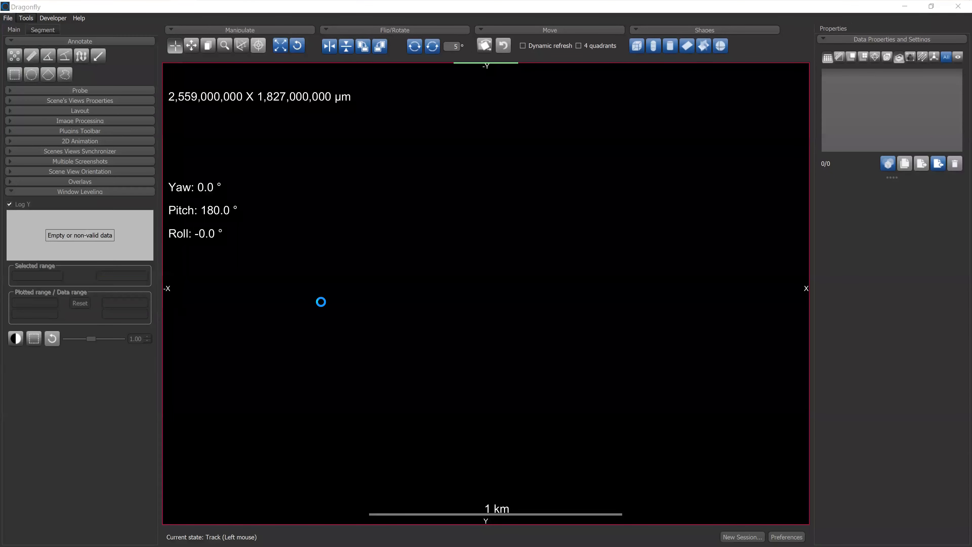
left_click(80, 120)
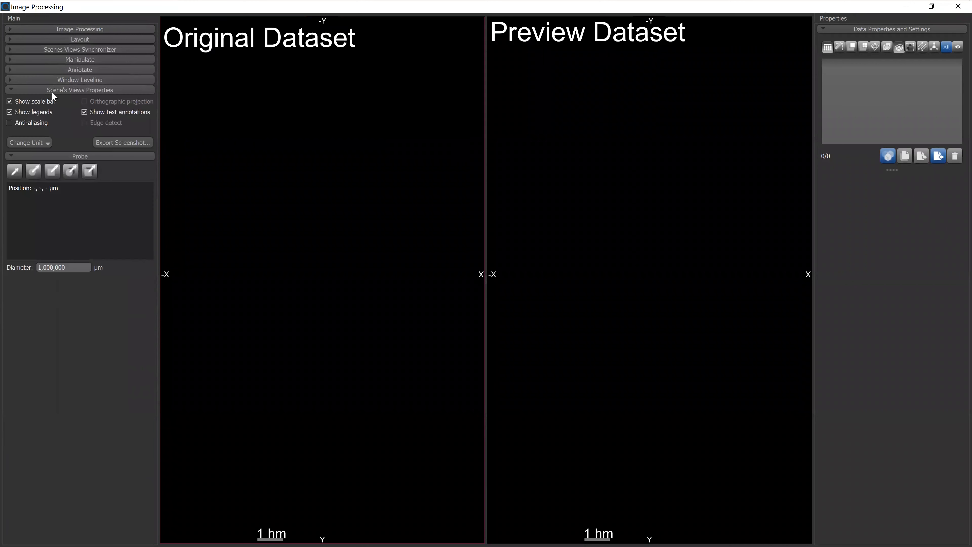
left_click(80, 89)
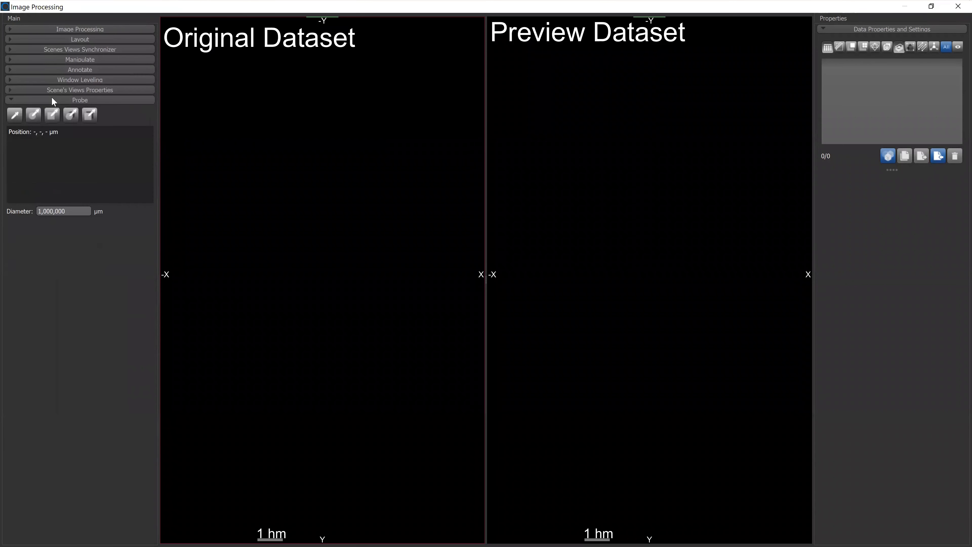
left_click(79, 29)
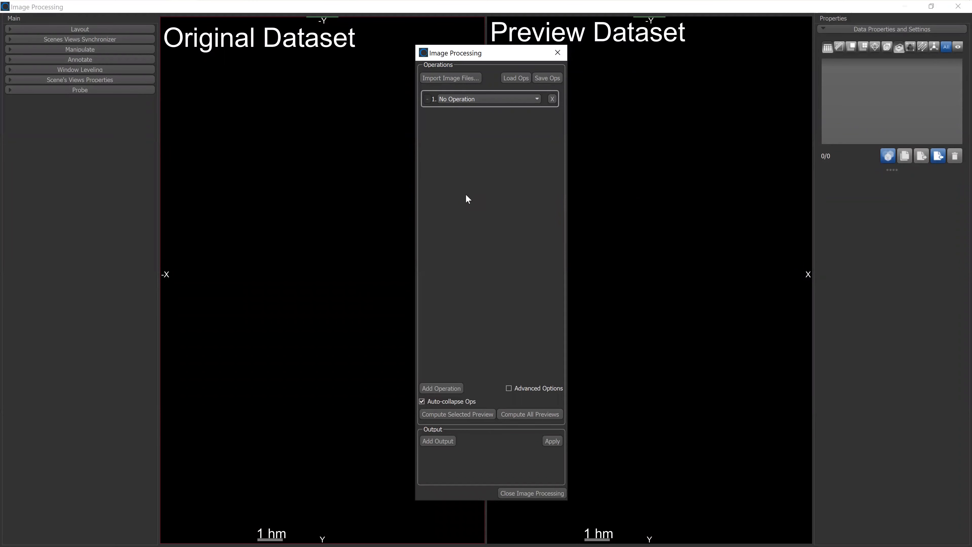
mouse_move(456, 201)
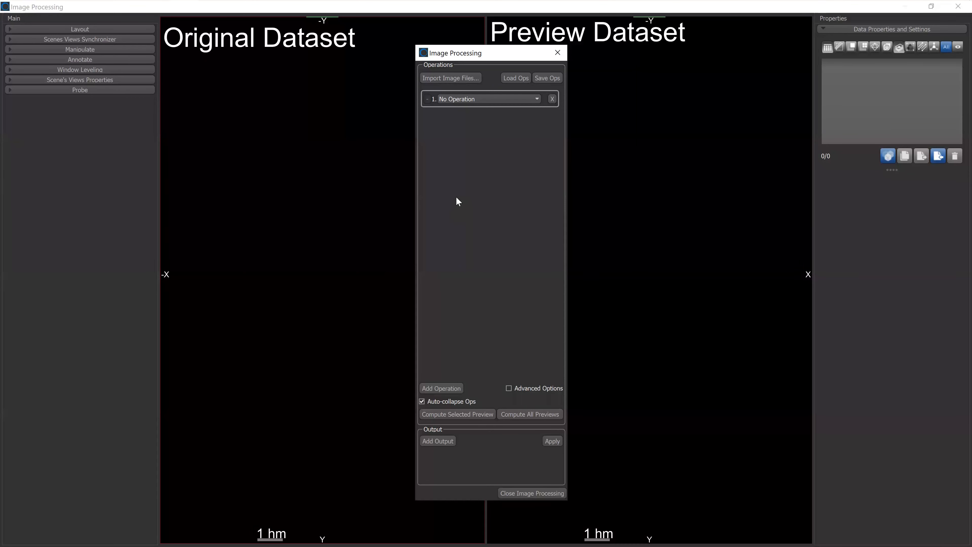
mouse_move(439, 147)
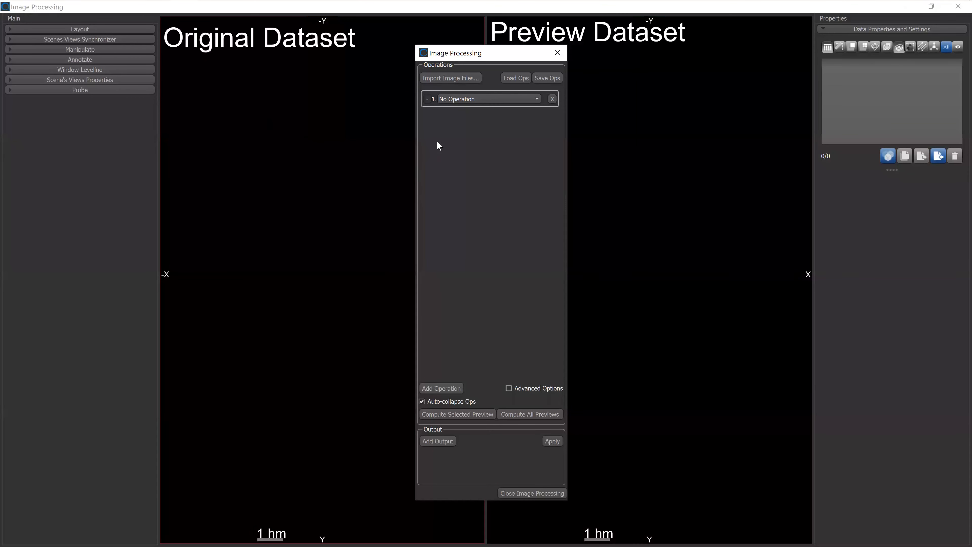
mouse_move(54, 45)
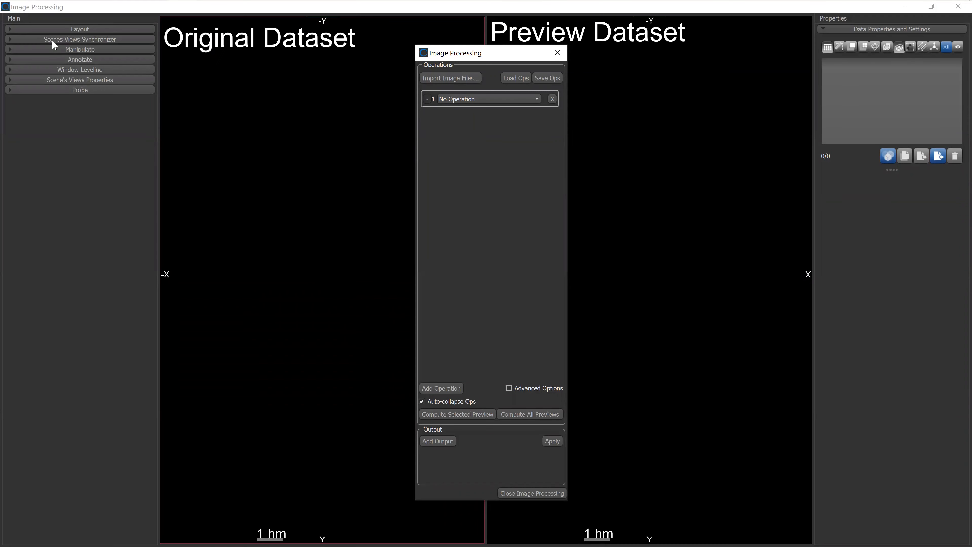
mouse_move(66, 32)
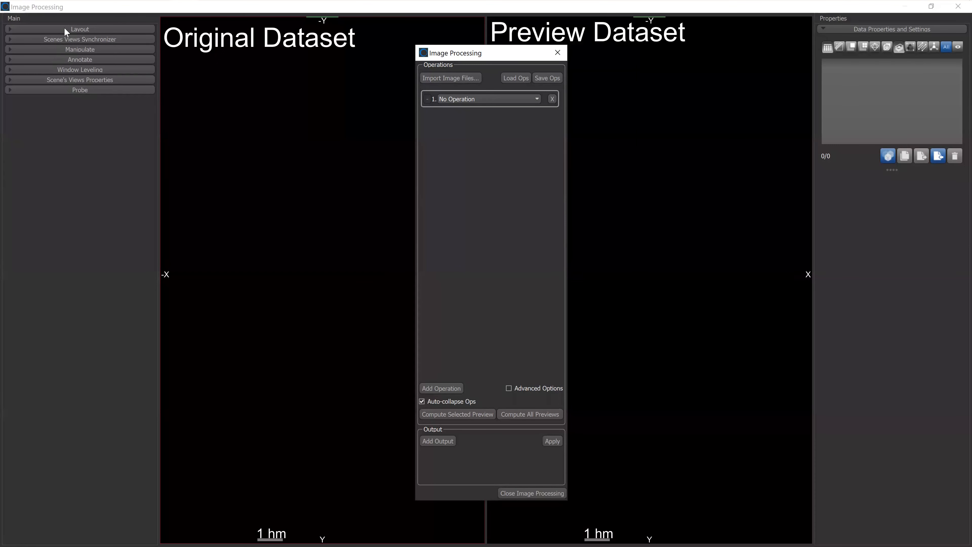
left_click(80, 29)
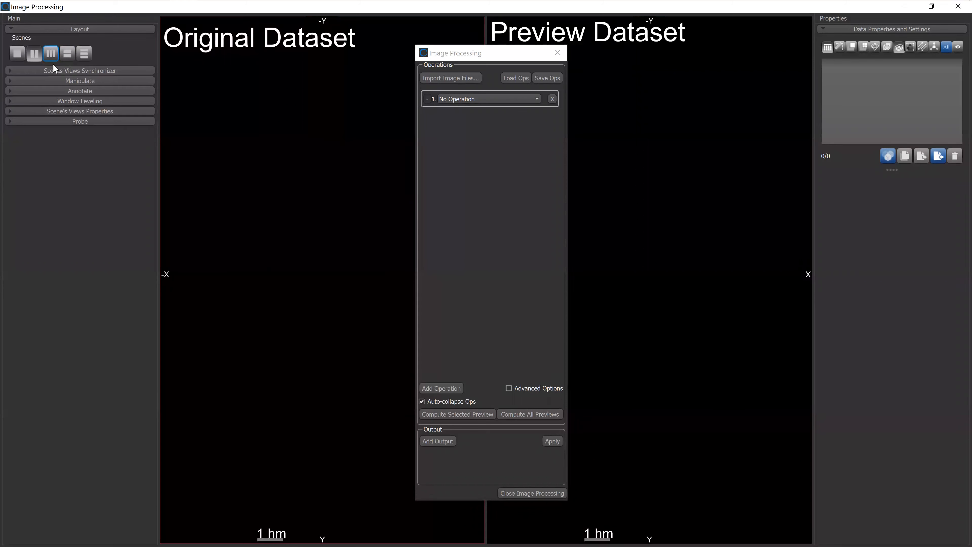
left_click(80, 70)
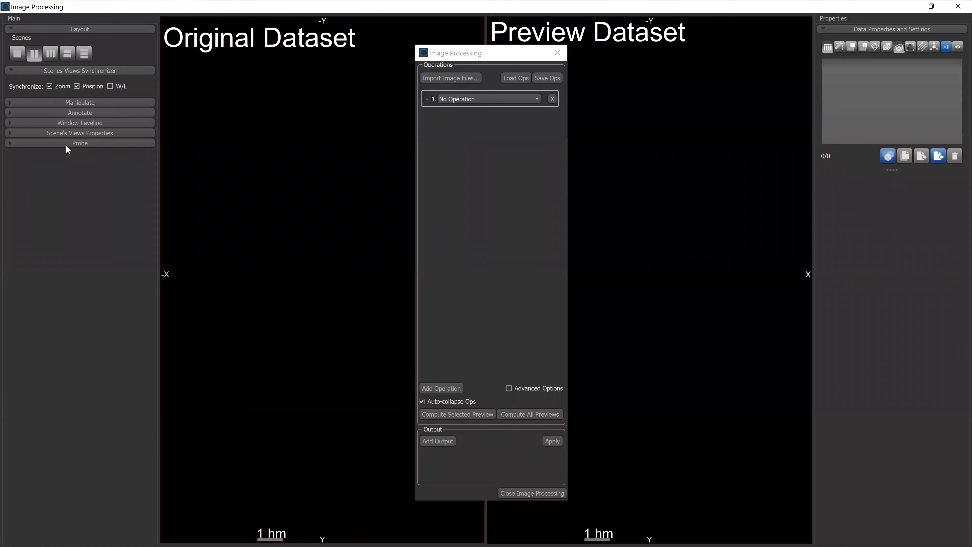
left_click(80, 123)
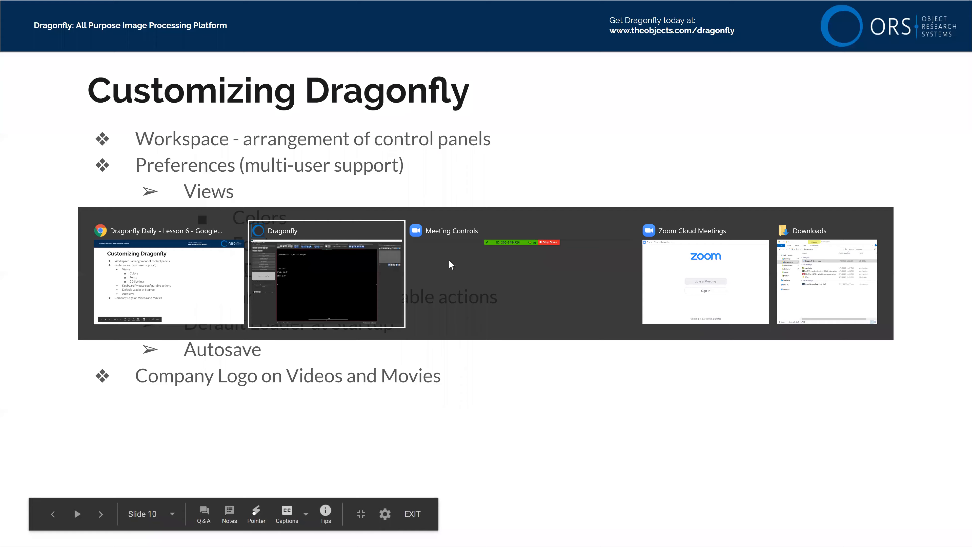
left_click(6, 18)
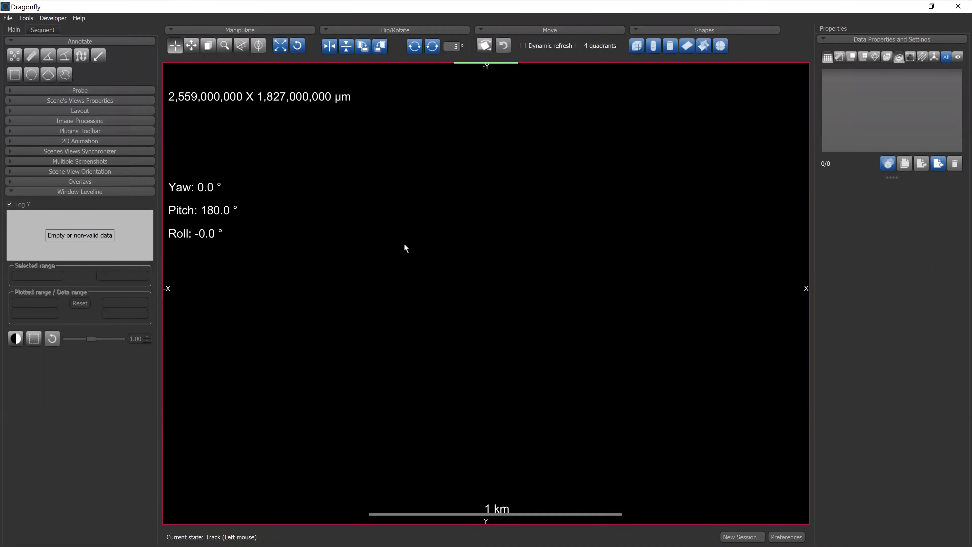
mouse_move(232, 197)
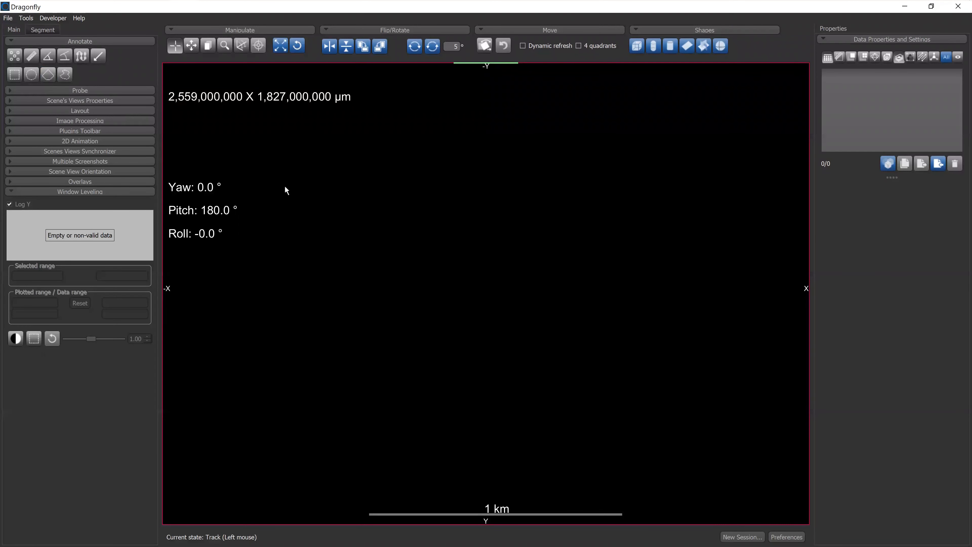
mouse_move(303, 214)
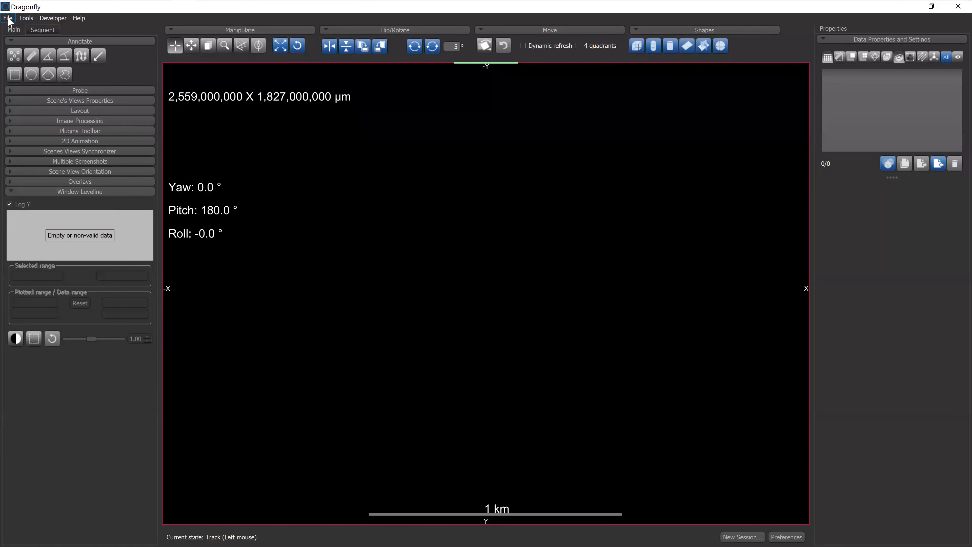
mouse_move(297, 269)
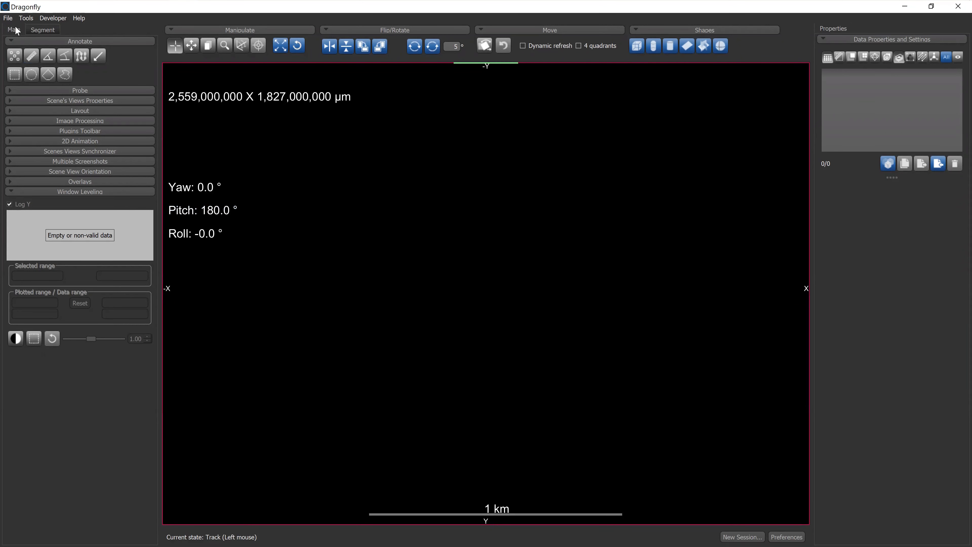
- Browse the Tools and session menus and restore the default workspace layout
left_click(26, 19)
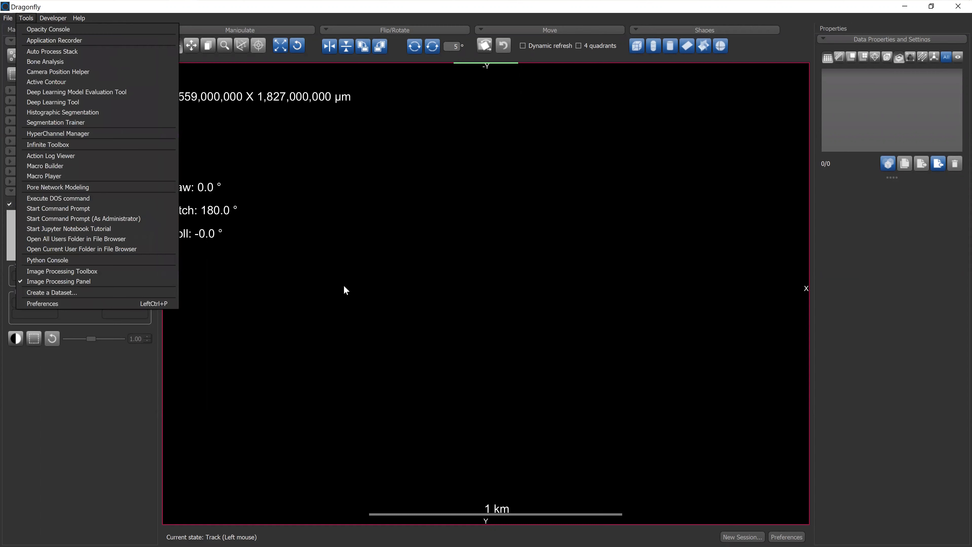
left_click(8, 18)
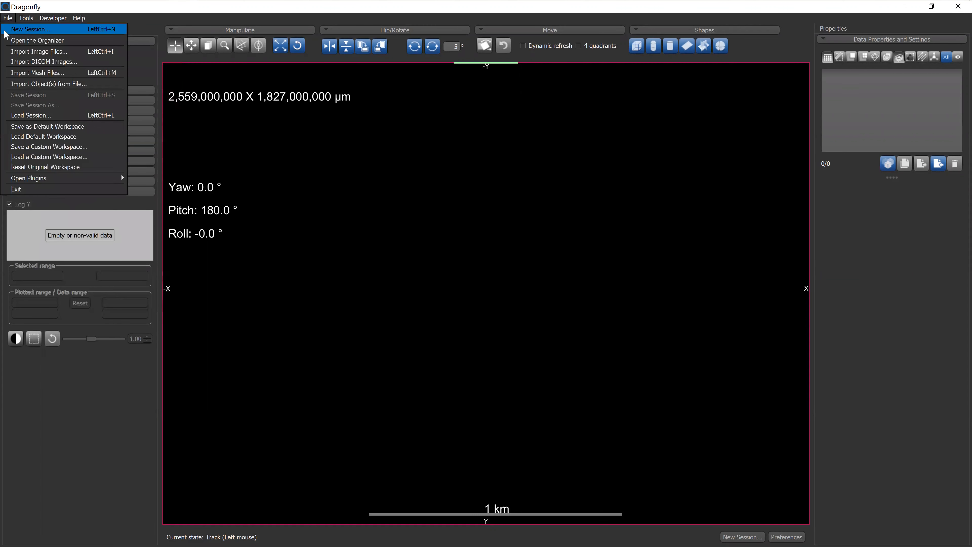
mouse_move(29, 139)
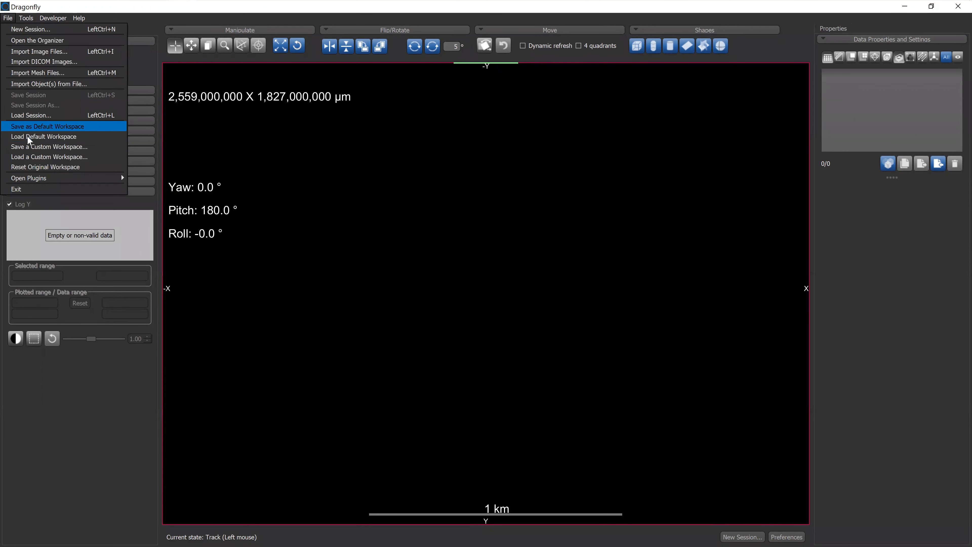
mouse_move(34, 152)
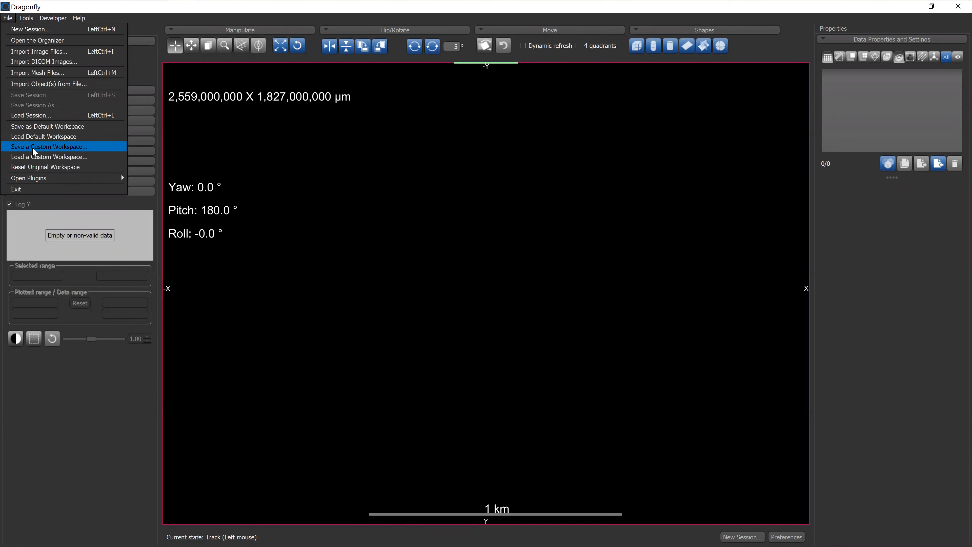
mouse_move(35, 144)
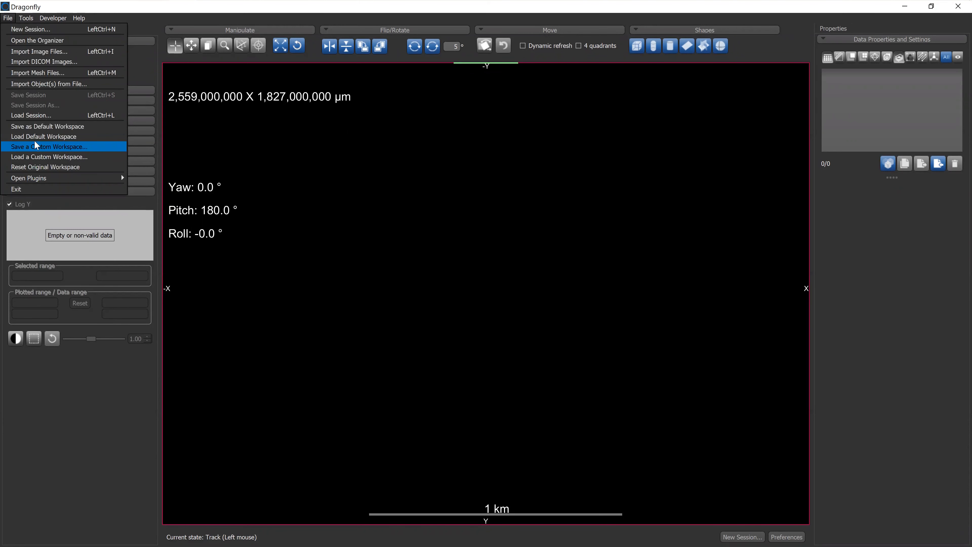
mouse_move(38, 143)
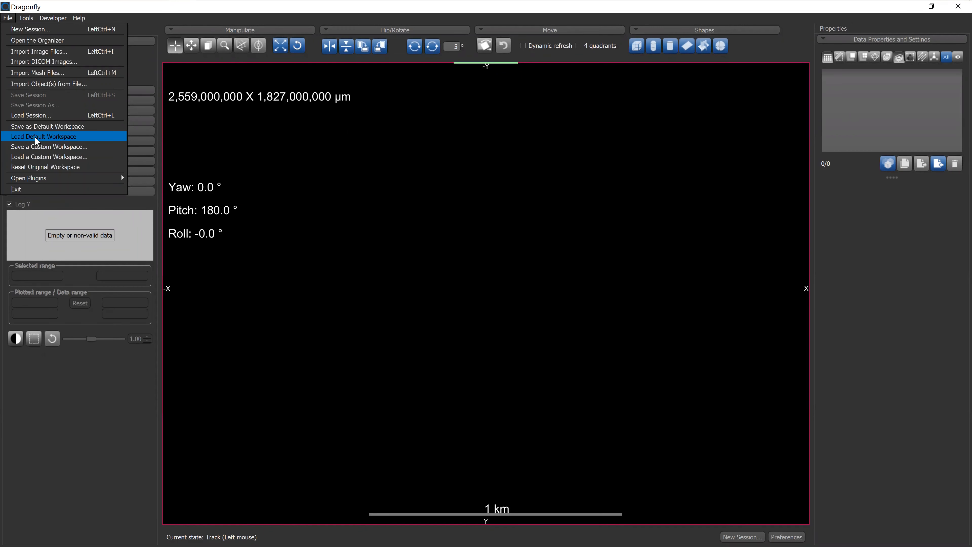
left_click(44, 136)
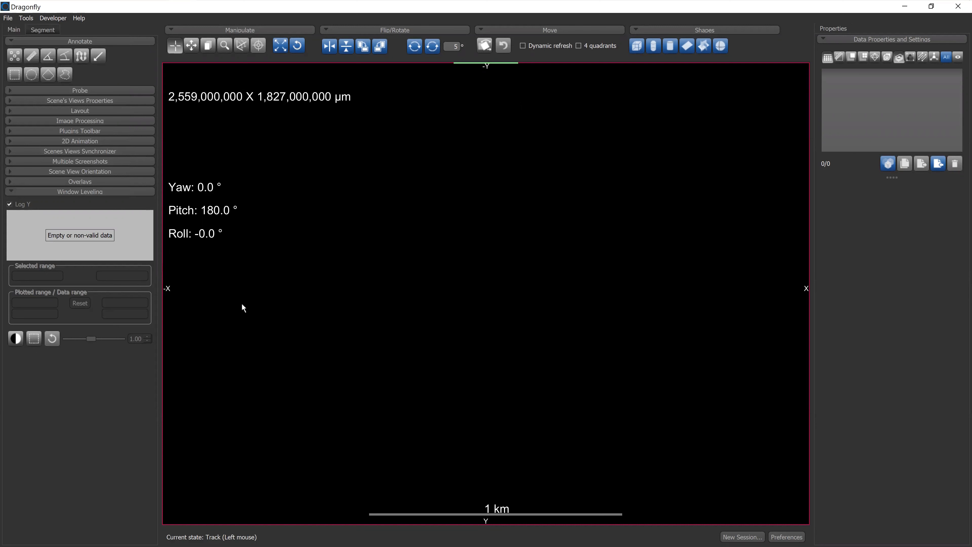
mouse_move(301, 296)
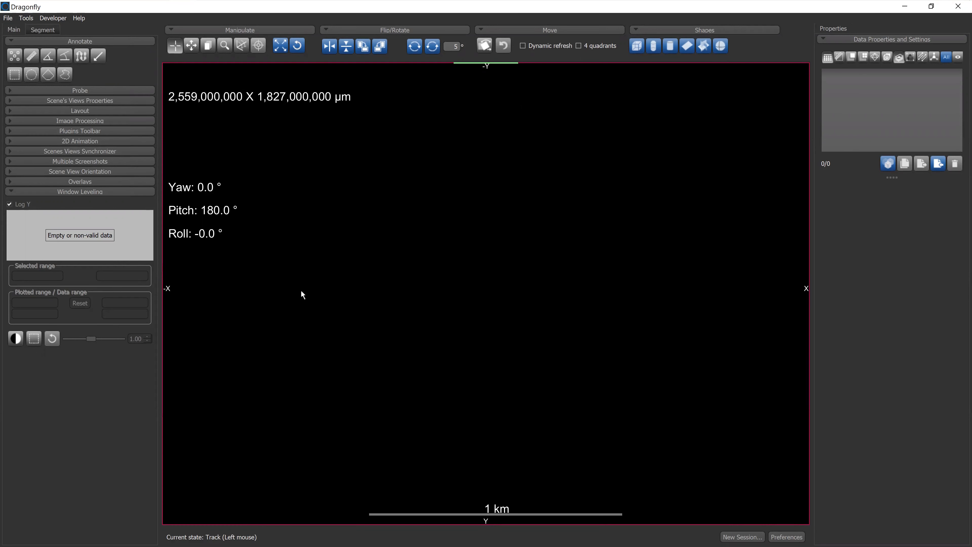
mouse_move(459, 344)
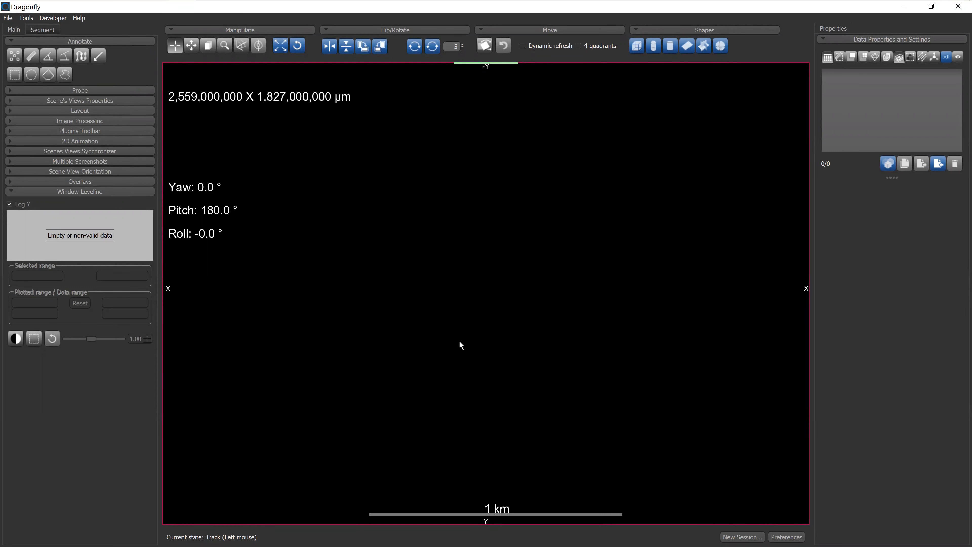
- Show the application preferences from the bottom-right button, close them, and bring up the Tools command list
left_click(786, 544)
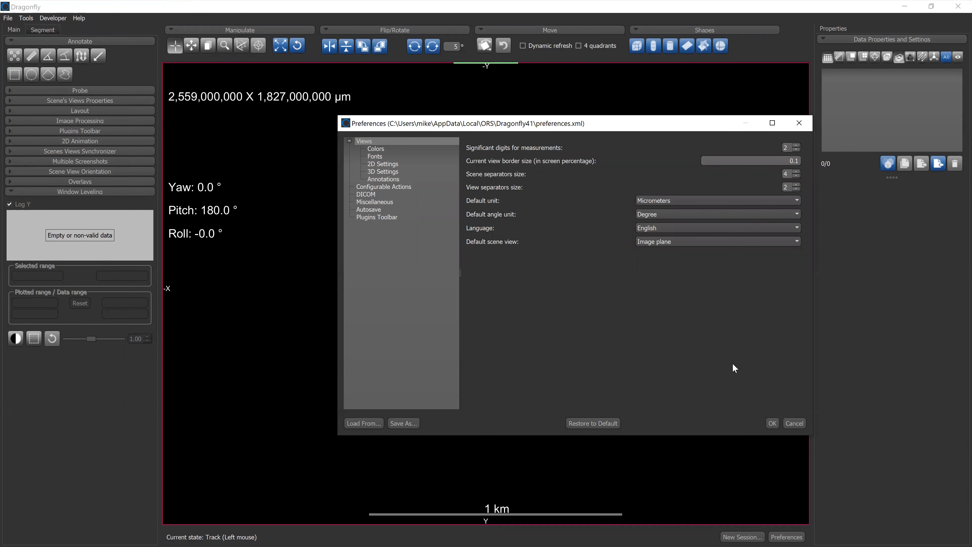
mouse_move(423, 127)
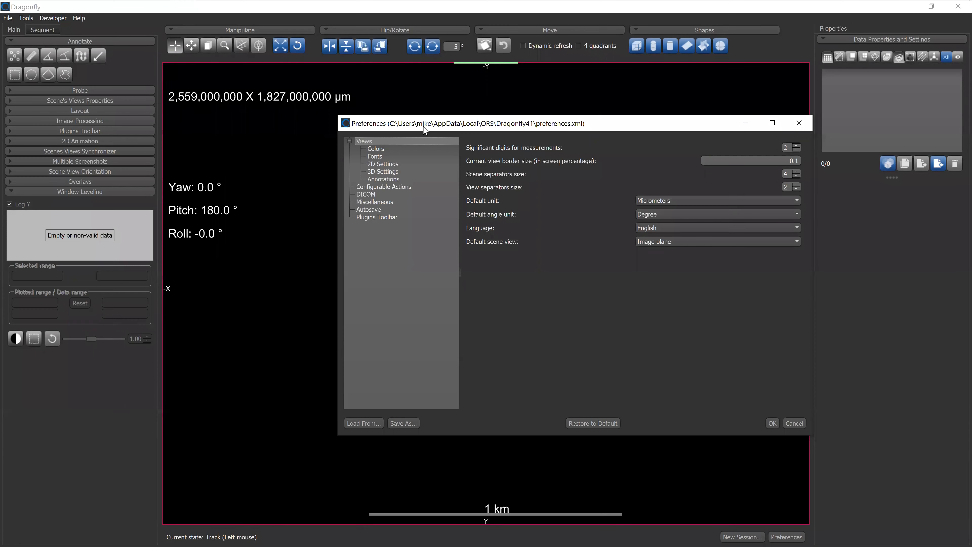
mouse_move(130, 45)
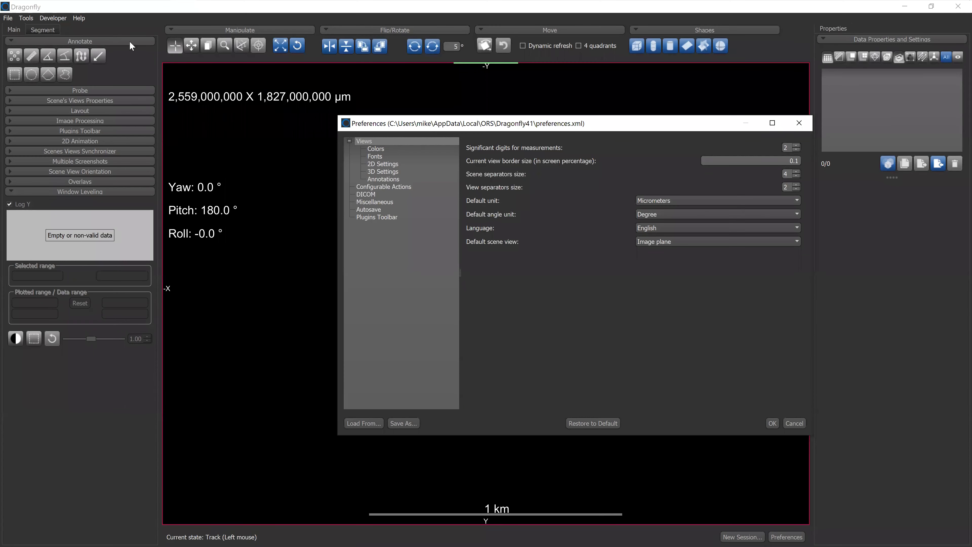
mouse_move(500, 222)
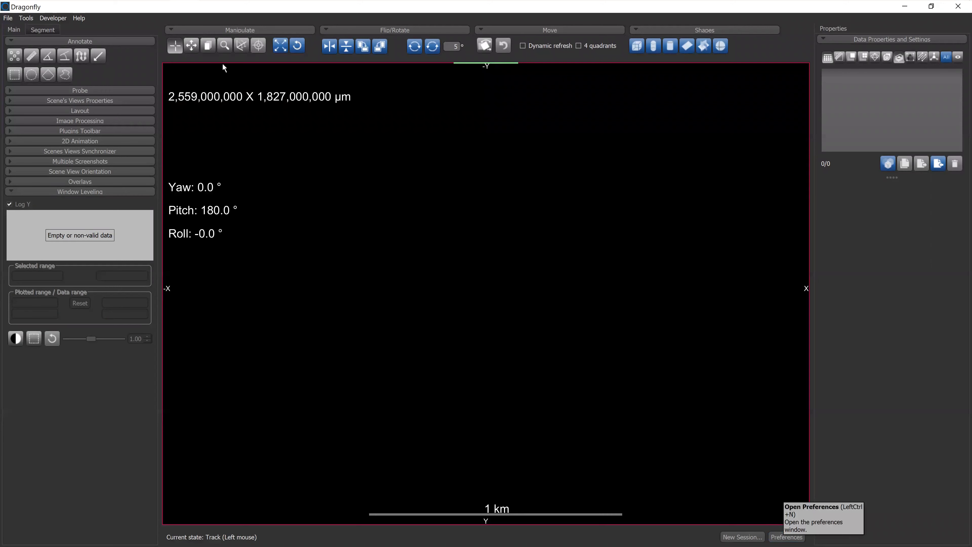
left_click(26, 19)
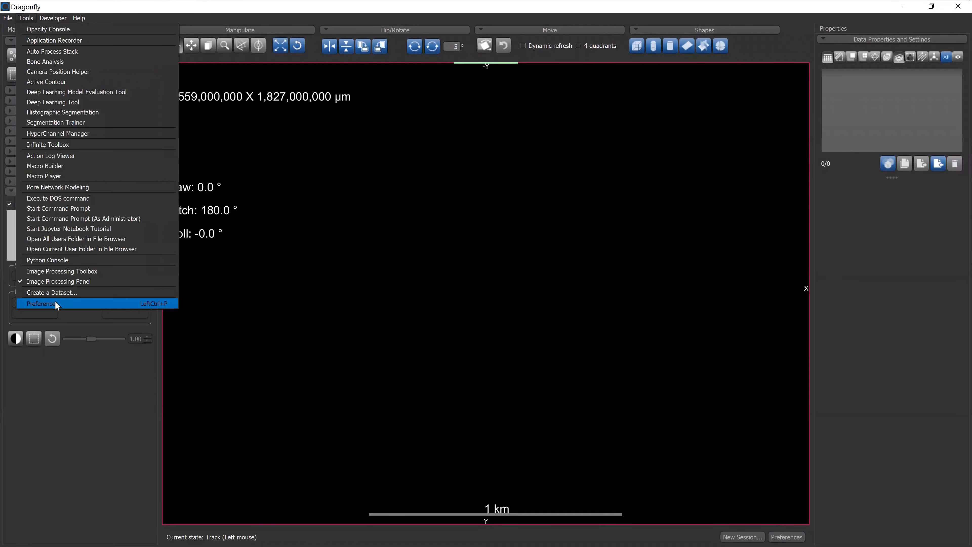
- In Preferences under Views, review the default unit choices and keep micrometers
left_click(40, 303)
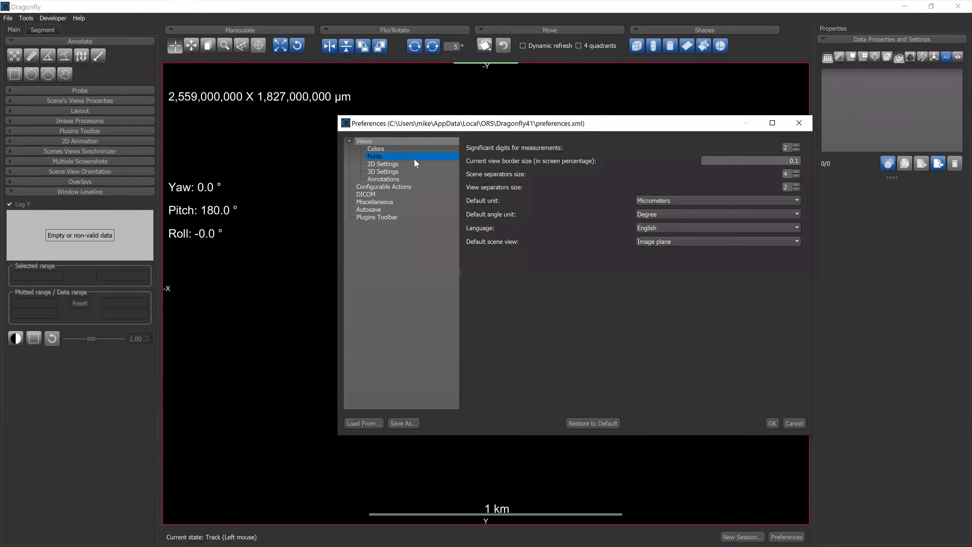
left_click(383, 179)
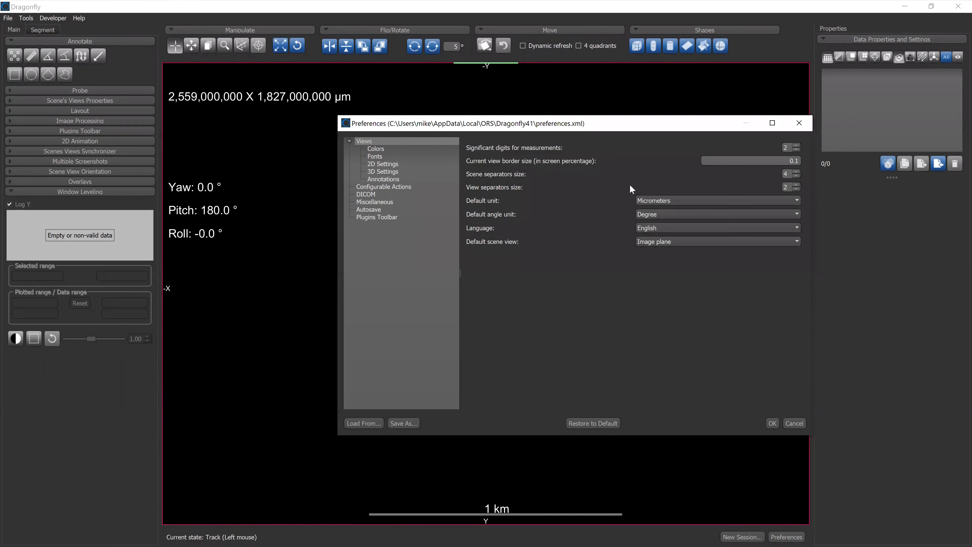
mouse_move(654, 168)
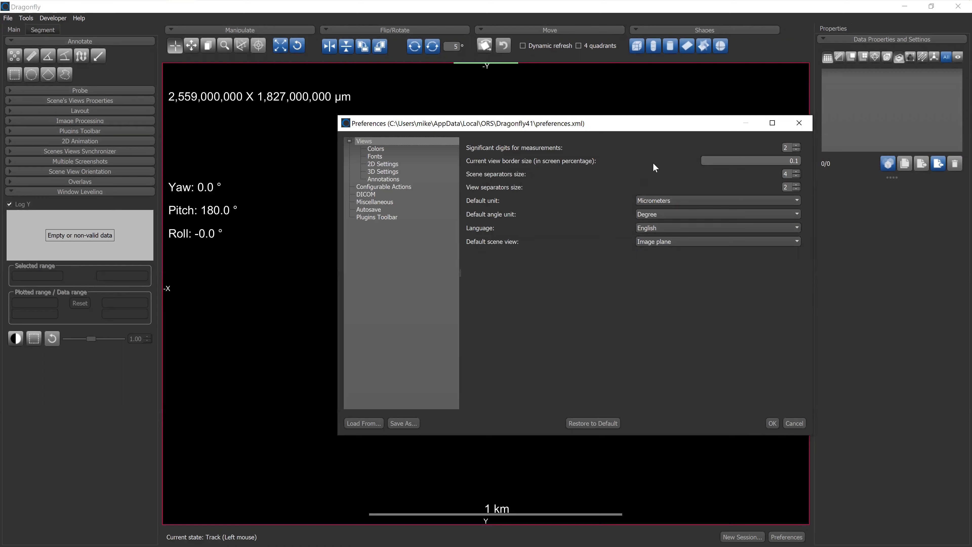
mouse_move(501, 192)
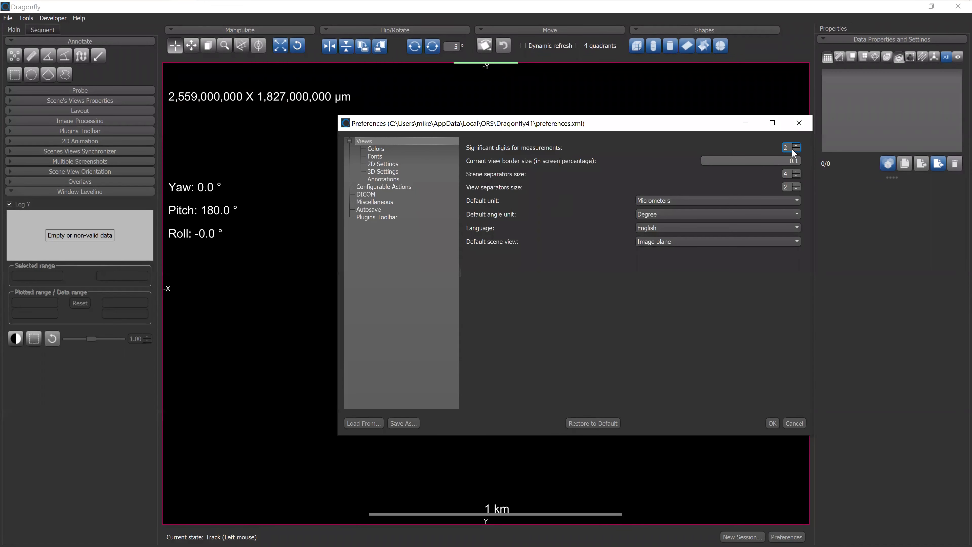
mouse_move(626, 200)
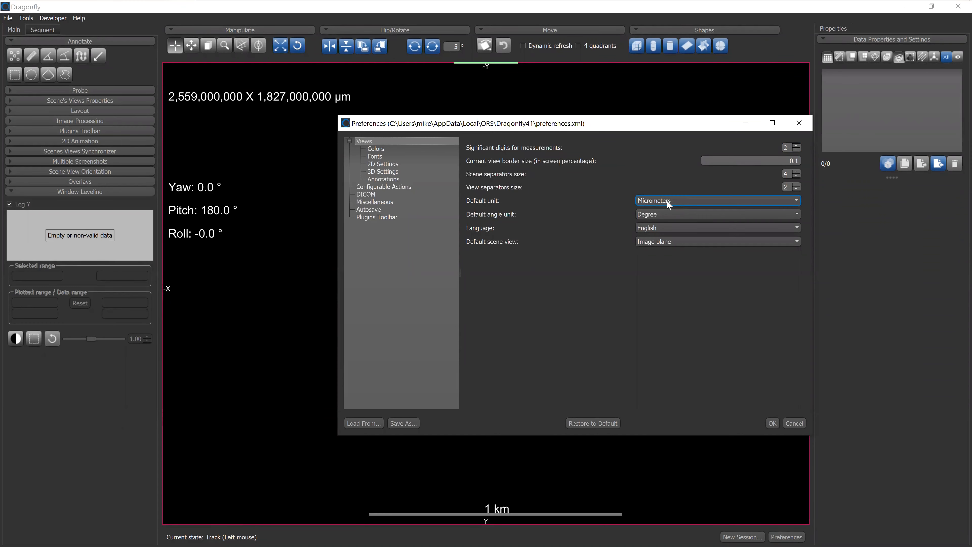
left_click(717, 201)
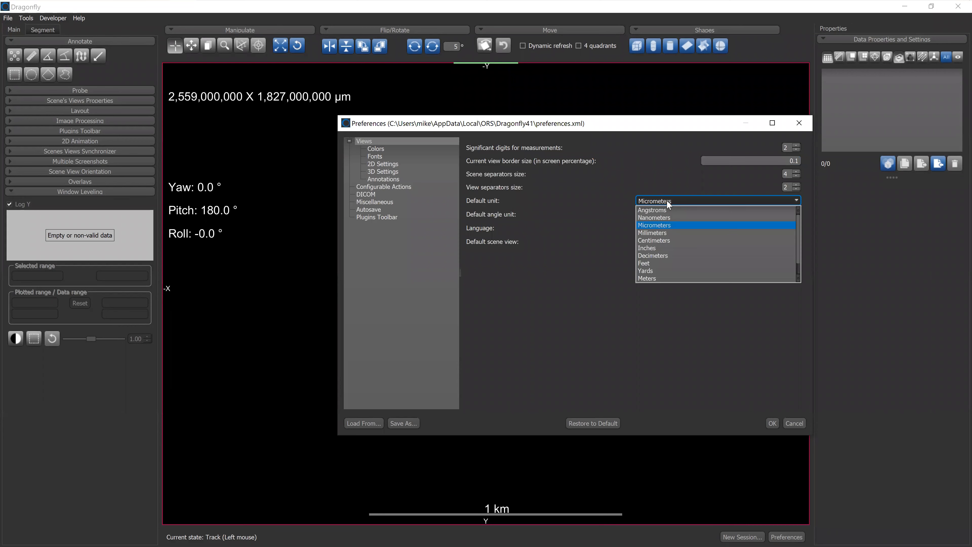
mouse_move(661, 239)
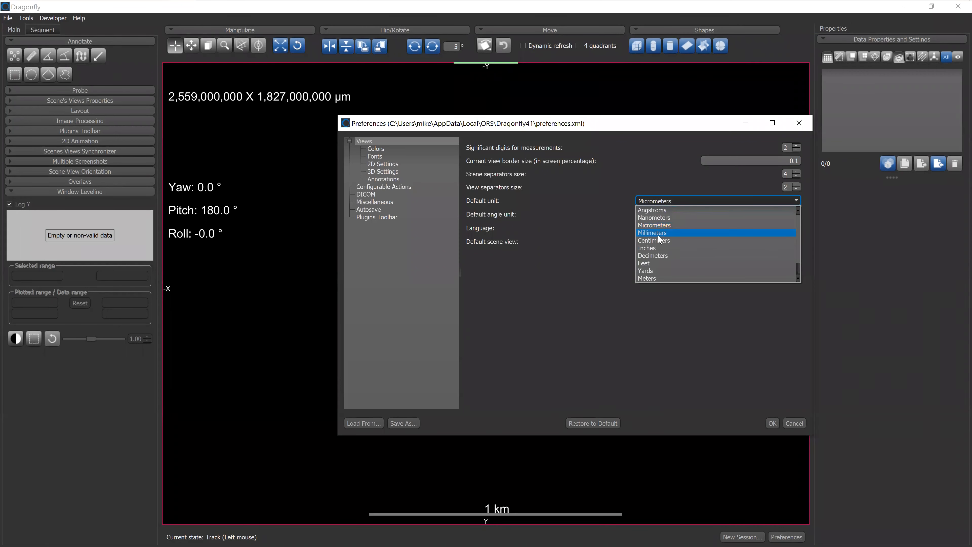
mouse_move(664, 246)
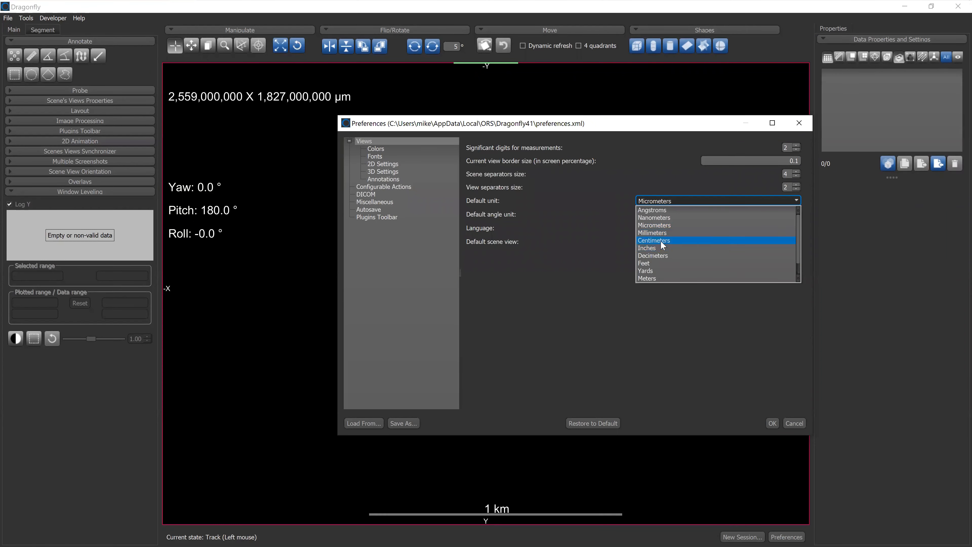
left_click(654, 224)
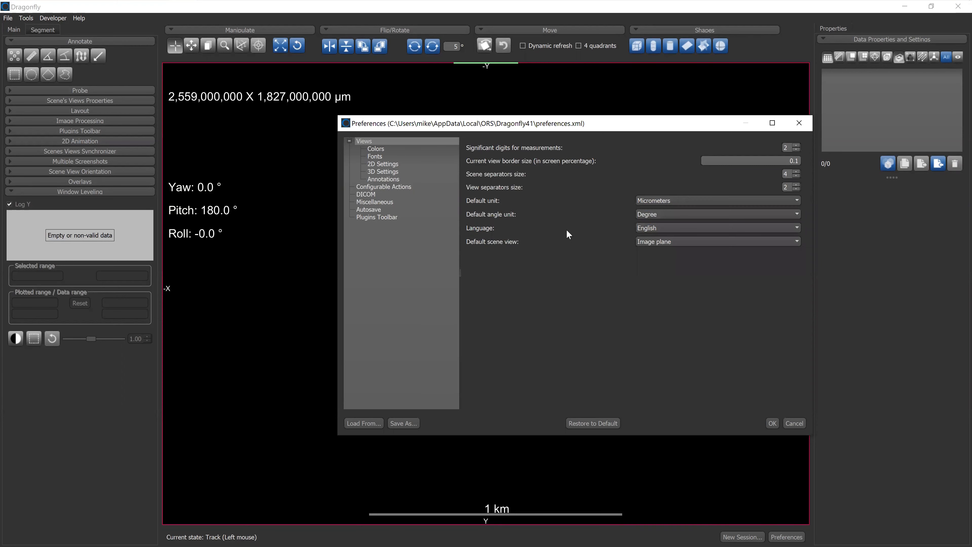
mouse_move(570, 255)
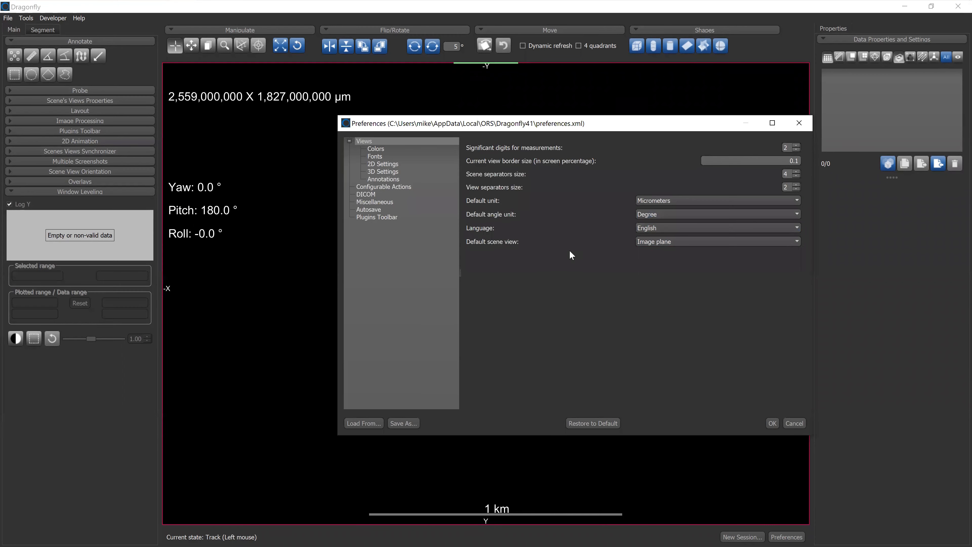
mouse_move(505, 252)
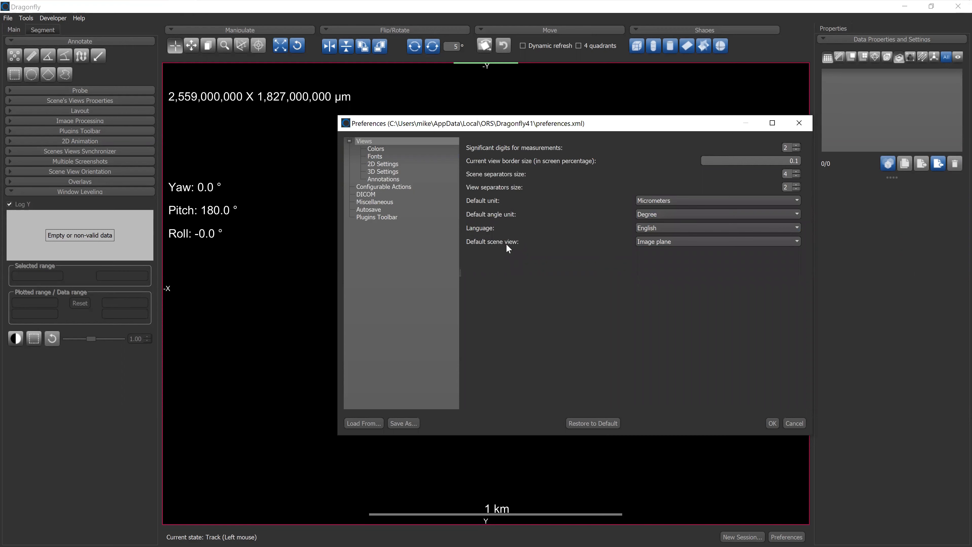
mouse_move(264, 174)
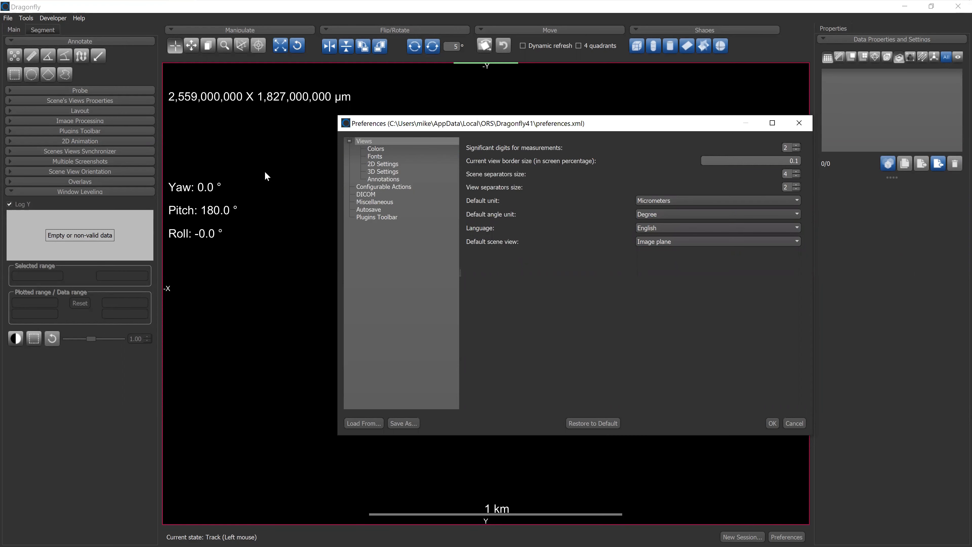
mouse_move(303, 248)
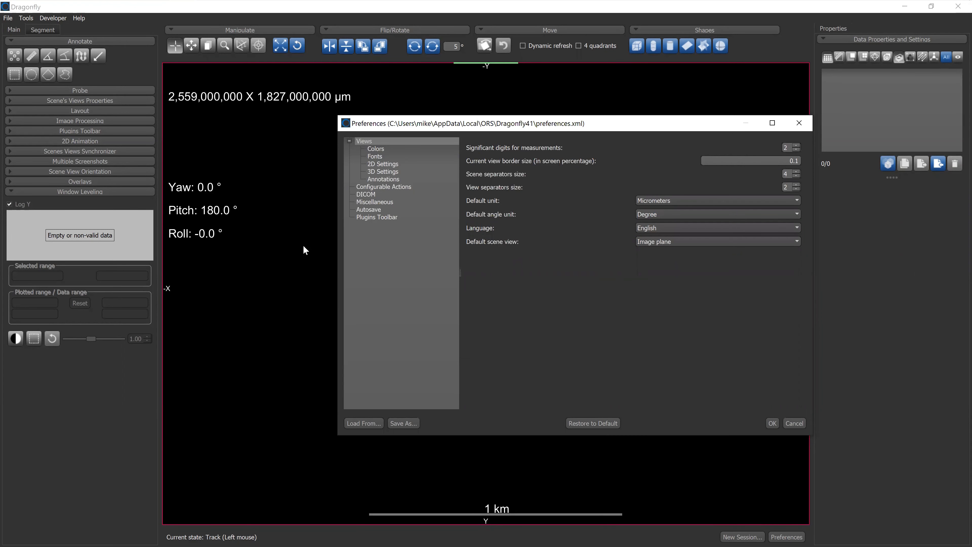
- Set the default scene view to 2 by 2 MPR and move to the 3D settings page
left_click(717, 242)
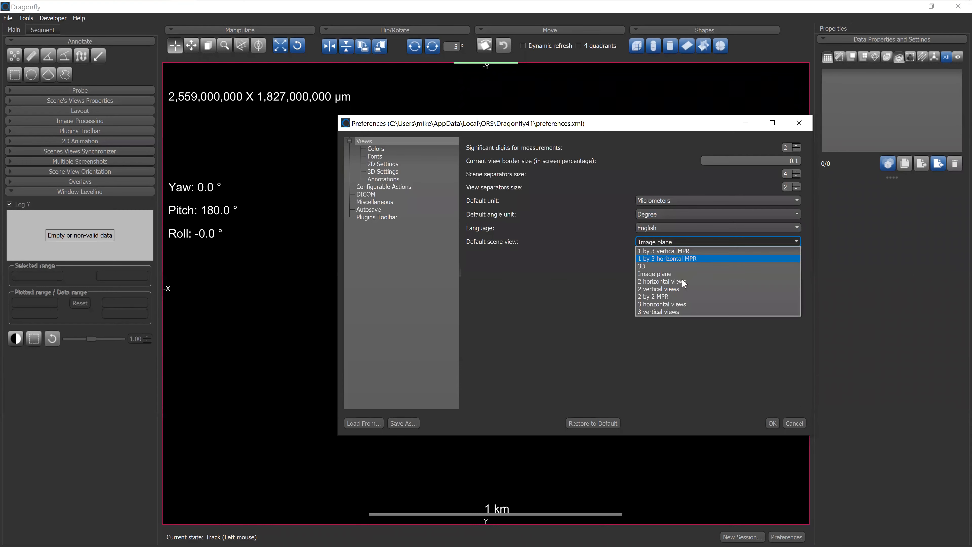
left_click(653, 296)
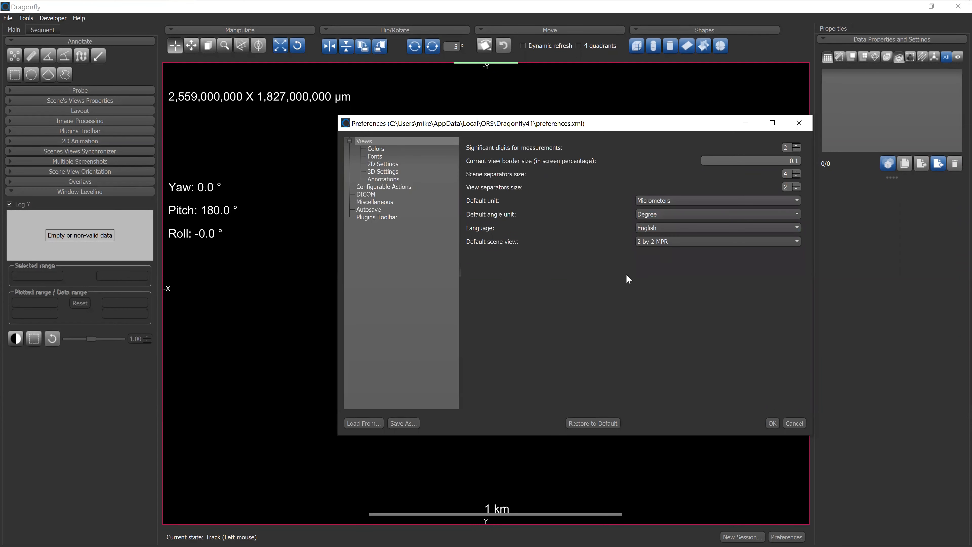
mouse_move(577, 317)
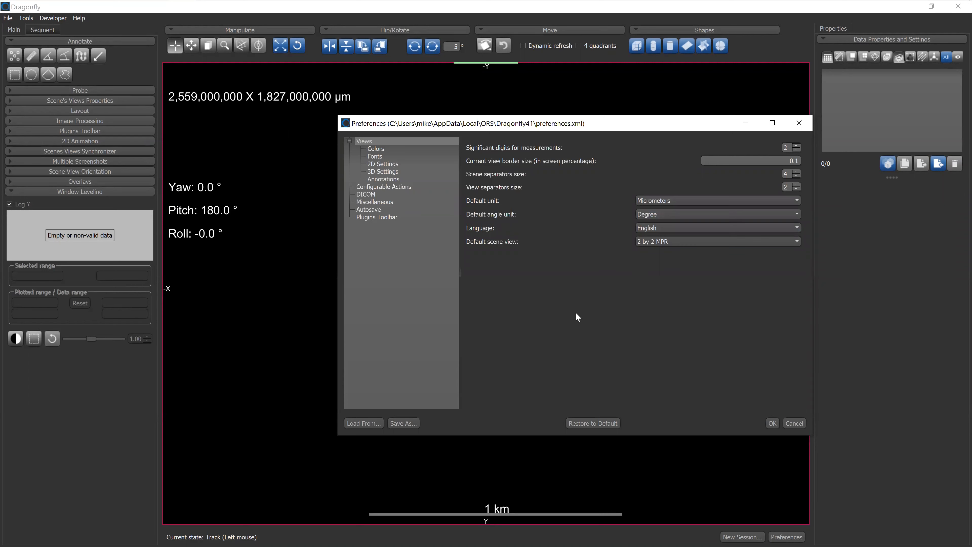
mouse_move(577, 308)
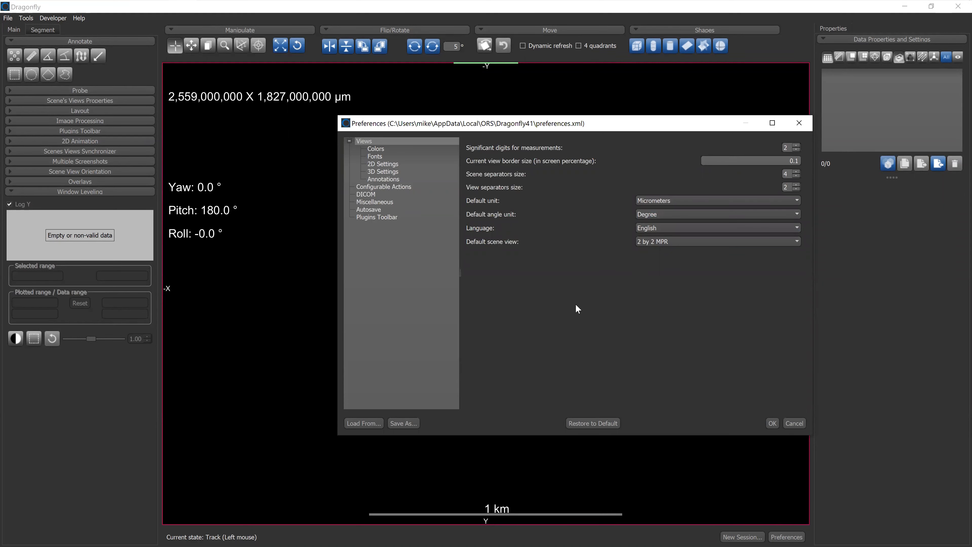
mouse_move(636, 289)
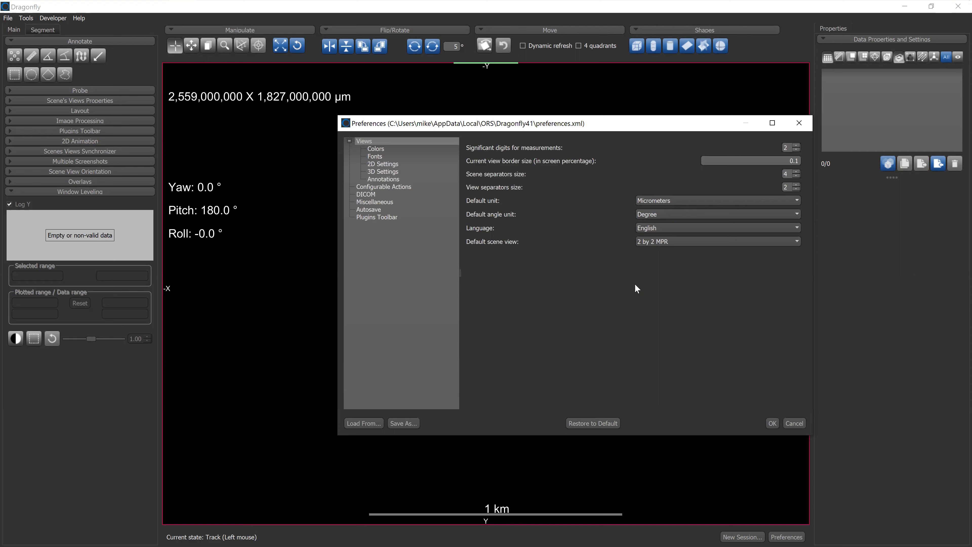
left_click(382, 171)
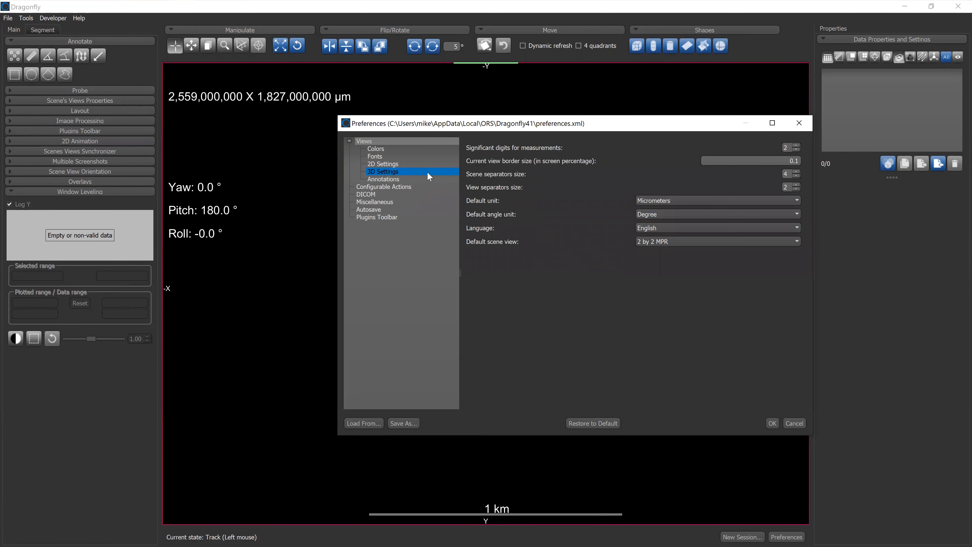
- Review the colour preferences, pointing out the MPR plane colour entries
left_click(375, 149)
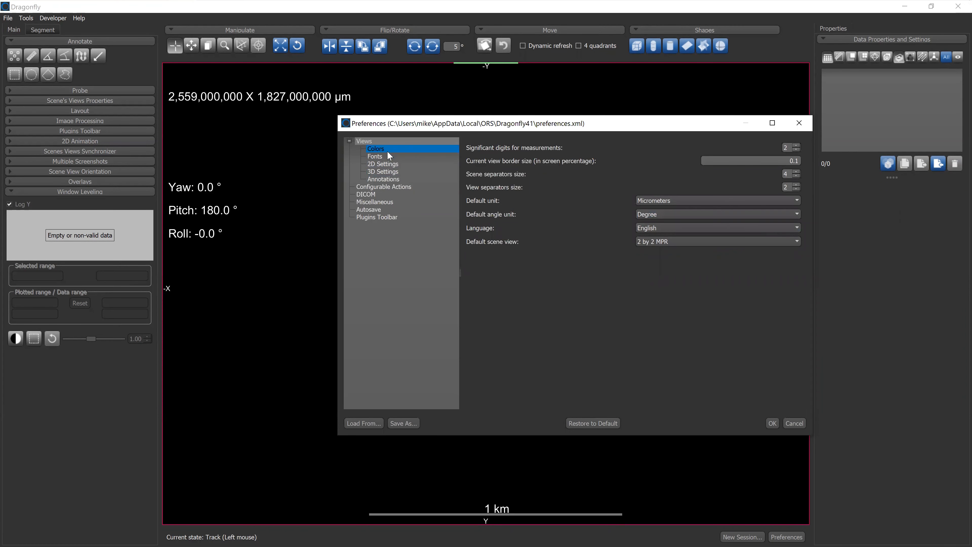
left_click(376, 149)
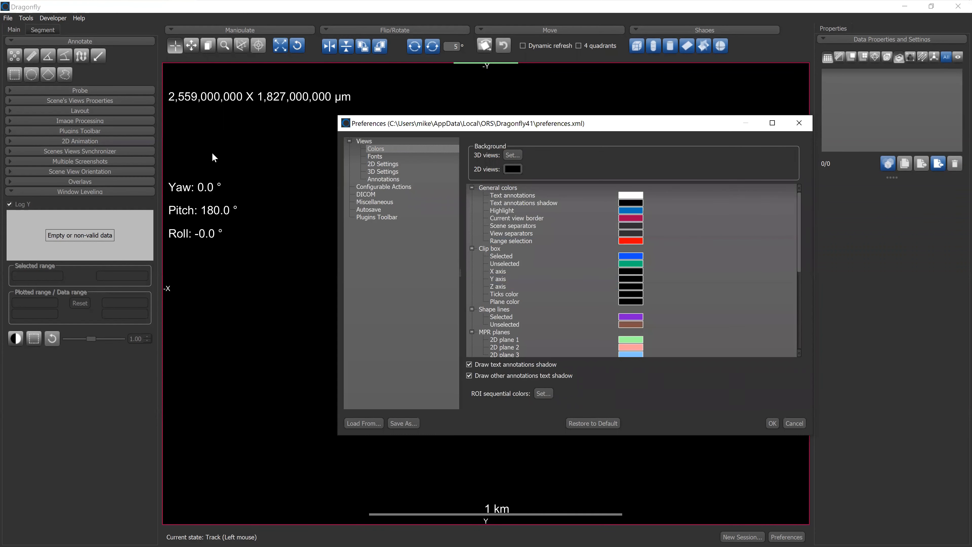
mouse_move(255, 189)
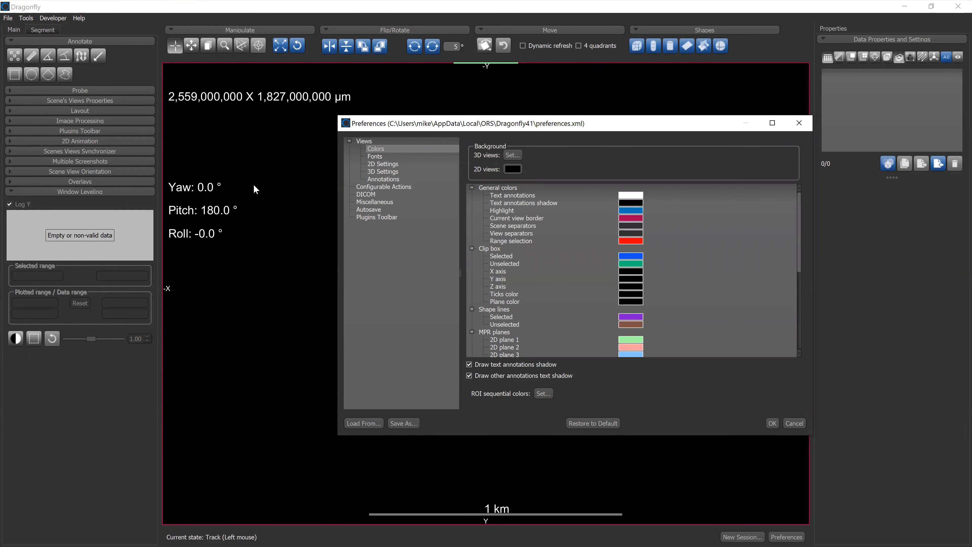
mouse_move(212, 325)
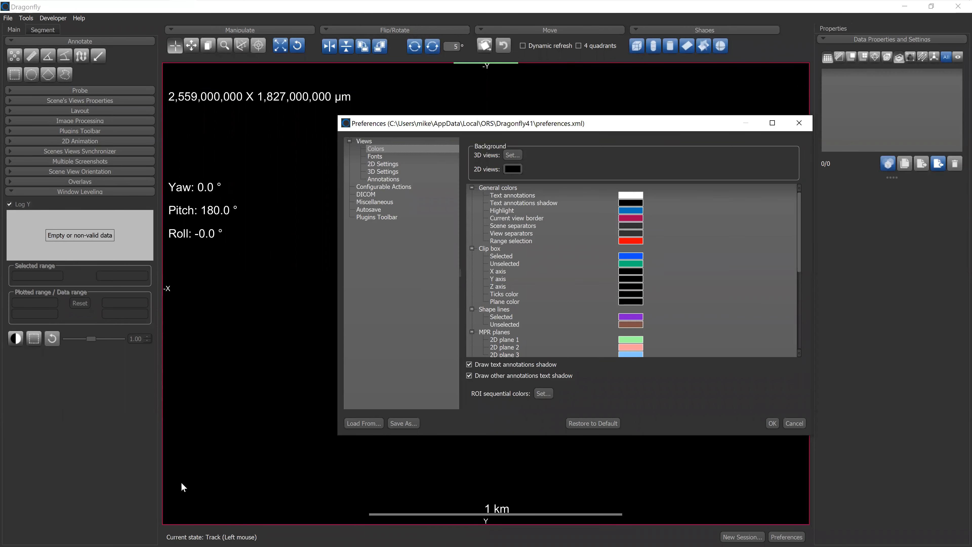
mouse_move(257, 459)
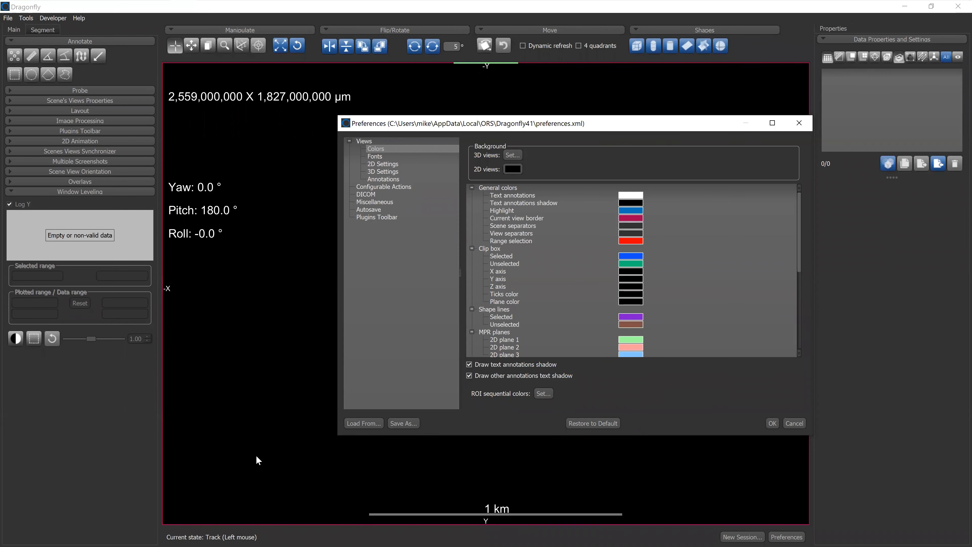
mouse_move(752, 280)
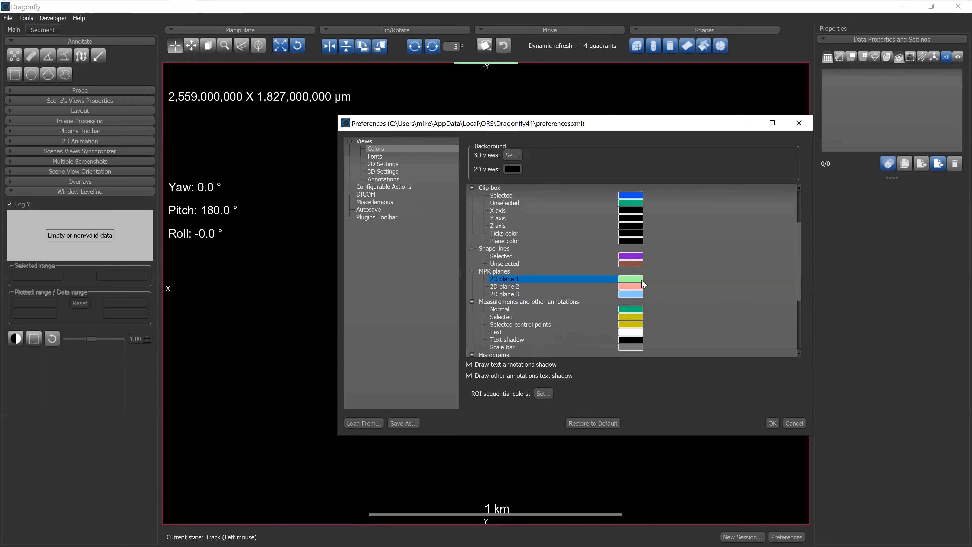
left_click(504, 293)
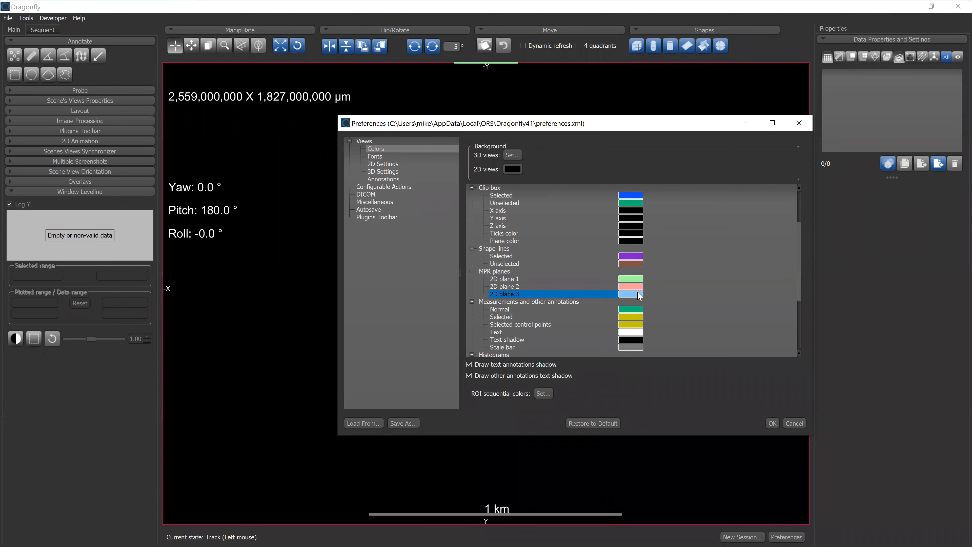
left_click(504, 278)
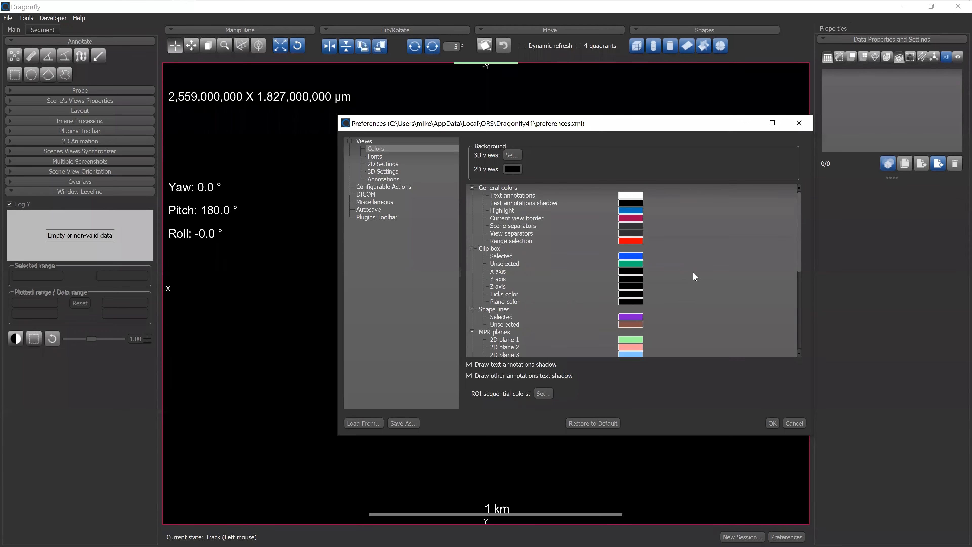
mouse_move(576, 167)
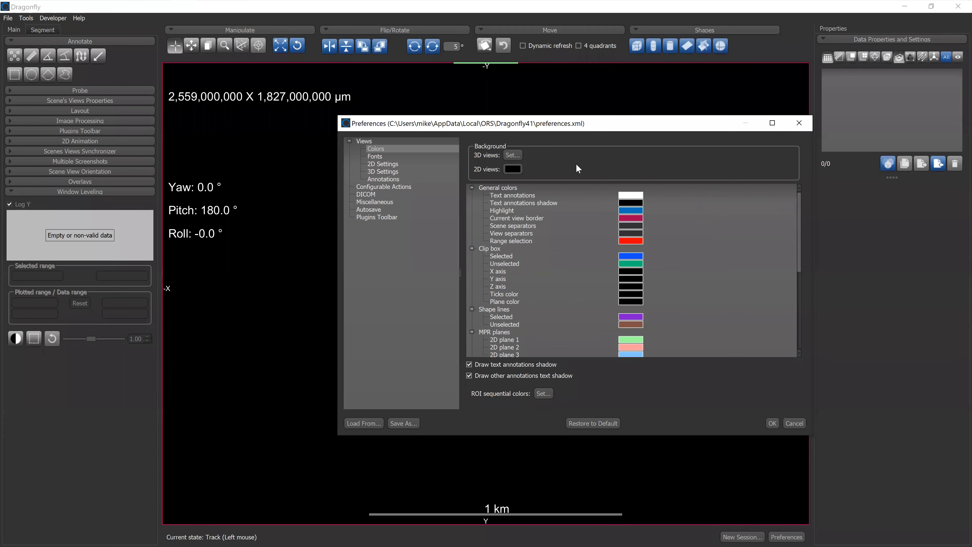
mouse_move(723, 287)
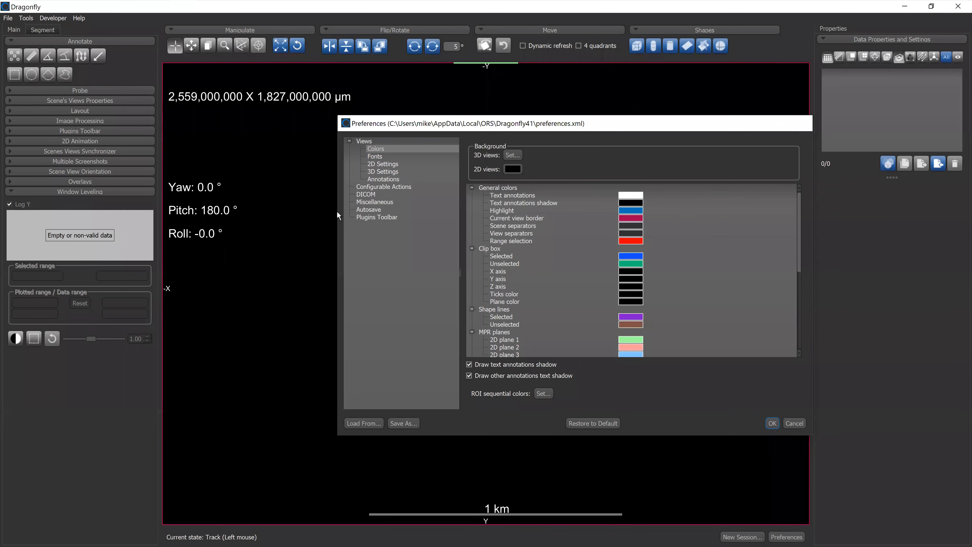
- Close the preferences, leaving the 2 by 2 MPR scene, and show the scene layout options
left_click(772, 423)
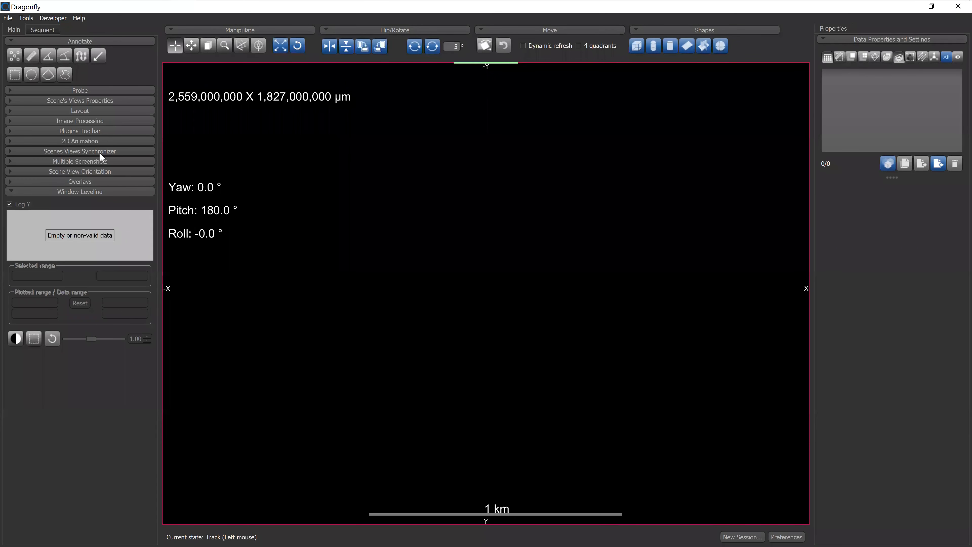
left_click(80, 110)
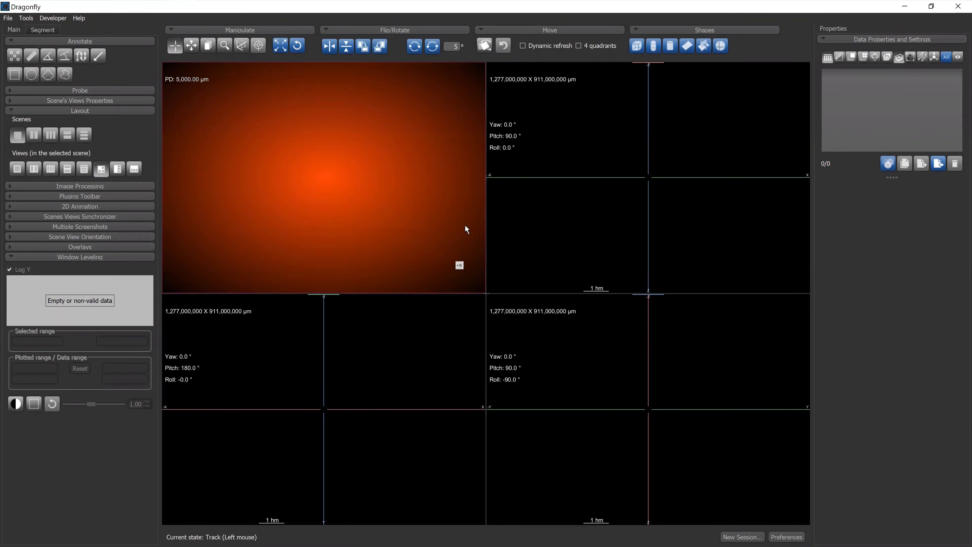
mouse_move(74, 118)
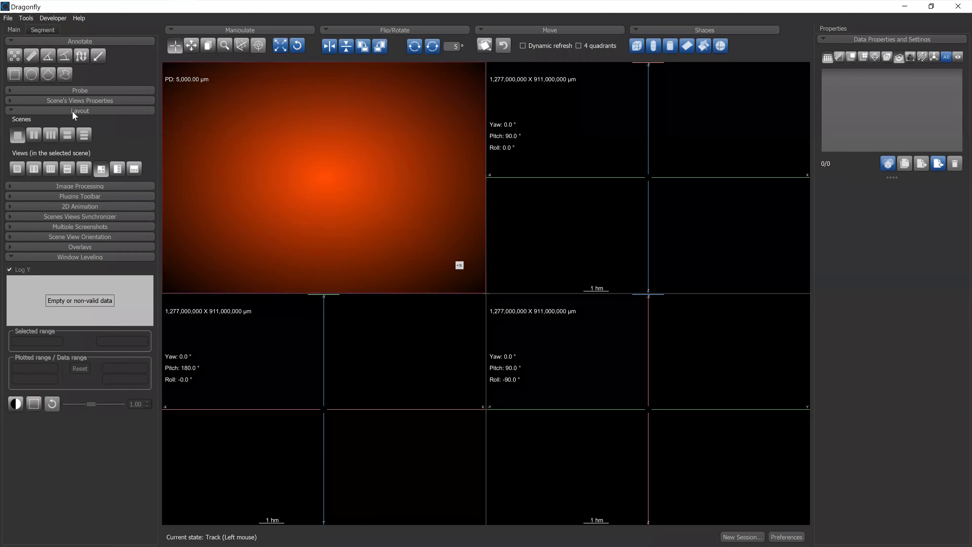
- Give the 3D view a uniform white background instead of the orange gradient and dock the view properties
left_click(80, 100)
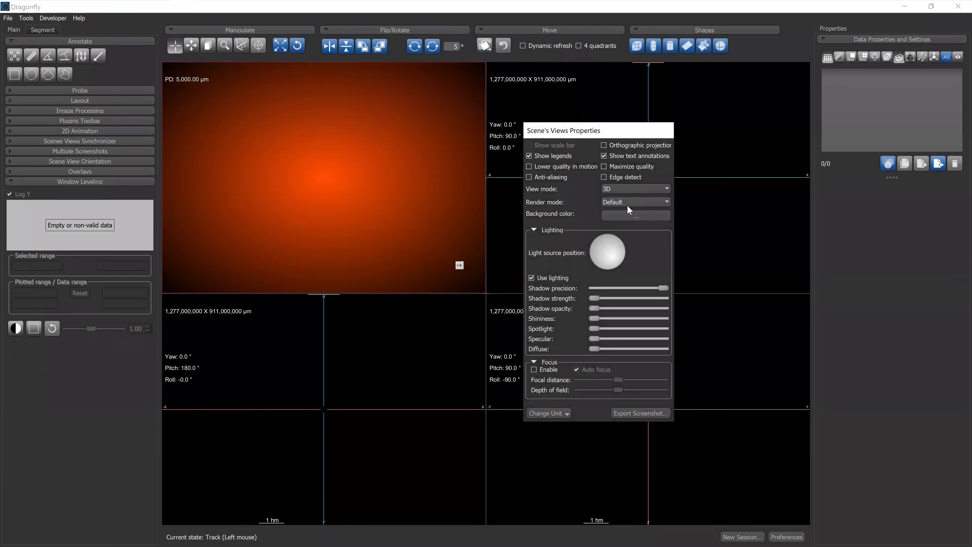
left_click(636, 215)
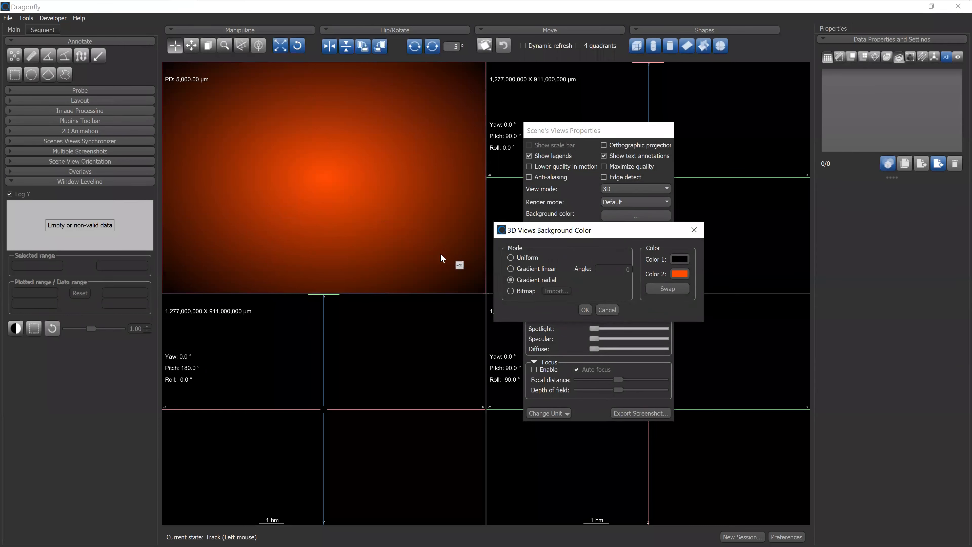
left_click(510, 257)
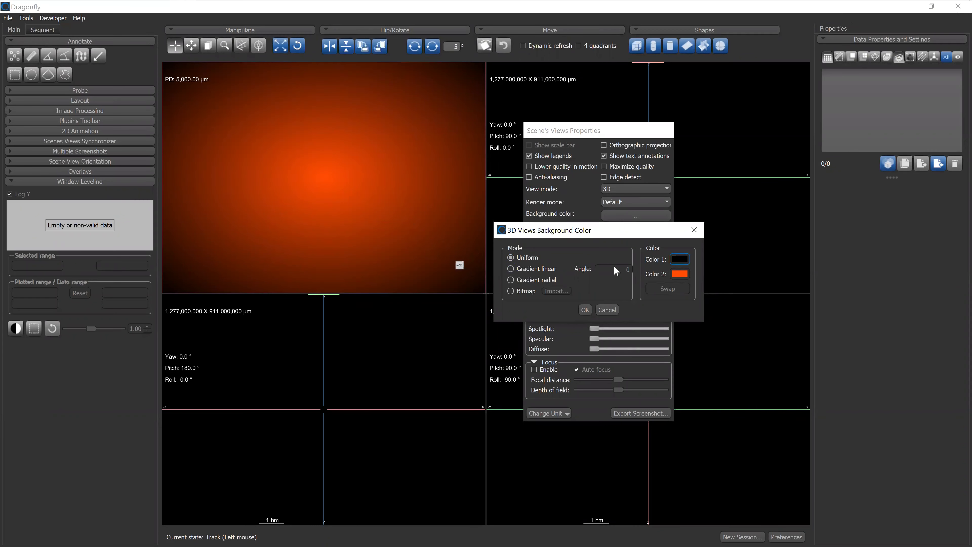
left_click(679, 259)
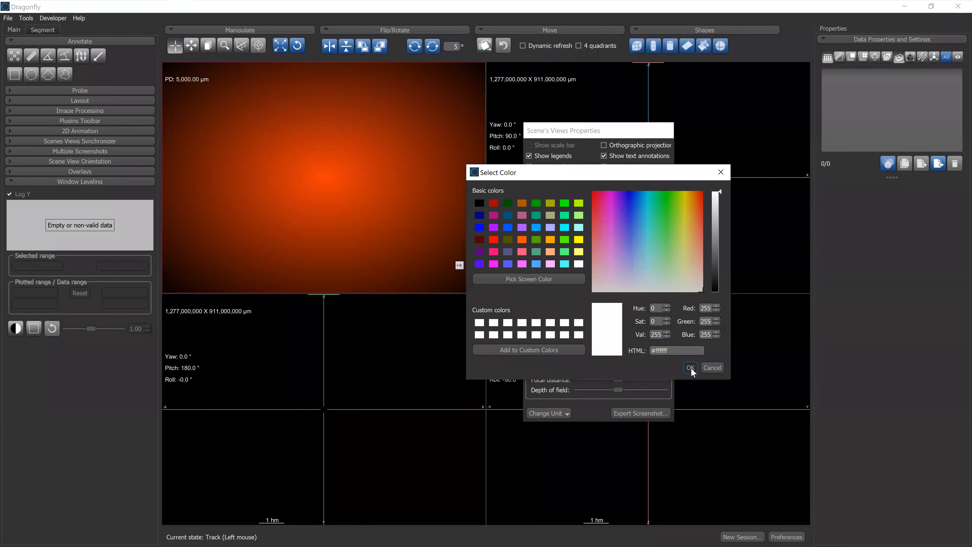
left_click(690, 367)
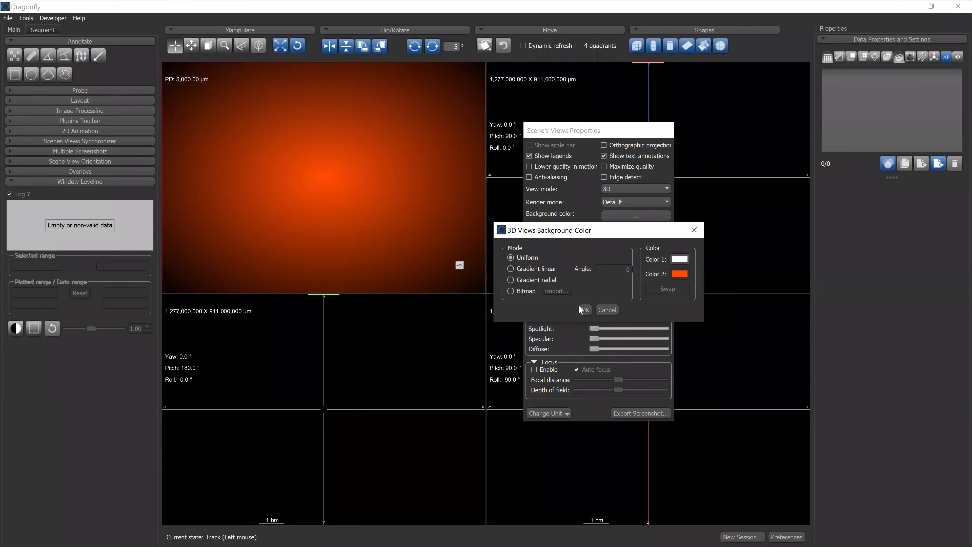
left_click(606, 309)
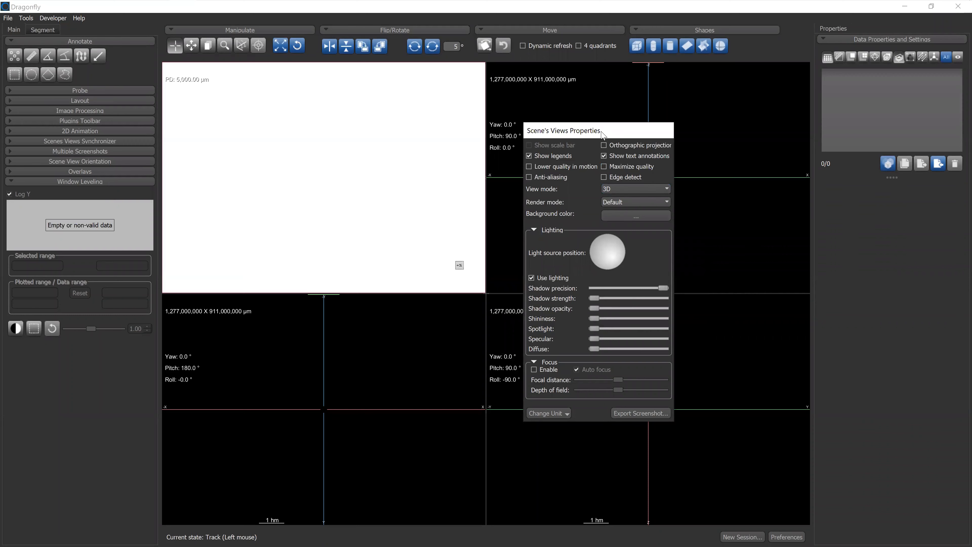
left_click(80, 171)
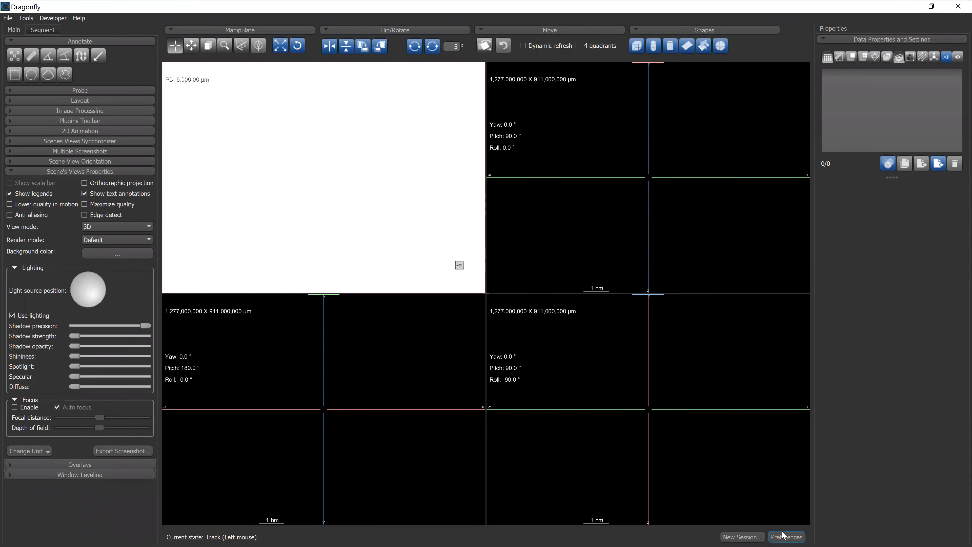
left_click(786, 544)
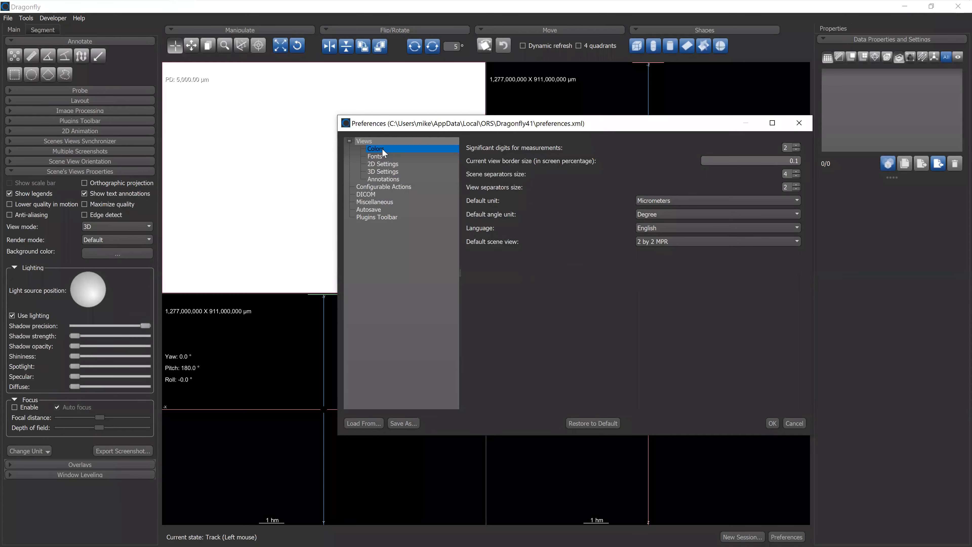
left_click(375, 149)
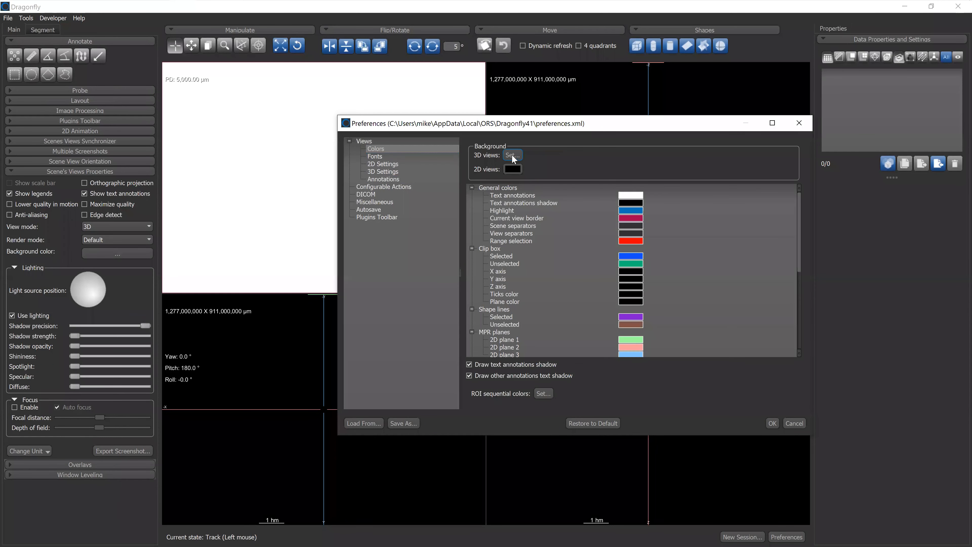
left_click(513, 155)
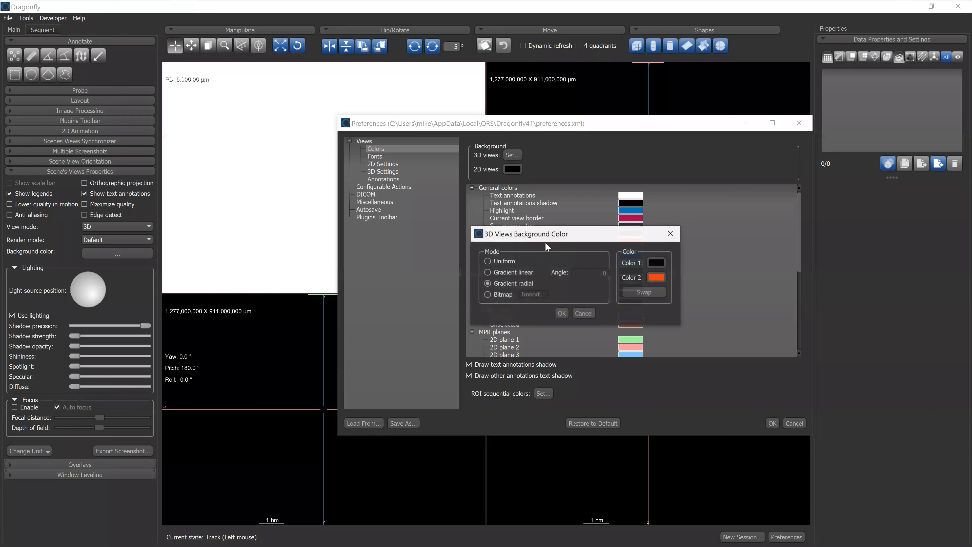
left_click(487, 272)
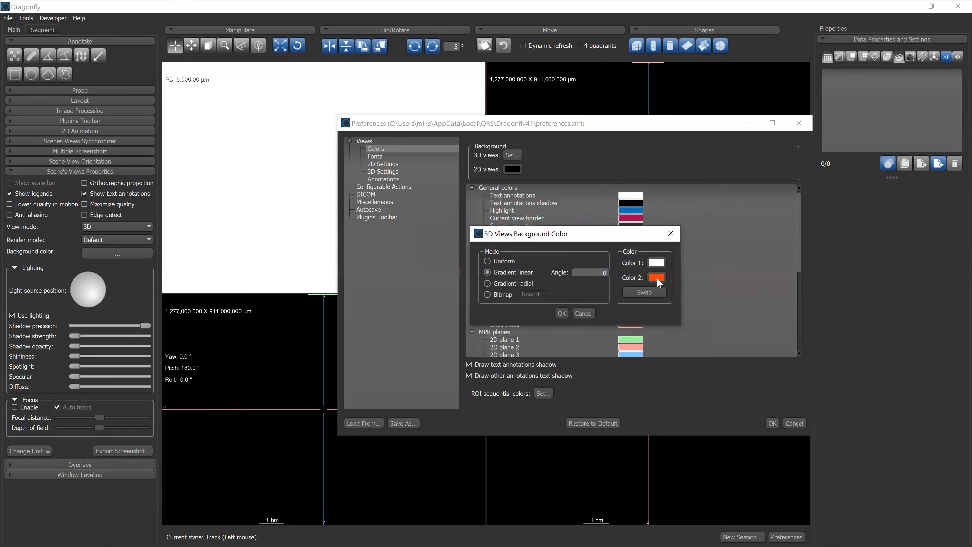
left_click(656, 277)
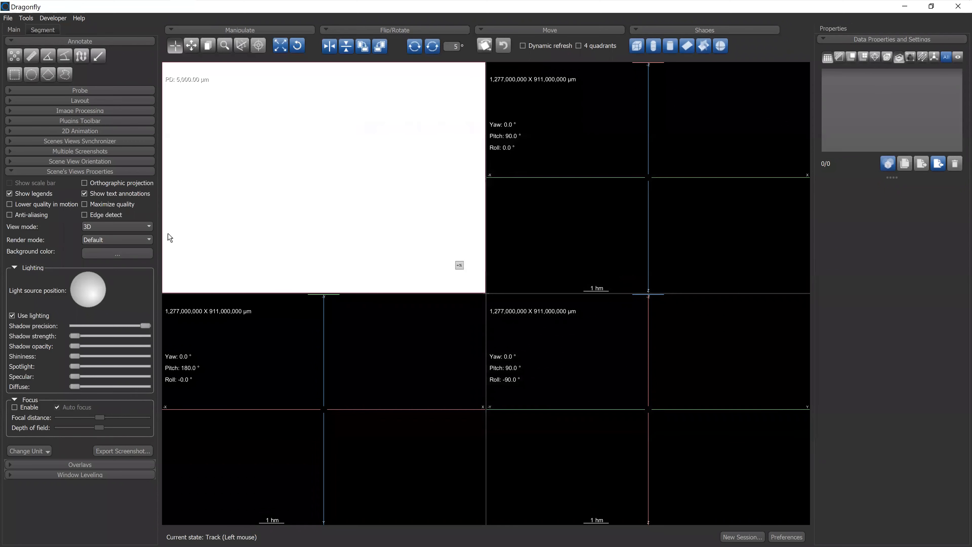
mouse_move(99, 181)
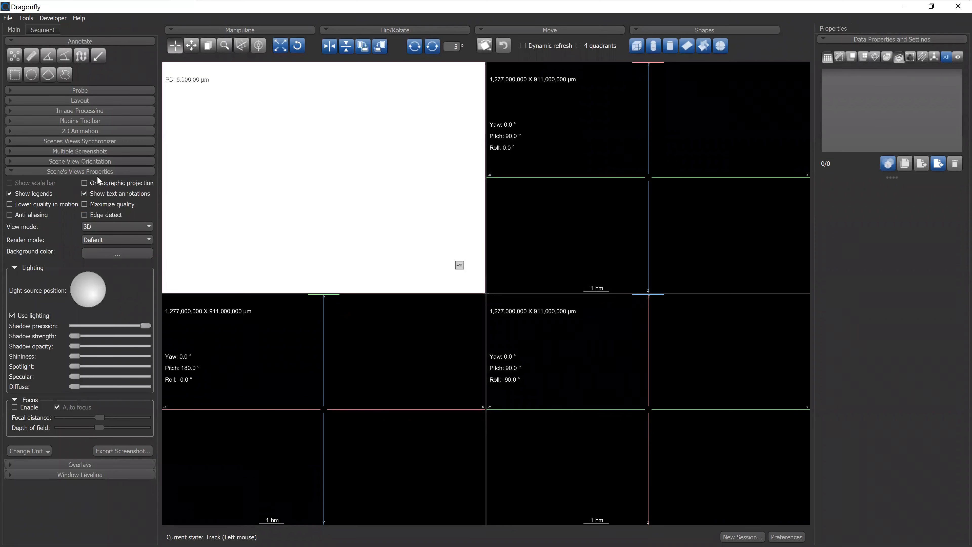
mouse_move(114, 176)
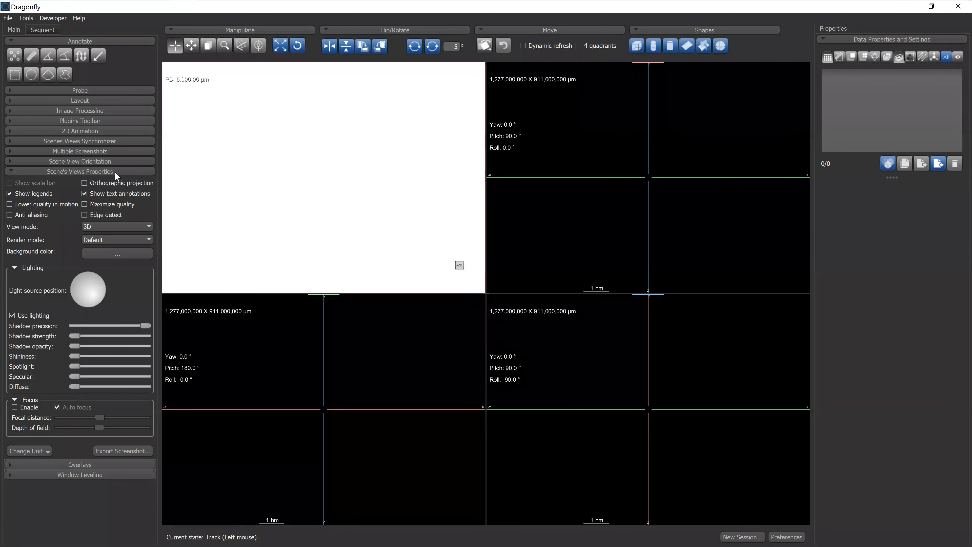
- Browse the colour, annotation font and 2D view preference pages, then close the preferences
left_click(80, 171)
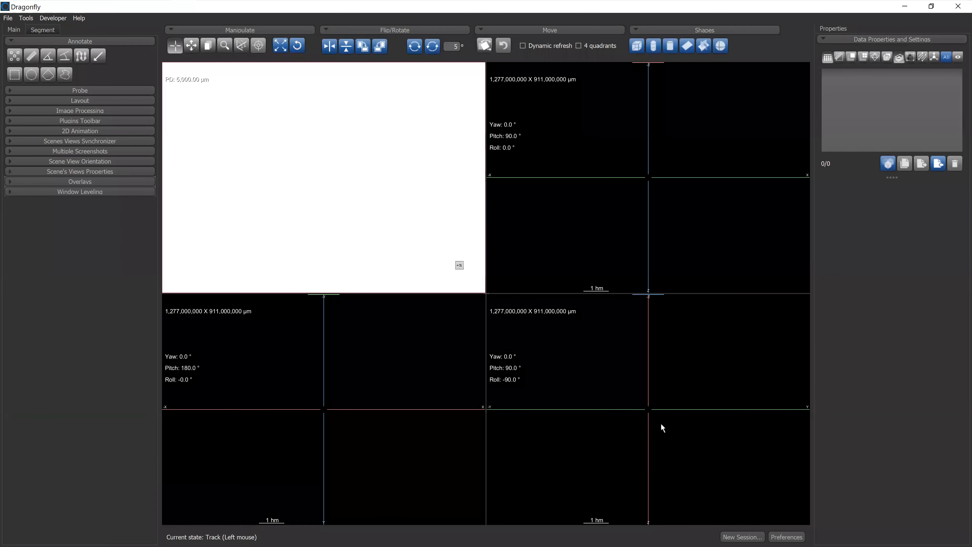
left_click(786, 543)
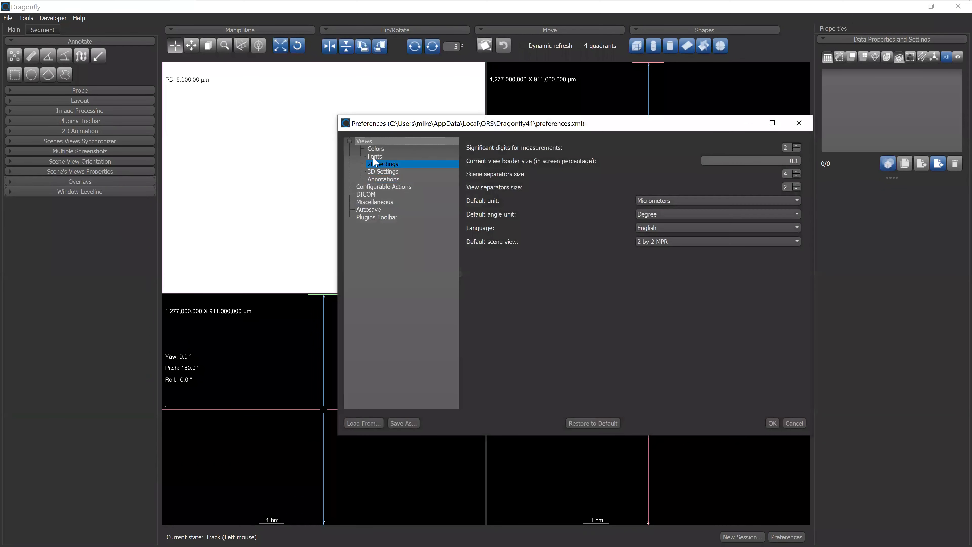
left_click(375, 149)
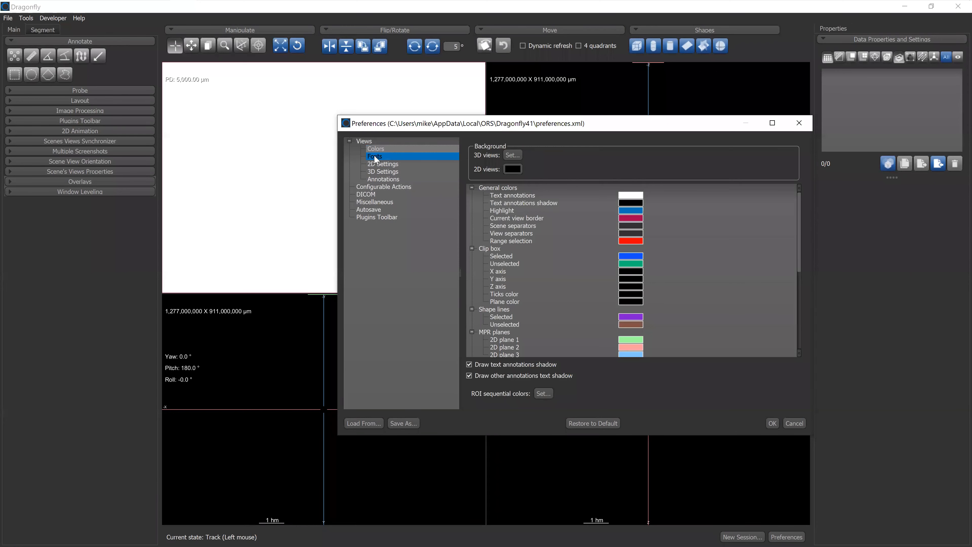
left_click(374, 156)
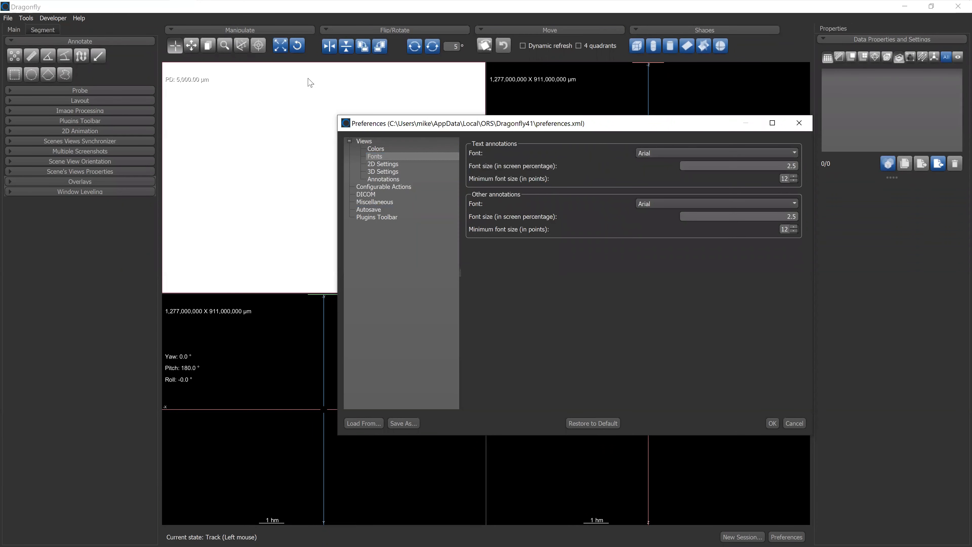
mouse_move(514, 184)
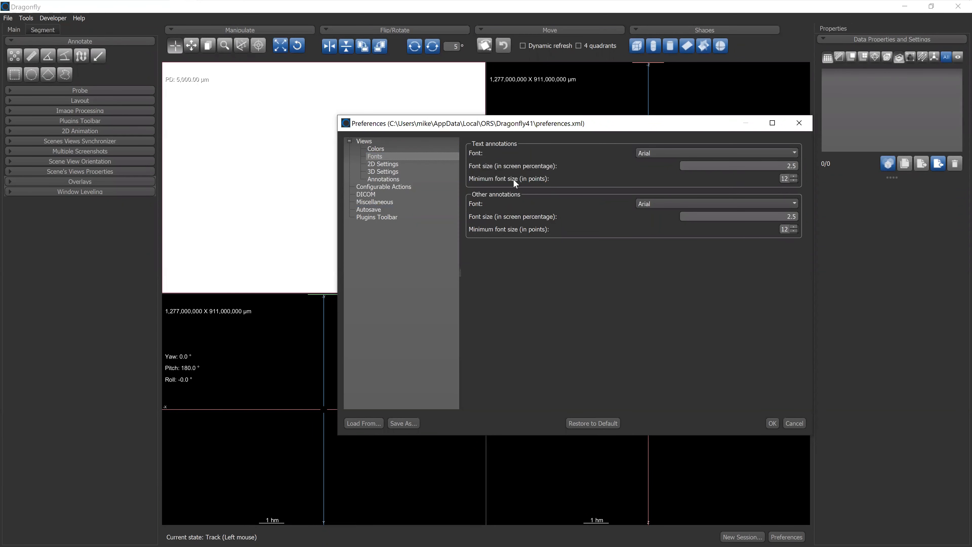
left_click(382, 164)
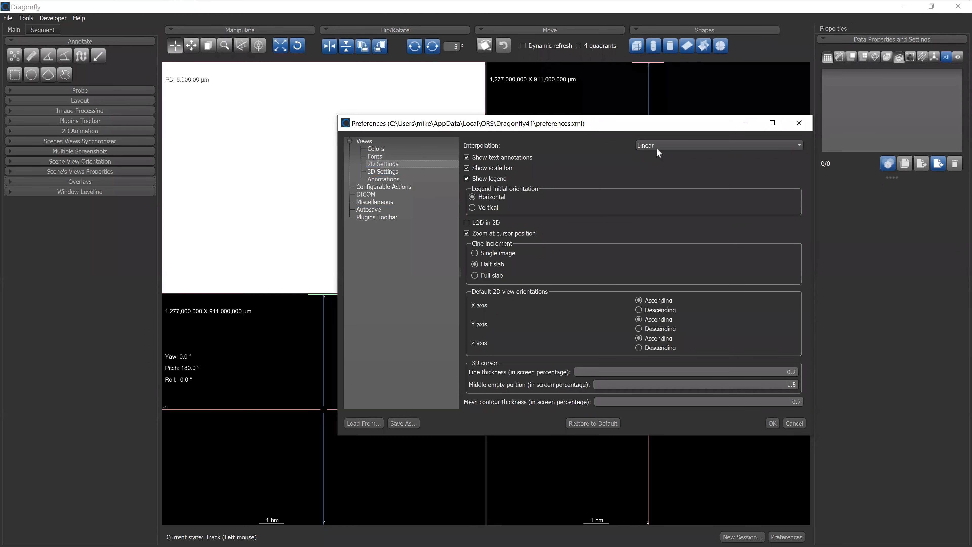
mouse_move(755, 157)
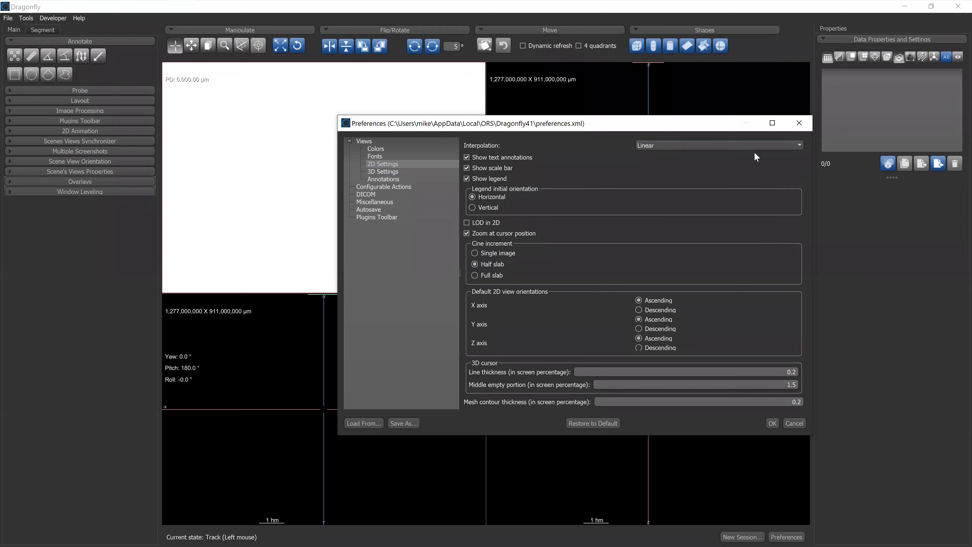
left_click(772, 423)
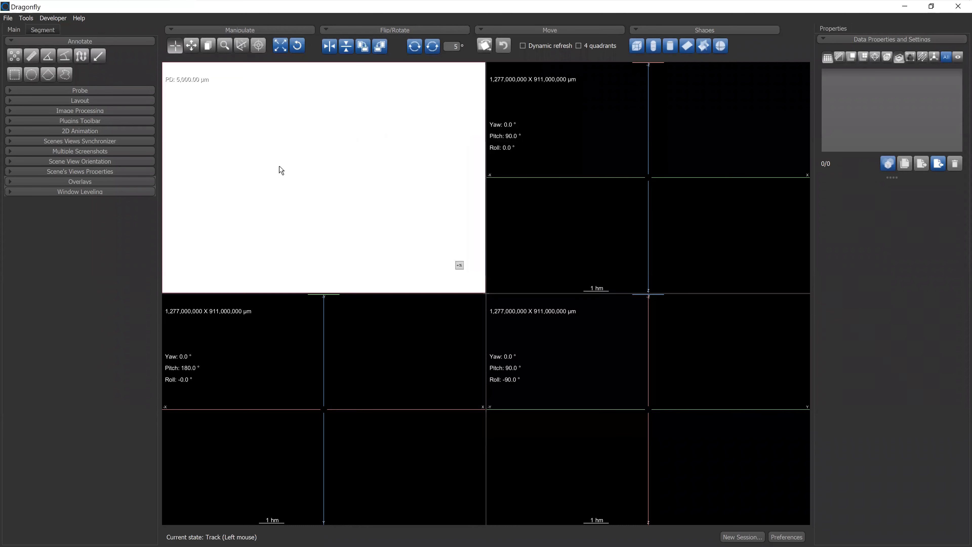
mouse_move(328, 285)
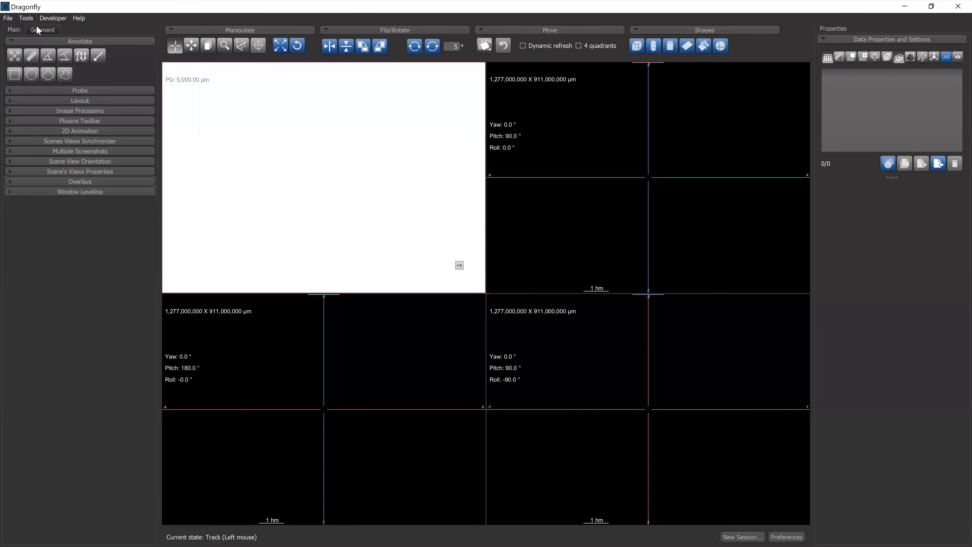
- Start a new dataset from Tools named noise with unsigned char (8-bit) type
left_click(26, 18)
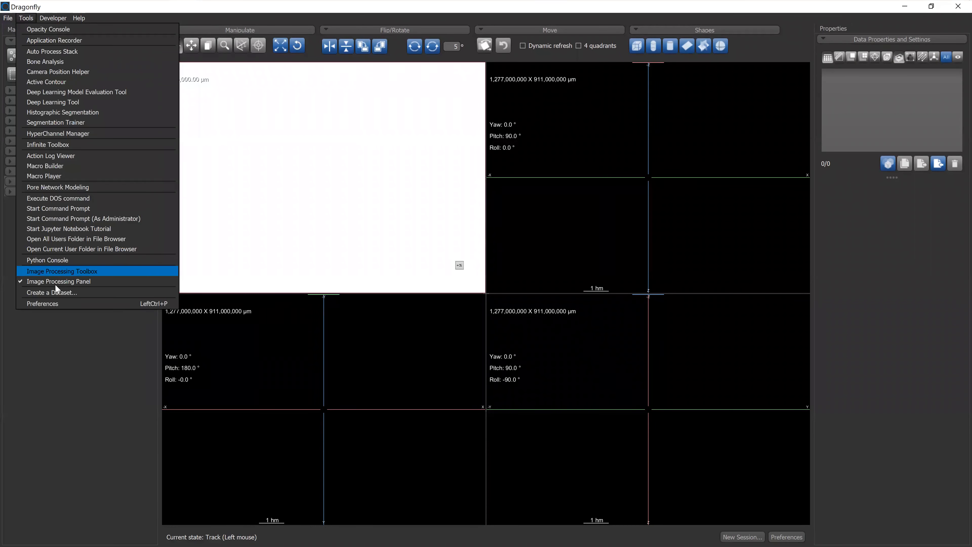
mouse_move(59, 297)
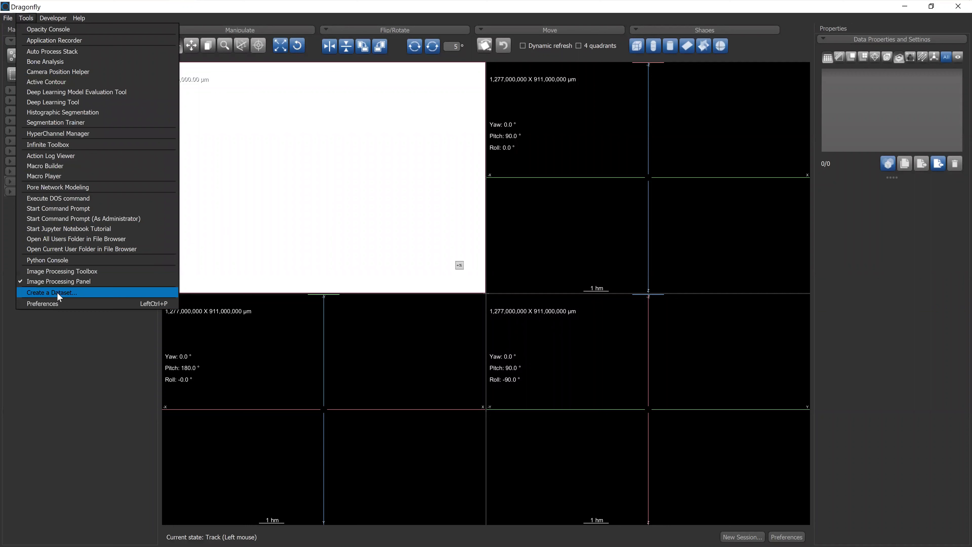
left_click(50, 293)
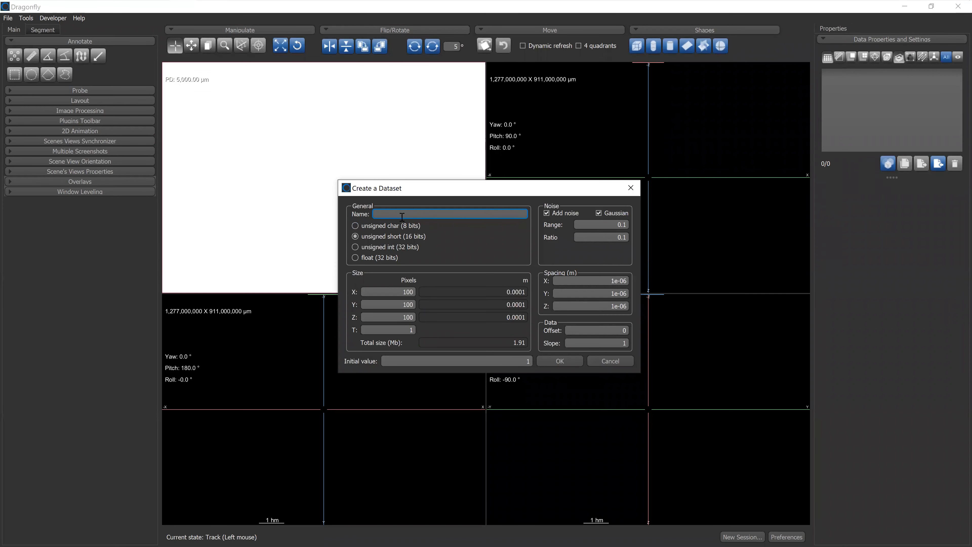
type("nois")
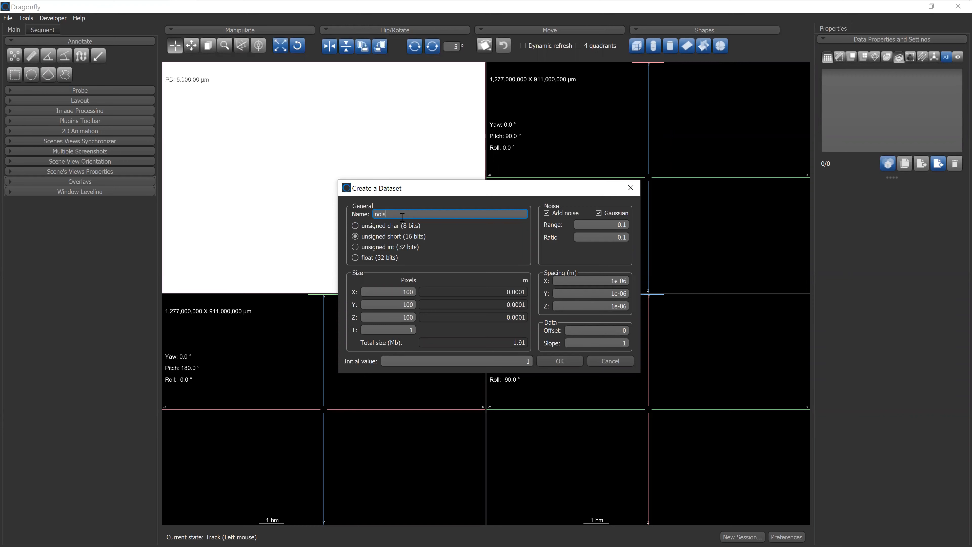
left_click(355, 226)
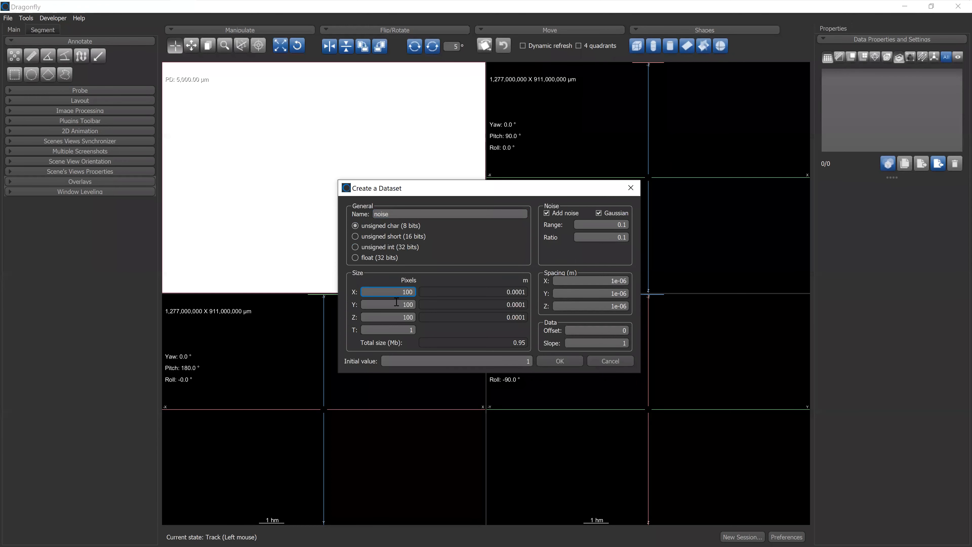
- Set initial value 128, Gaussian noise range 128 and ratio 1, then create the dataset
left_click(402, 317)
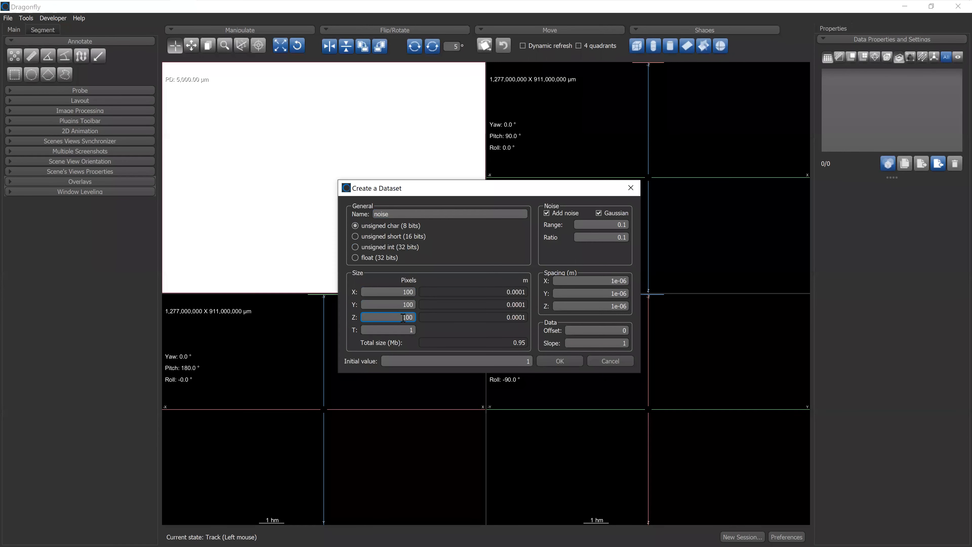
left_click(456, 361)
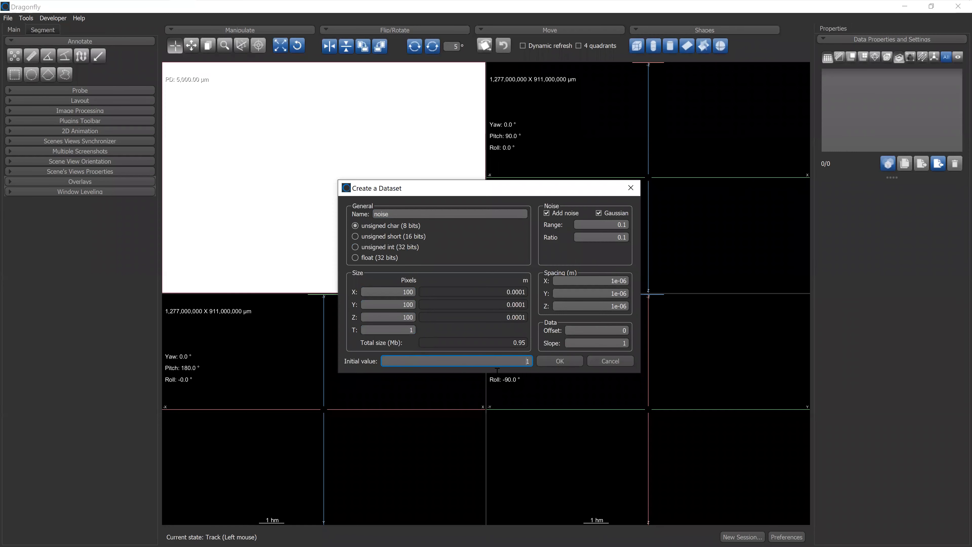
type("128")
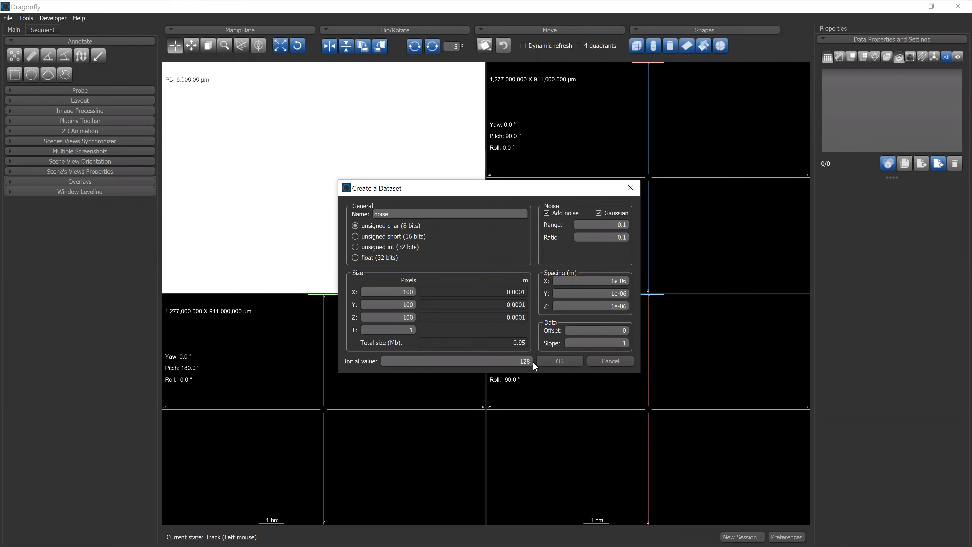
mouse_move(608, 229)
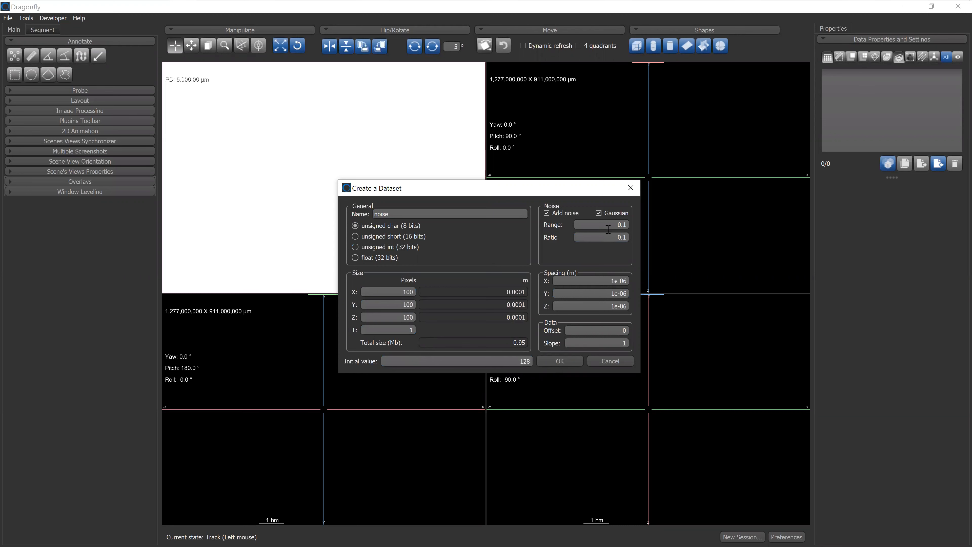
type("128")
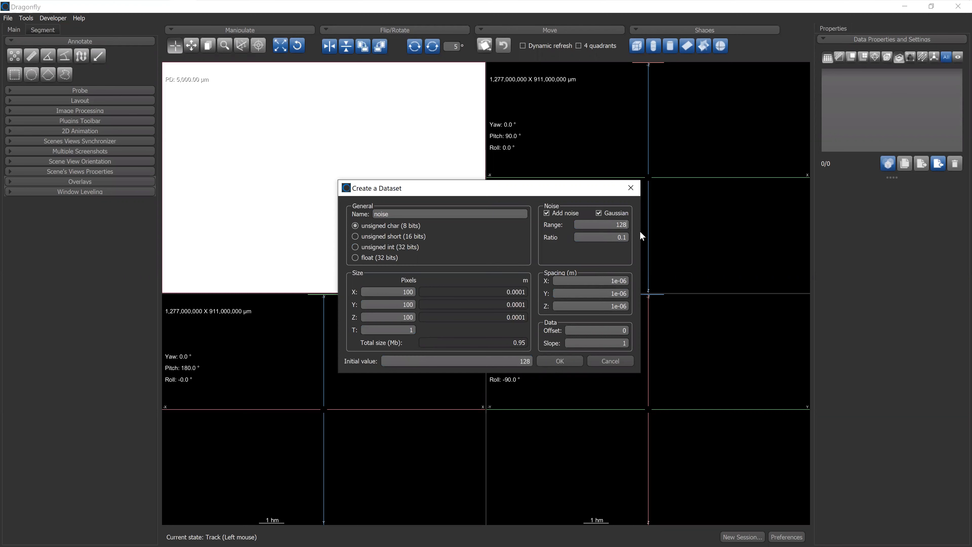
left_click(600, 237)
type("1")
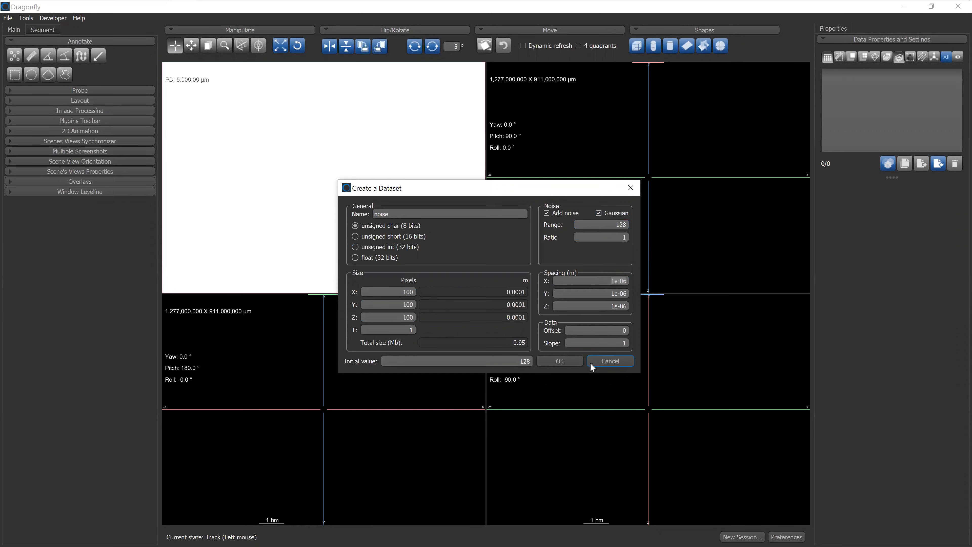
left_click(559, 360)
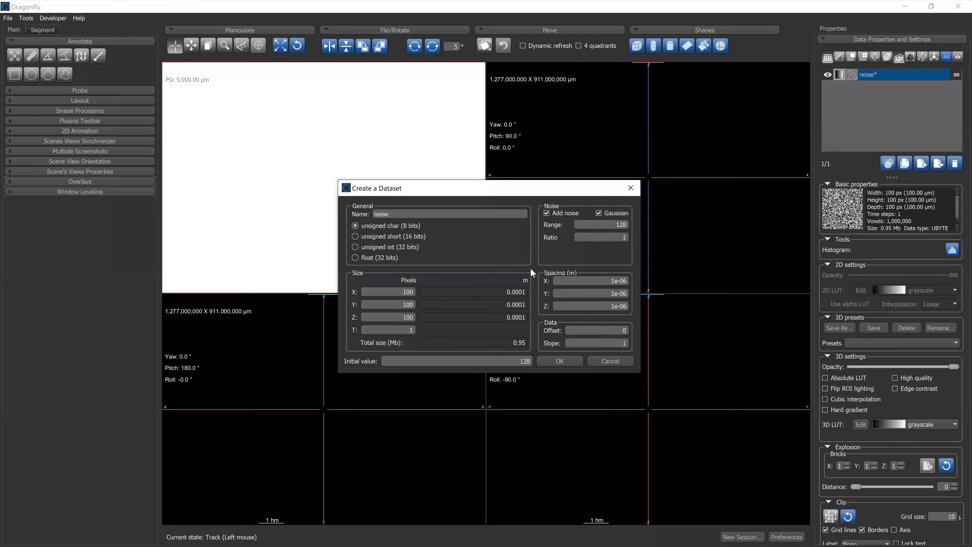
- Display the noise slice and cycle 2D interpolation through Cubic, Linear and finally Nearest
left_click(559, 360)
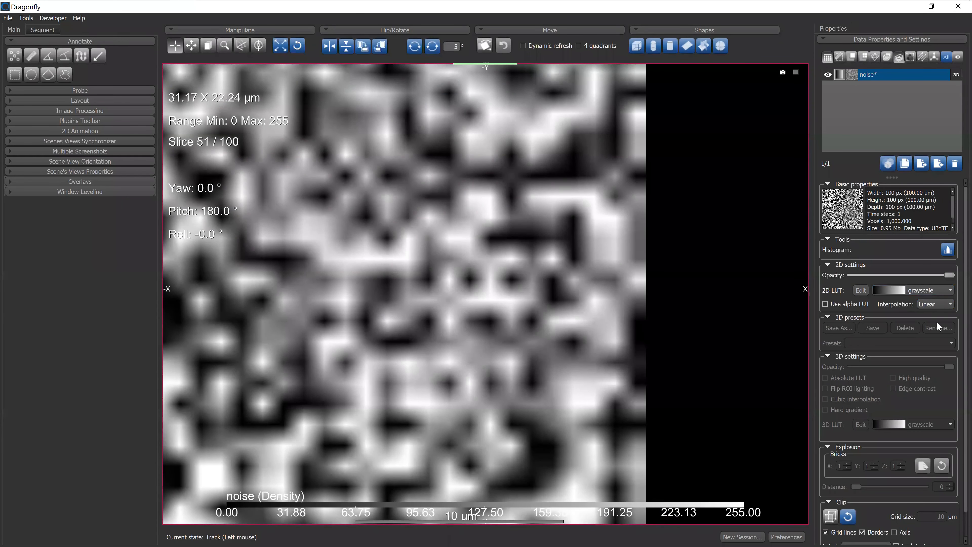
left_click(949, 304)
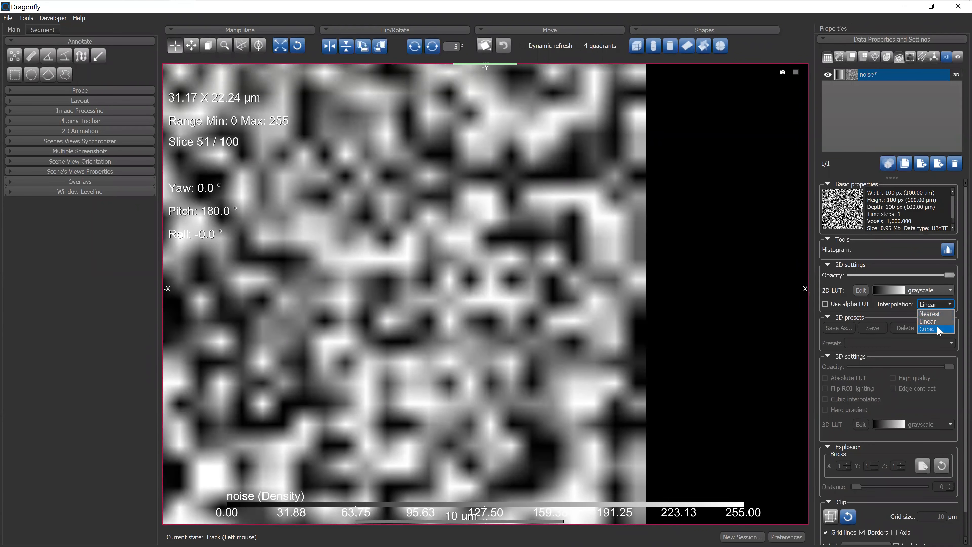
left_click(926, 329)
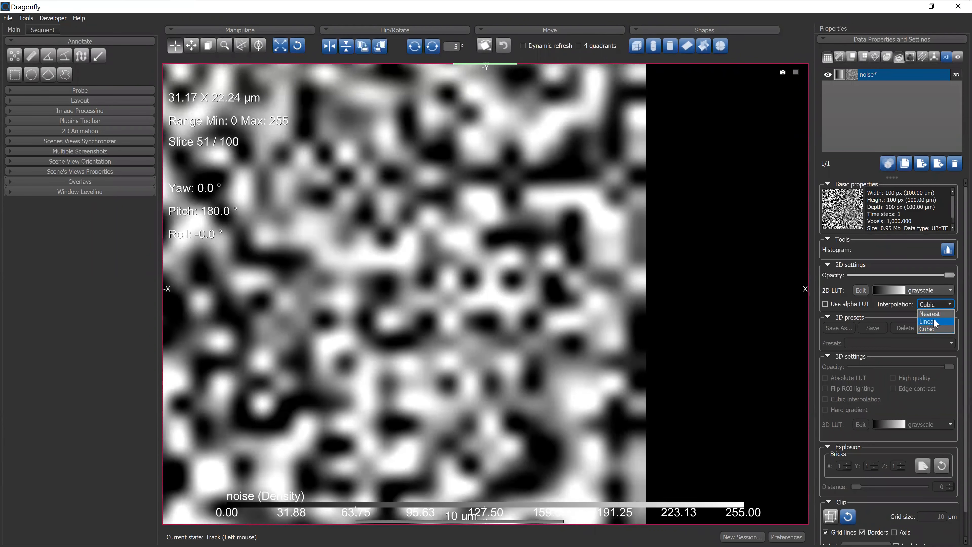
left_click(928, 321)
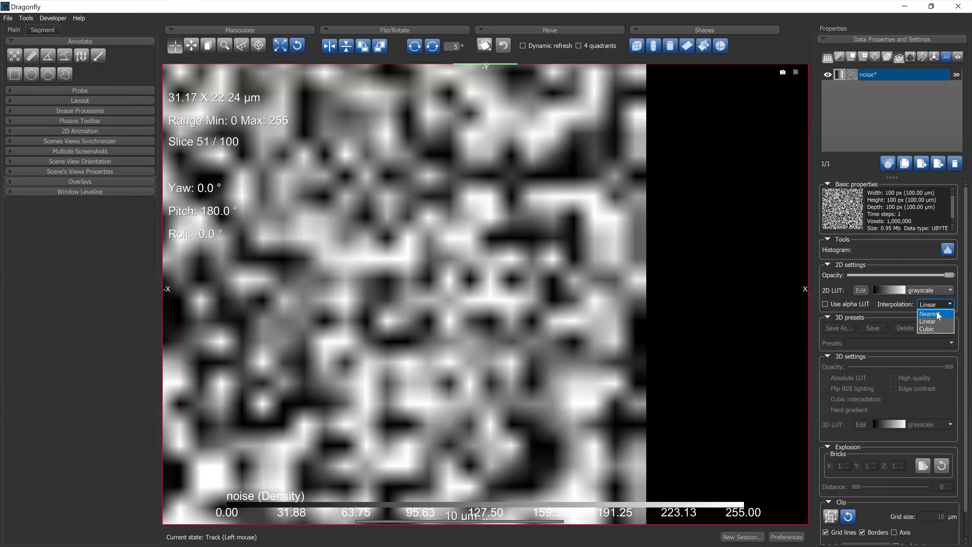
left_click(927, 314)
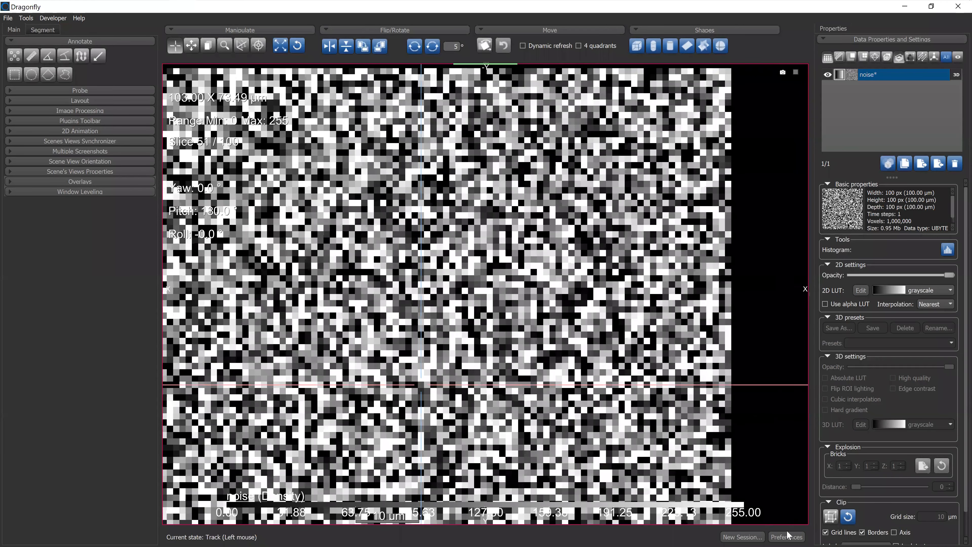
- Show the Preferences Views > 2D Settings page with default interpolation Nearest
left_click(786, 536)
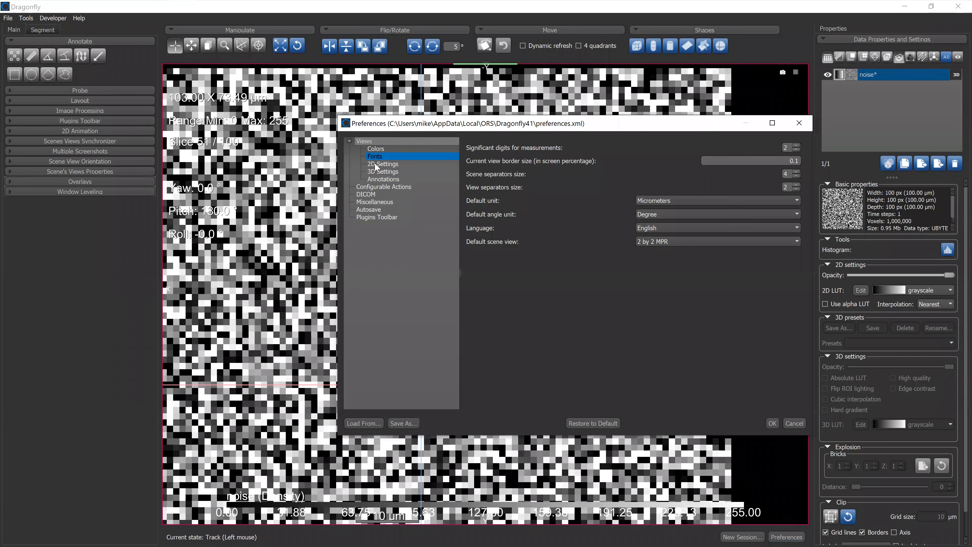
left_click(382, 164)
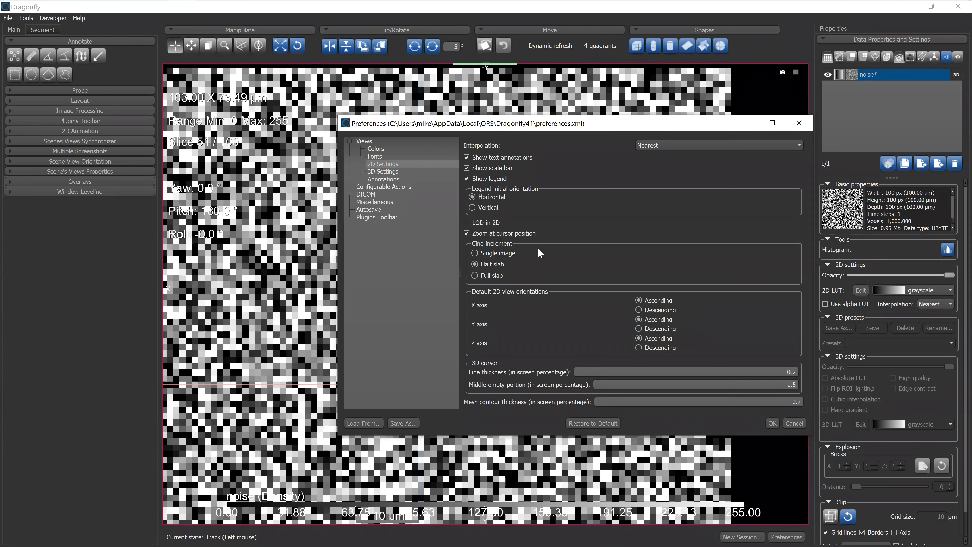
- Browse the 3D view settings in Preferences, setting the axis indicator to None
left_click(382, 171)
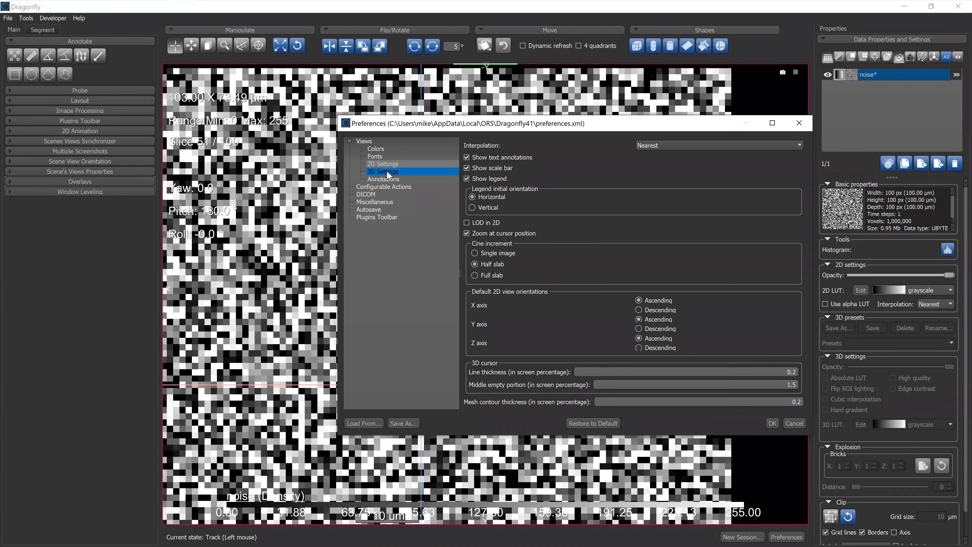
left_click(383, 179)
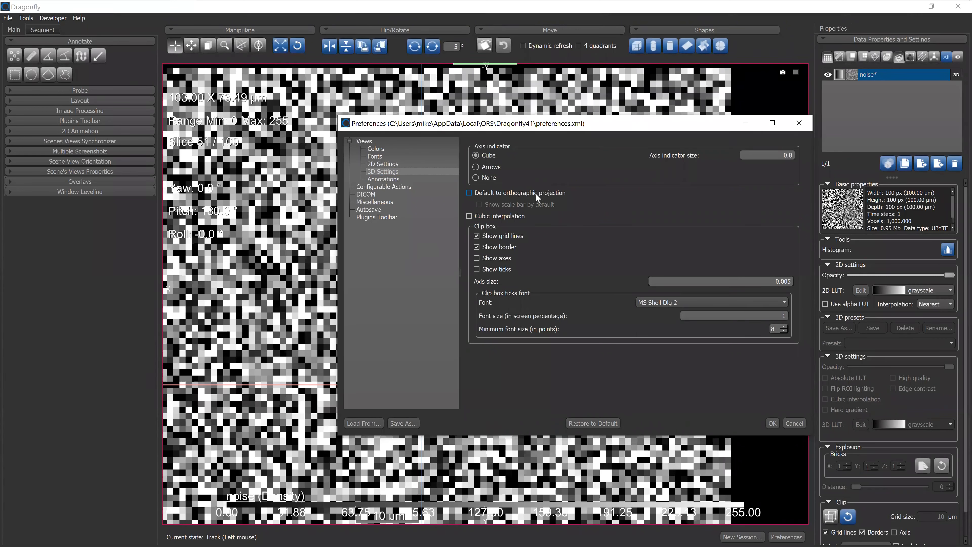
left_click(388, 171)
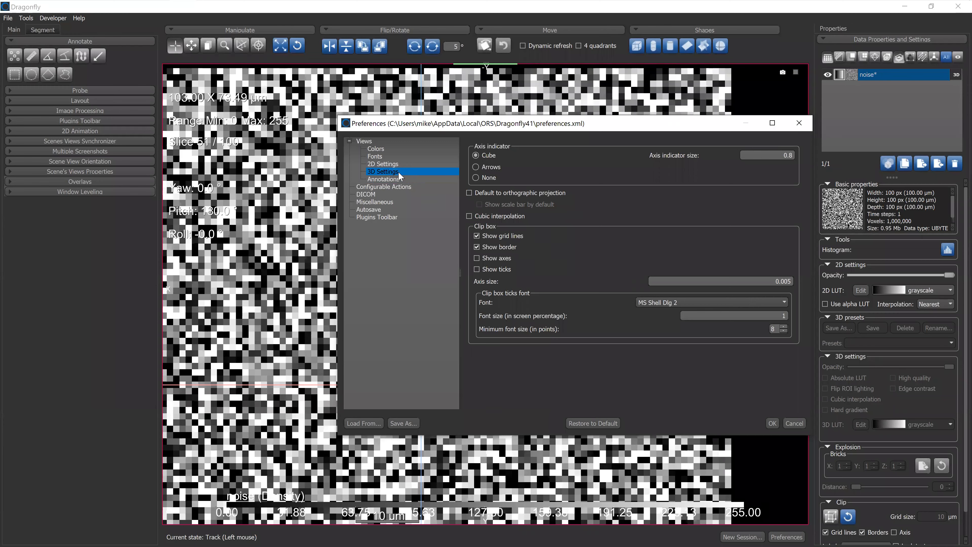
mouse_move(417, 176)
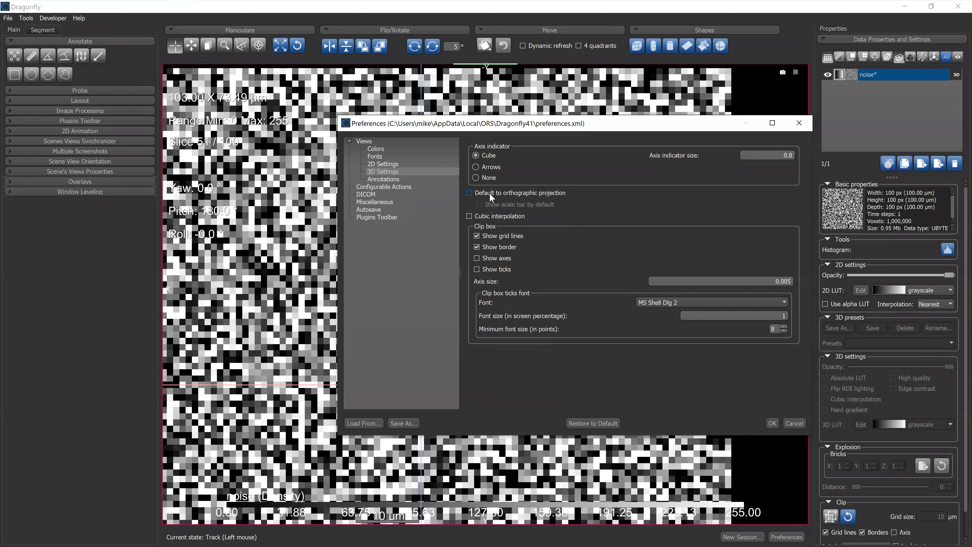
left_click(387, 171)
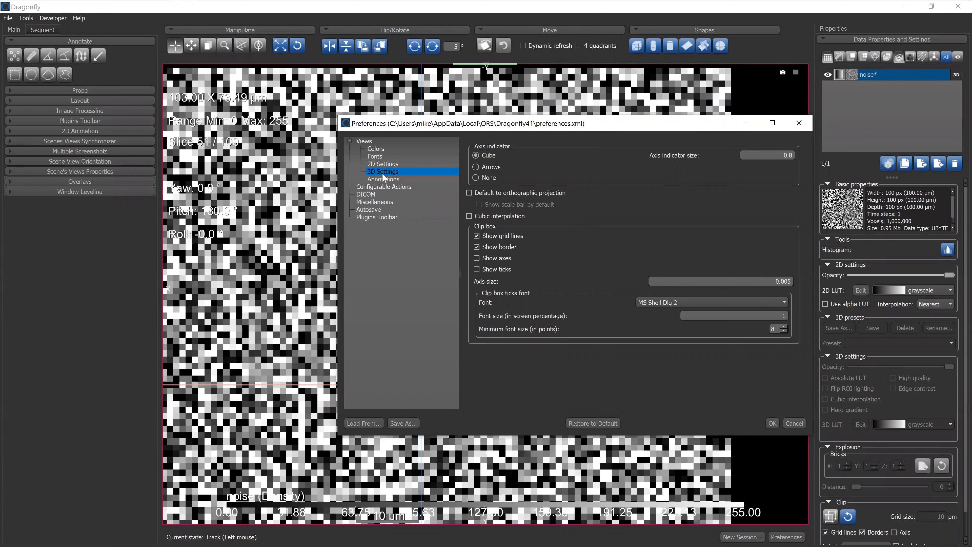
left_click(383, 179)
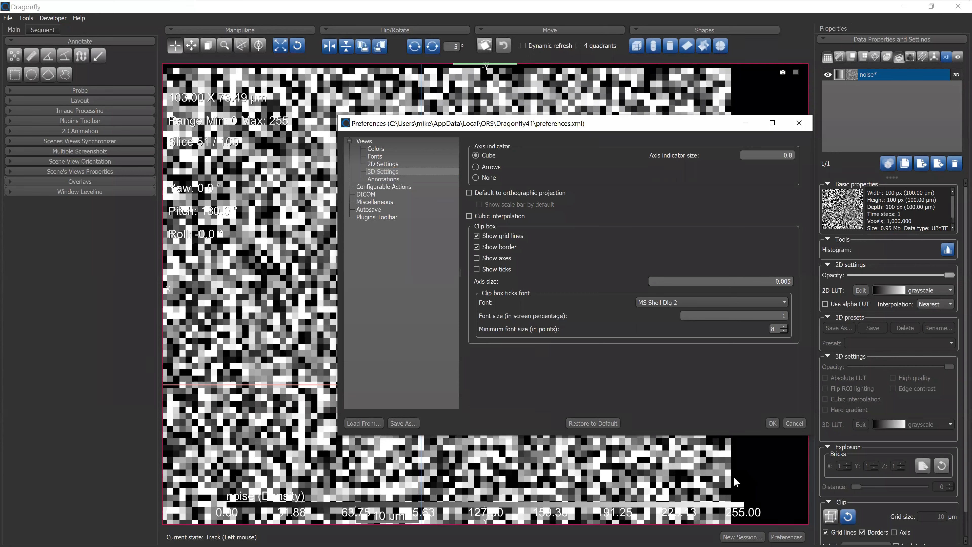
mouse_move(533, 178)
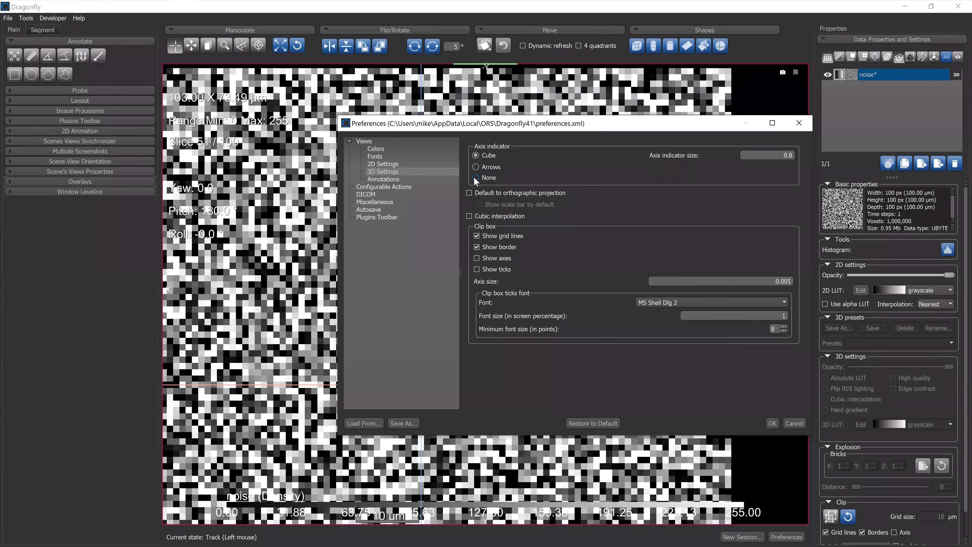
- Review the 3D display and annotation thickness settings, then reach Configurable Actions
left_click(476, 178)
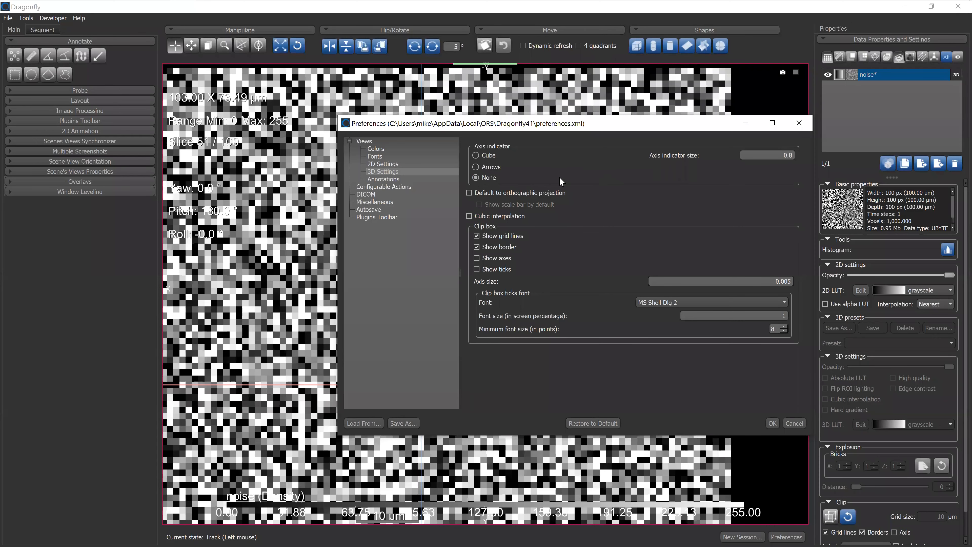
left_click(366, 195)
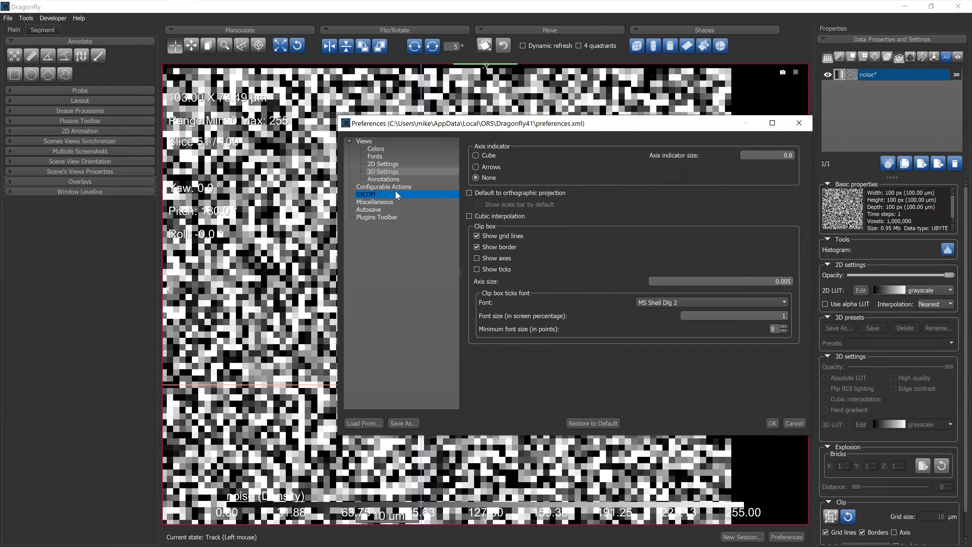
left_click(384, 179)
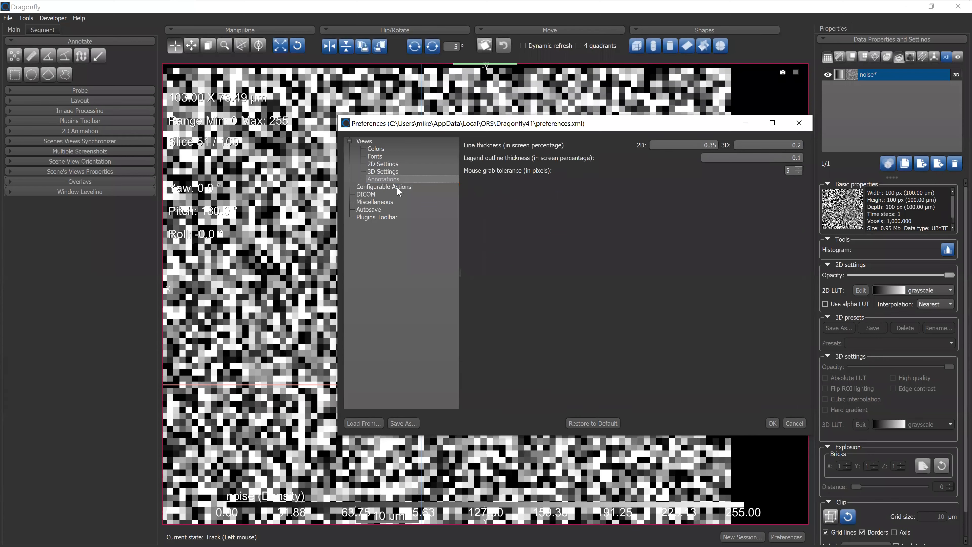
left_click(383, 187)
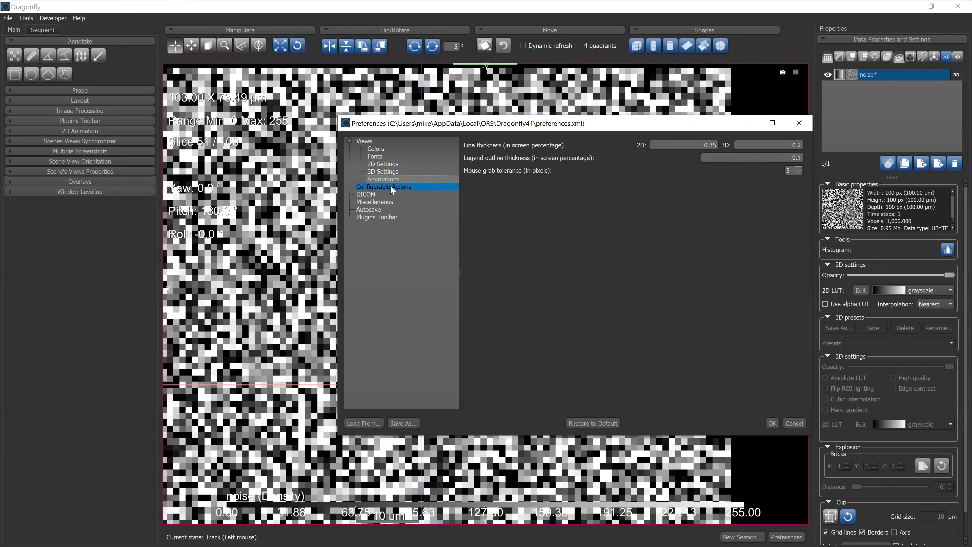
mouse_move(389, 186)
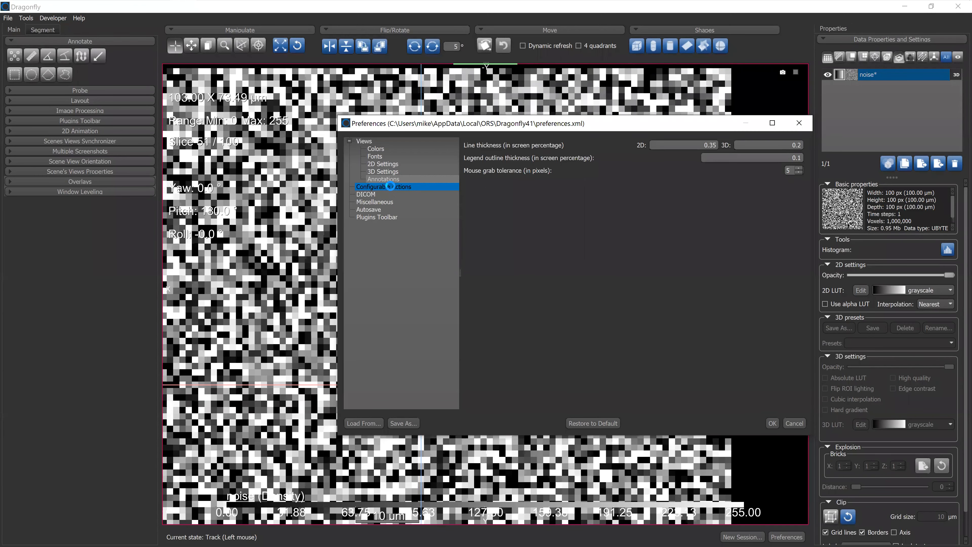
- Browse the configurable actions list, close Preferences and reopen it from the status bar
left_click(384, 187)
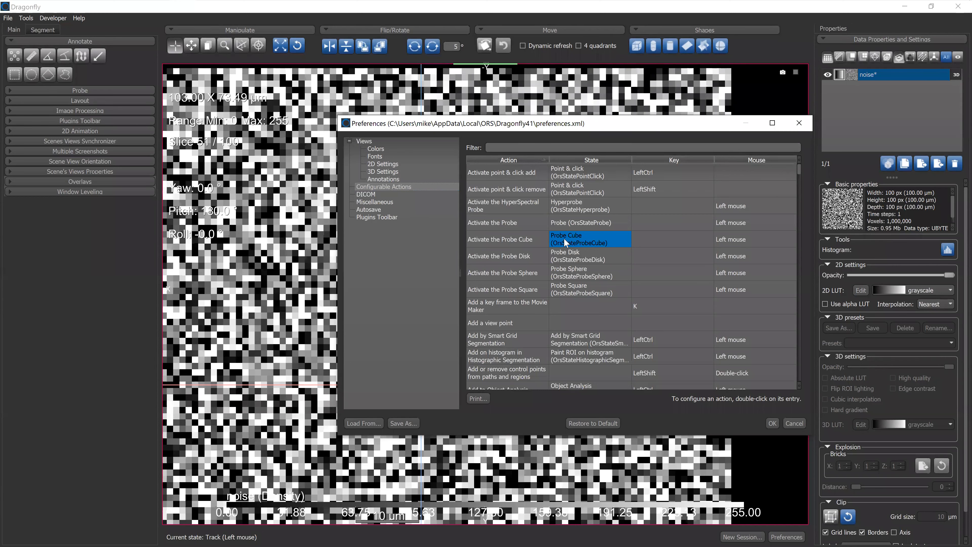
mouse_move(307, 297)
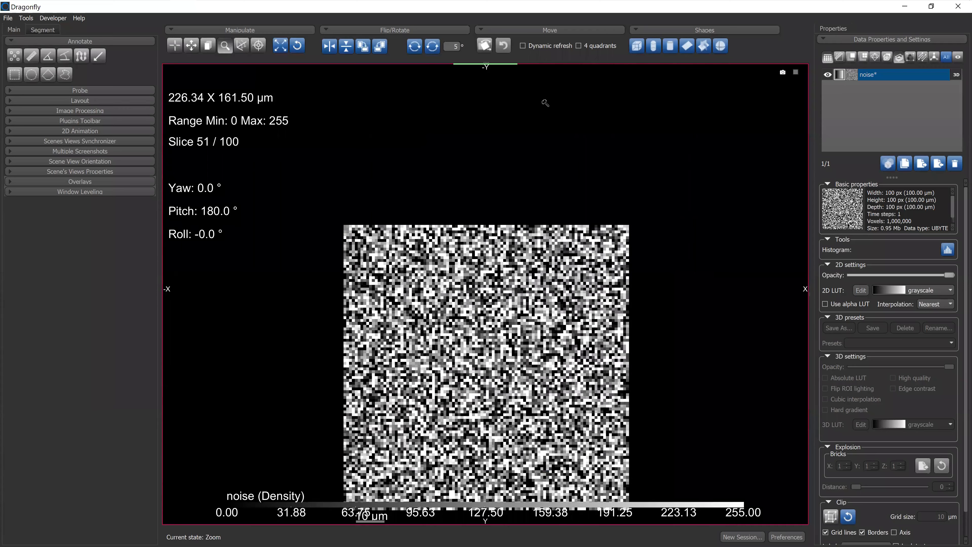
scroll("down", 3)
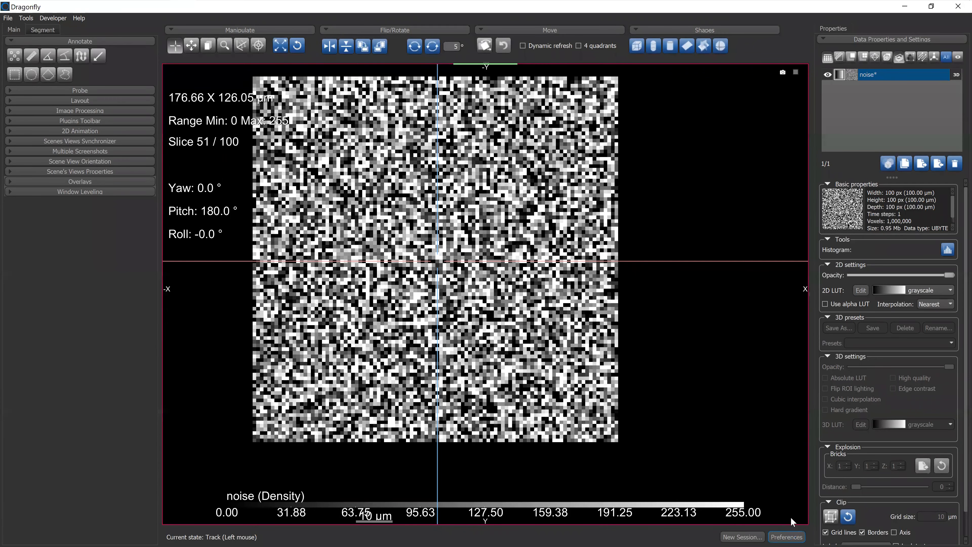
left_click(786, 536)
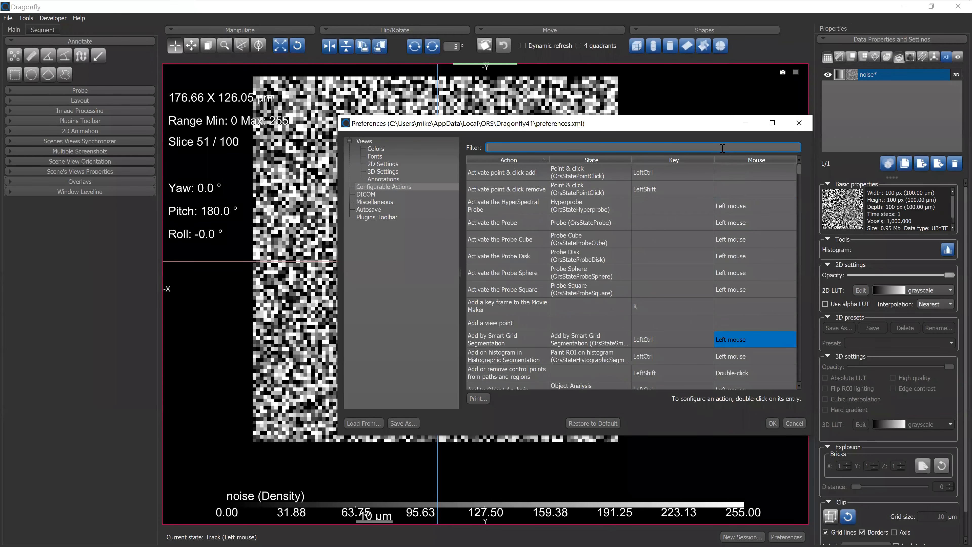
- Filter actions by zoom and highlight Switch to Zoom mode and Zoom an image in any mode
type("zoom")
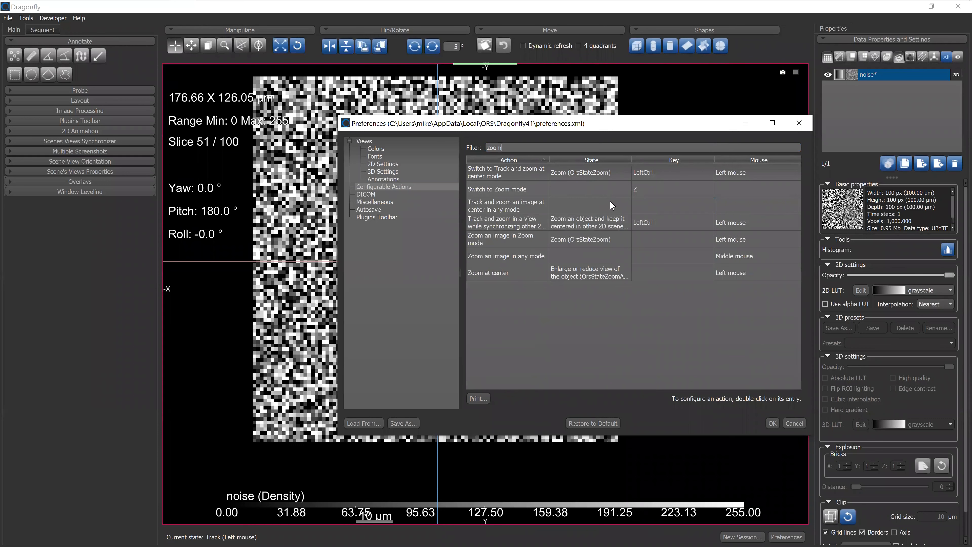
mouse_move(334, 290)
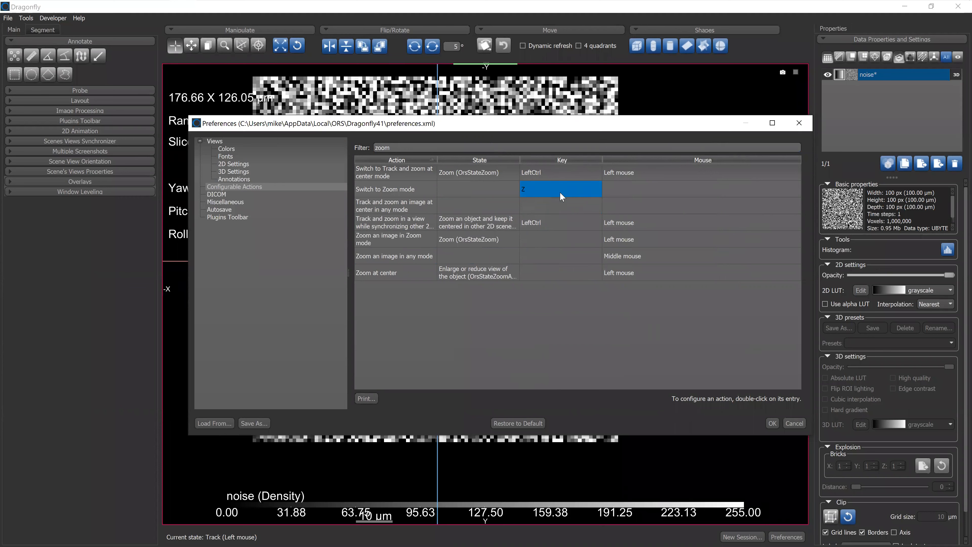
mouse_move(527, 202)
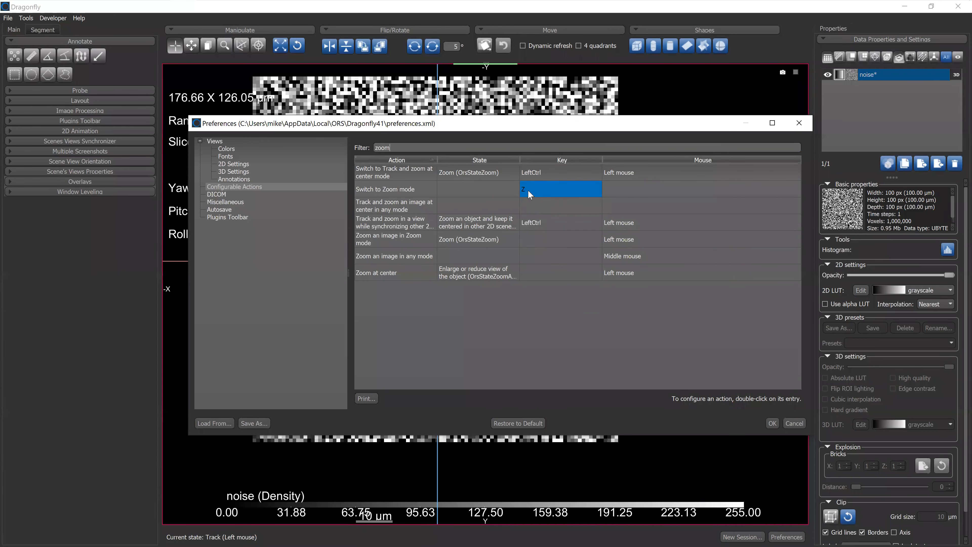
left_click(395, 189)
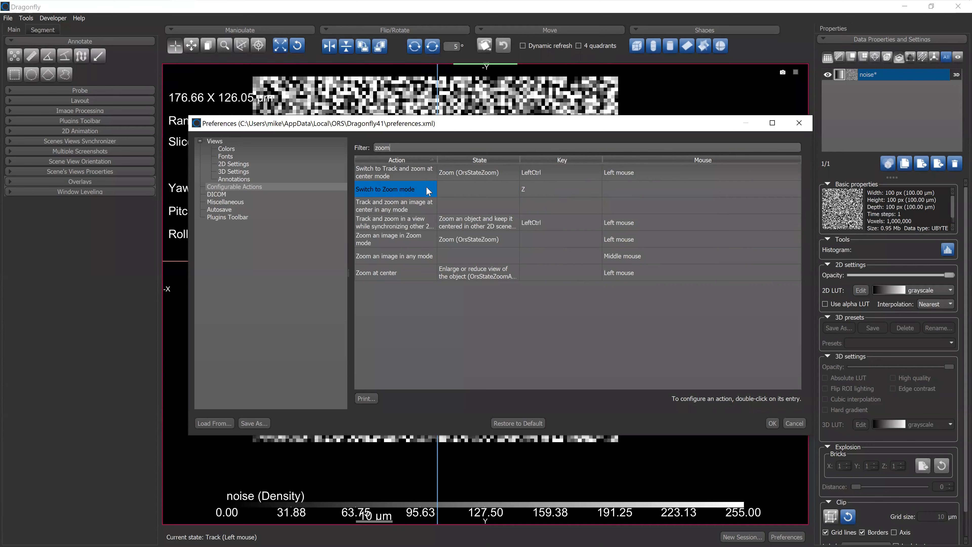
left_click(393, 255)
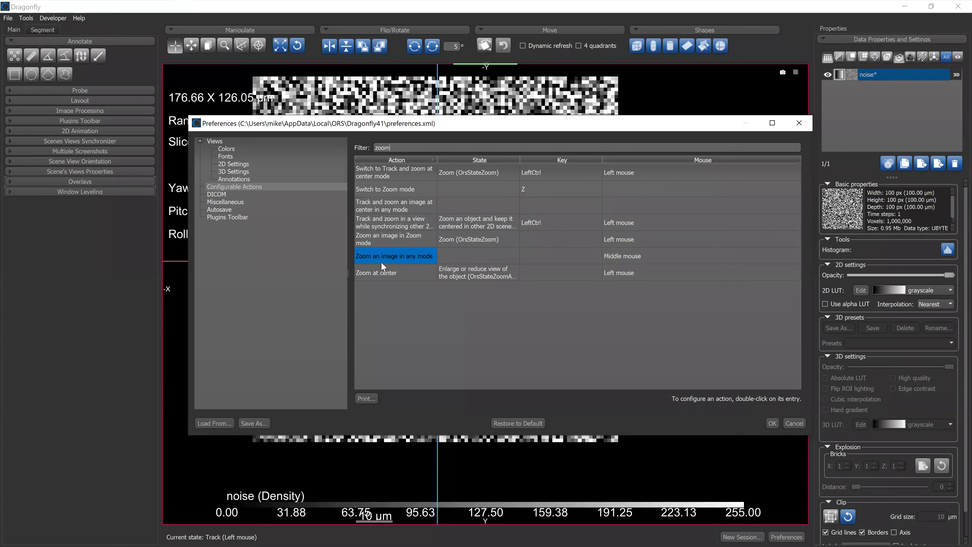
mouse_move(414, 260)
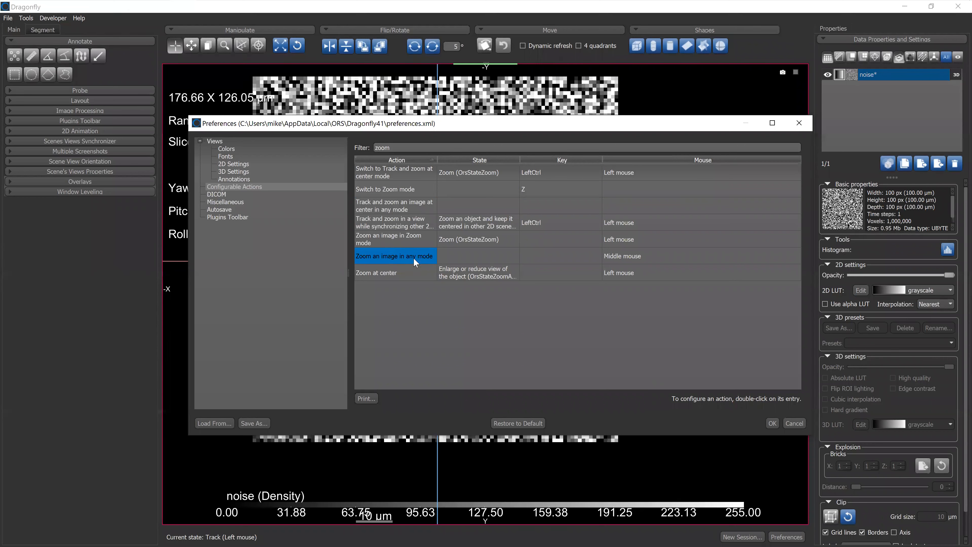
- Try assigning Z to zooming in any mode, then cancel to keep the middle mouse binding
left_click(632, 256)
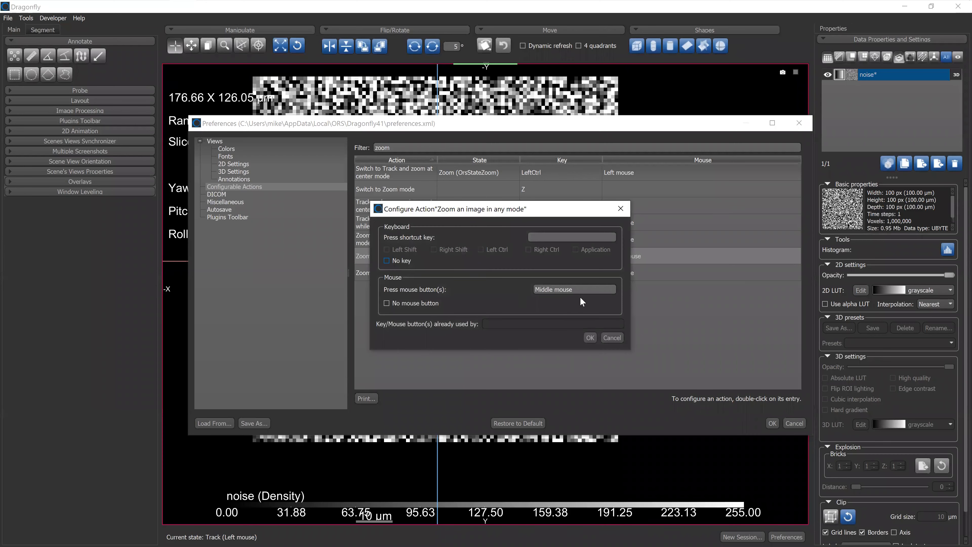
right_click(575, 289)
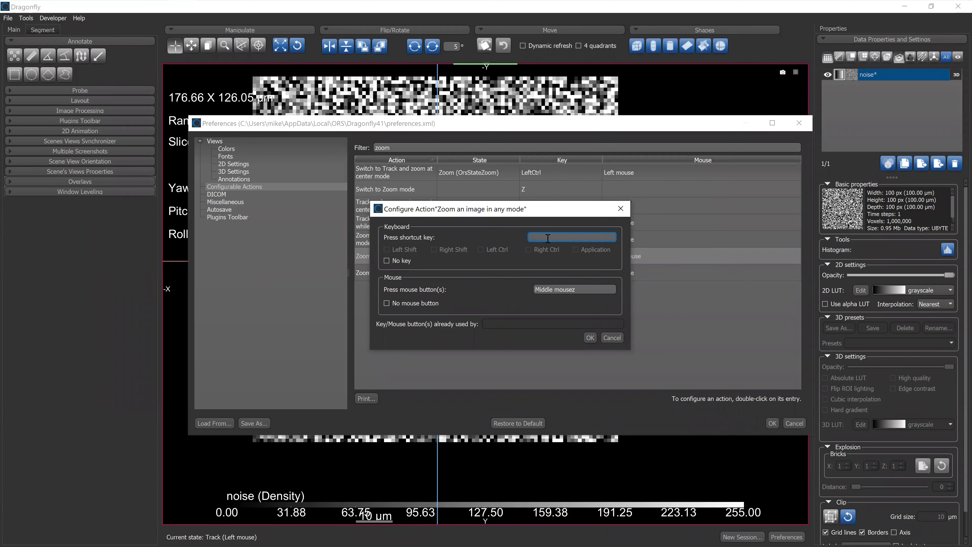
type("Z")
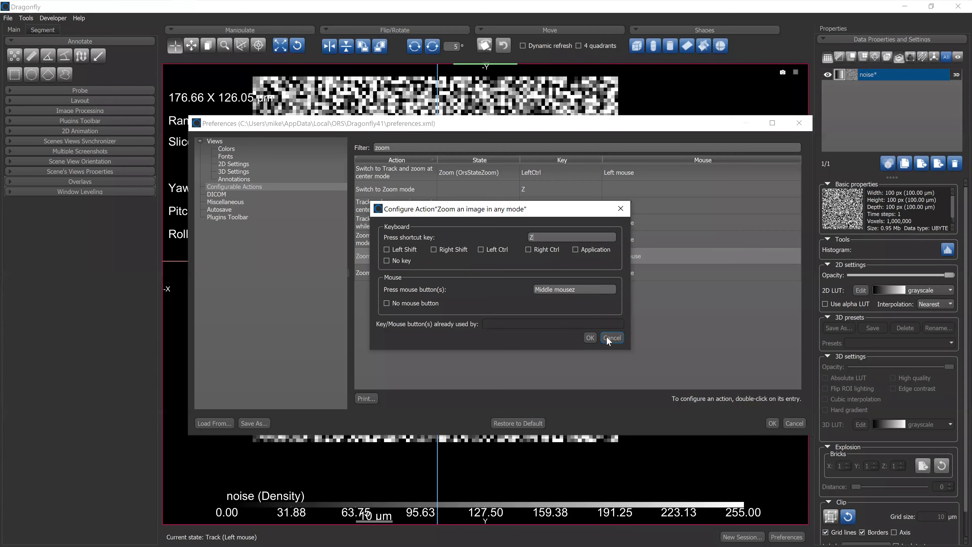
left_click(611, 337)
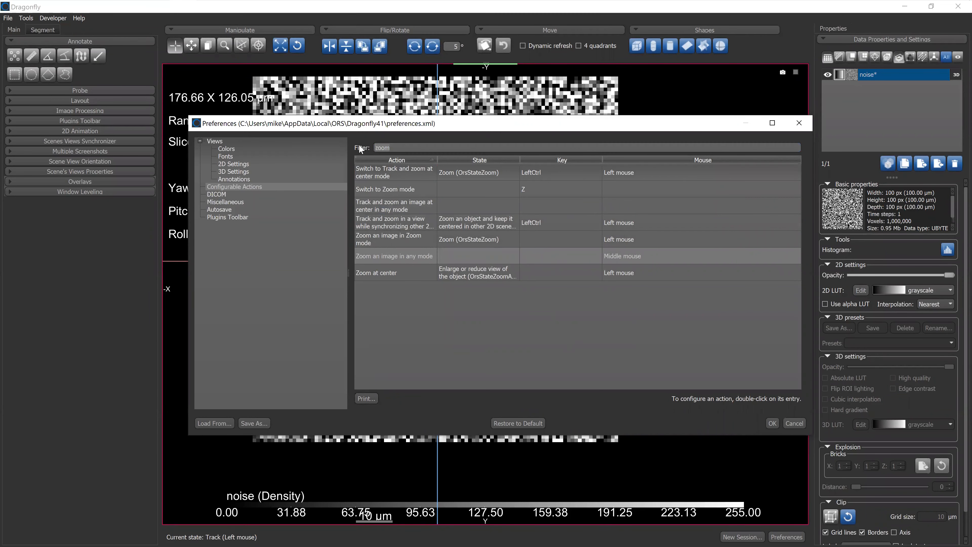
- Filter by pan, inspect the Pan an image in any mode binding and cancel unchanged
type("pan")
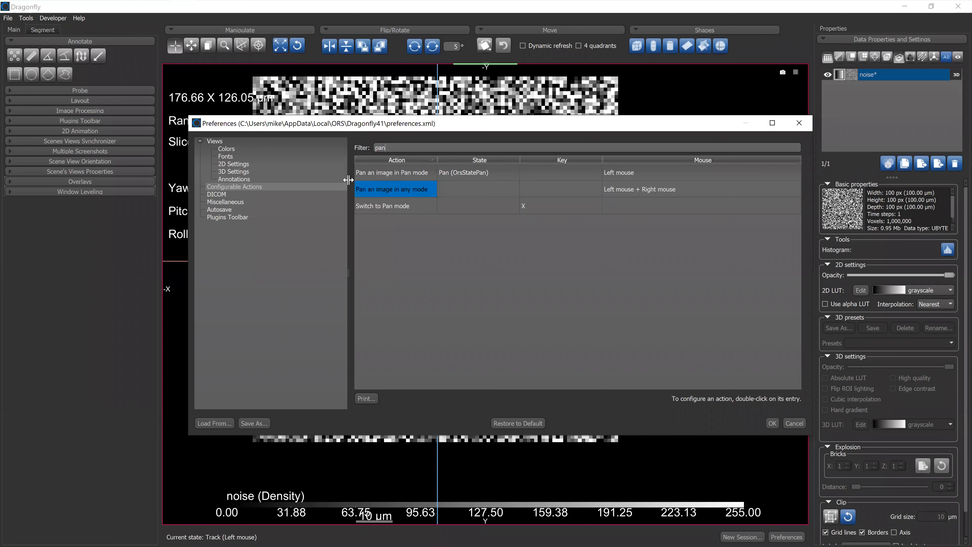
double_click(392, 189)
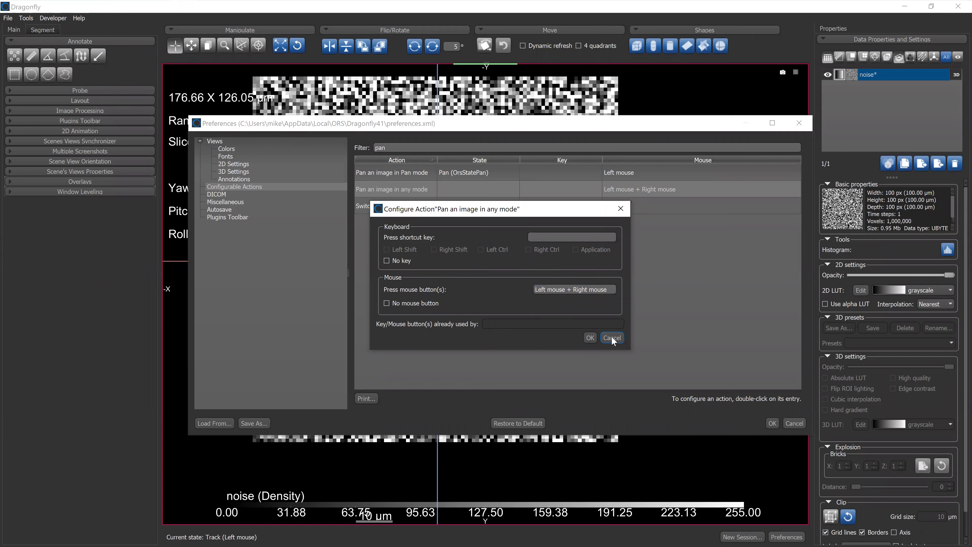
left_click(612, 337)
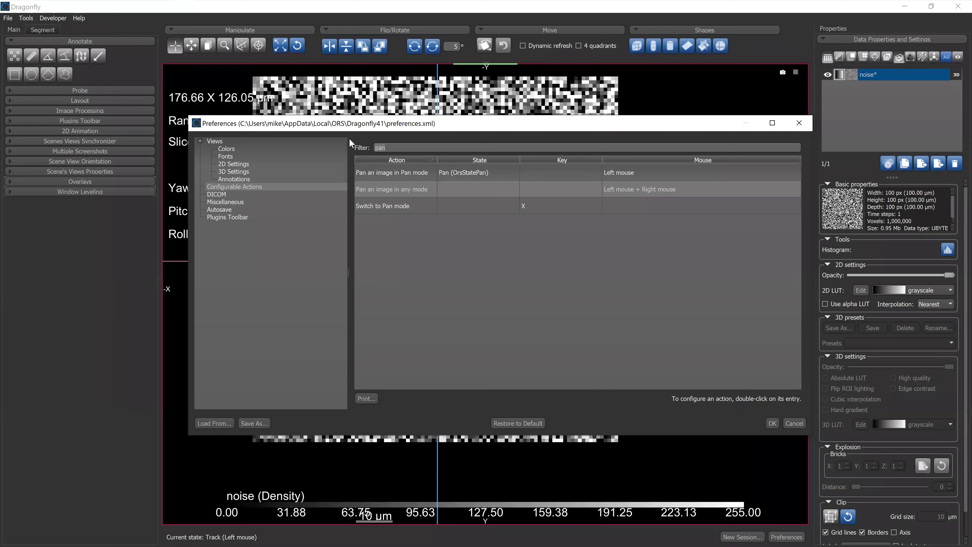
- Filter by wind and show window leveling in any mode bound to LeftCtrl with right mouse
type("windo")
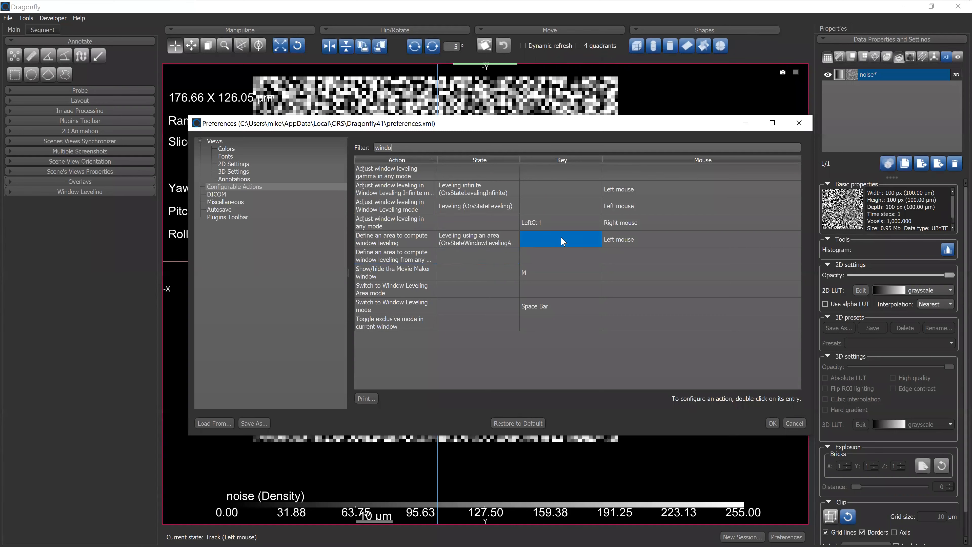
left_click(394, 222)
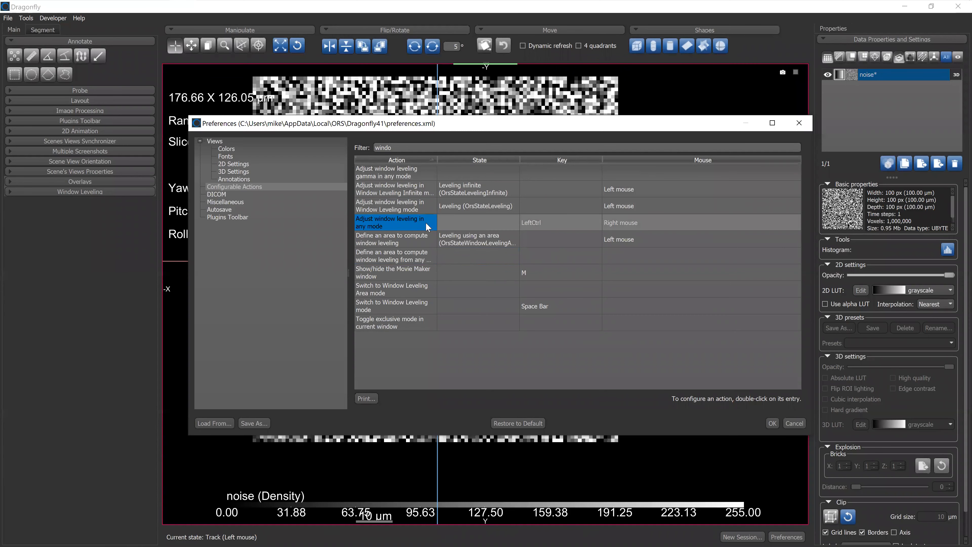
left_click(535, 227)
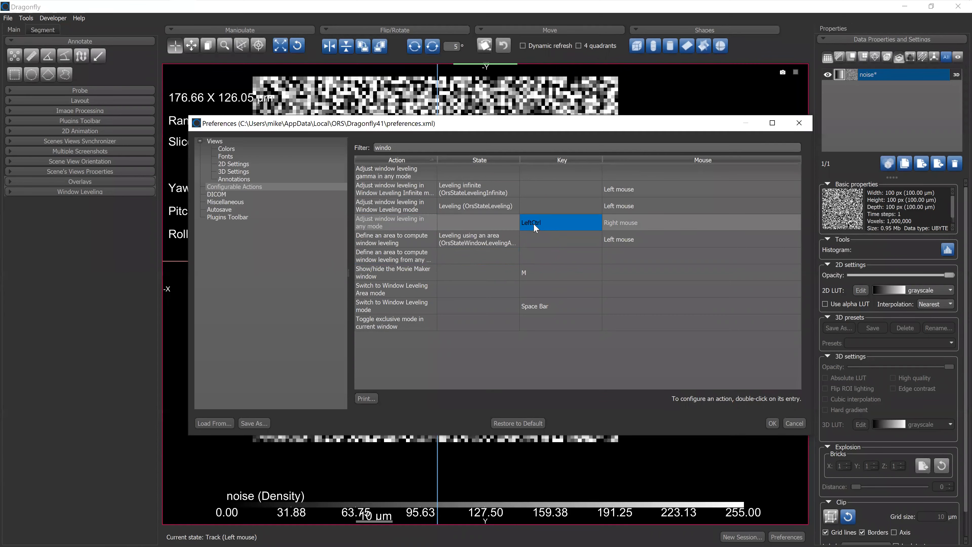
left_click(621, 223)
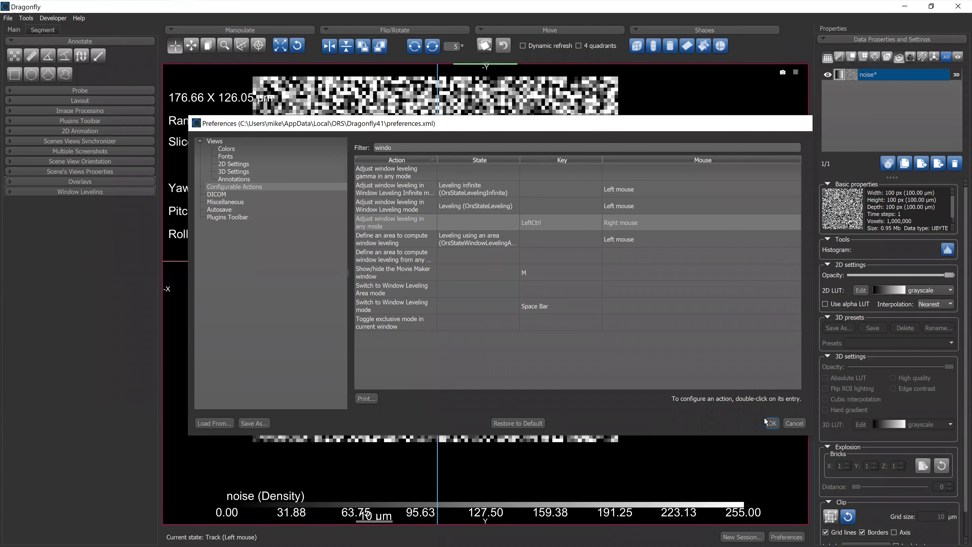
- Close Preferences with OK and adjust the noise slice window level to -16.32 to 272.75
left_click(772, 423)
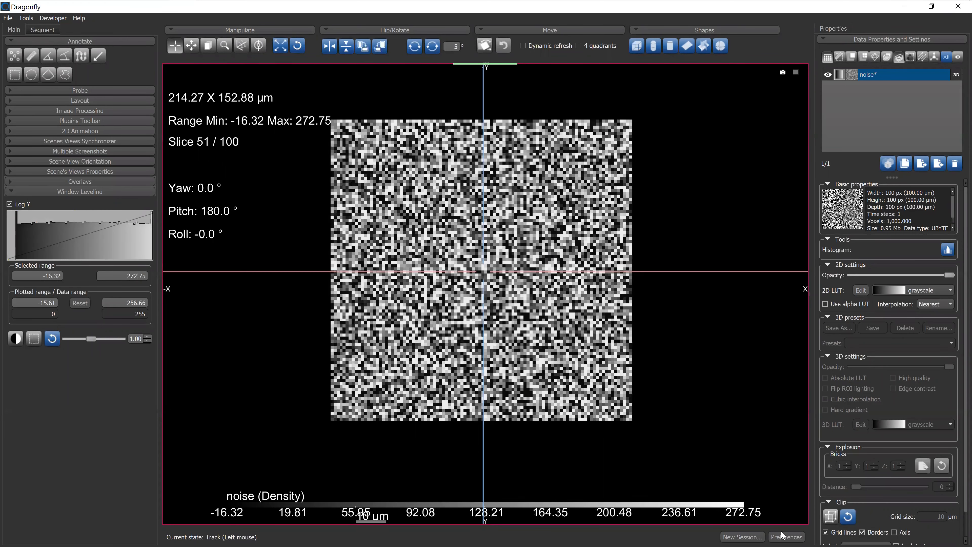
- Reopen Preferences and scroll through the full configurable actions list
left_click(786, 536)
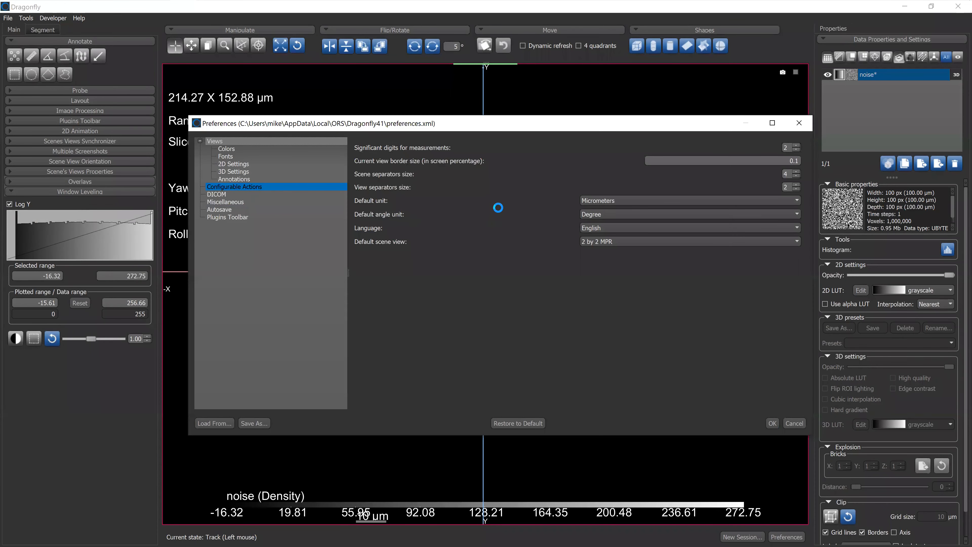
left_click(234, 186)
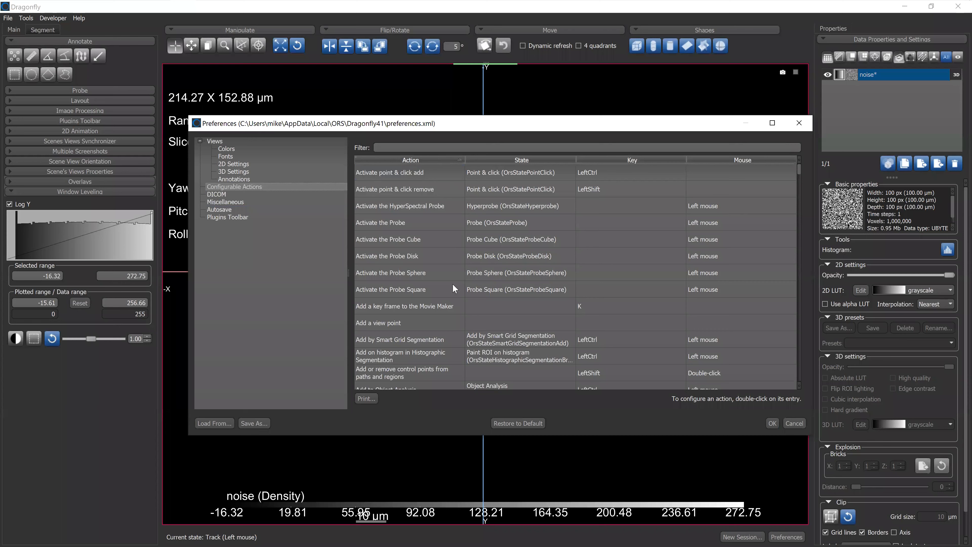
left_click(405, 306)
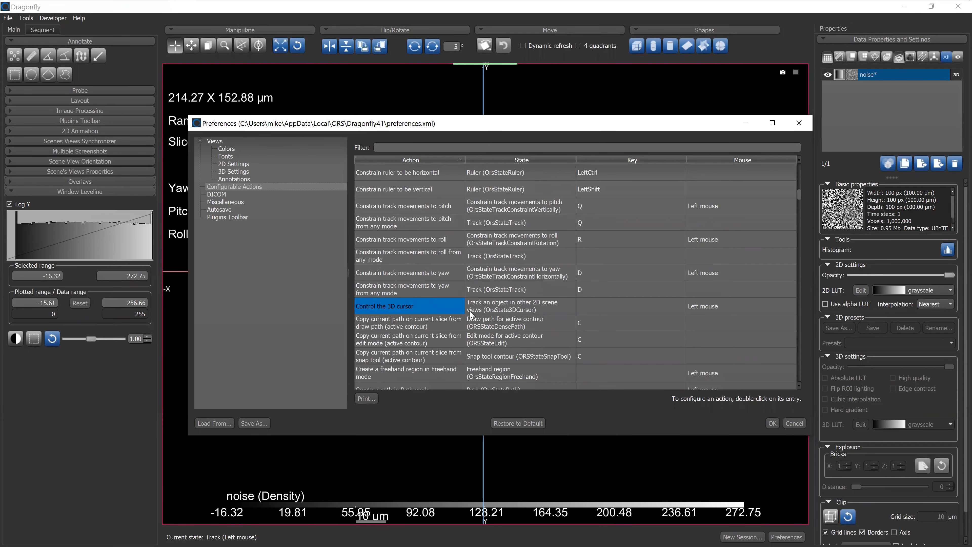
scroll("down", 3)
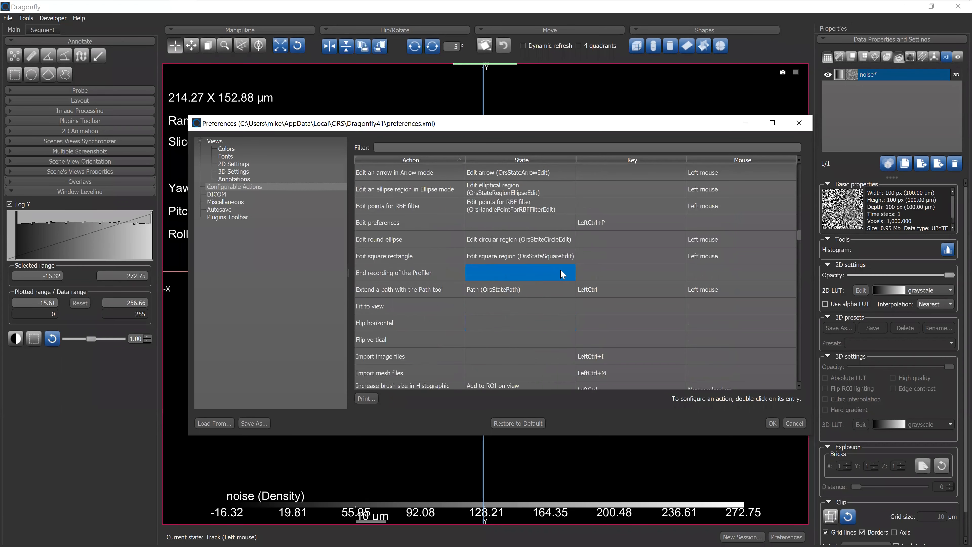
- Show the DICOM query settings page, then move toward Miscellaneous
left_click(217, 194)
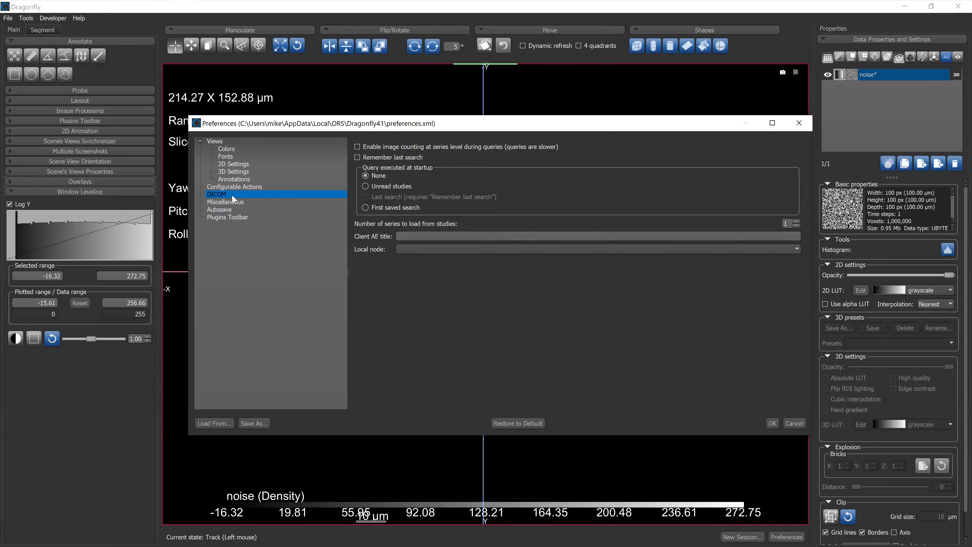
mouse_move(269, 205)
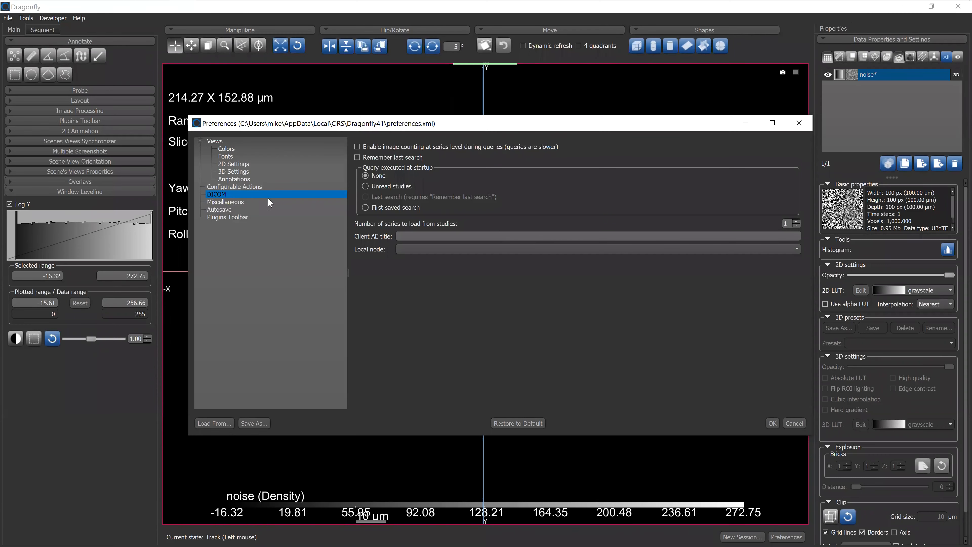
left_click(225, 201)
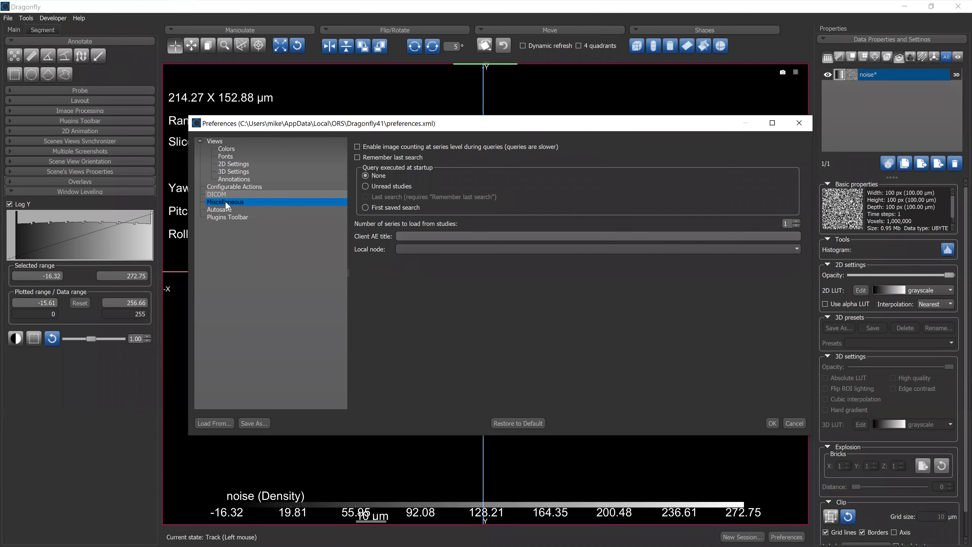
- Review the Miscellaneous default startup loader options, keep None, then select the autosave category
left_click(225, 202)
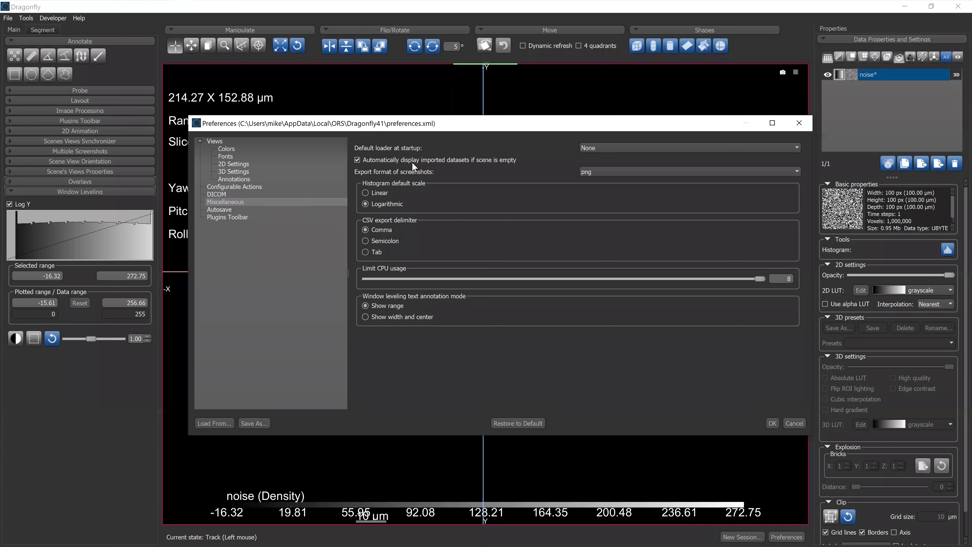
mouse_move(604, 157)
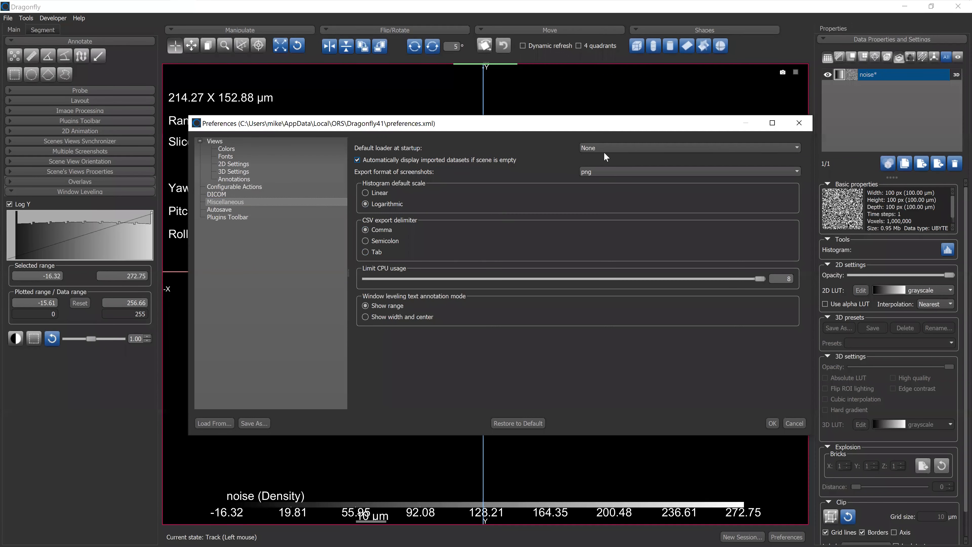
left_click(688, 147)
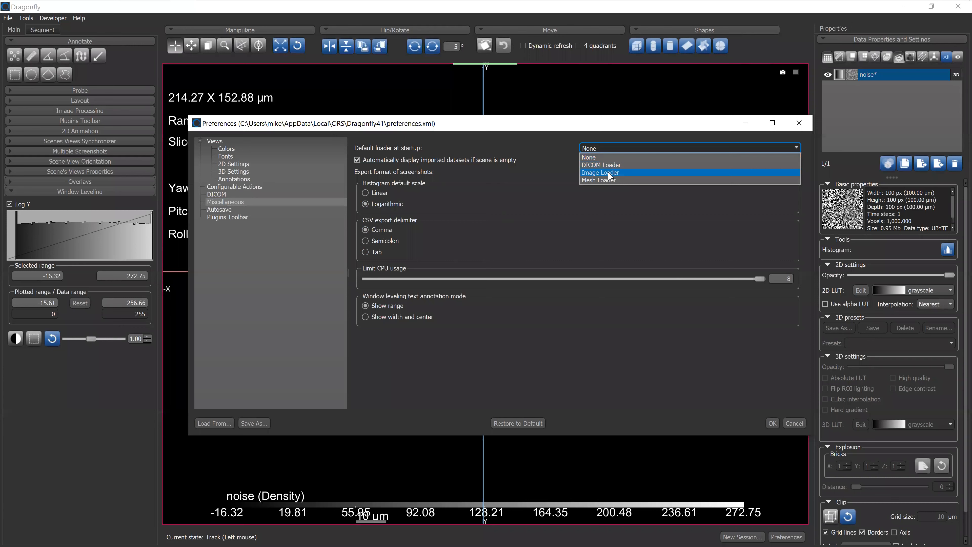
mouse_move(625, 177)
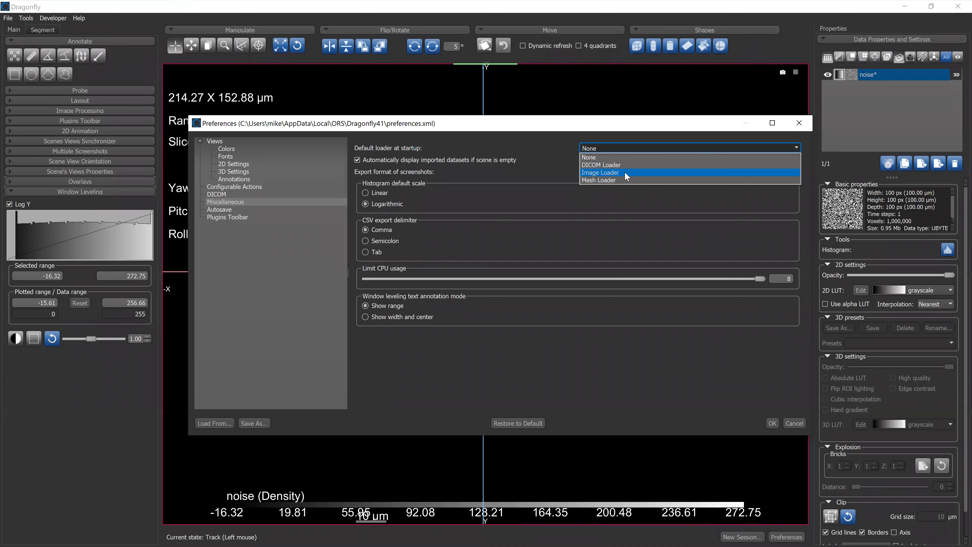
mouse_move(610, 184)
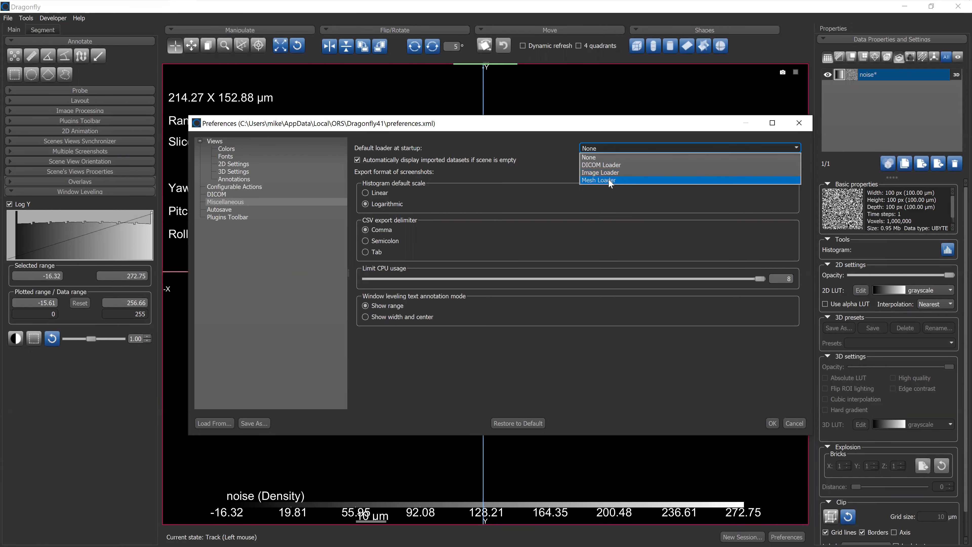
mouse_move(618, 176)
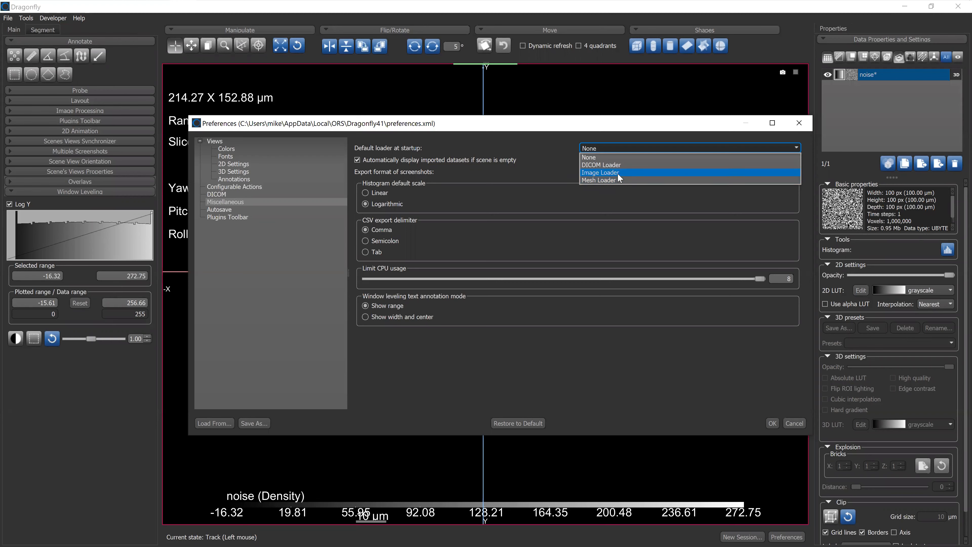
mouse_move(602, 160)
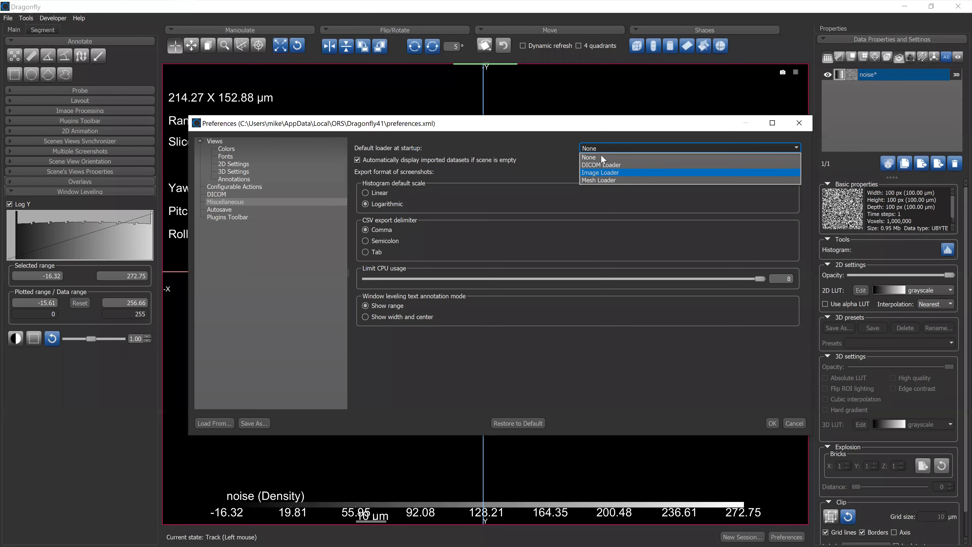
left_click(588, 156)
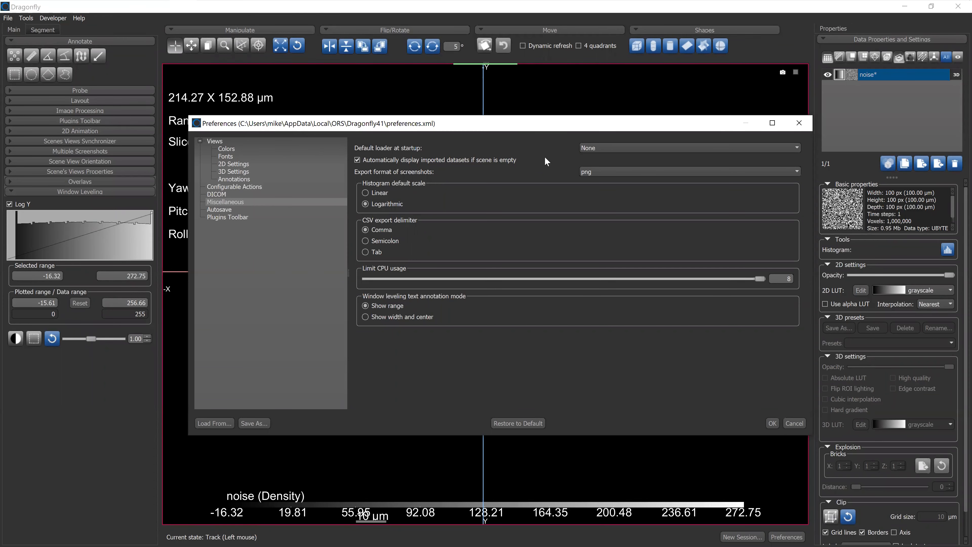
mouse_move(623, 154)
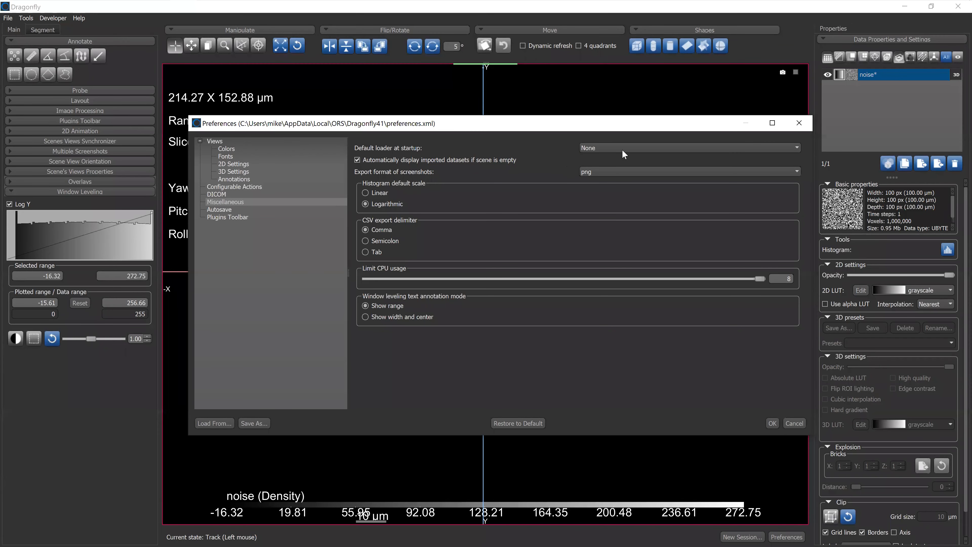
mouse_move(535, 151)
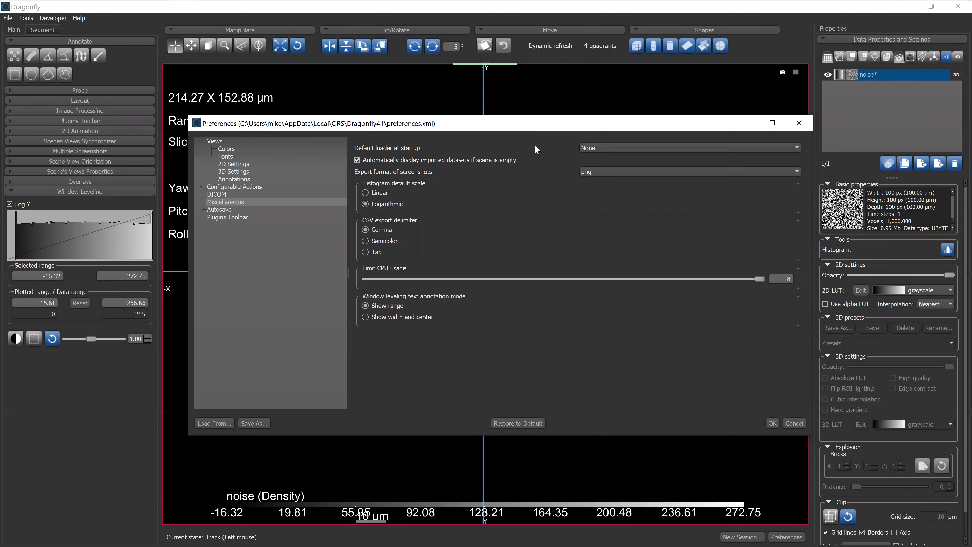
mouse_move(499, 147)
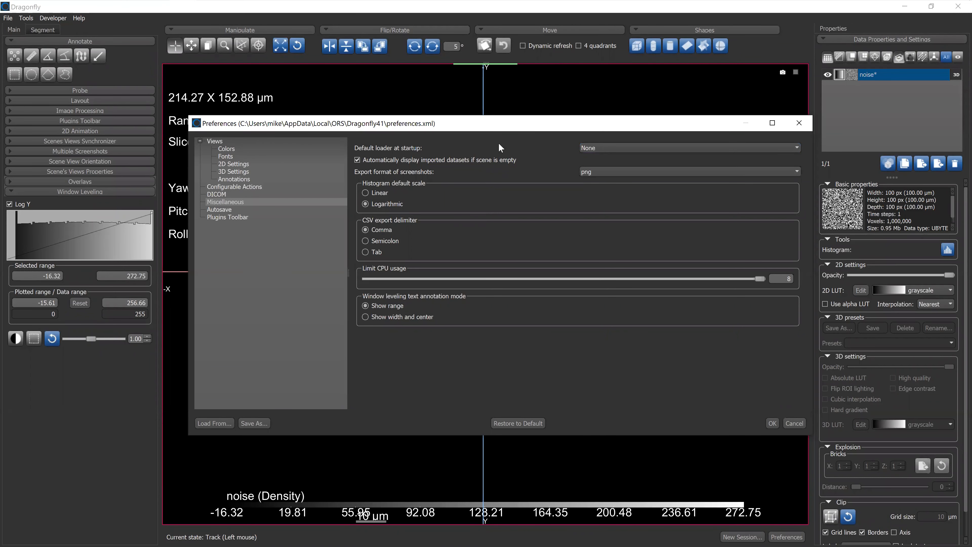
left_click(218, 210)
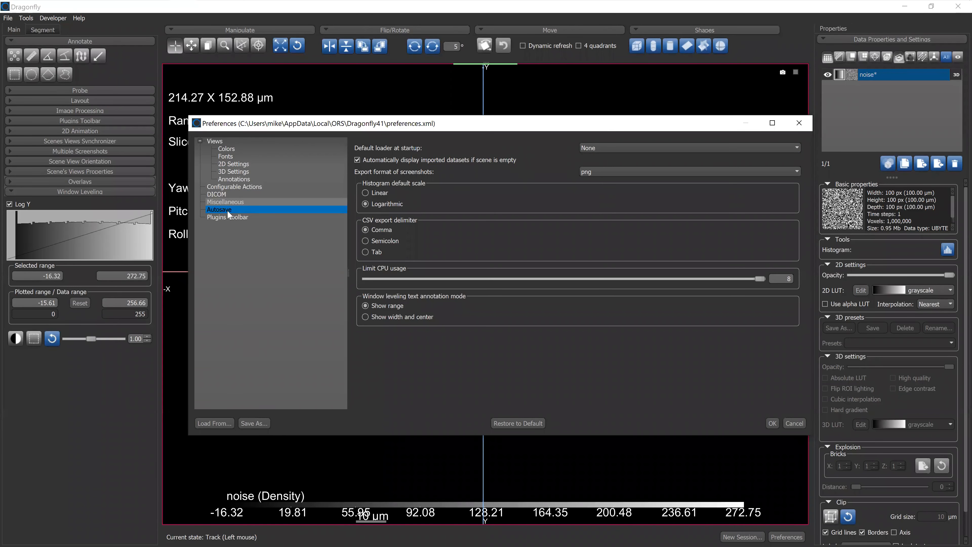
- Activate autosave every 2 minutes for Multi-ROIs, Meshes, Overlays, Shapes, Vector fields and Graphs, leaving Datasets unchecked
left_click(219, 210)
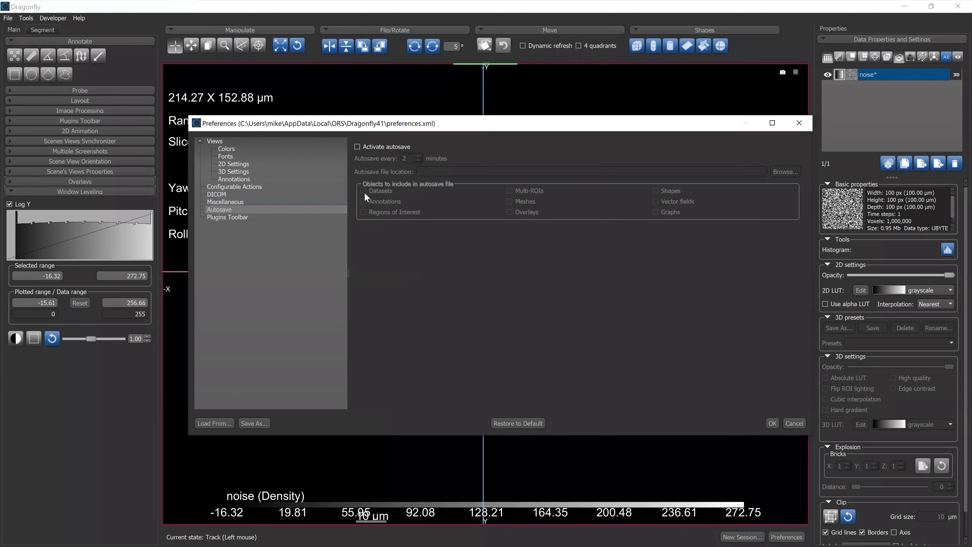
left_click(357, 147)
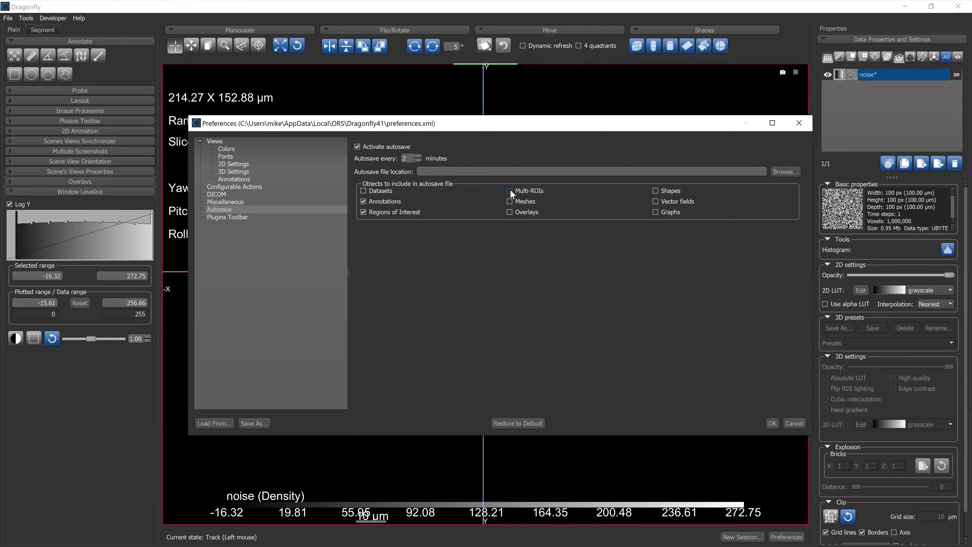
left_click(510, 190)
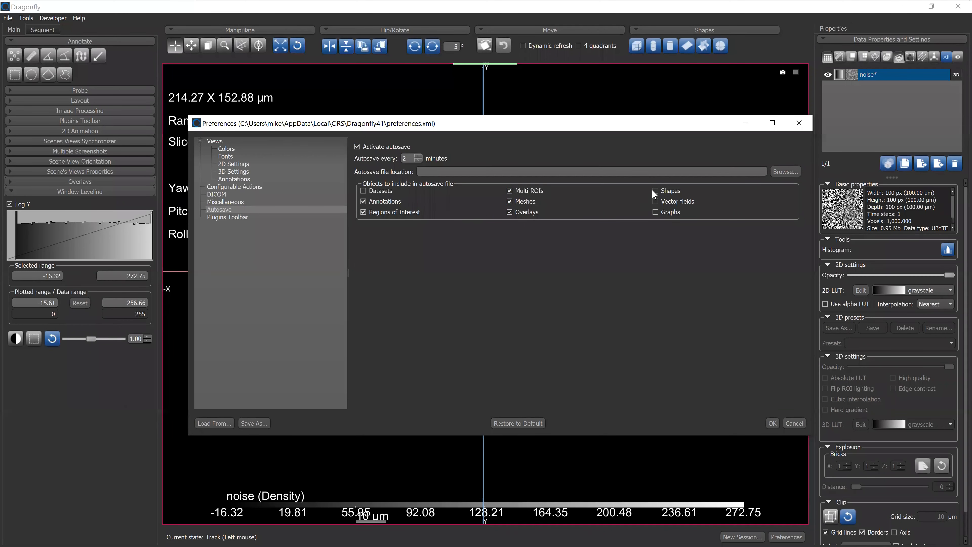
left_click(654, 190)
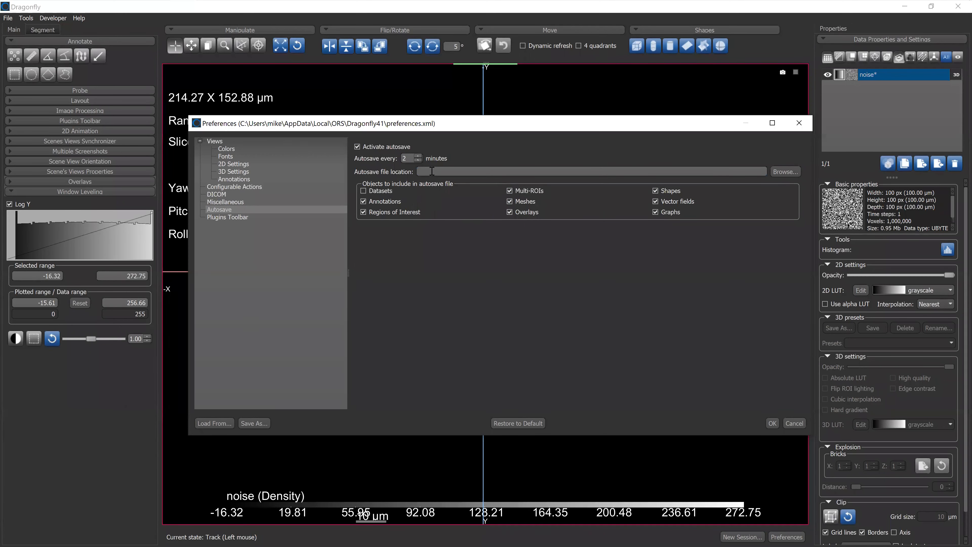
mouse_move(458, 183)
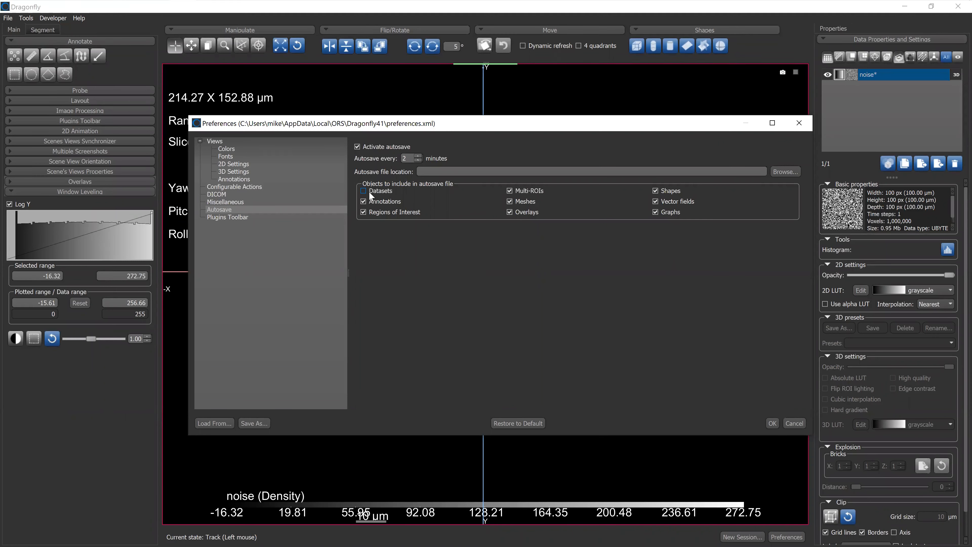
left_click(363, 191)
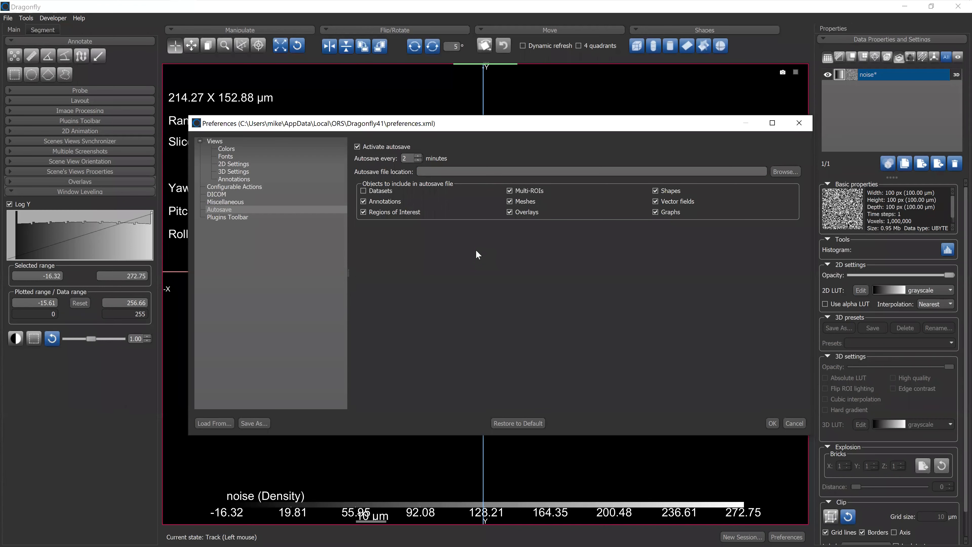
mouse_move(477, 222)
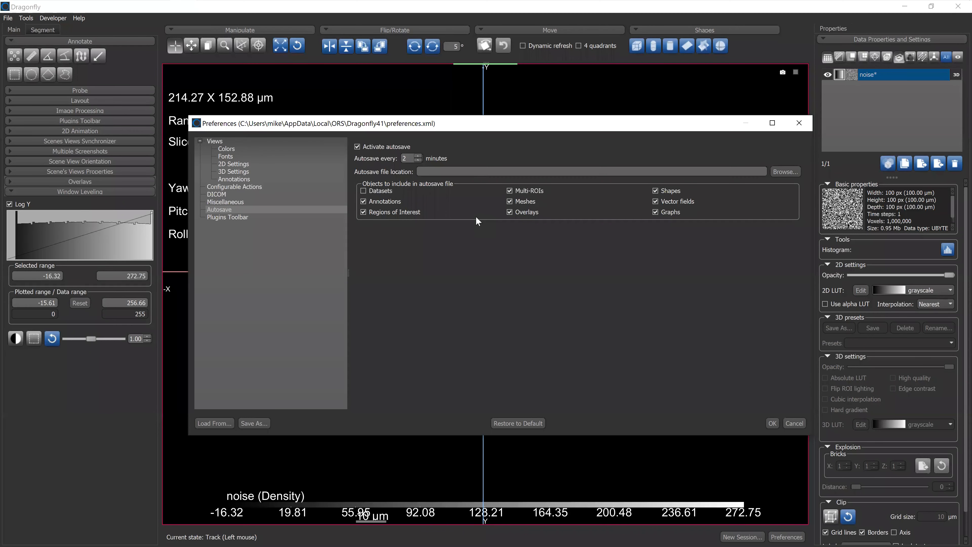
mouse_move(606, 287)
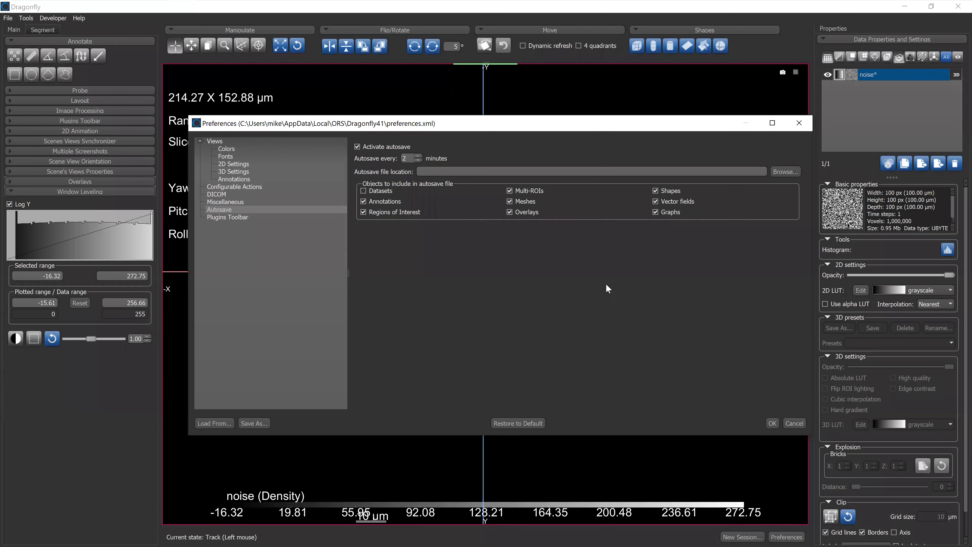
left_click(590, 170)
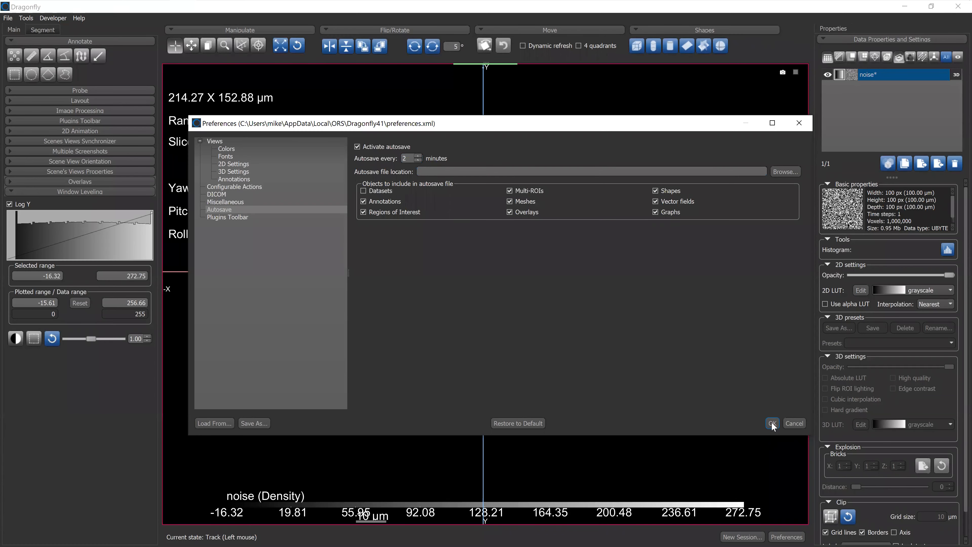
- Apply the preferences and switch the noise scene to the four-view layout: one 3D view plus three slices
left_click(228, 217)
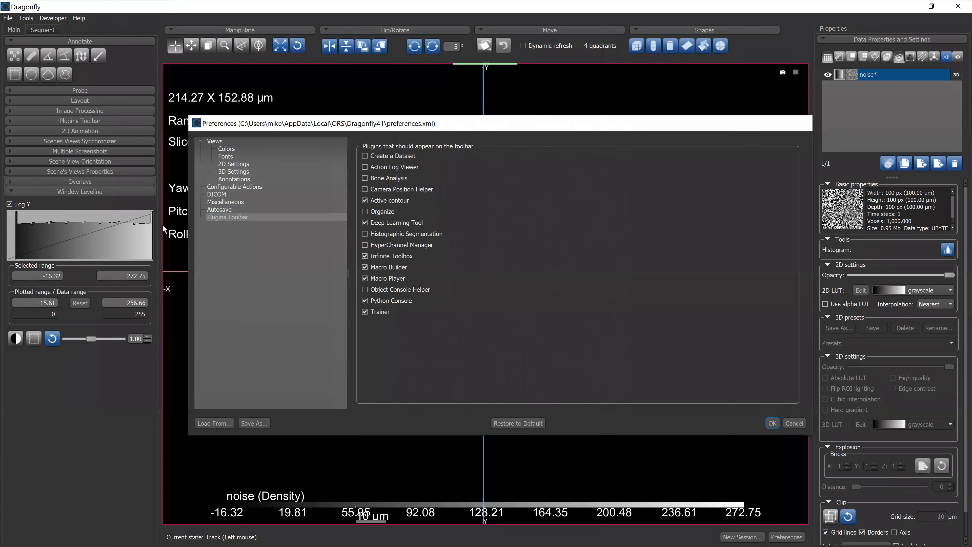
left_click(772, 423)
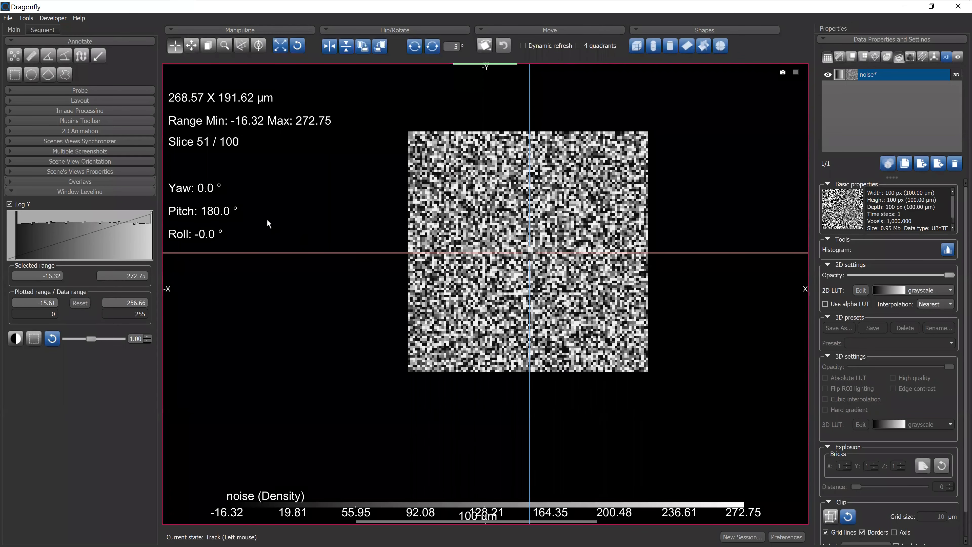
mouse_move(84, 104)
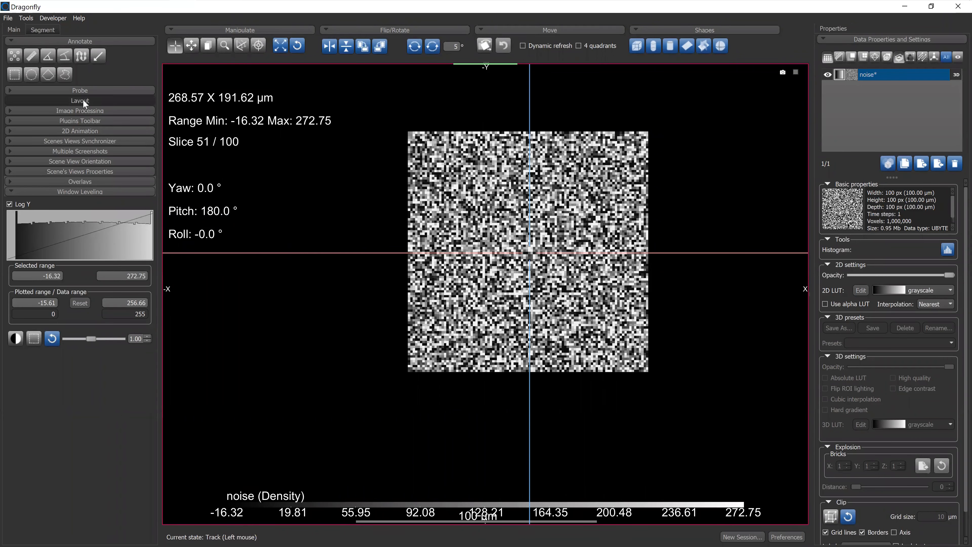
left_click(80, 100)
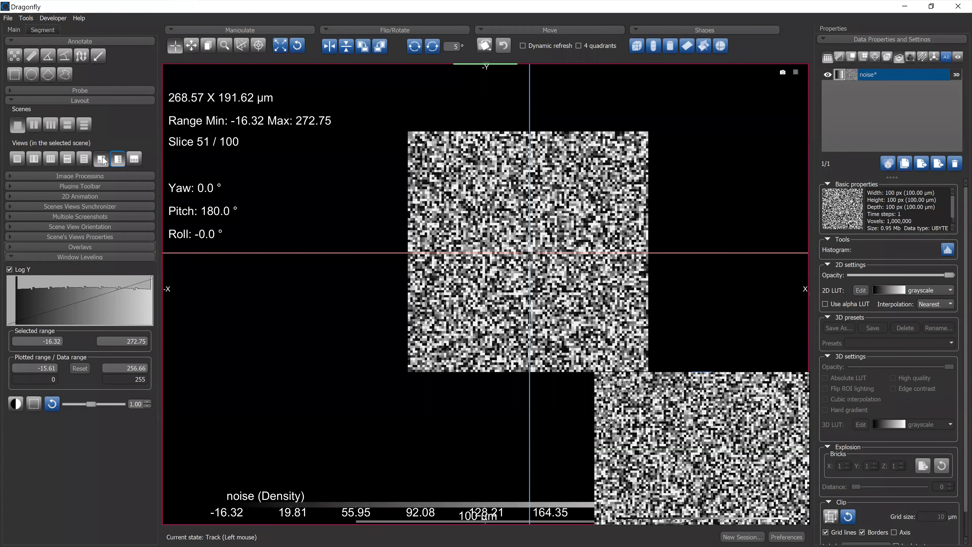
left_click(101, 158)
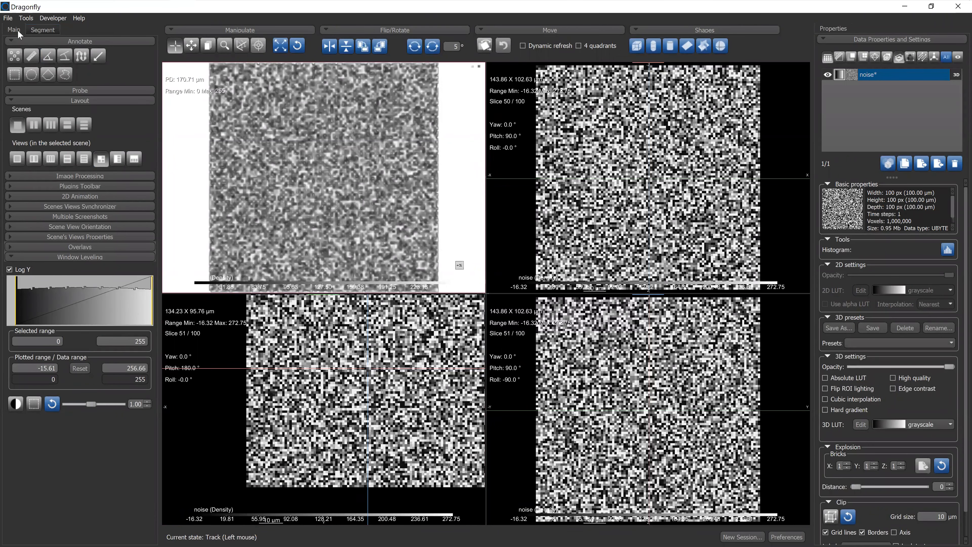
mouse_move(81, 250)
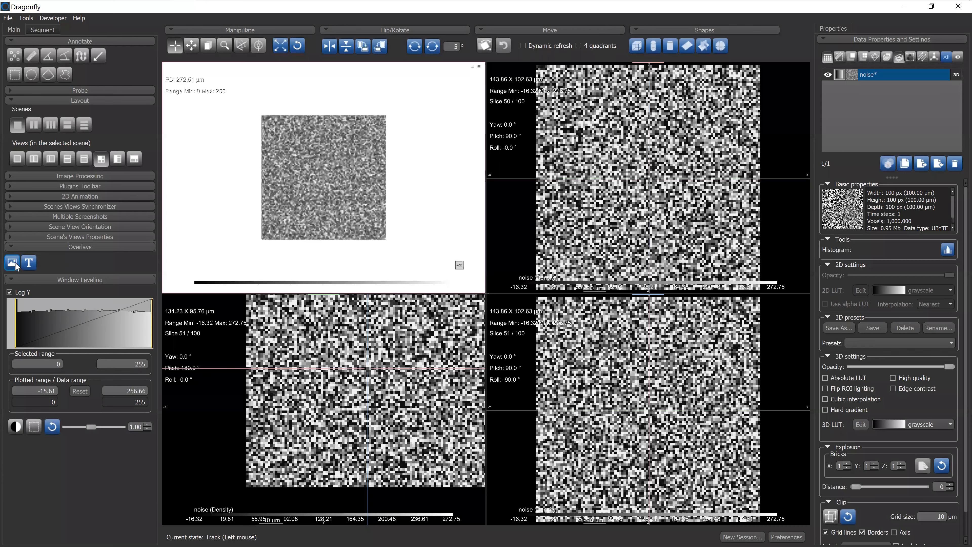
mouse_move(11, 262)
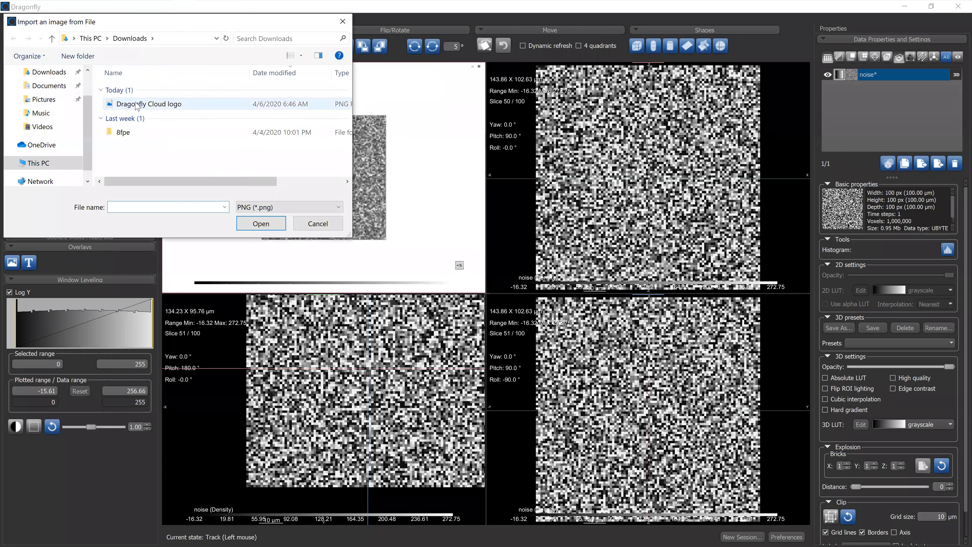
- Import Dragonfly Cloud logo.png as an image overlay and move it right of the cube
left_click(261, 223)
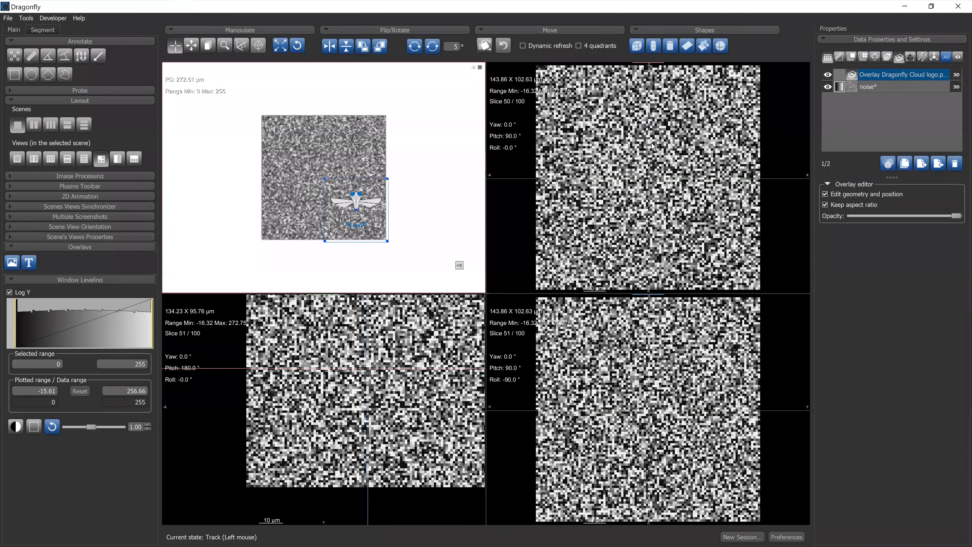
mouse_move(461, 180)
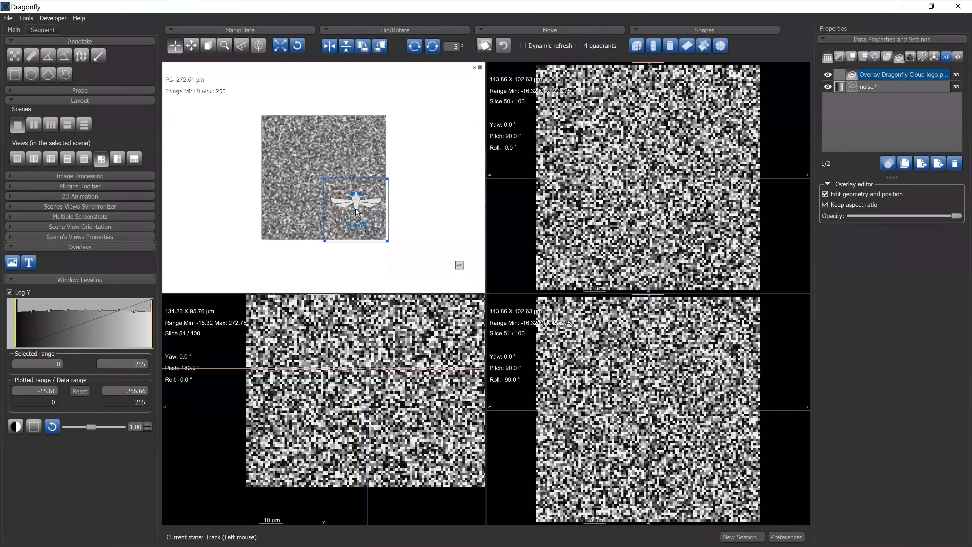
left_click_drag(356, 209, 441, 201)
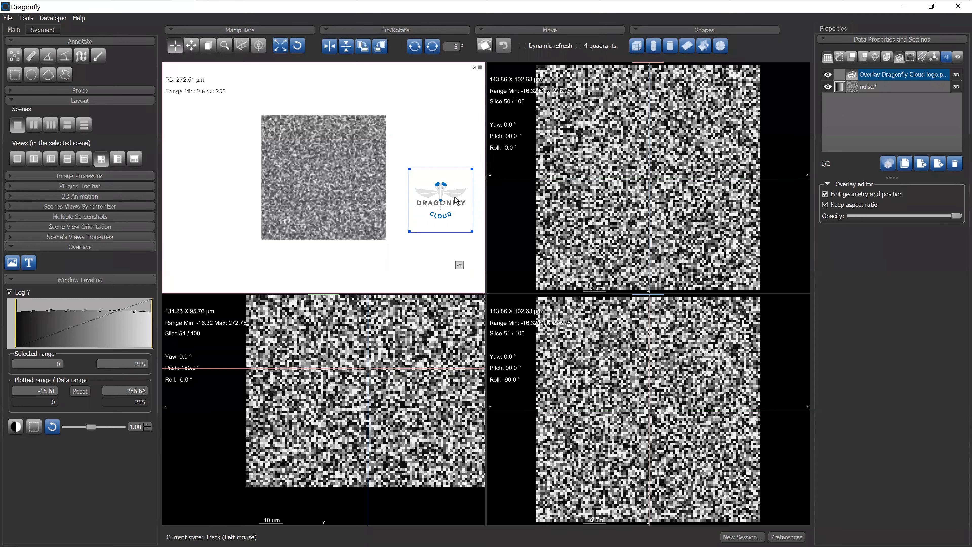
mouse_move(483, 195)
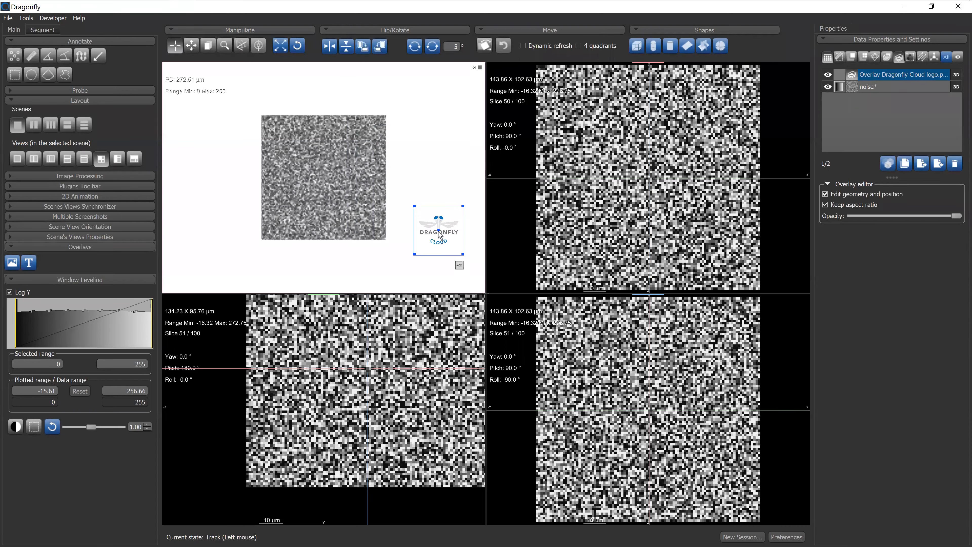
- Drag the logo overlay around the 3D view and drop it in the bottom-left corner
left_click_drag(438, 229, 268, 245)
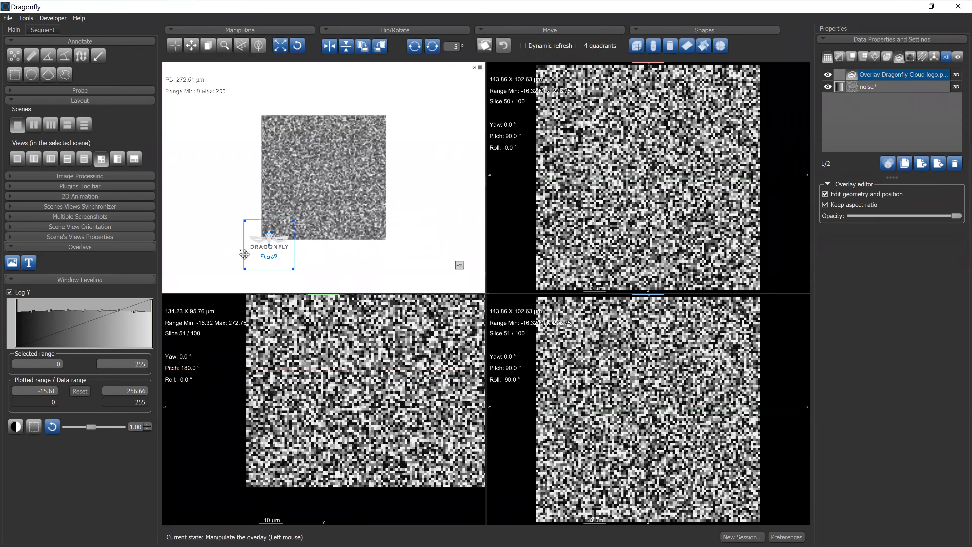
left_click_drag(268, 243, 231, 238)
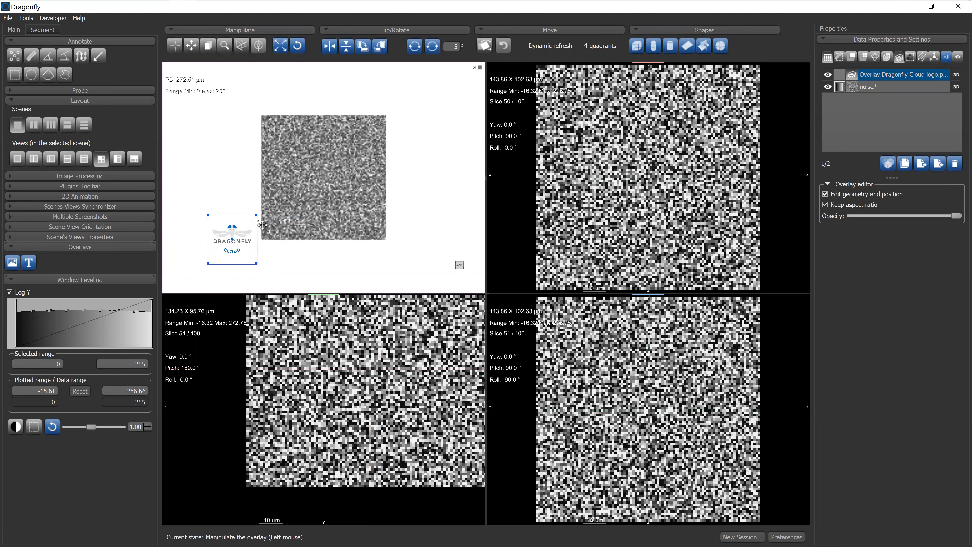
left_click_drag(232, 238, 376, 221)
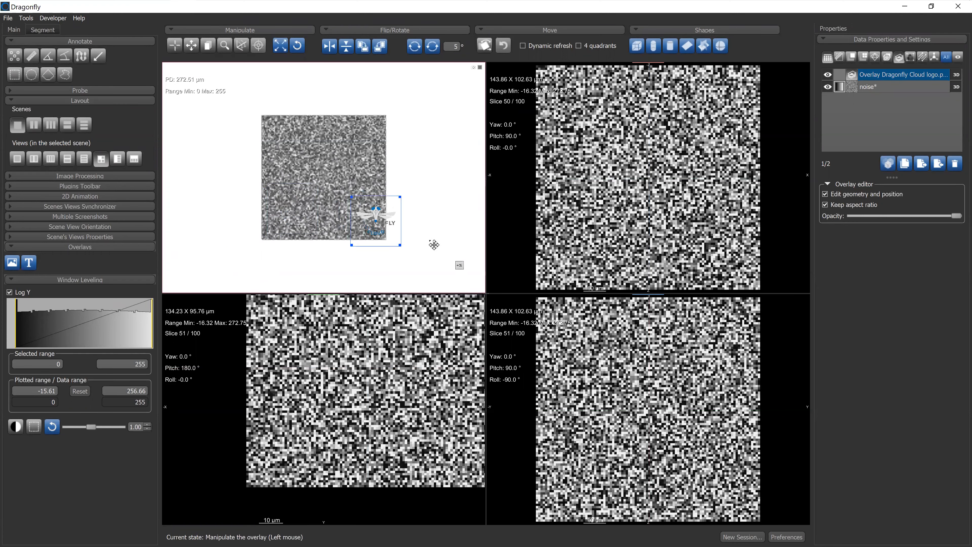
left_click_drag(375, 220, 198, 259)
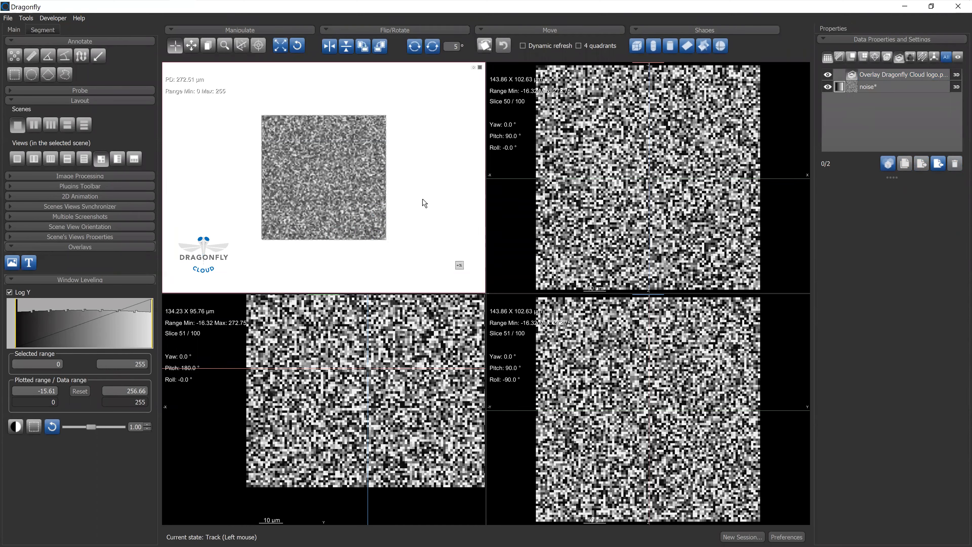
mouse_move(205, 253)
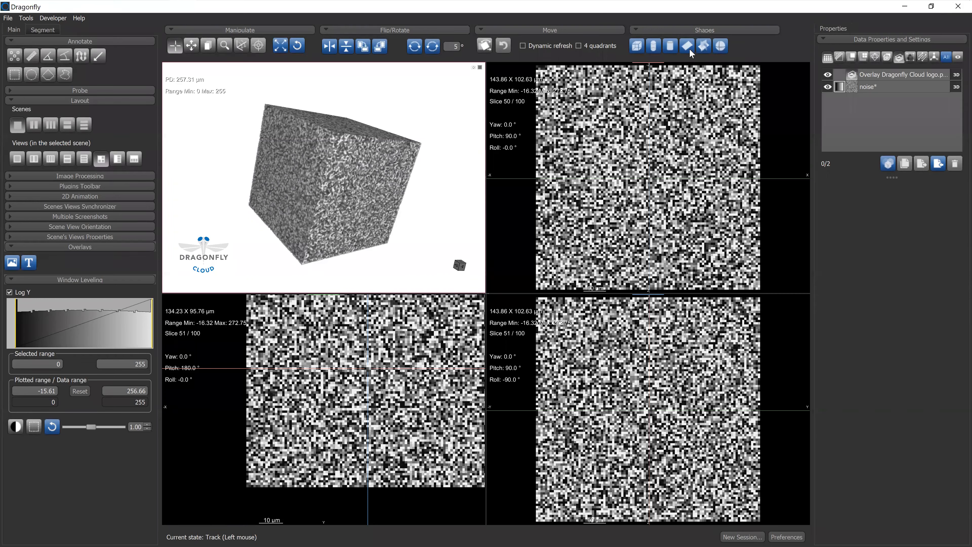
mouse_move(687, 46)
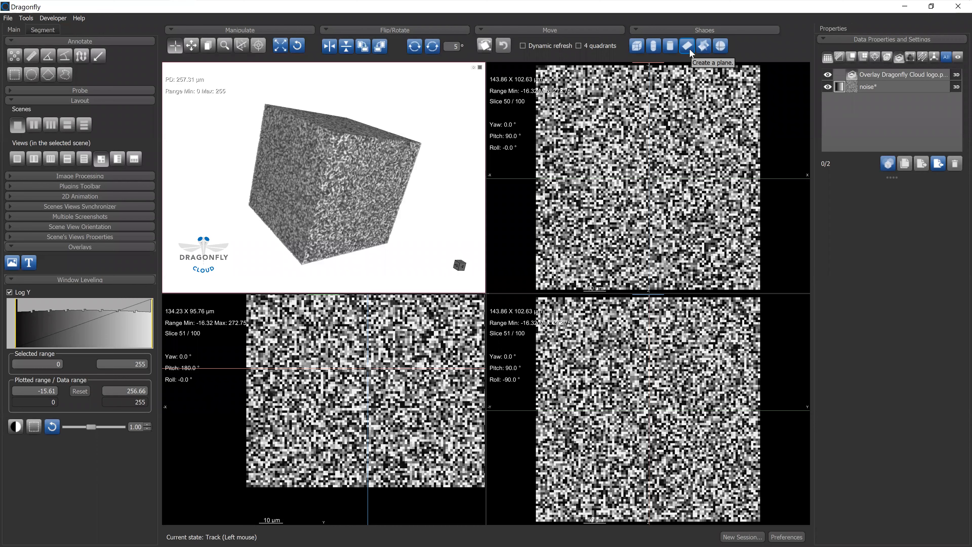
mouse_move(671, 112)
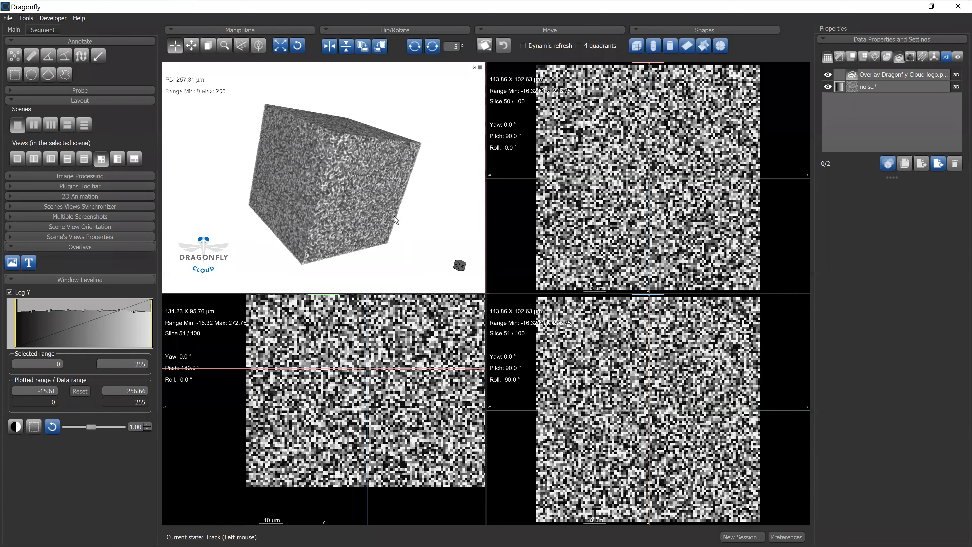
mouse_move(412, 214)
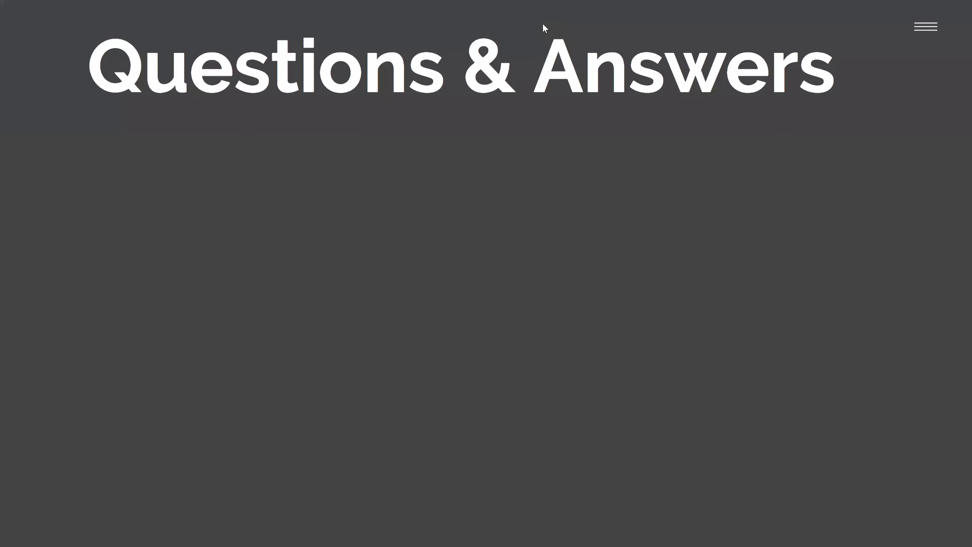
mouse_move(616, 426)
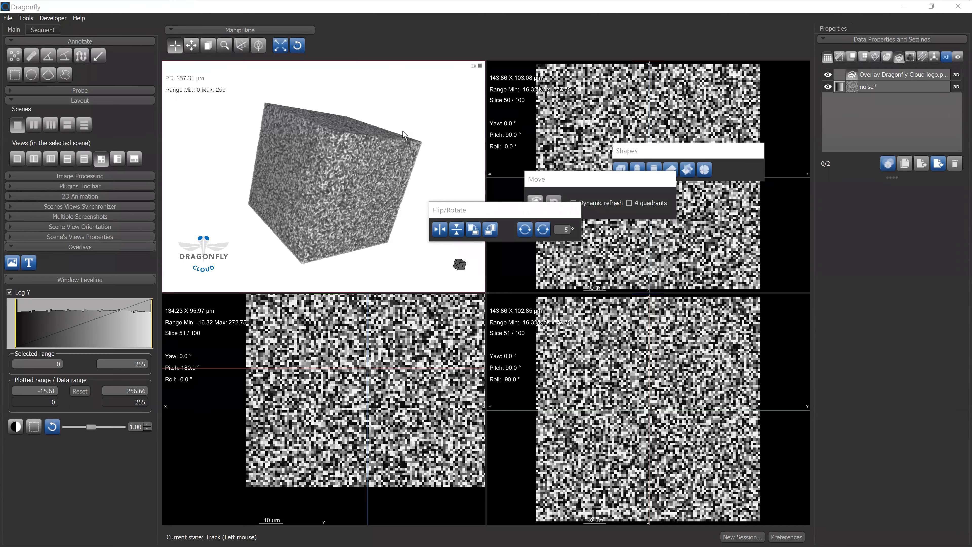
mouse_move(343, 50)
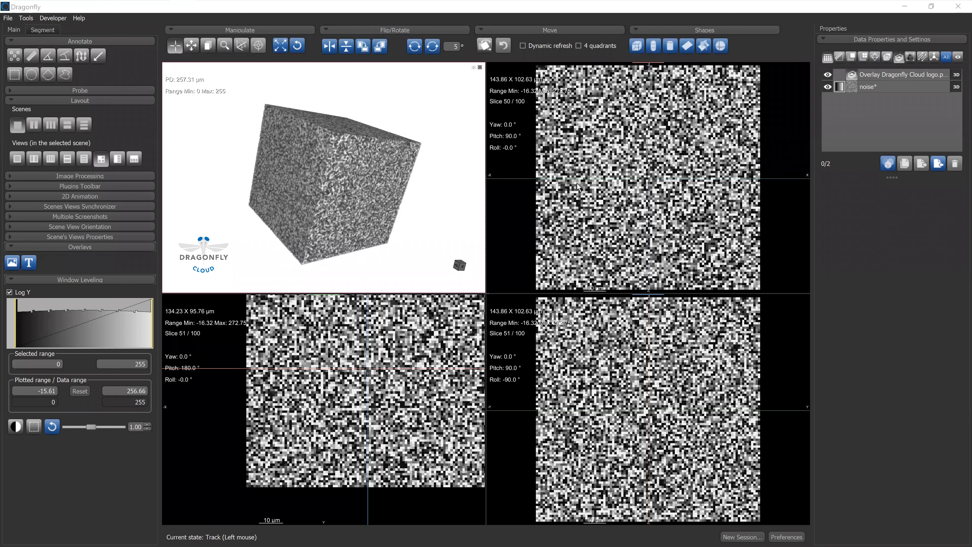
mouse_move(781, 256)
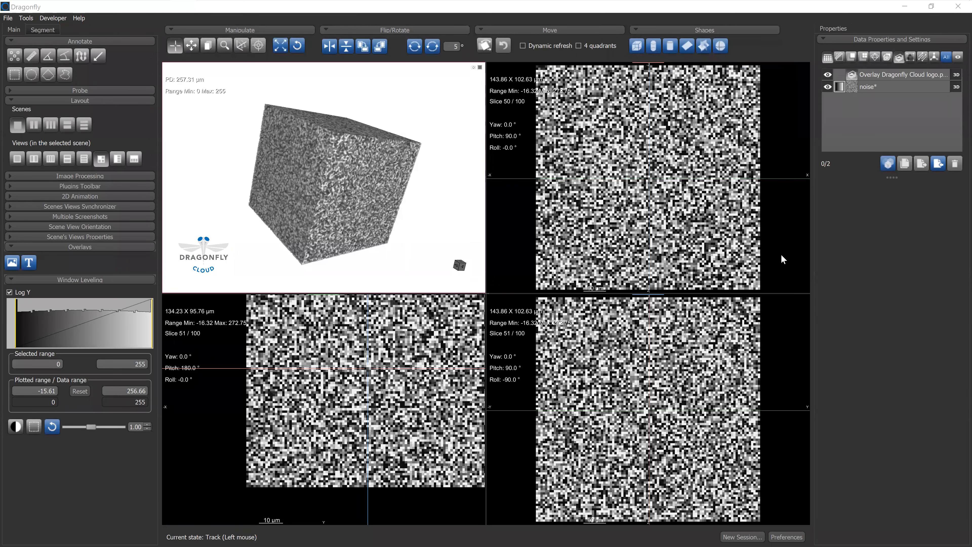
key("alt+tab")
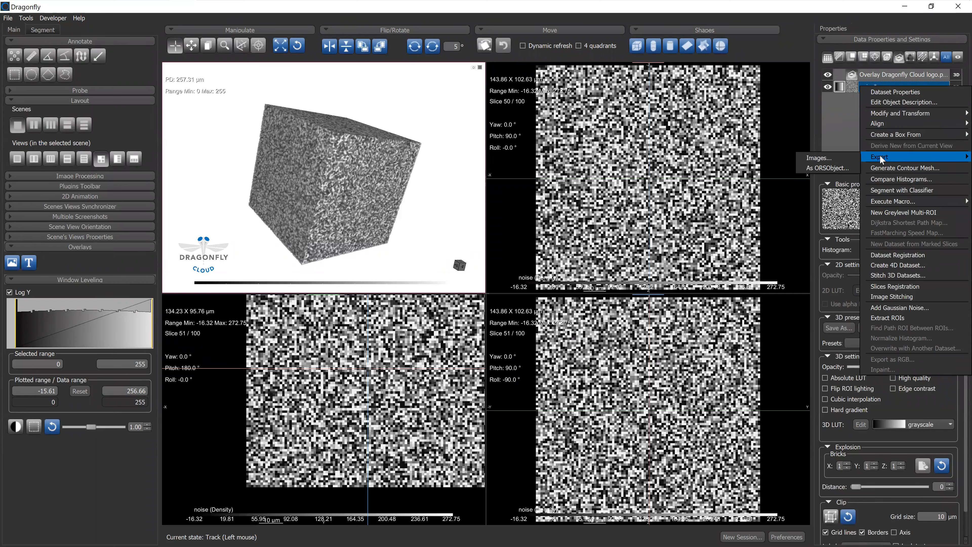
mouse_move(900, 113)
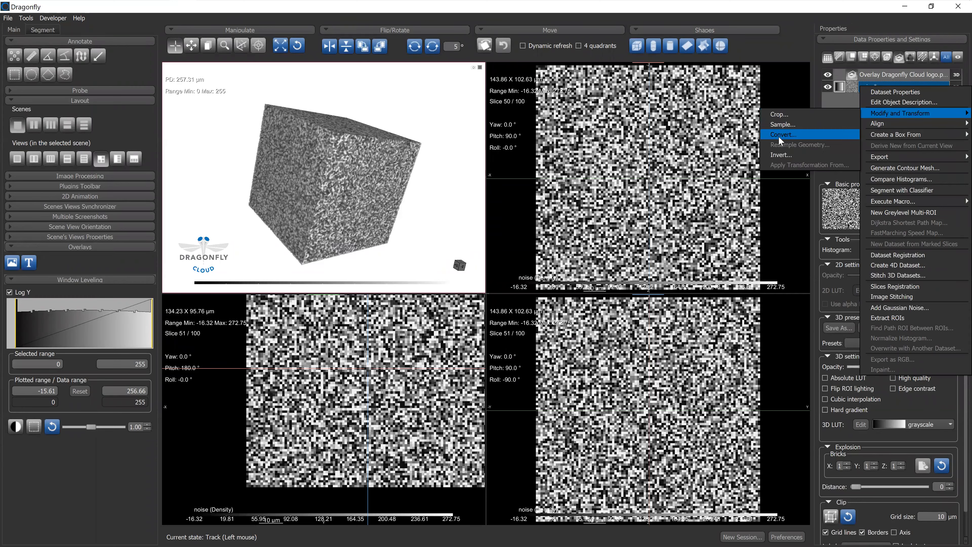
- Convert the noise dataset to a float (32 bits) copy named noise (Converted)
left_click(783, 134)
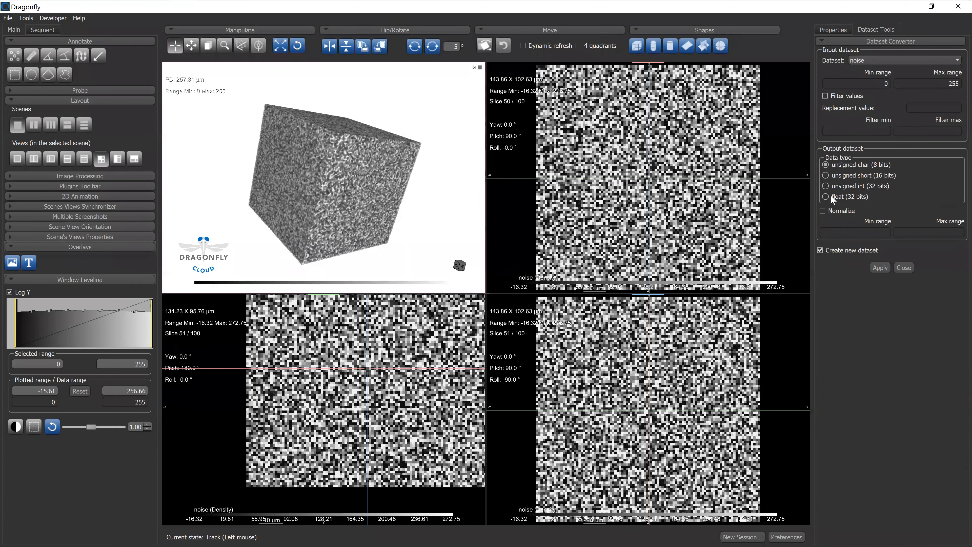
left_click(825, 196)
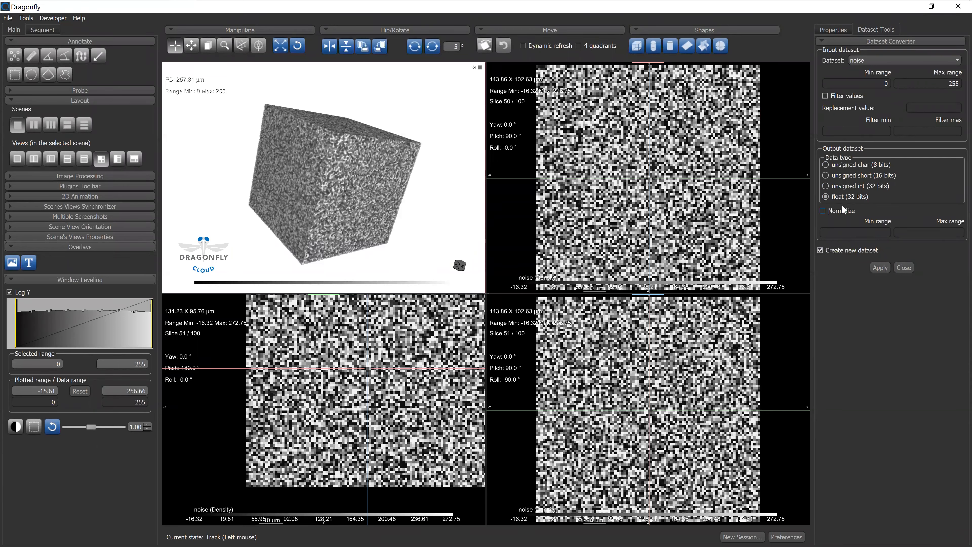
left_click(856, 83)
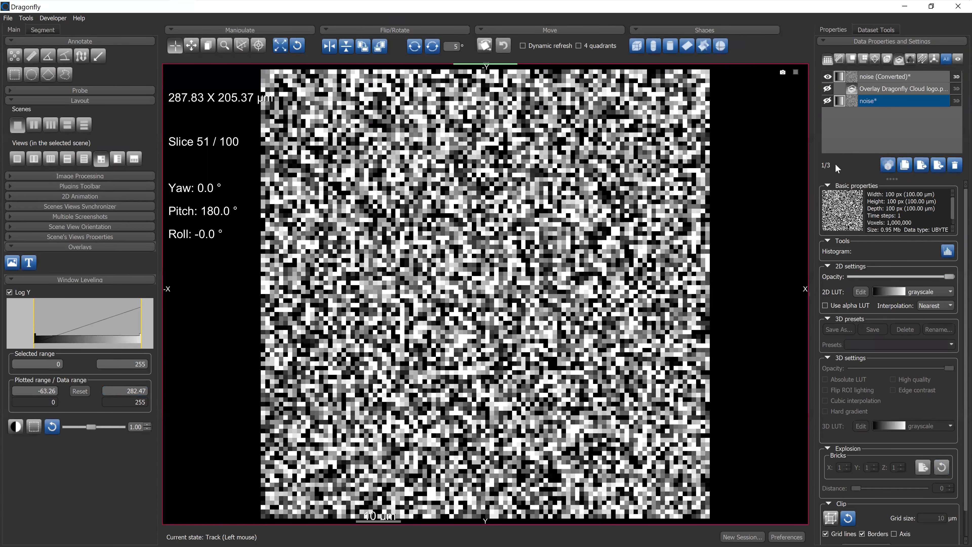
- Select noise (Converted) to confirm its FLOAT data type and 3.81 Mb size
left_click(899, 77)
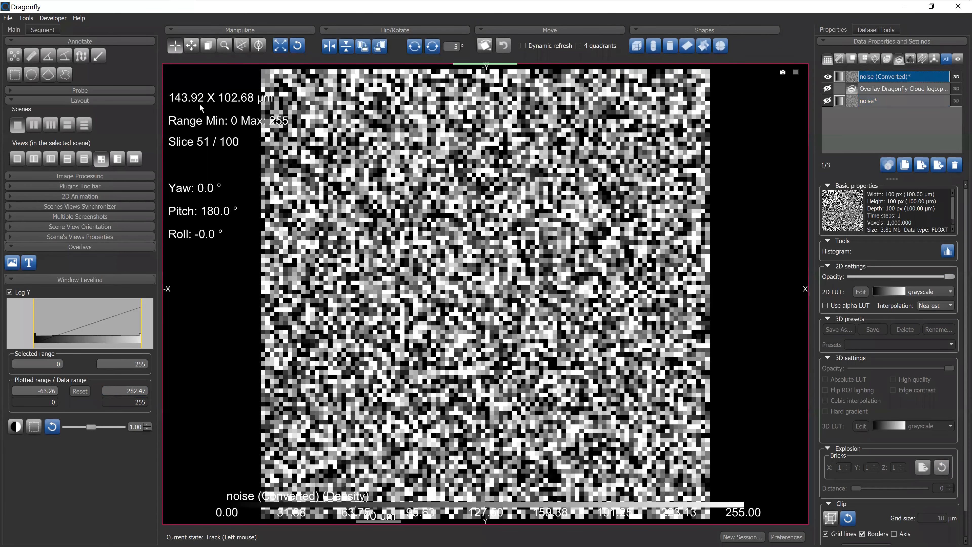
mouse_move(210, 109)
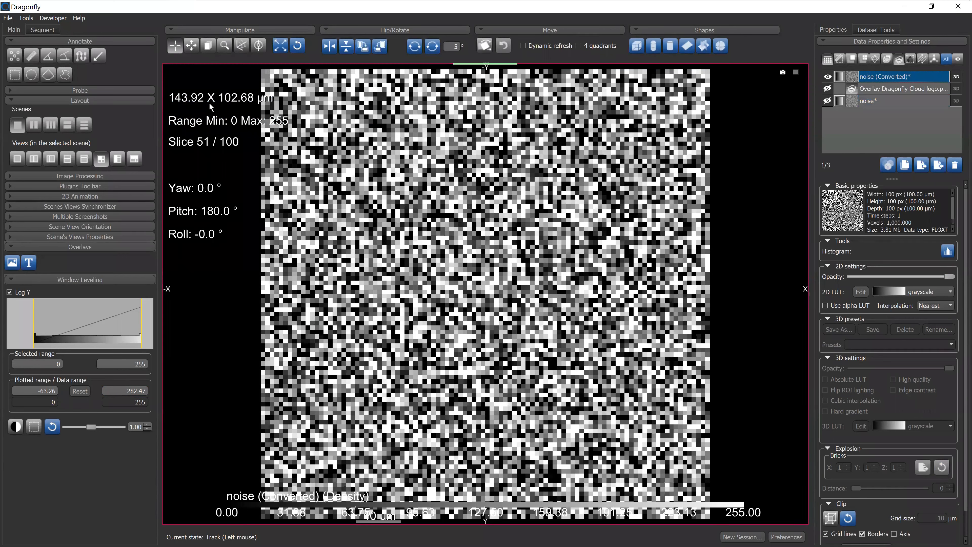
mouse_move(741, 274)
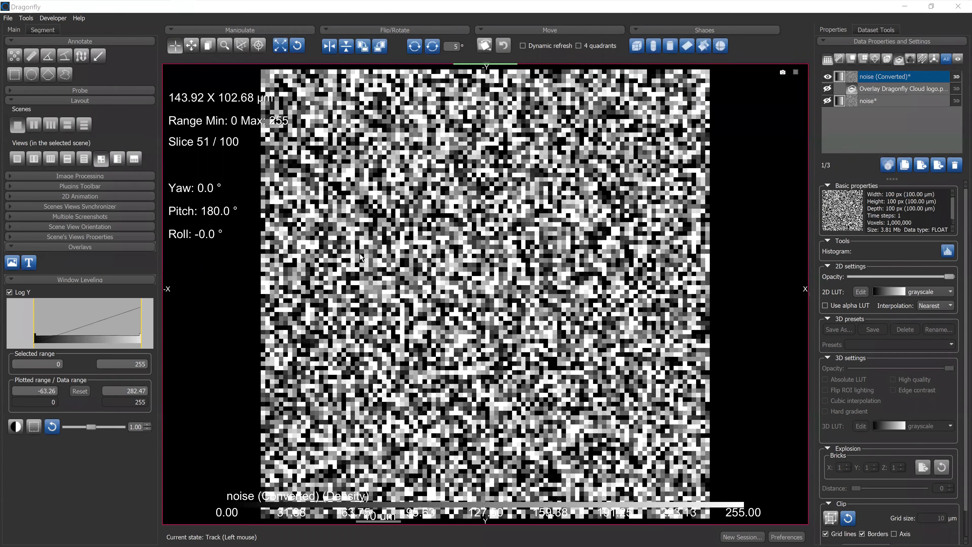
mouse_move(363, 257)
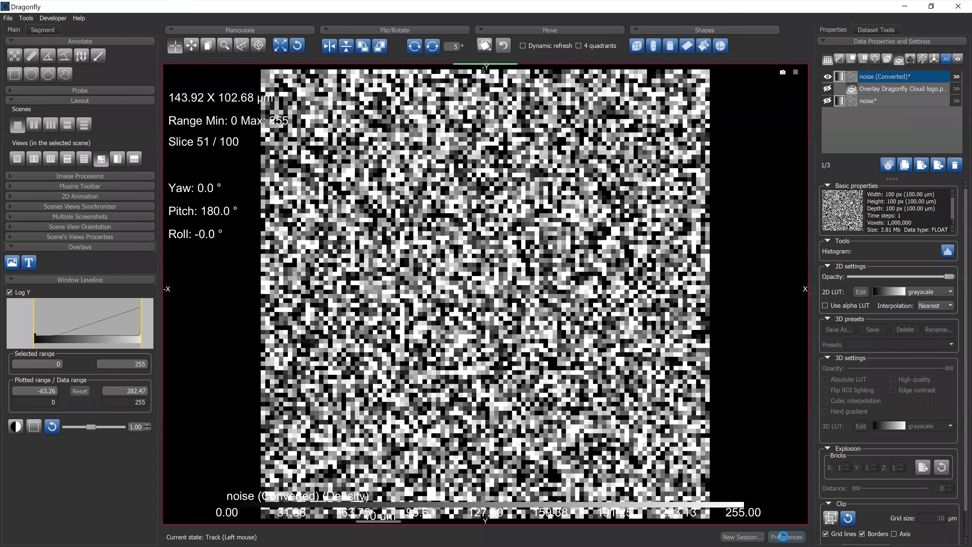
- Review the 3D views background colour options in Preferences > Colors and cancel without changes
left_click(786, 536)
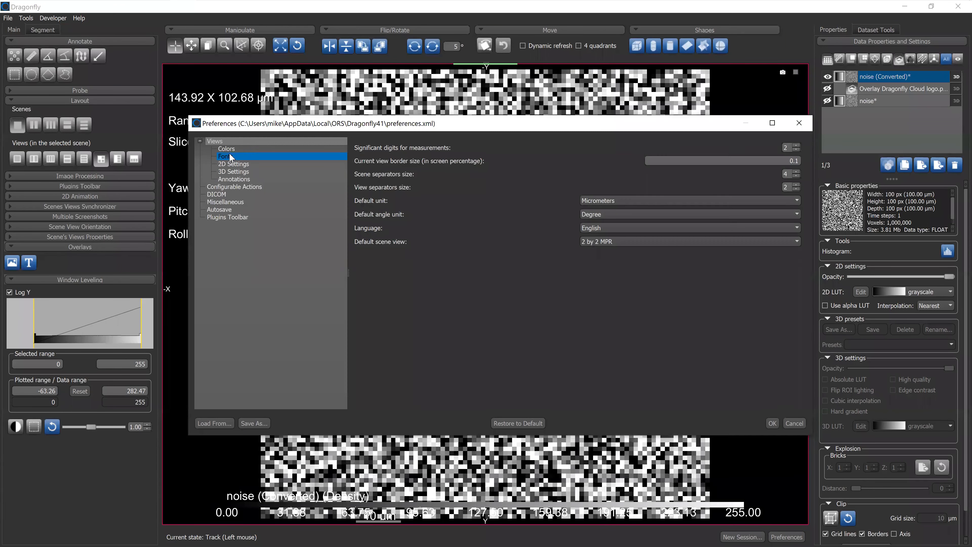
left_click(227, 149)
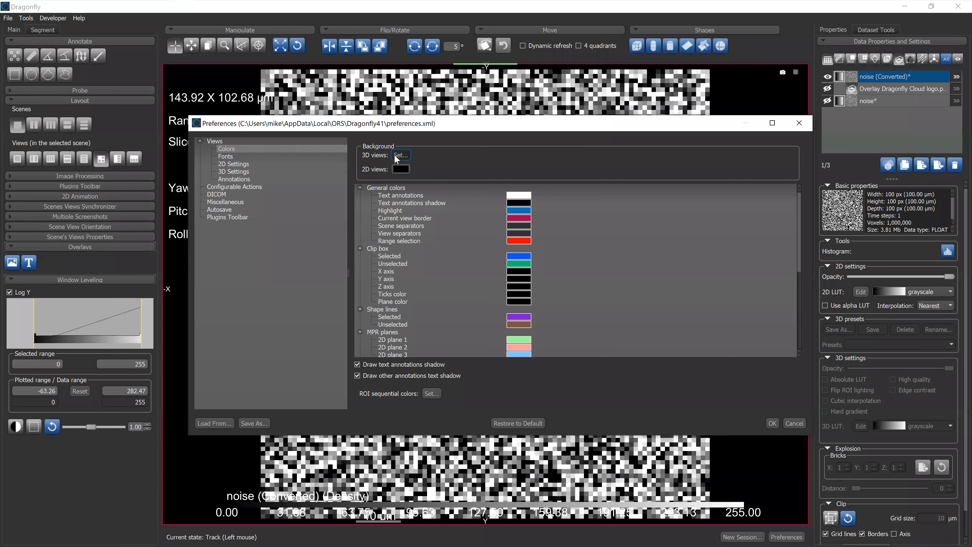
left_click(401, 154)
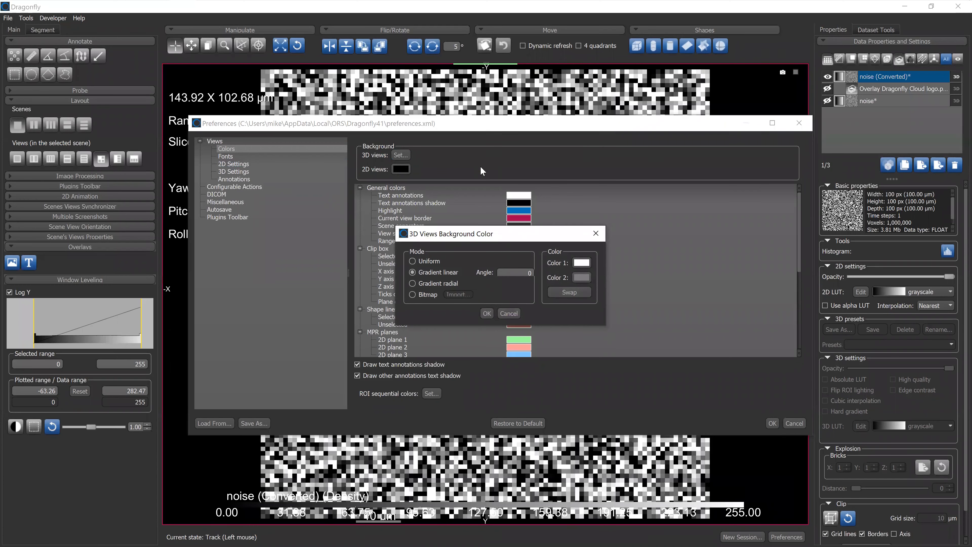
left_click(581, 262)
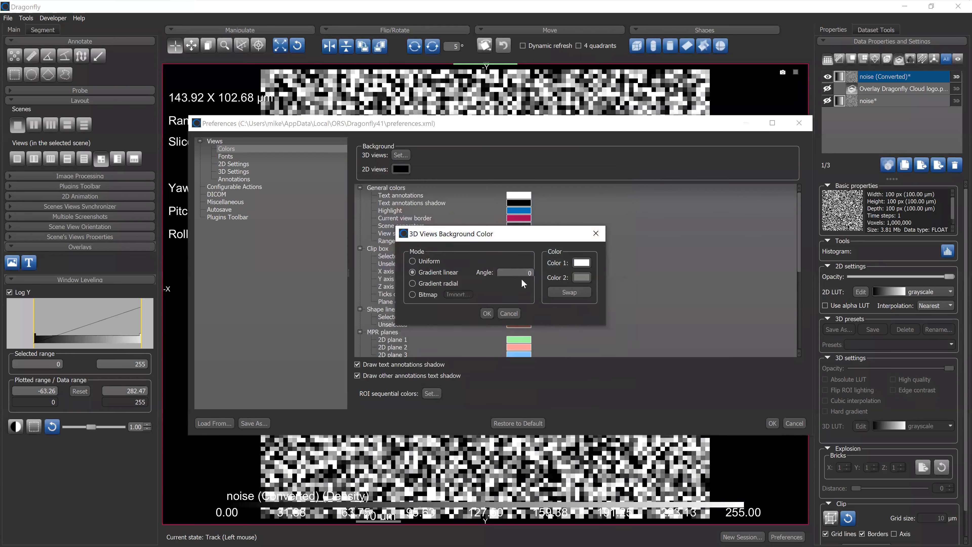
left_click(581, 262)
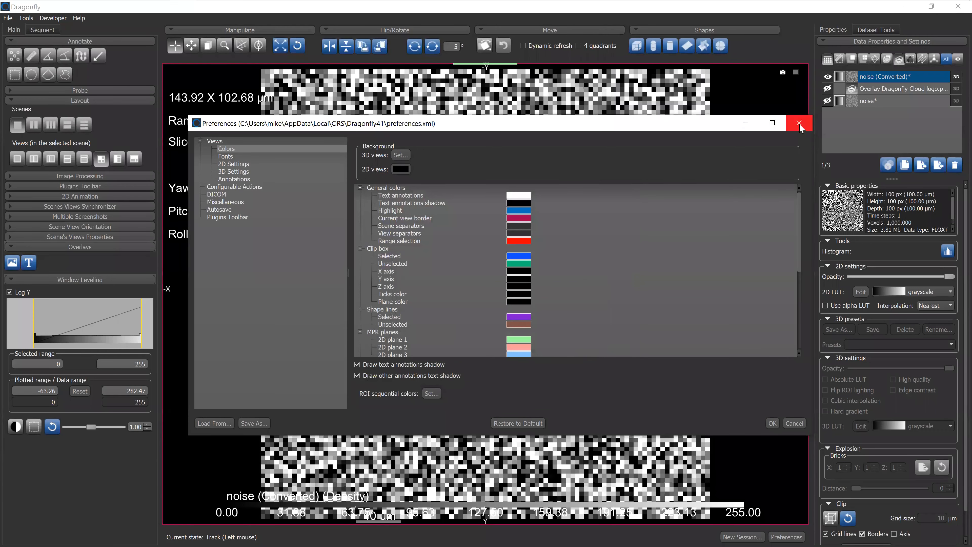
left_click(798, 123)
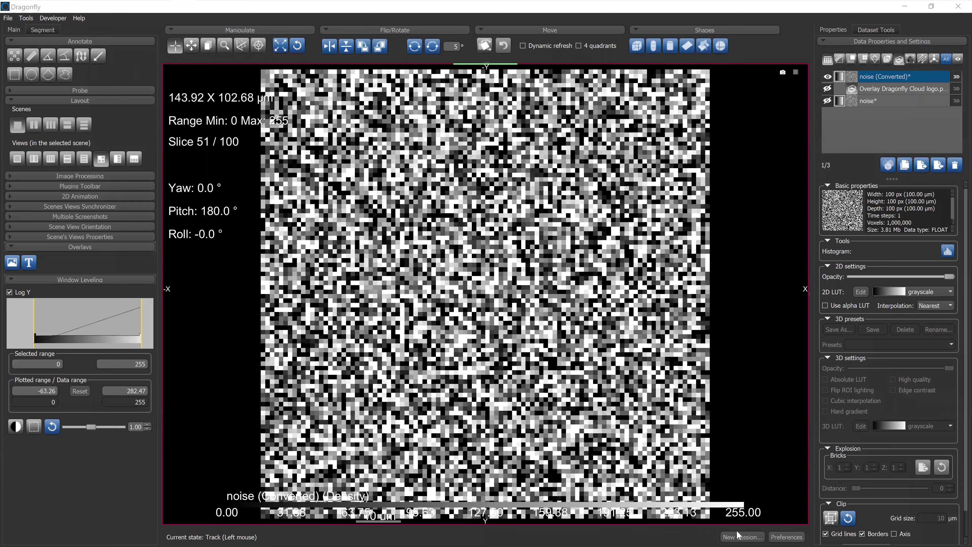
- Start a New Session, bringing up the unsaved-datasets warning
left_click(742, 536)
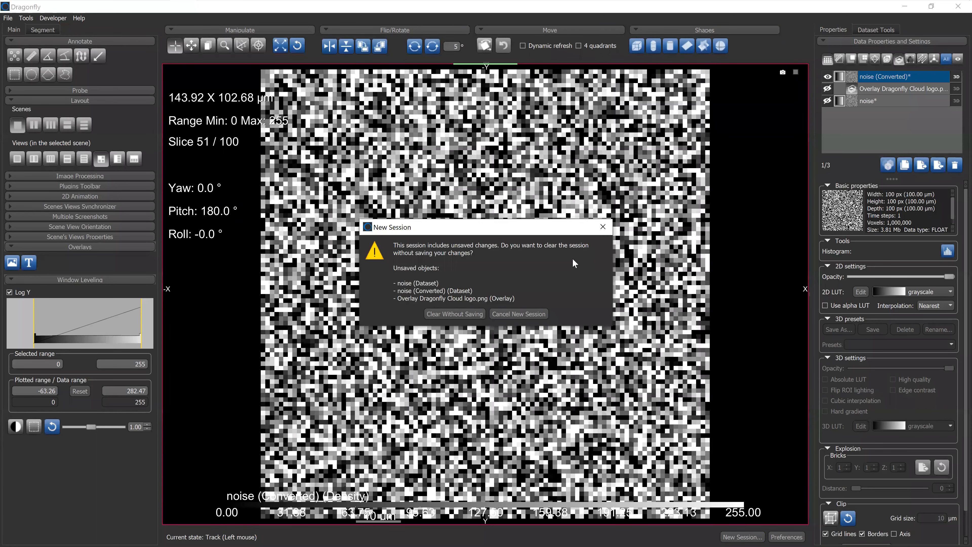
- Clear the session without saving, emptying the four views, and switch to the web browser
left_click(455, 314)
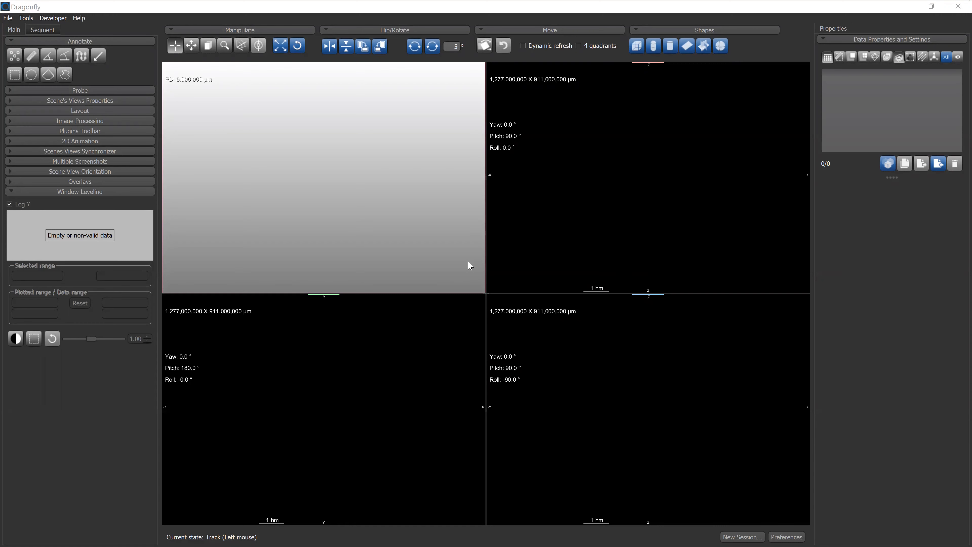
key("alt+tab")
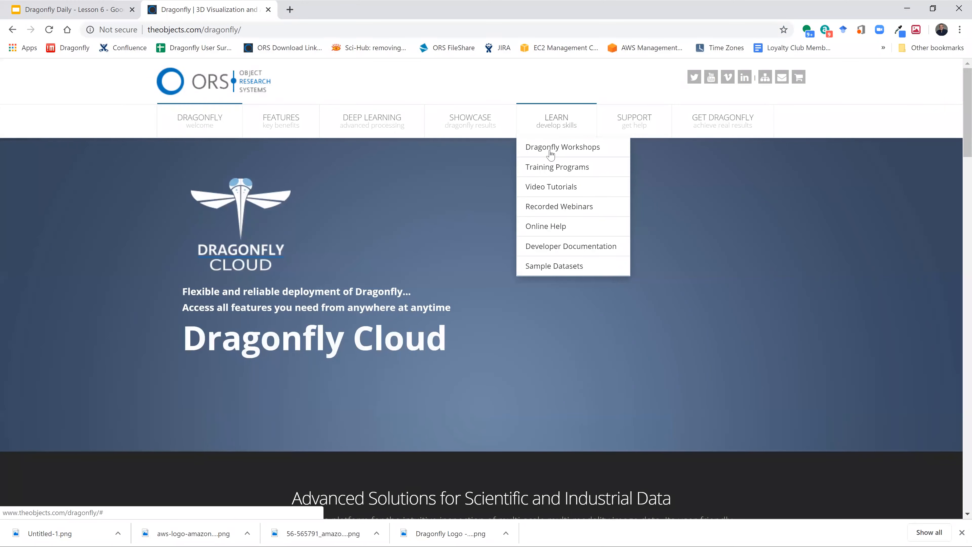
mouse_move(541, 148)
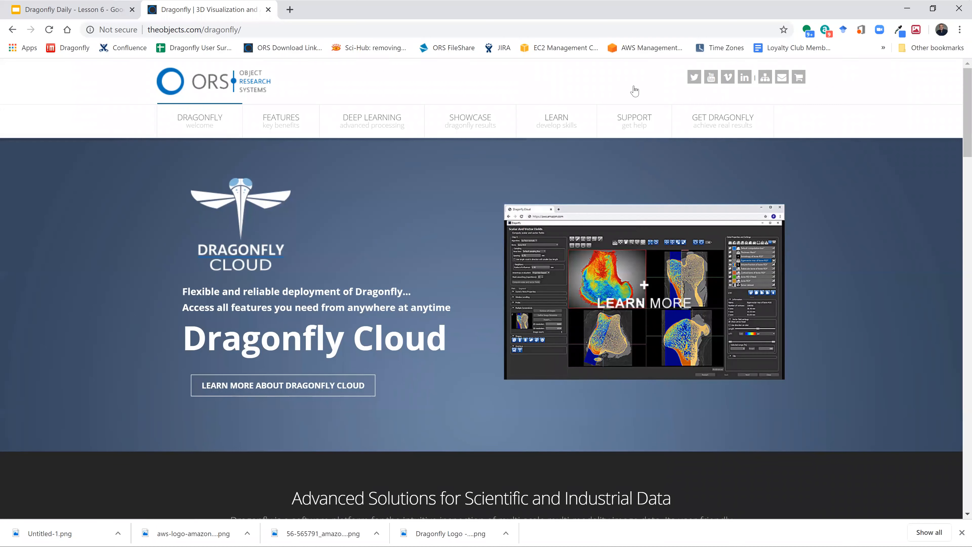
- Go to whatsnext.theobjects.com in a new tab and show the Webinar Requests board
left_click(289, 9)
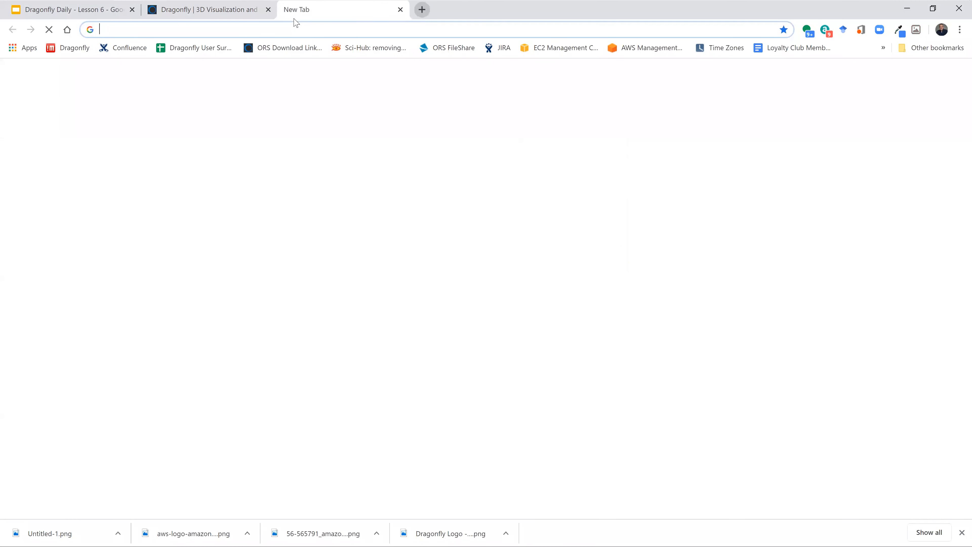
type("whatsnext.theobjects.com")
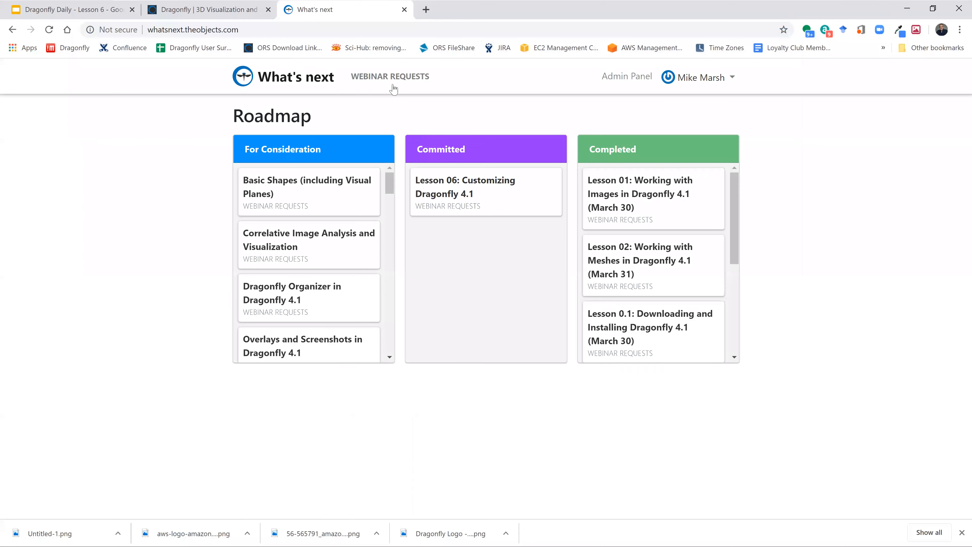
left_click(389, 77)
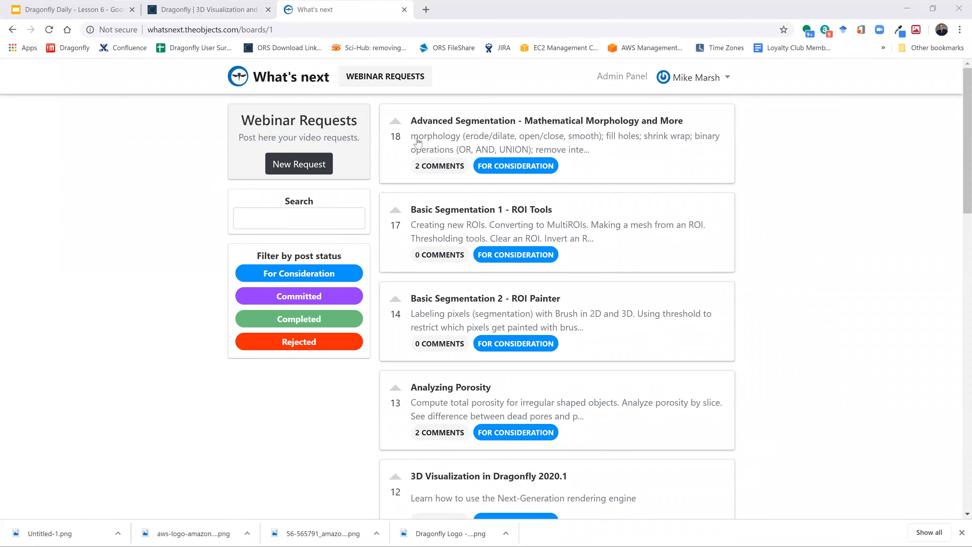
mouse_move(637, 191)
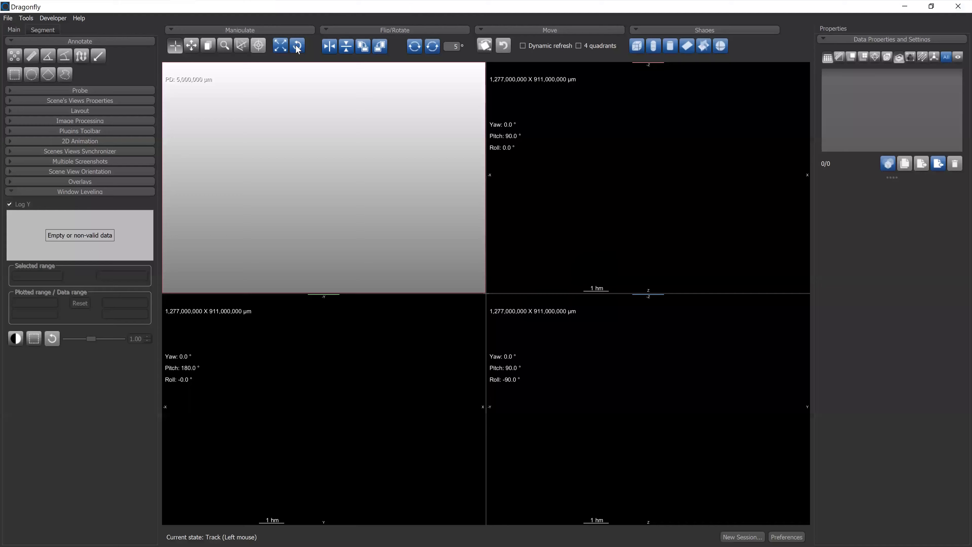
left_click(53, 18)
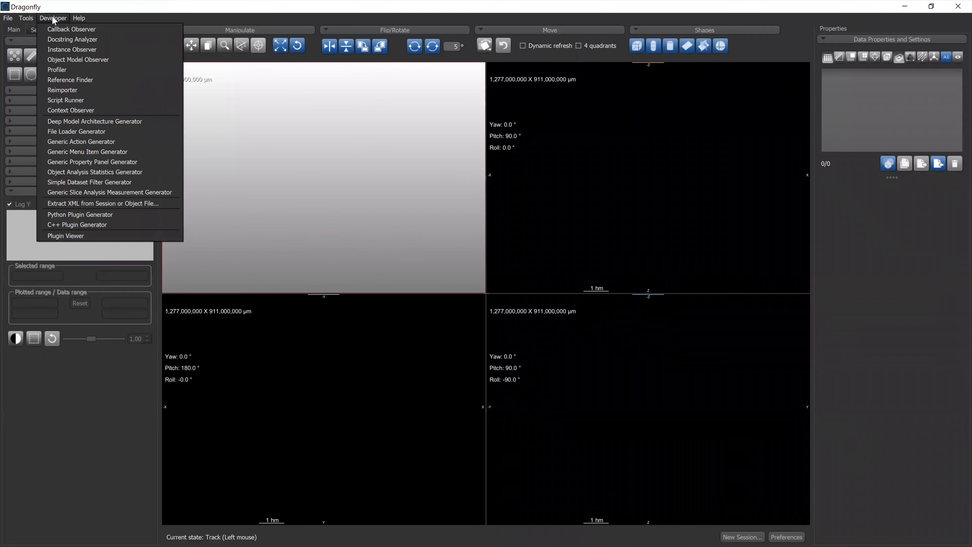
left_click(79, 18)
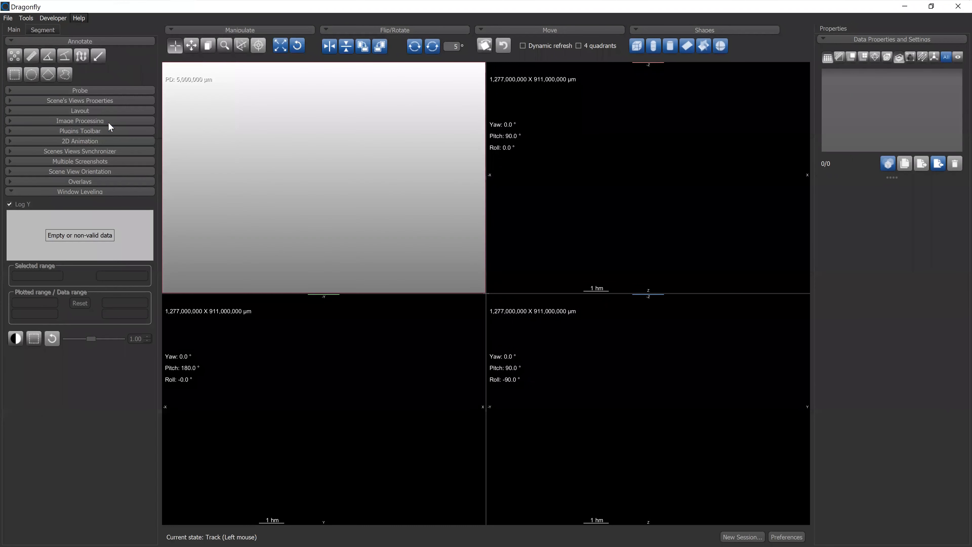
mouse_move(501, 188)
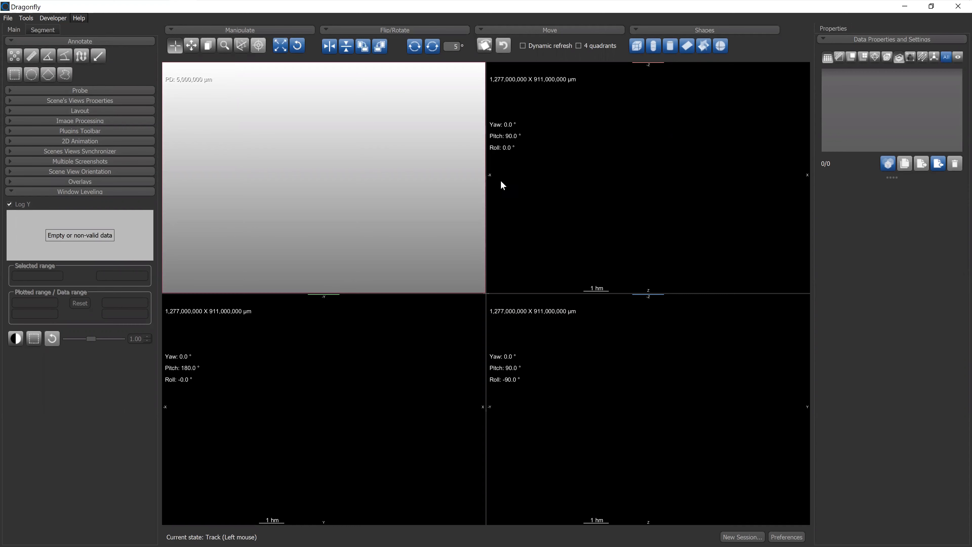
mouse_move(162, 54)
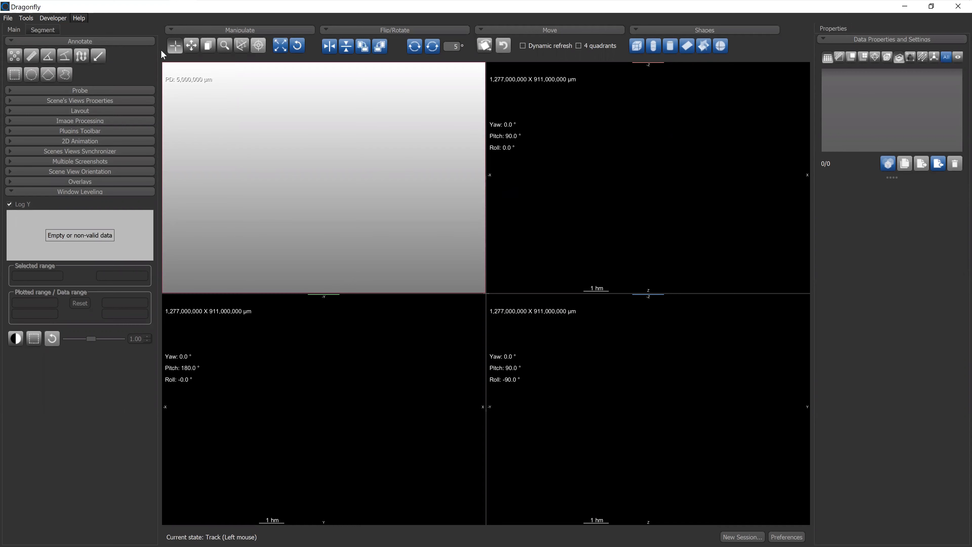
mouse_move(480, 187)
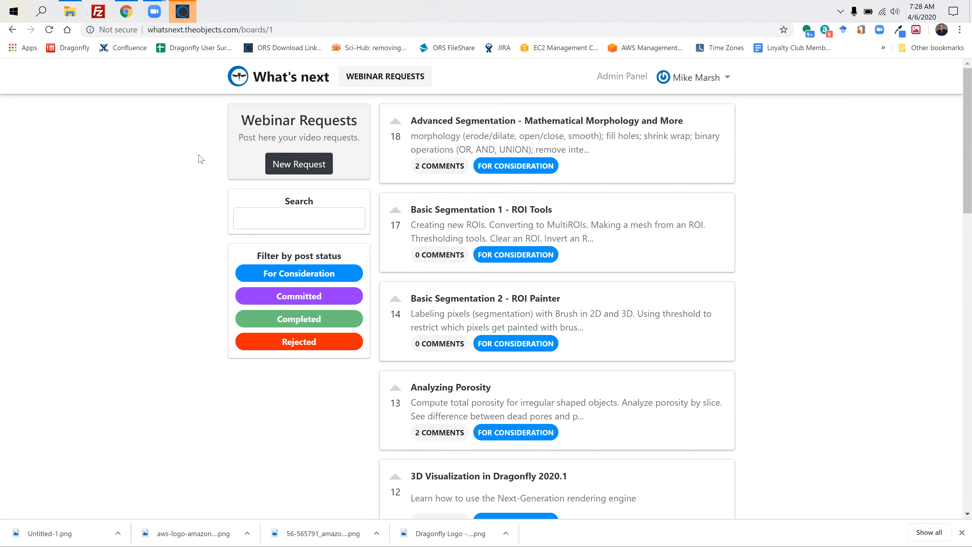
mouse_move(262, 29)
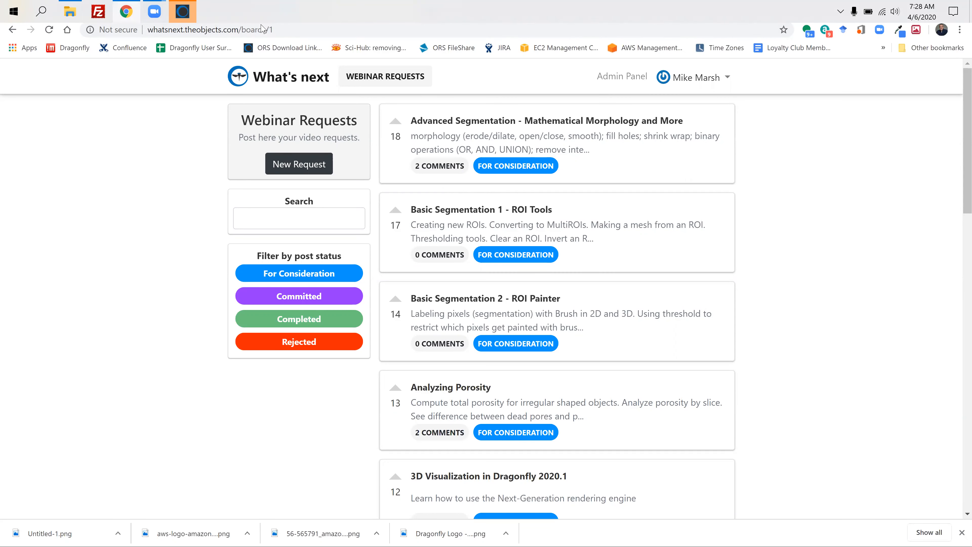
mouse_move(263, 26)
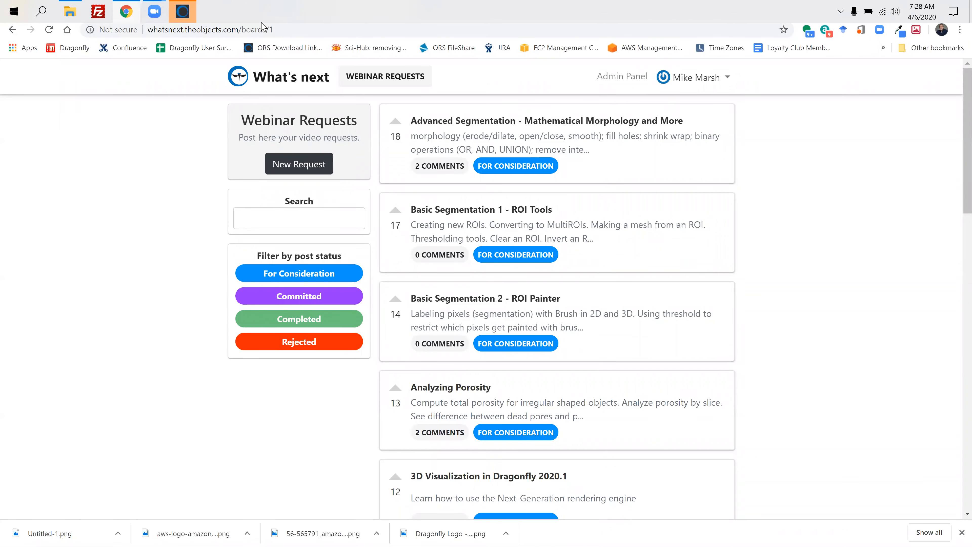
mouse_move(365, 25)
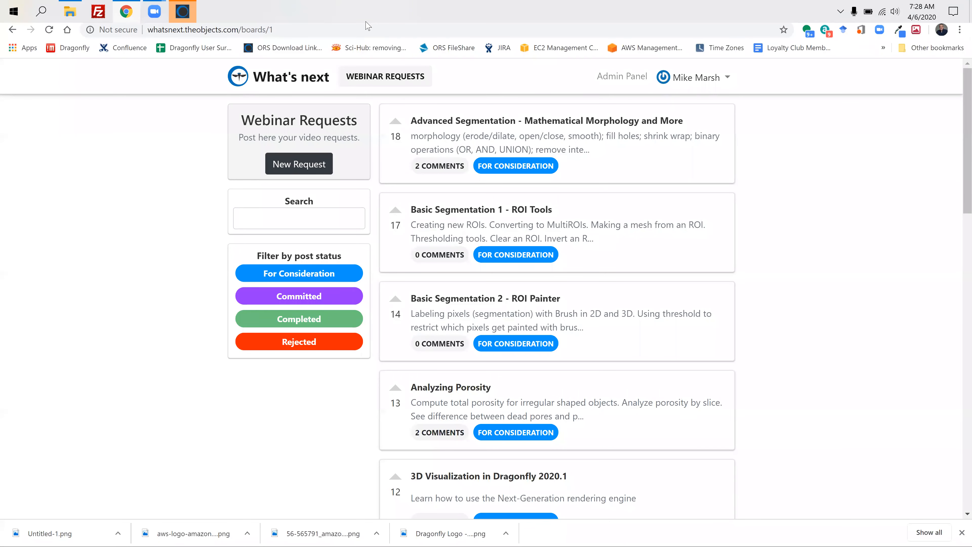
mouse_move(561, 33)
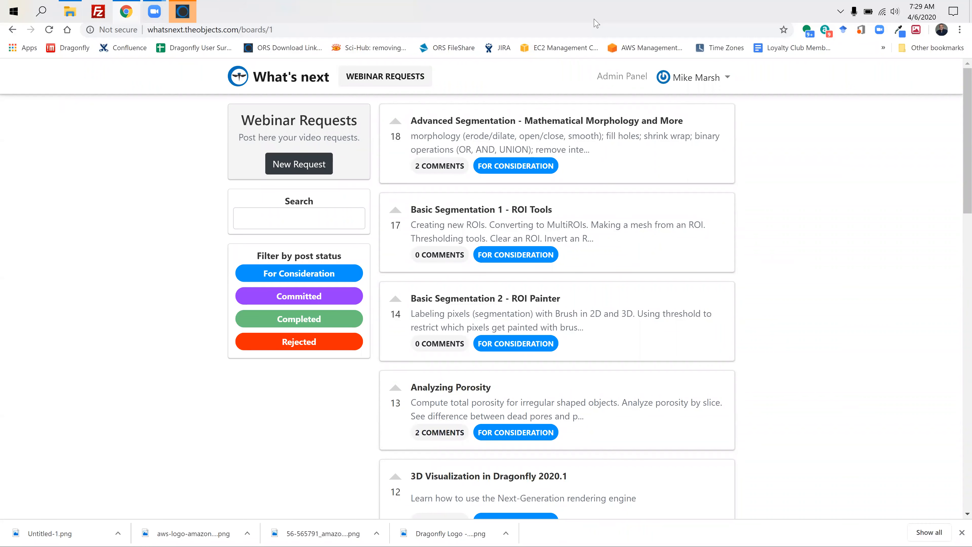
mouse_move(485, 135)
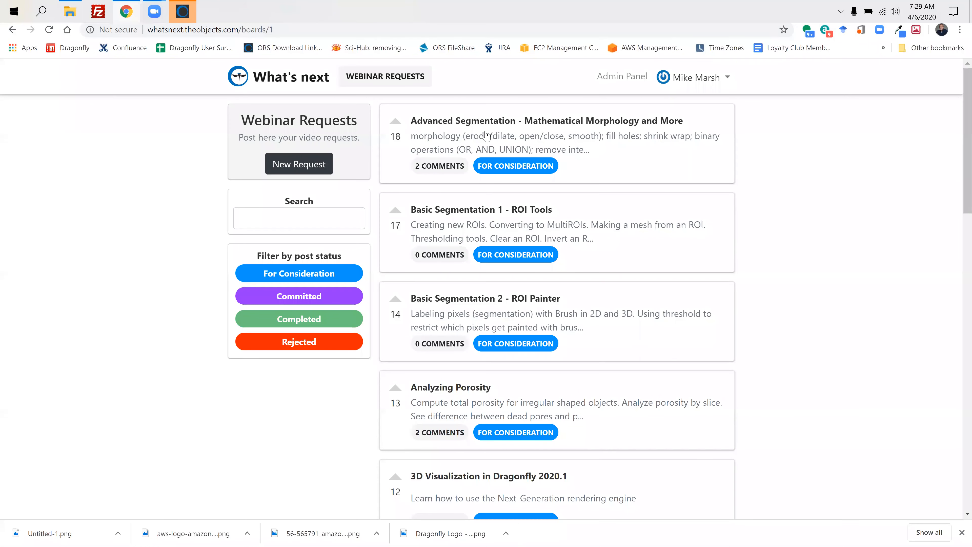